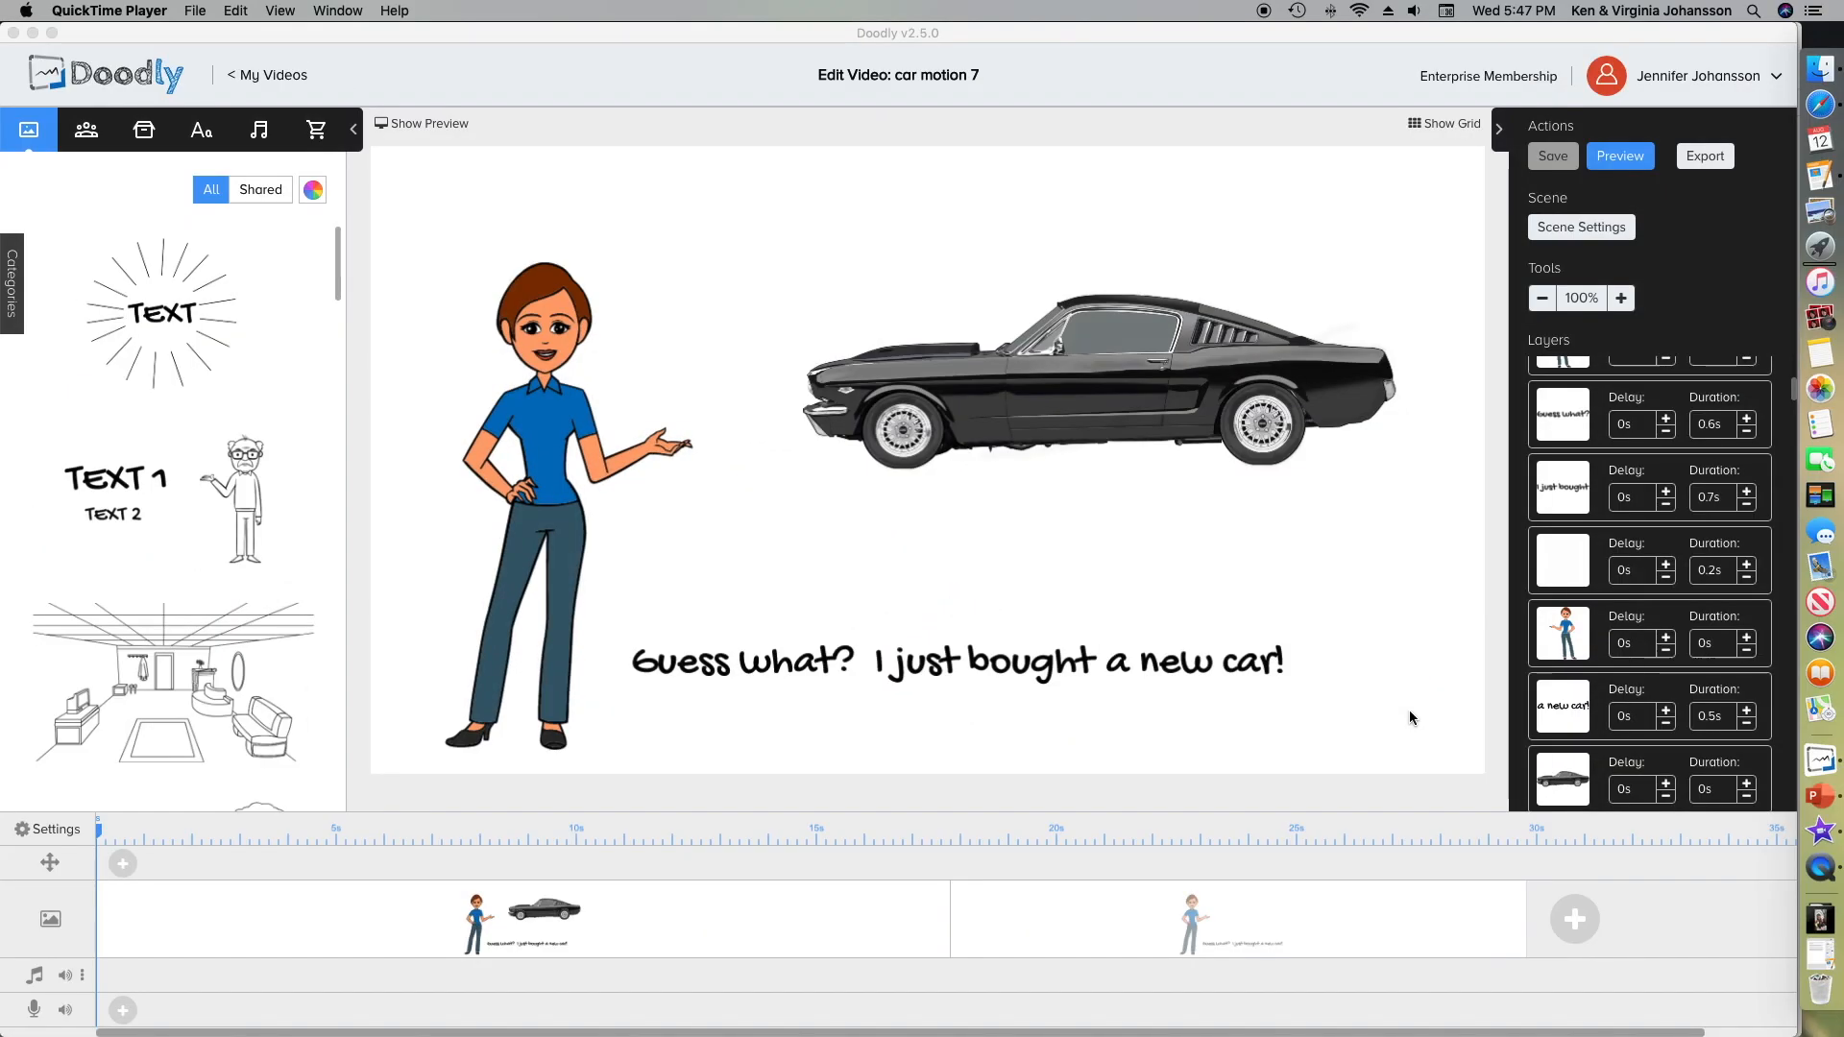
{"action": "mouse_move", "coordinate": [1702, 876]}
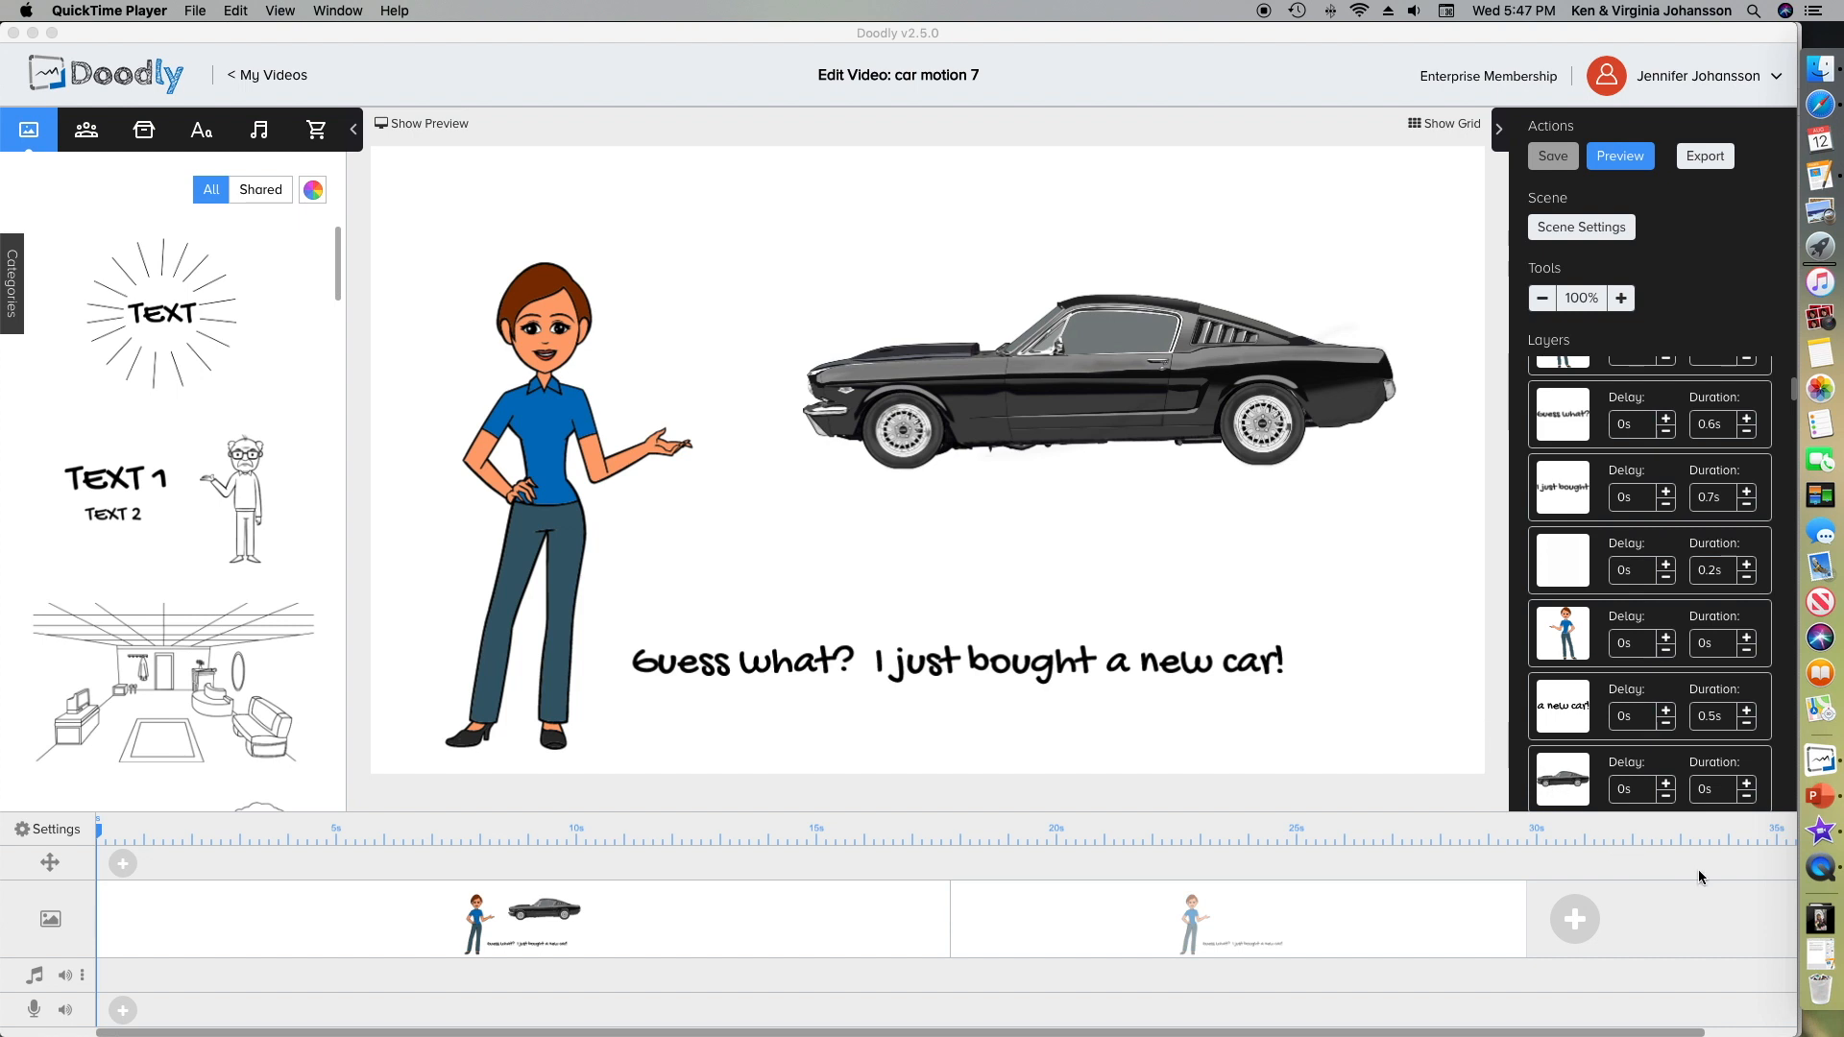
{"action": "mouse_move", "coordinate": [1821, 796]}
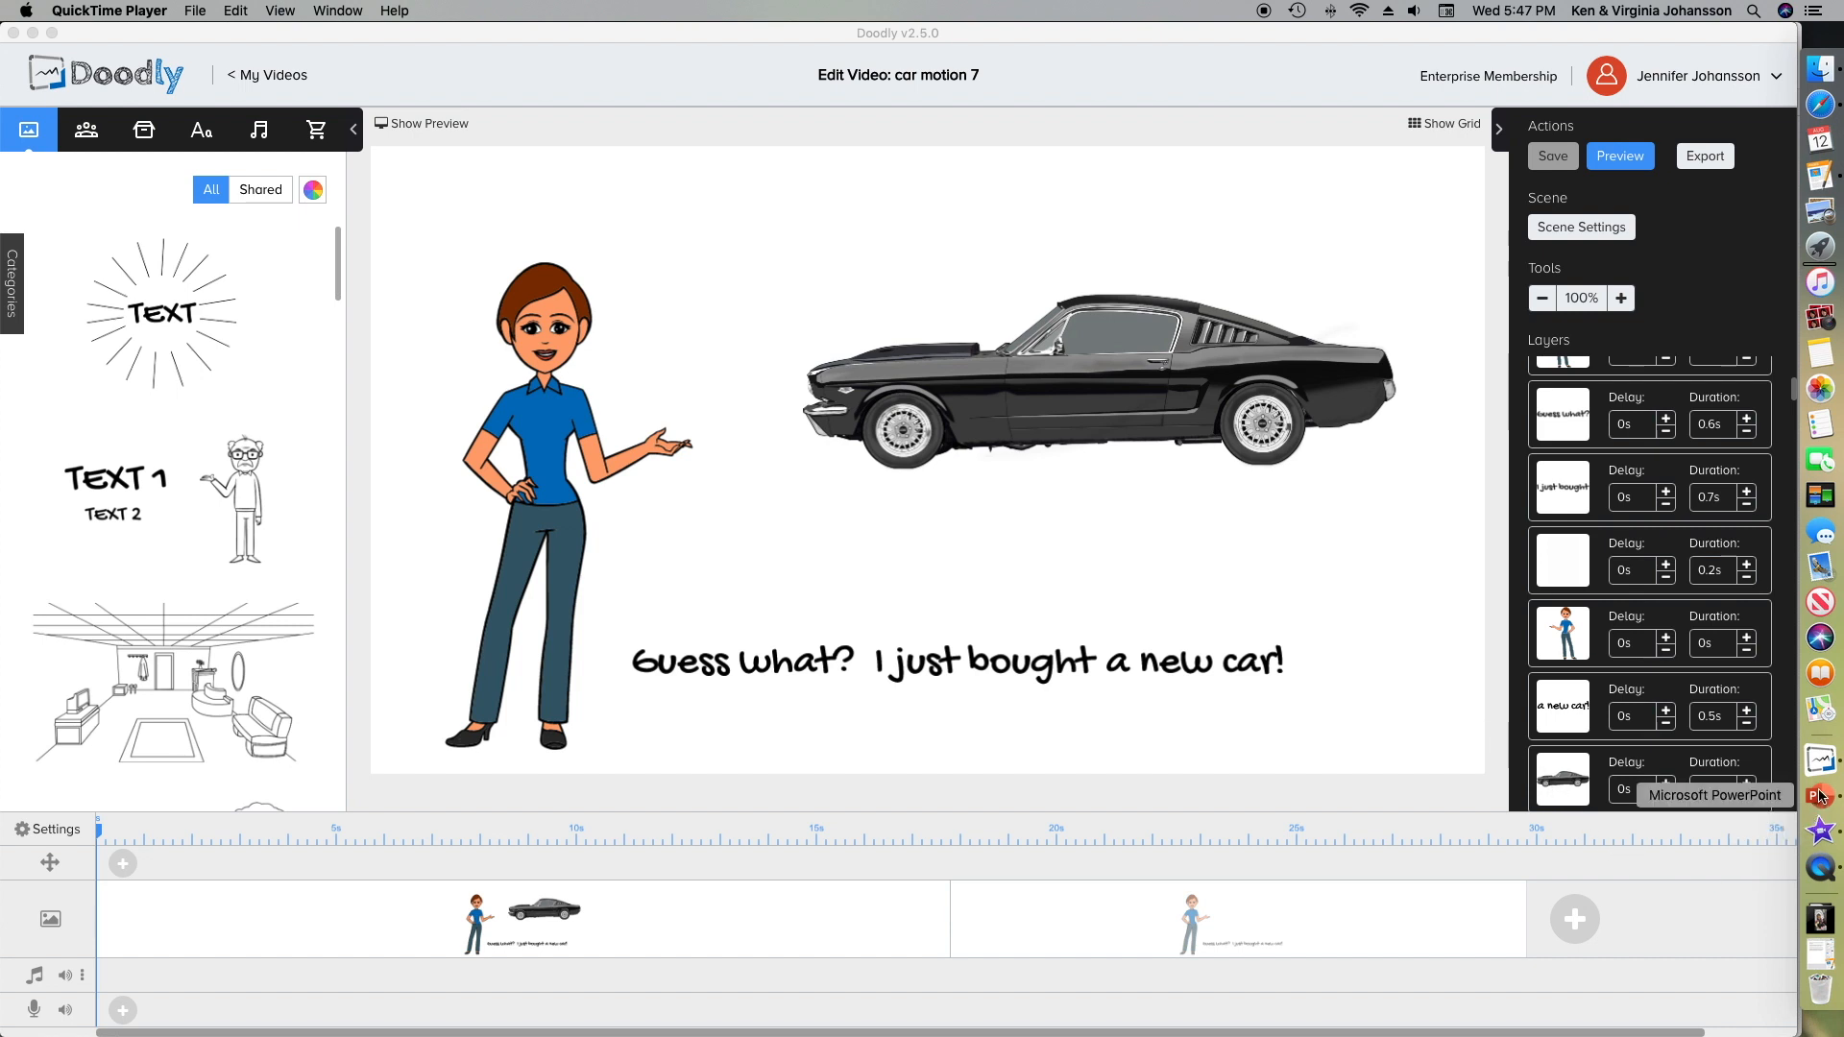
- Draw a rectangle in the upper middle of the slide and fill it with white
{"action": "left_click", "coordinate": [1821, 795]}
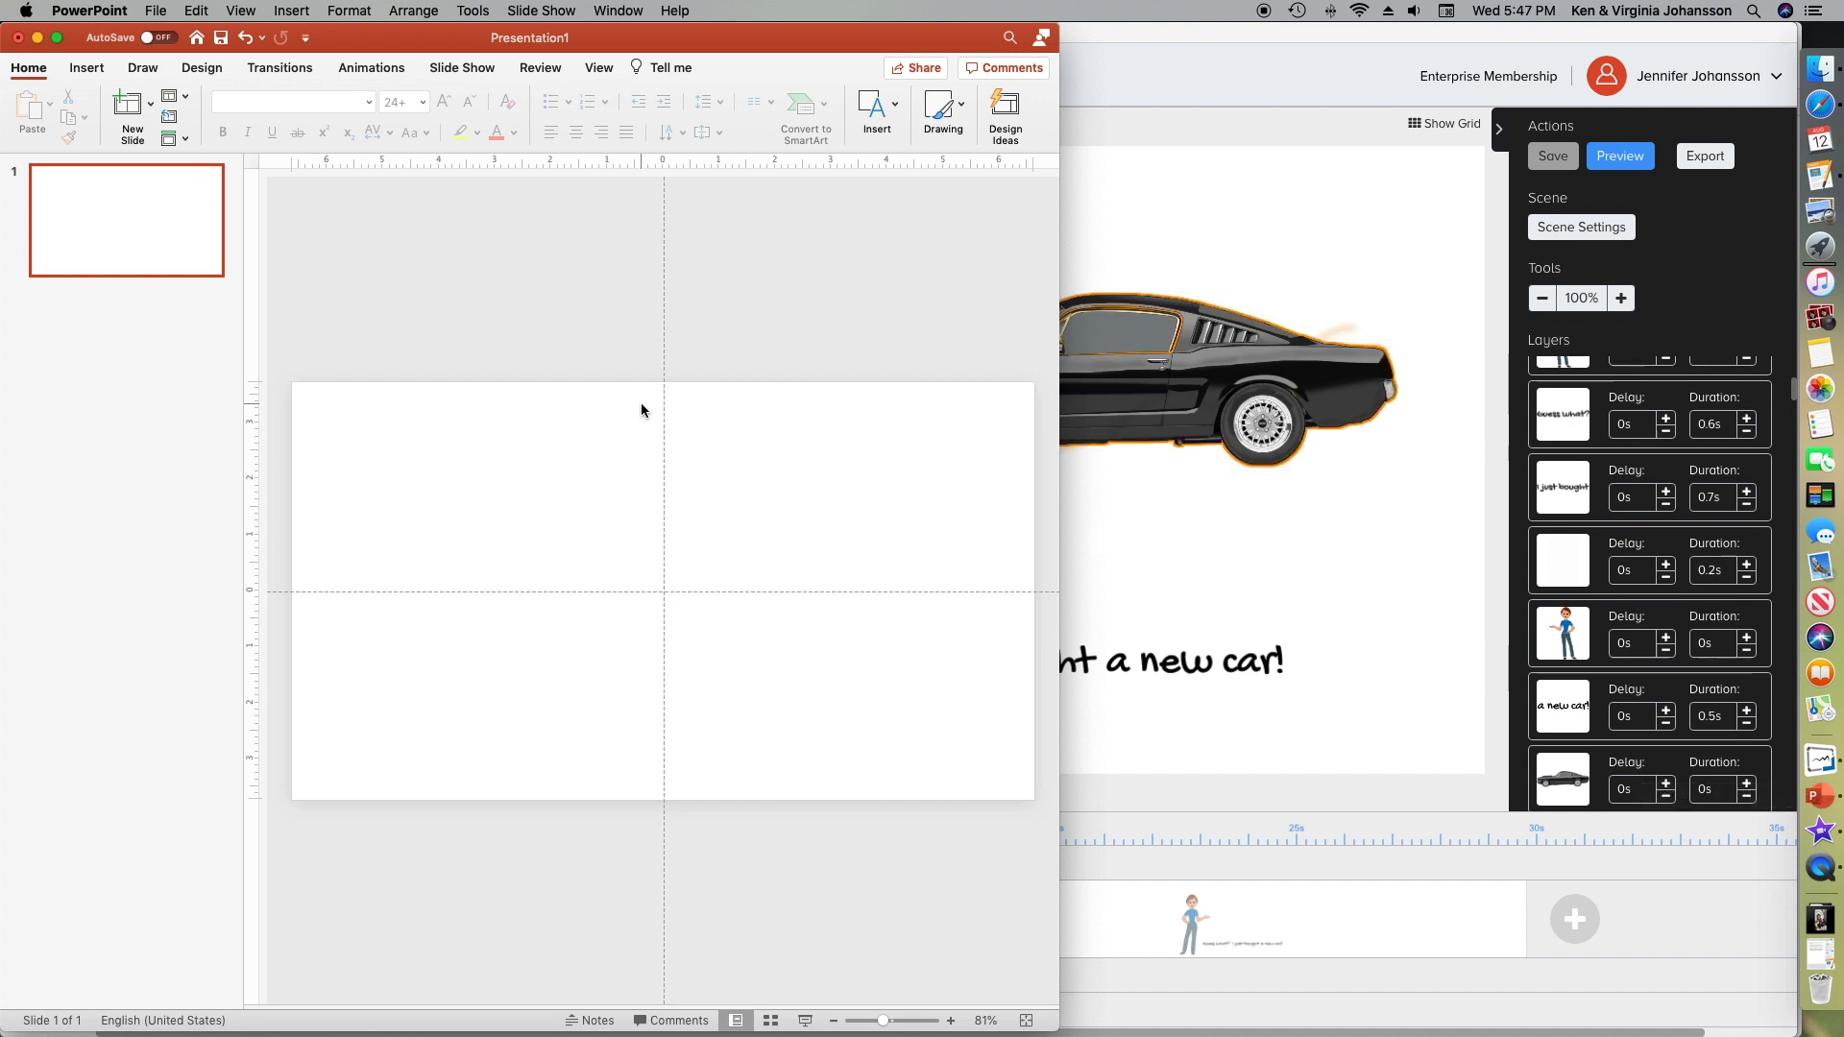
{"action": "mouse_move", "coordinate": [346, 215]}
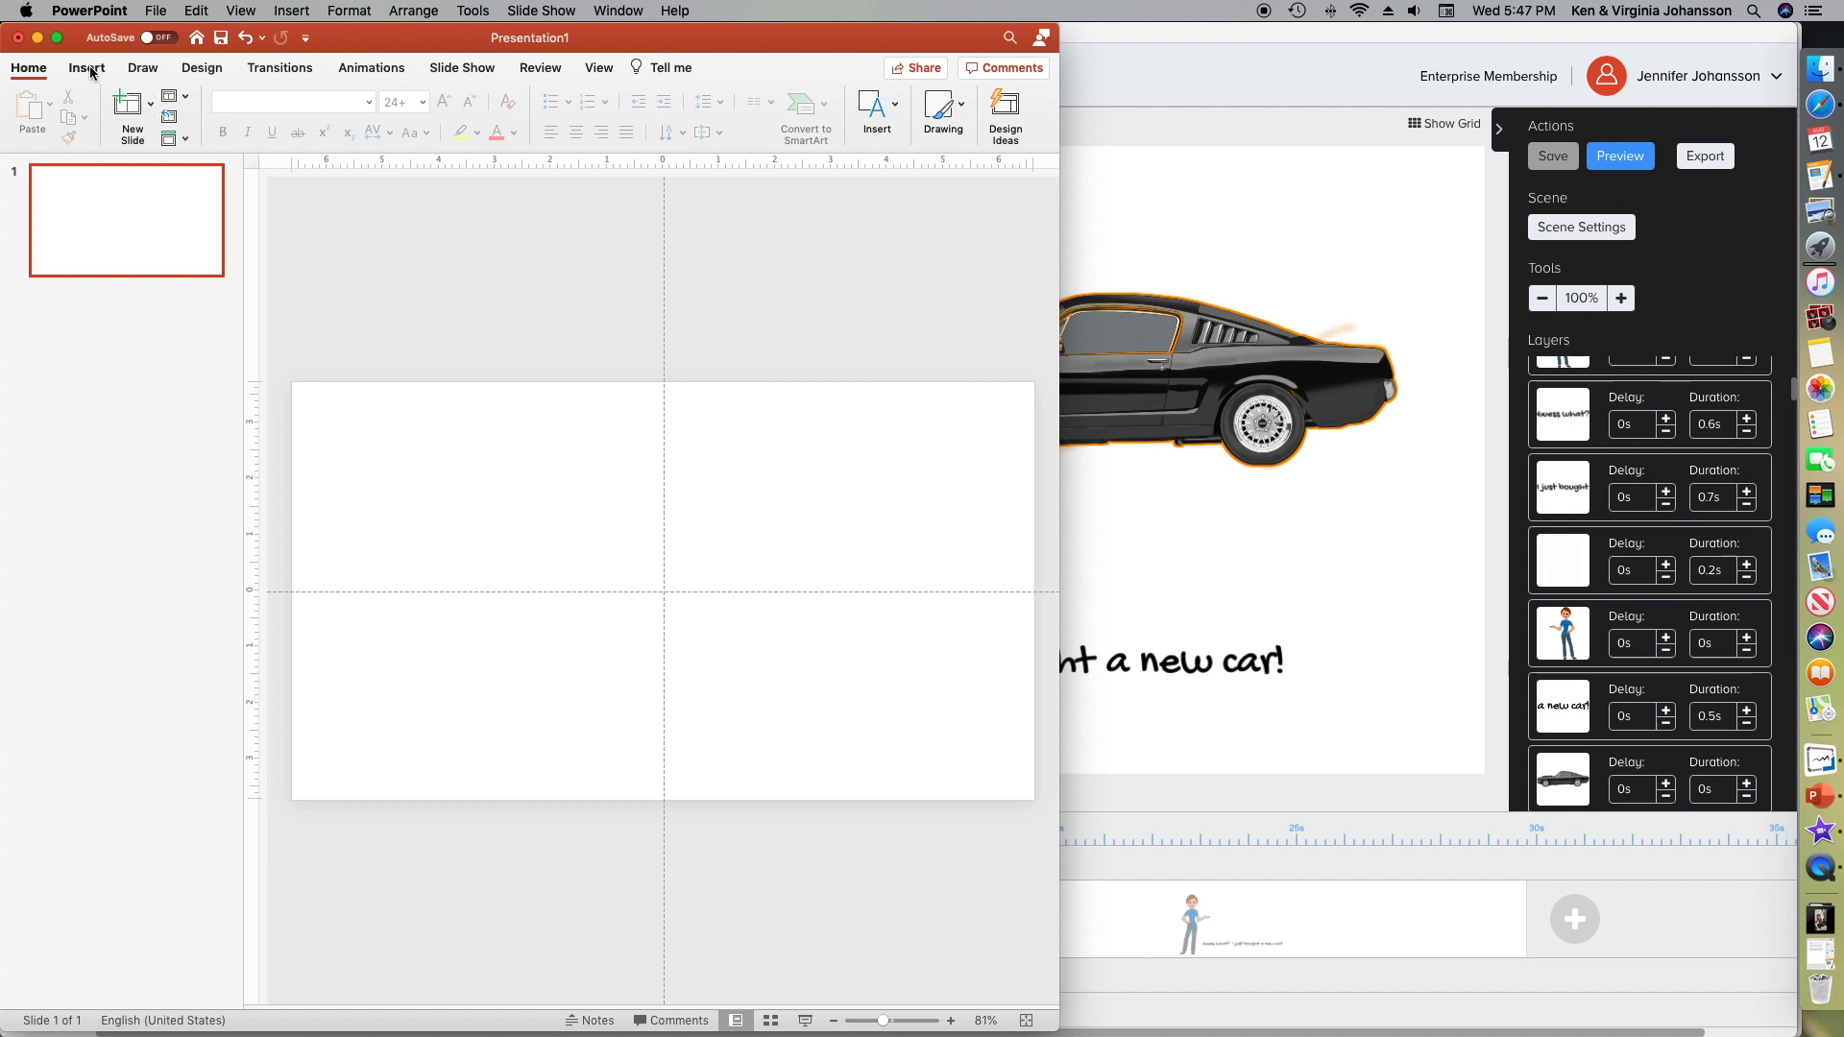
{"action": "left_click", "coordinate": [87, 67]}
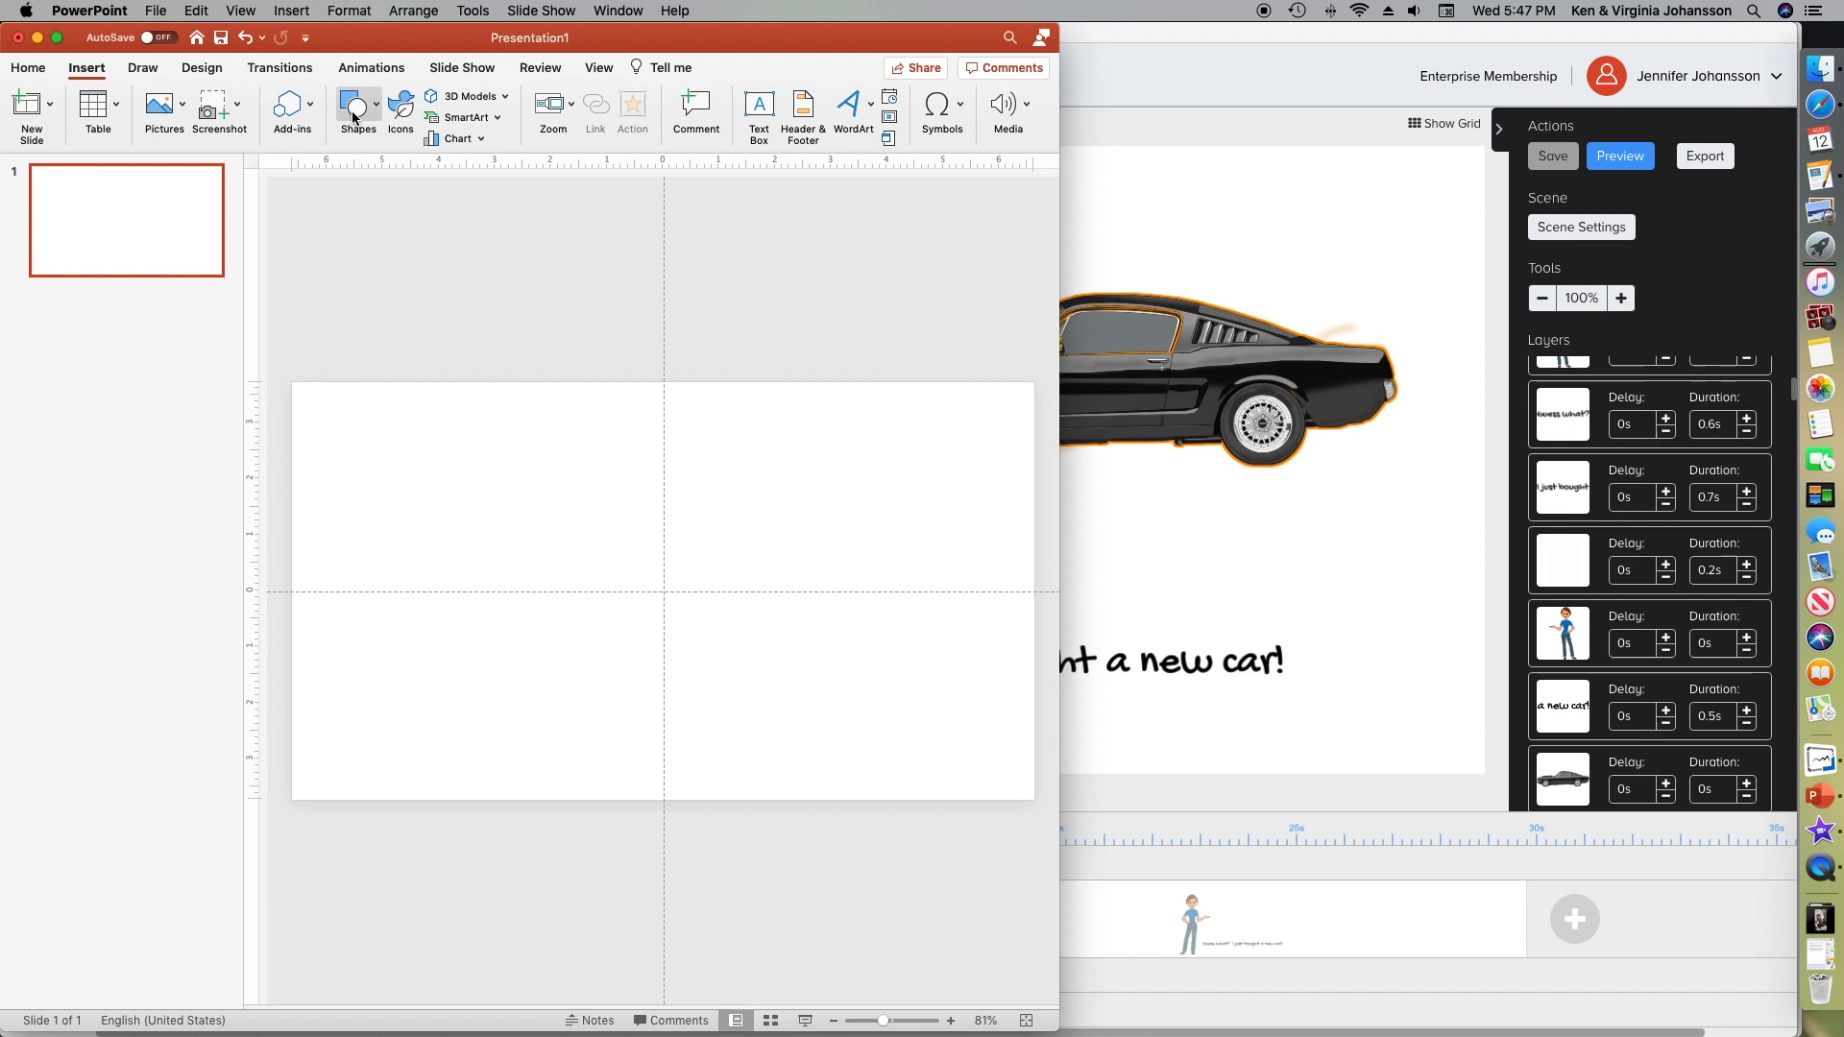
{"action": "left_click", "coordinate": [353, 104]}
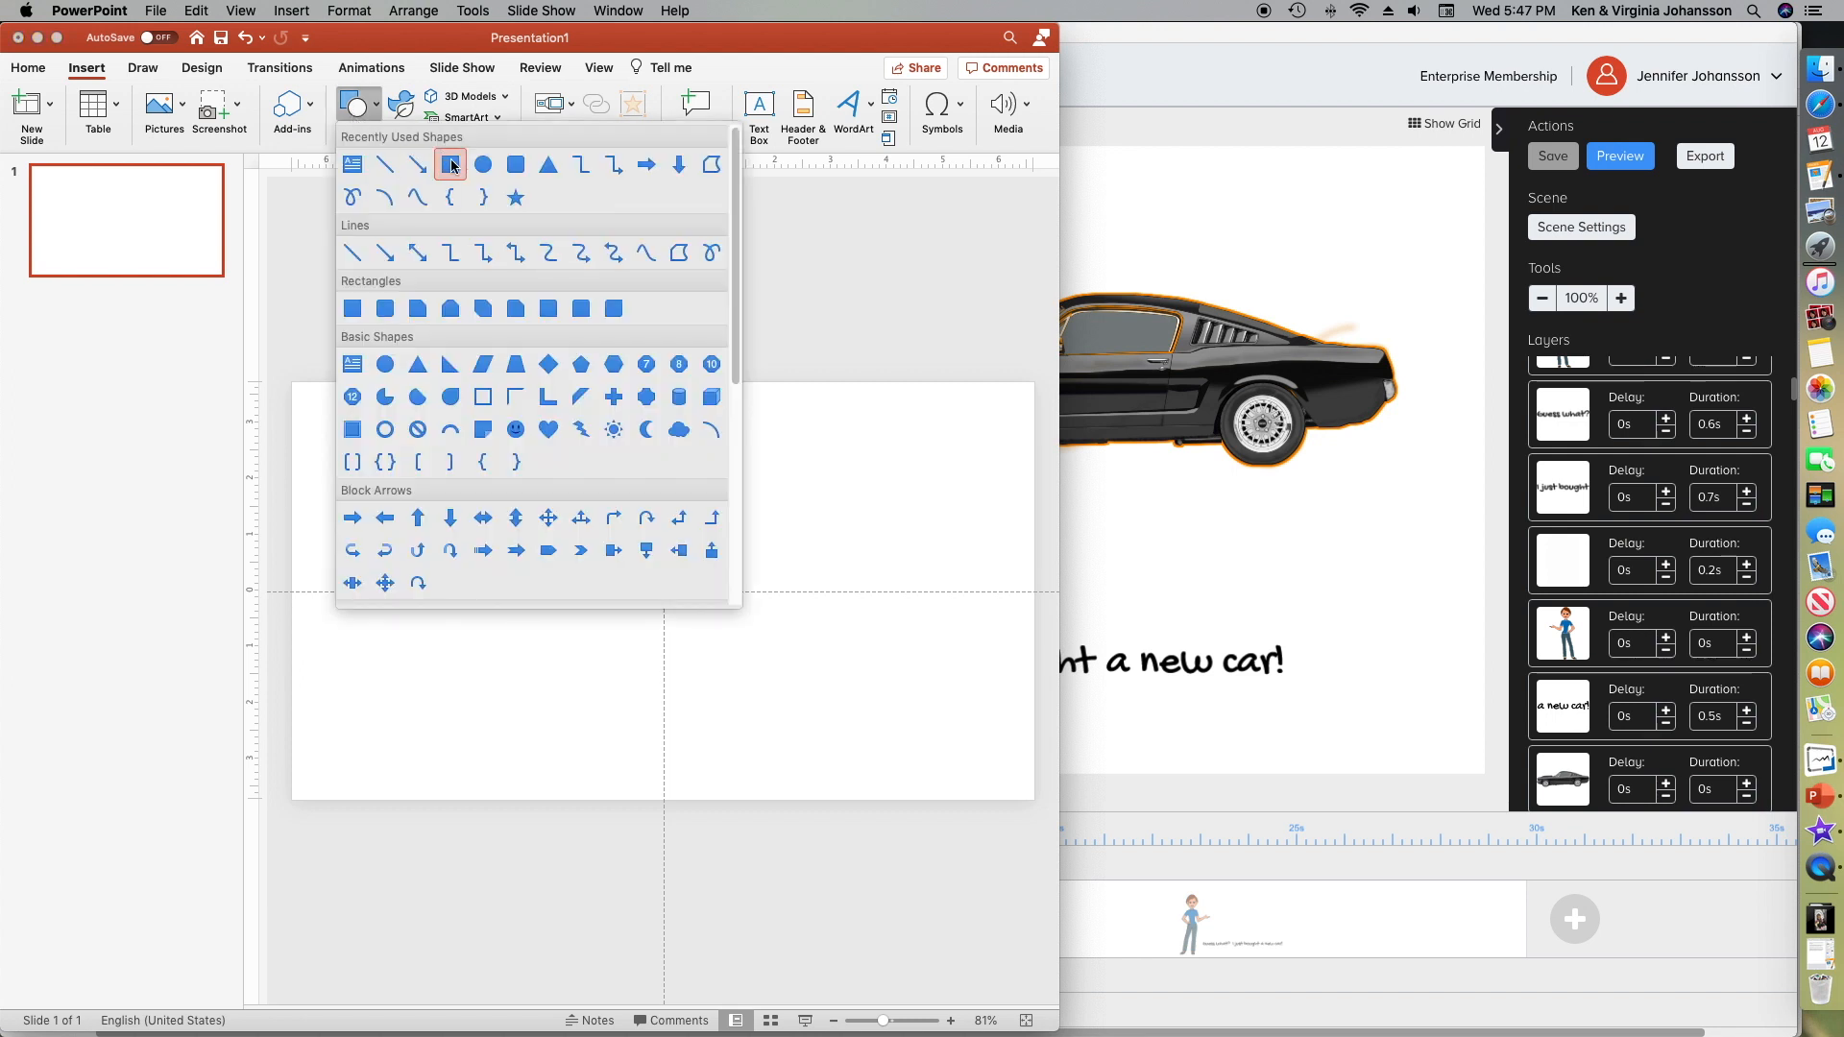
{"action": "left_click_drag", "start_coordinate": [467, 458], "coordinate": [782, 576]}
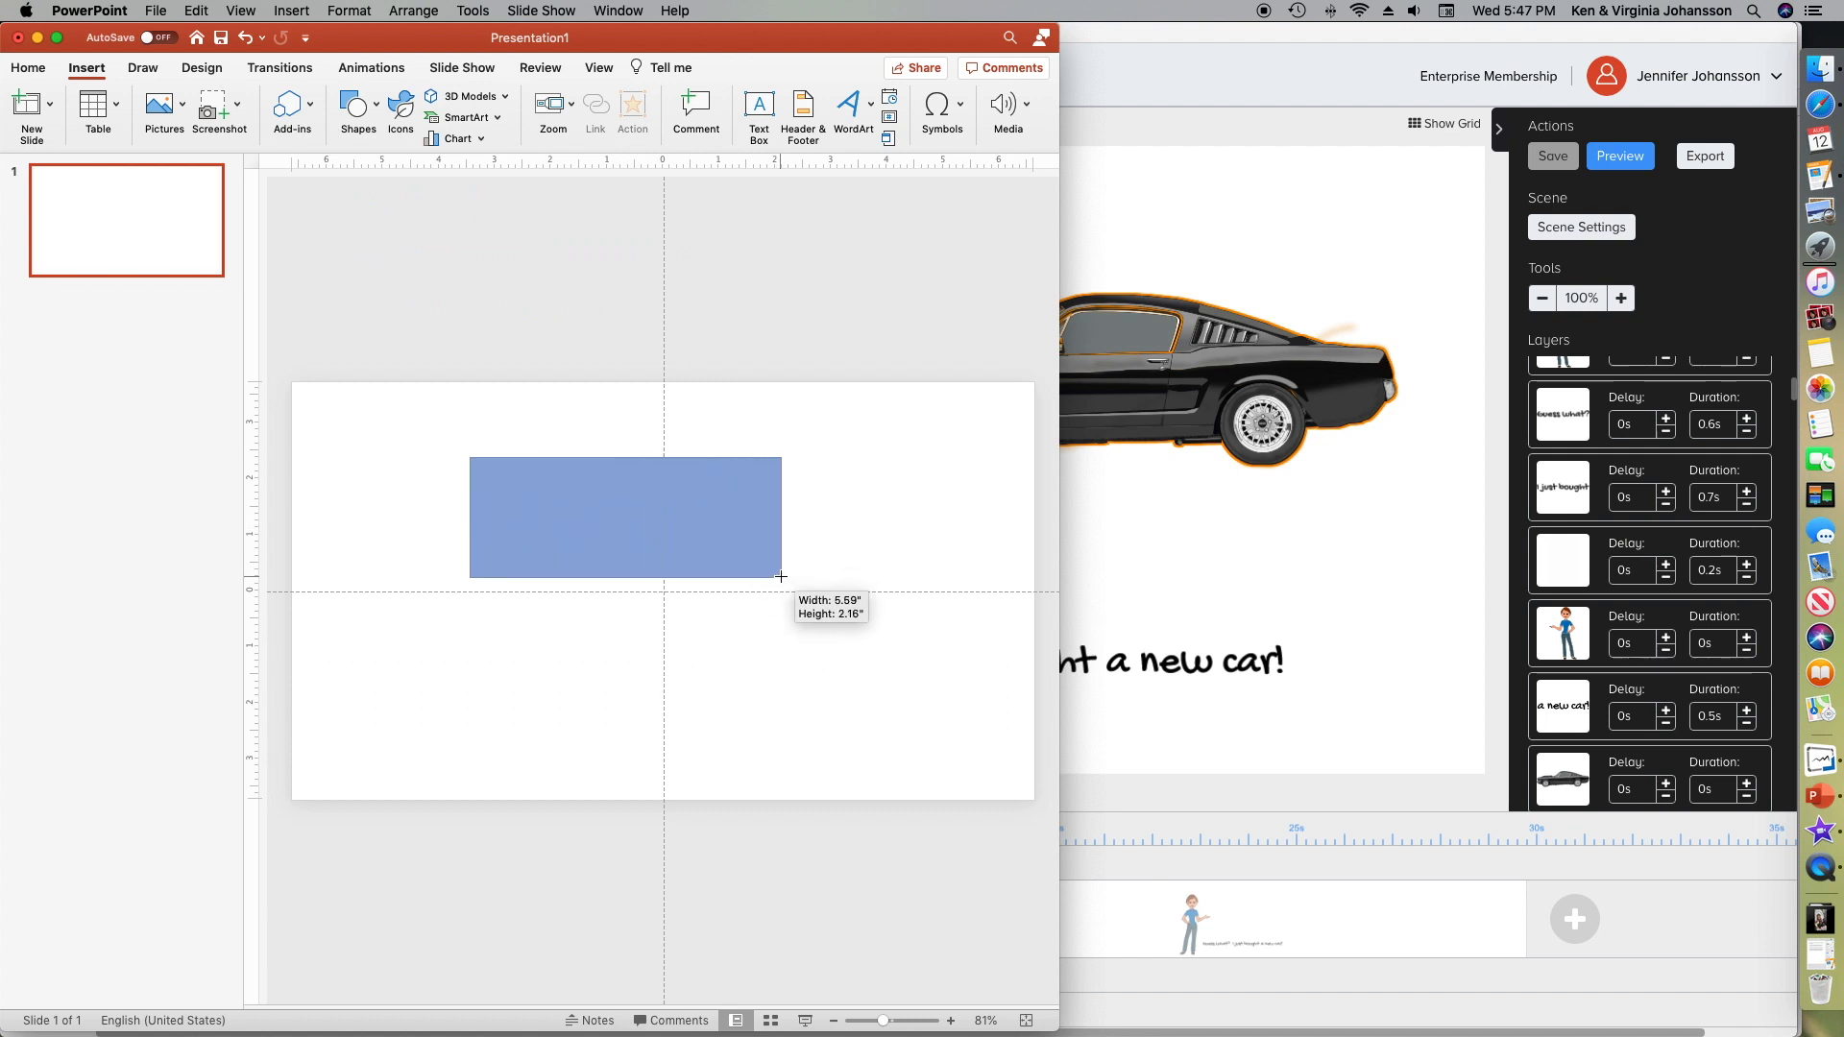
{"action": "left_click", "coordinate": [392, 102]}
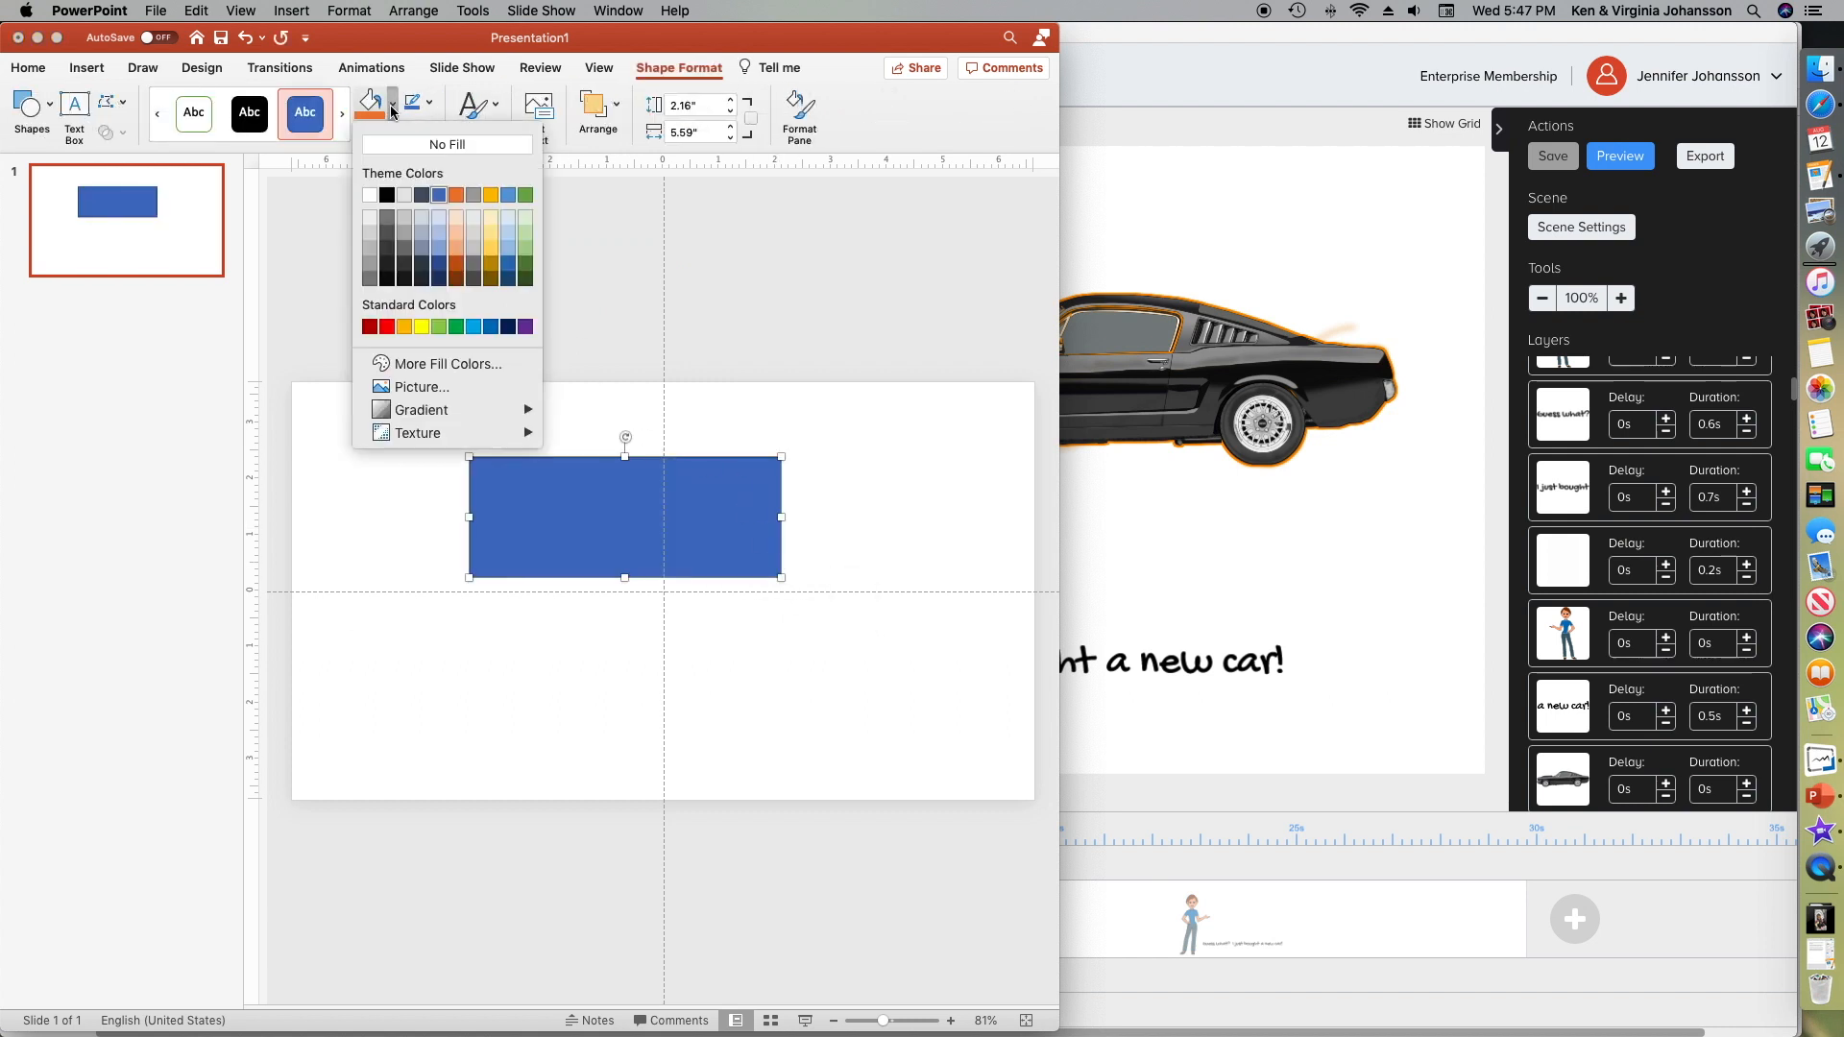
{"action": "left_click", "coordinate": [446, 146]}
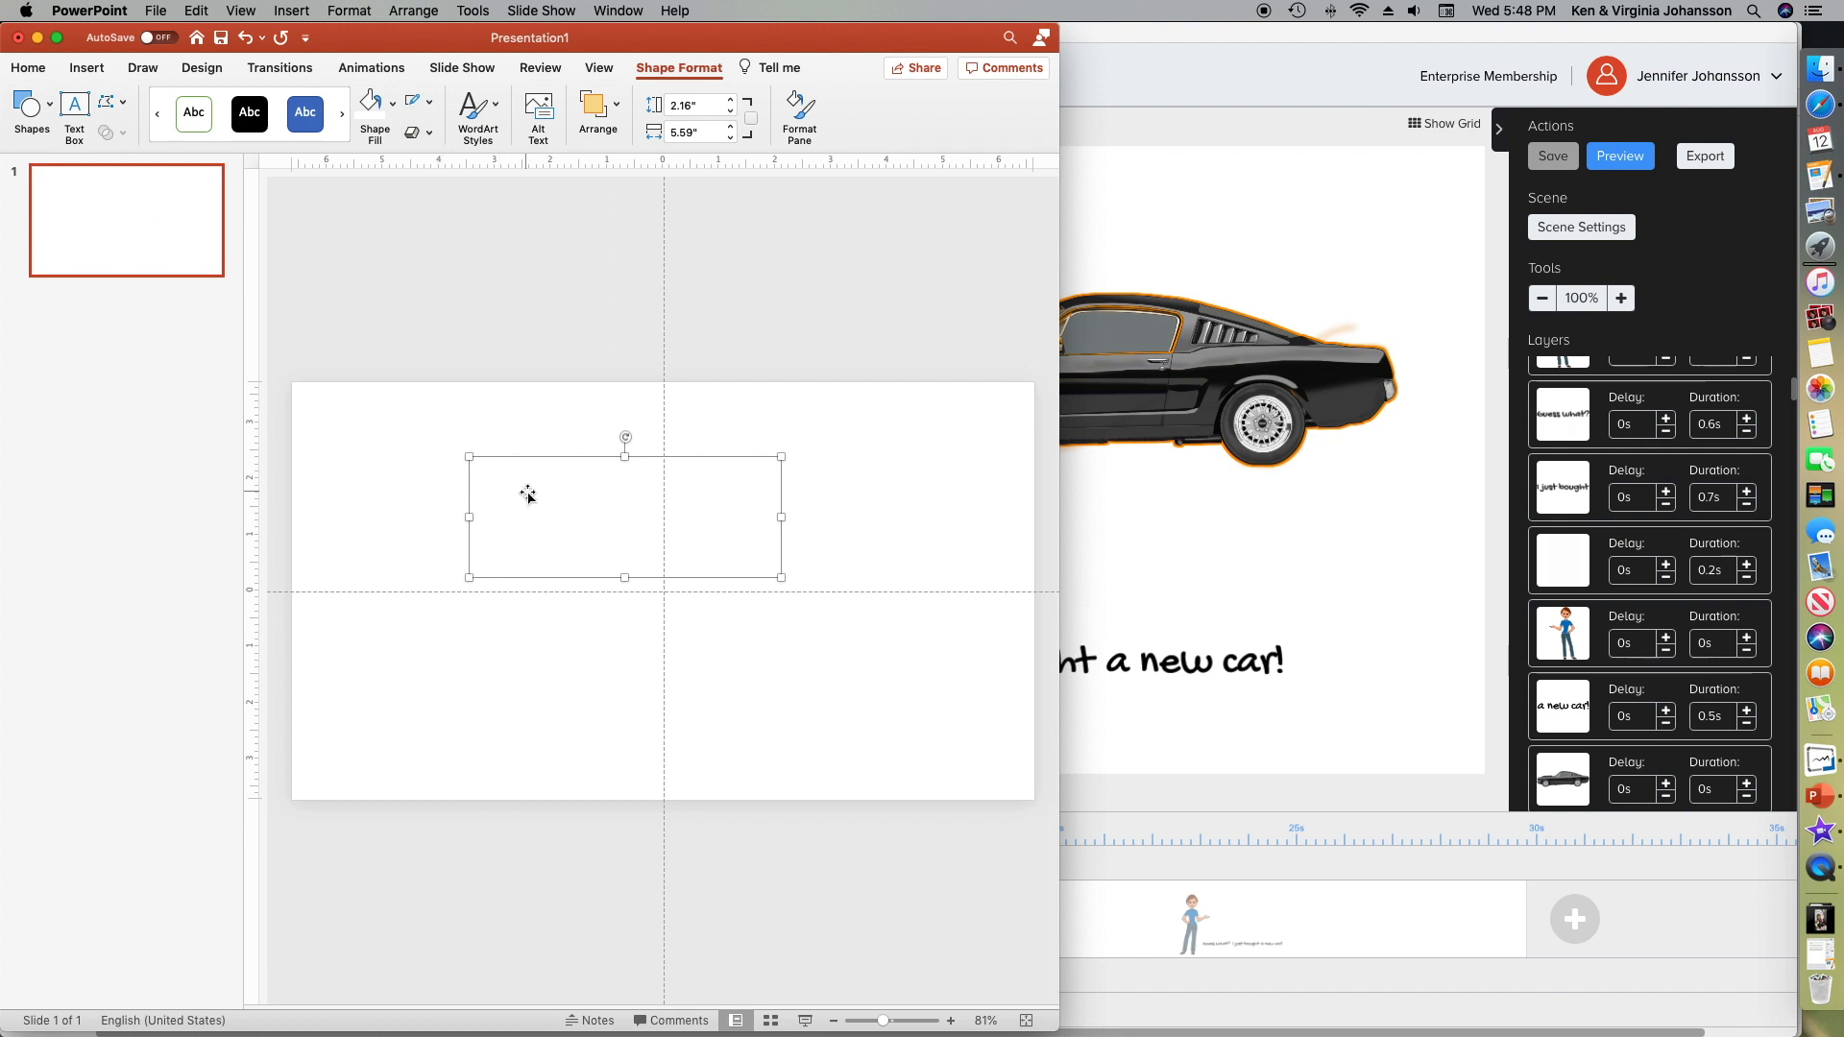
- Export the white rectangle as a PNG picture into the Pictures folder
{"action": "right_click", "coordinate": [526, 496]}
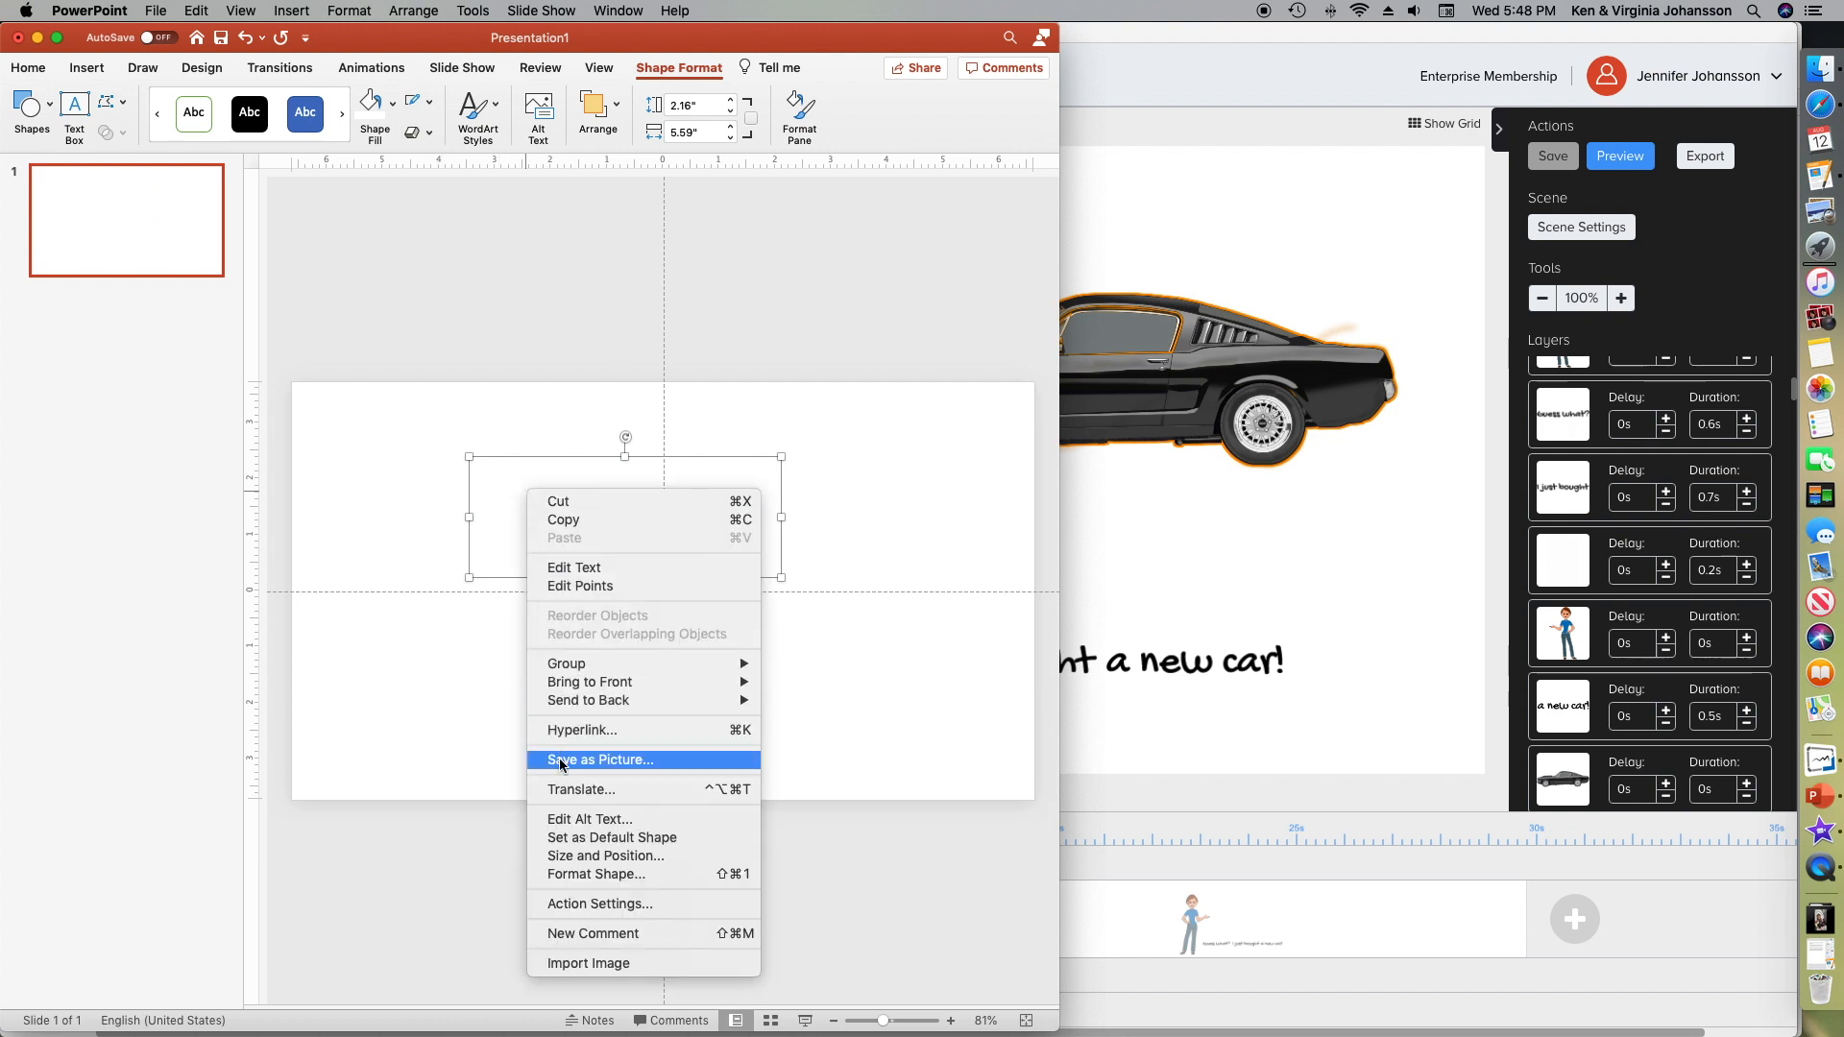
{"action": "left_click", "coordinate": [599, 761]}
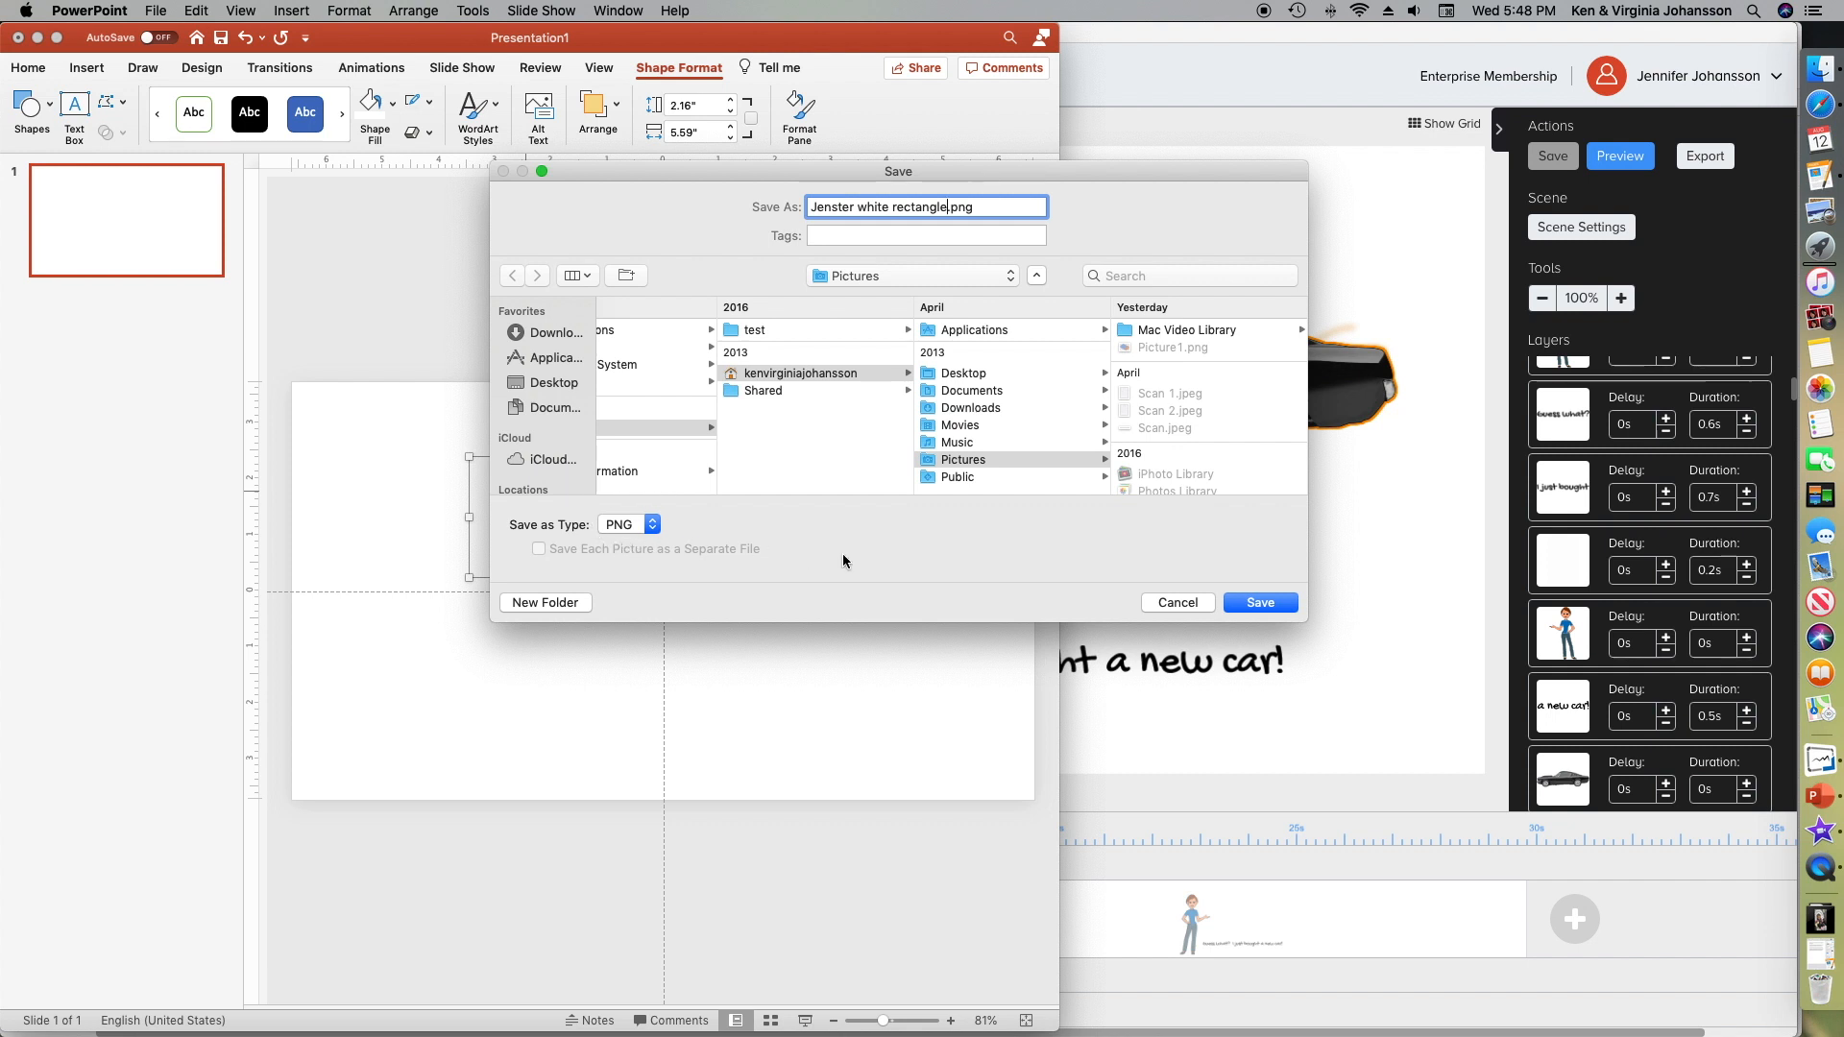
{"action": "left_click", "coordinate": [1260, 601]}
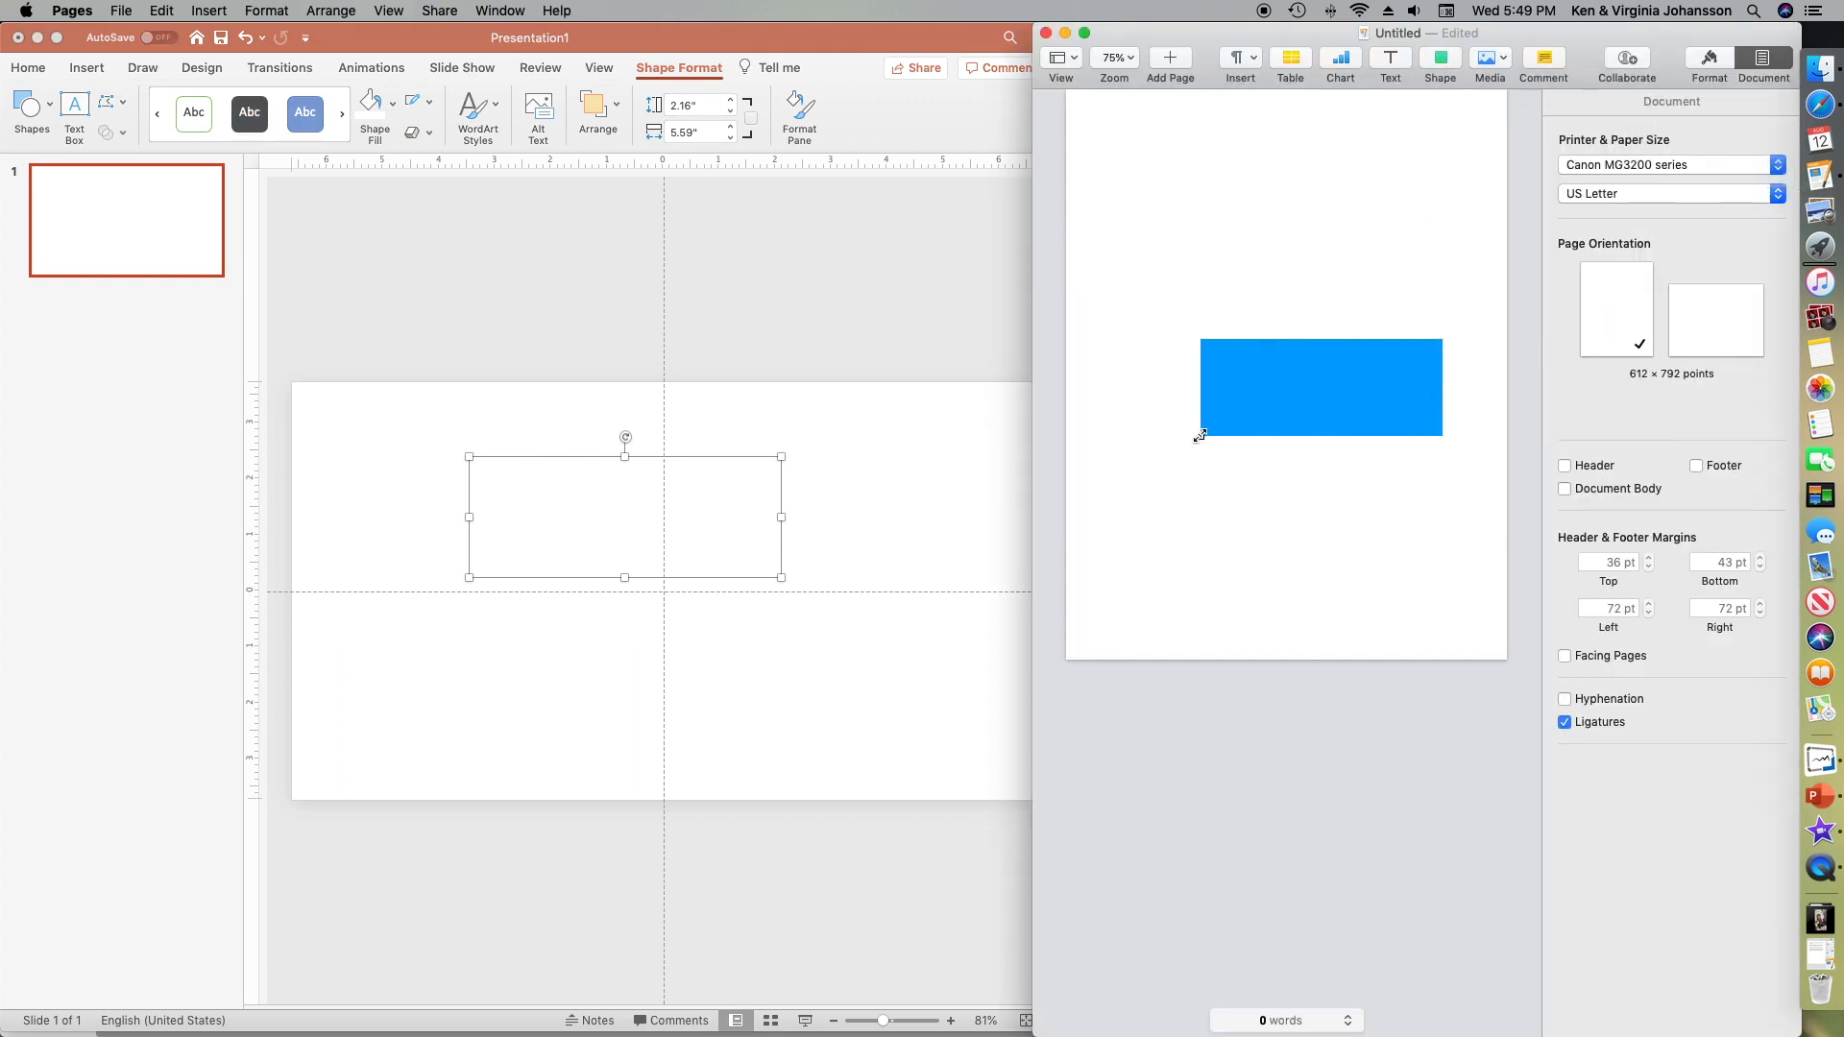
- Select the blue rectangle in Pages and give it a white fill
{"action": "left_click", "coordinate": [1322, 388]}
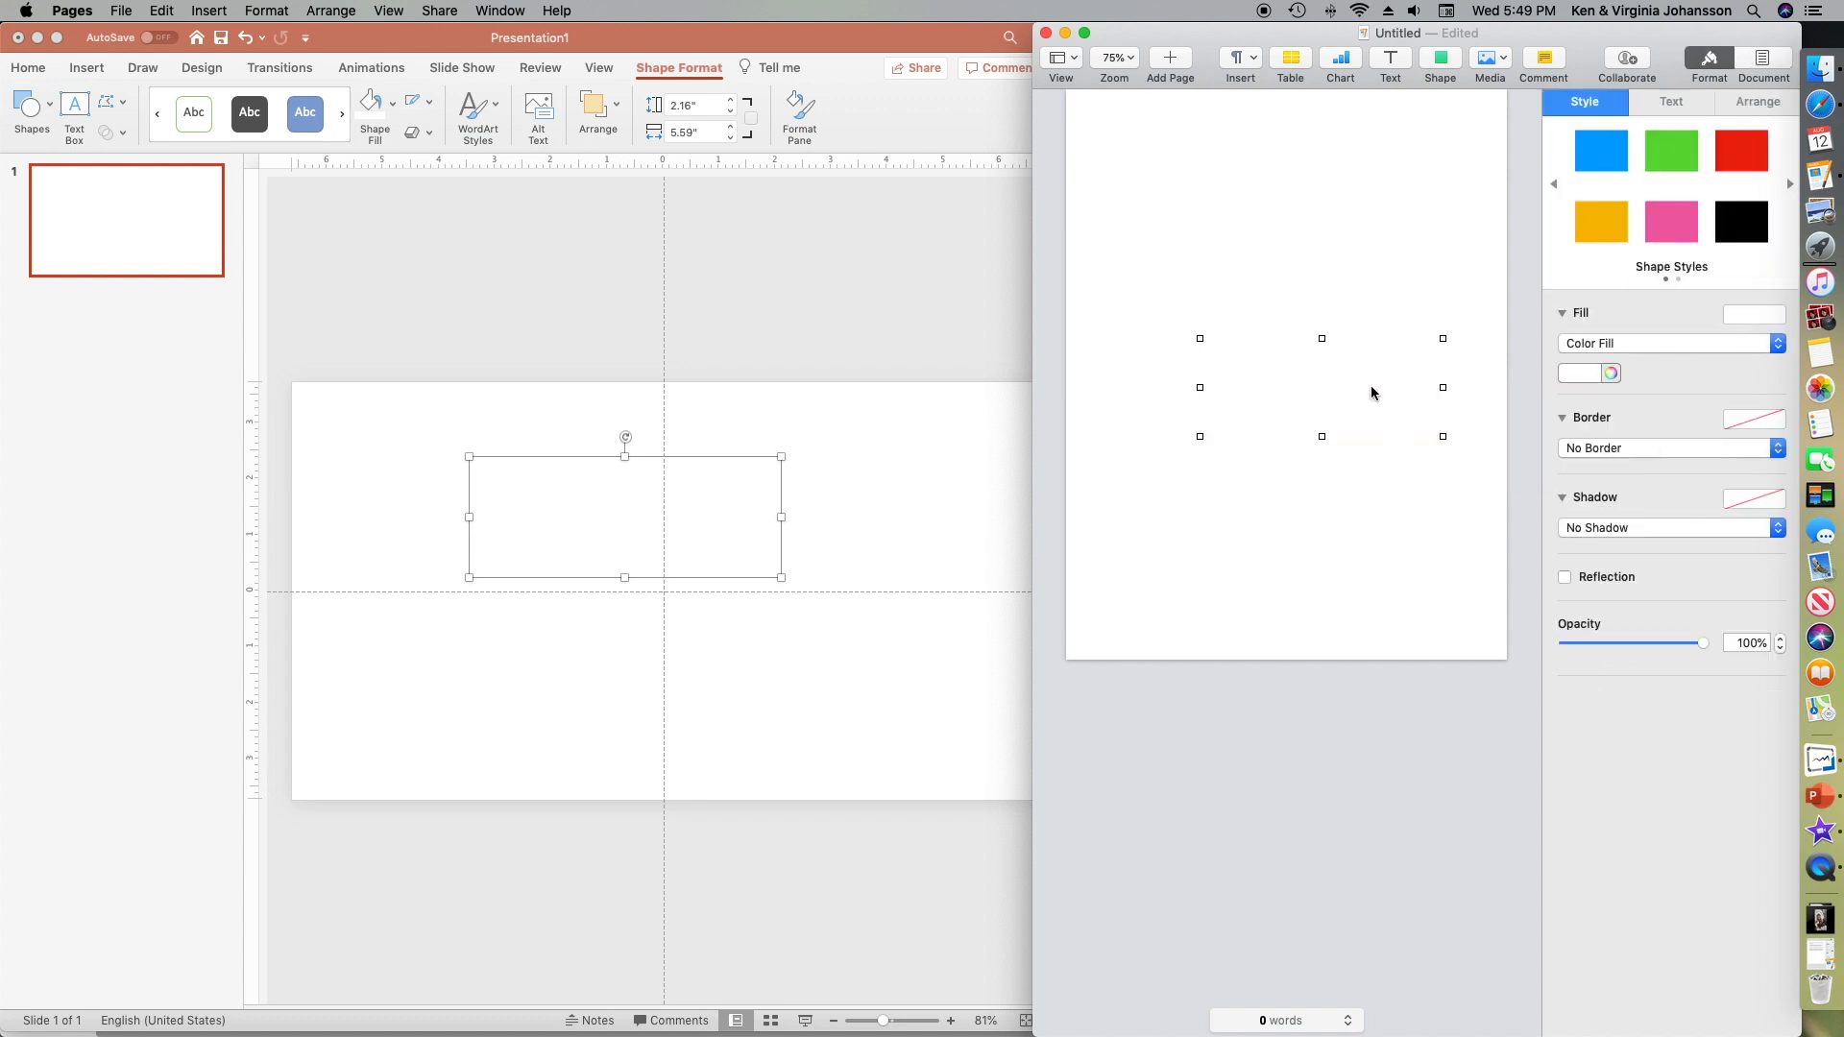
{"action": "mouse_move", "coordinate": [1412, 503]}
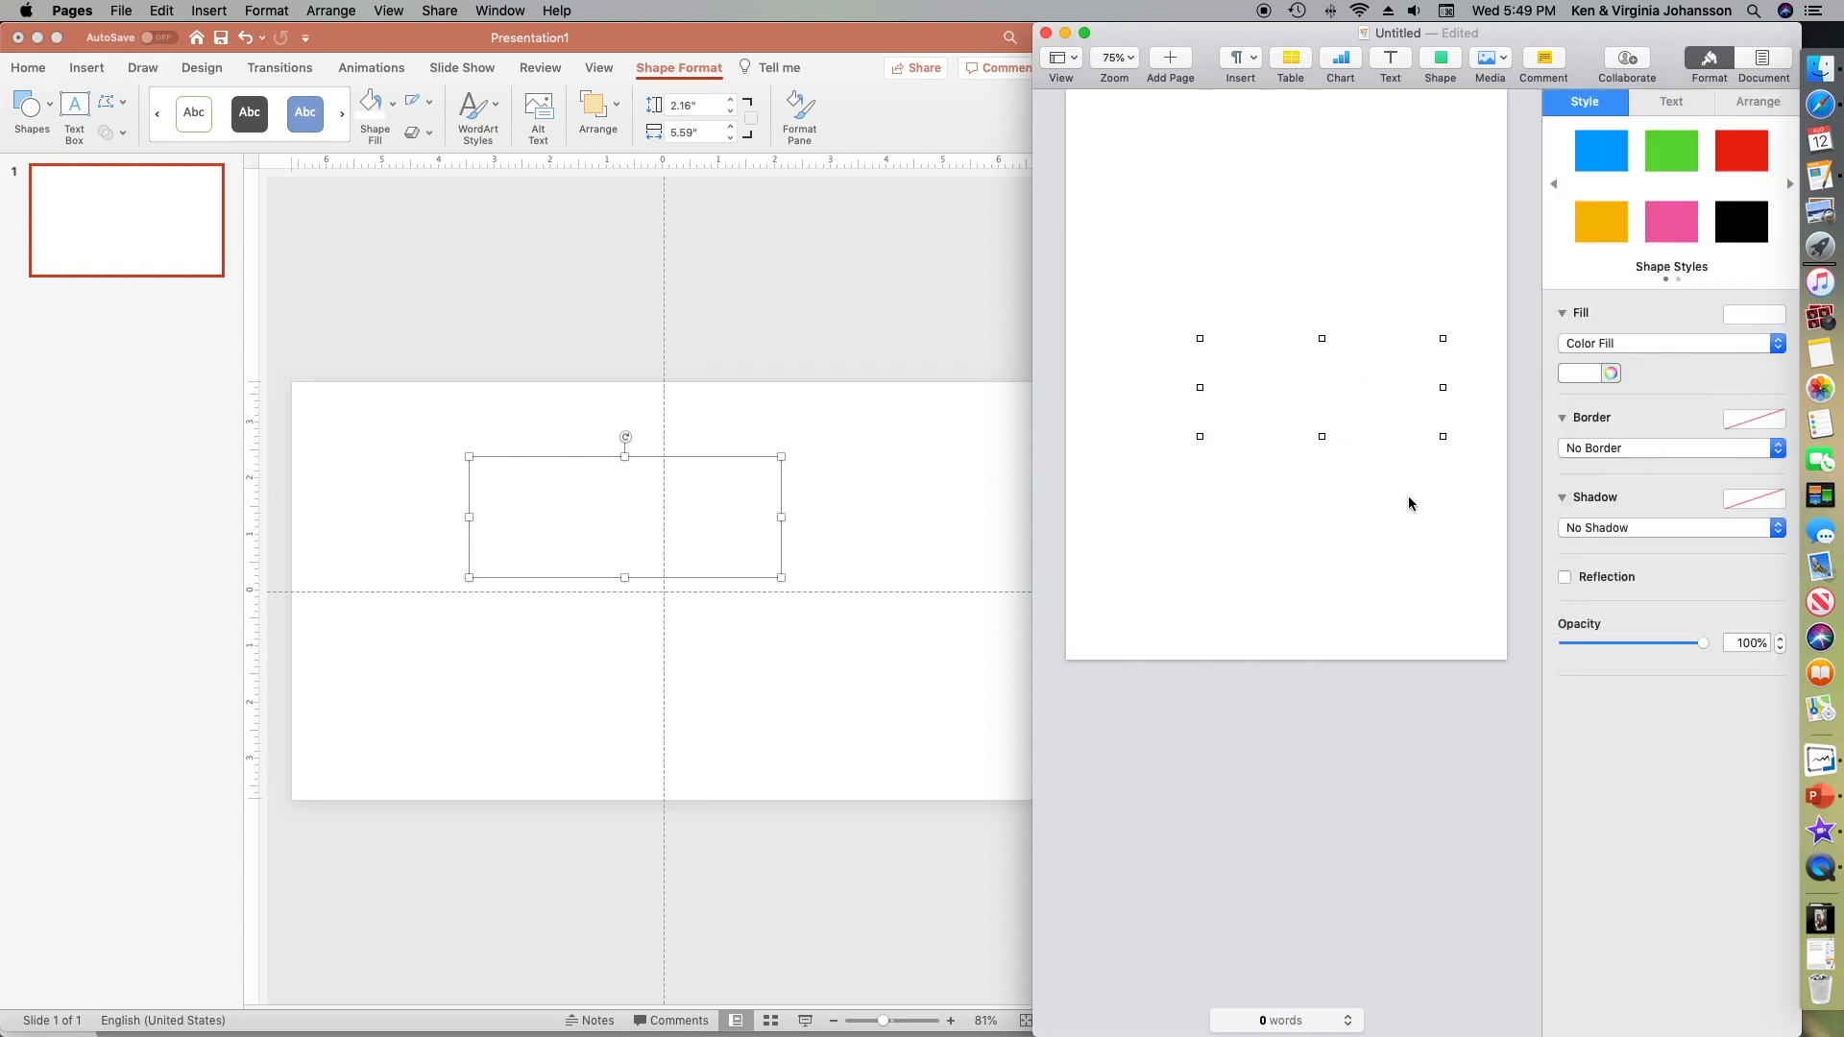
{"action": "mouse_move", "coordinate": [1829, 211]}
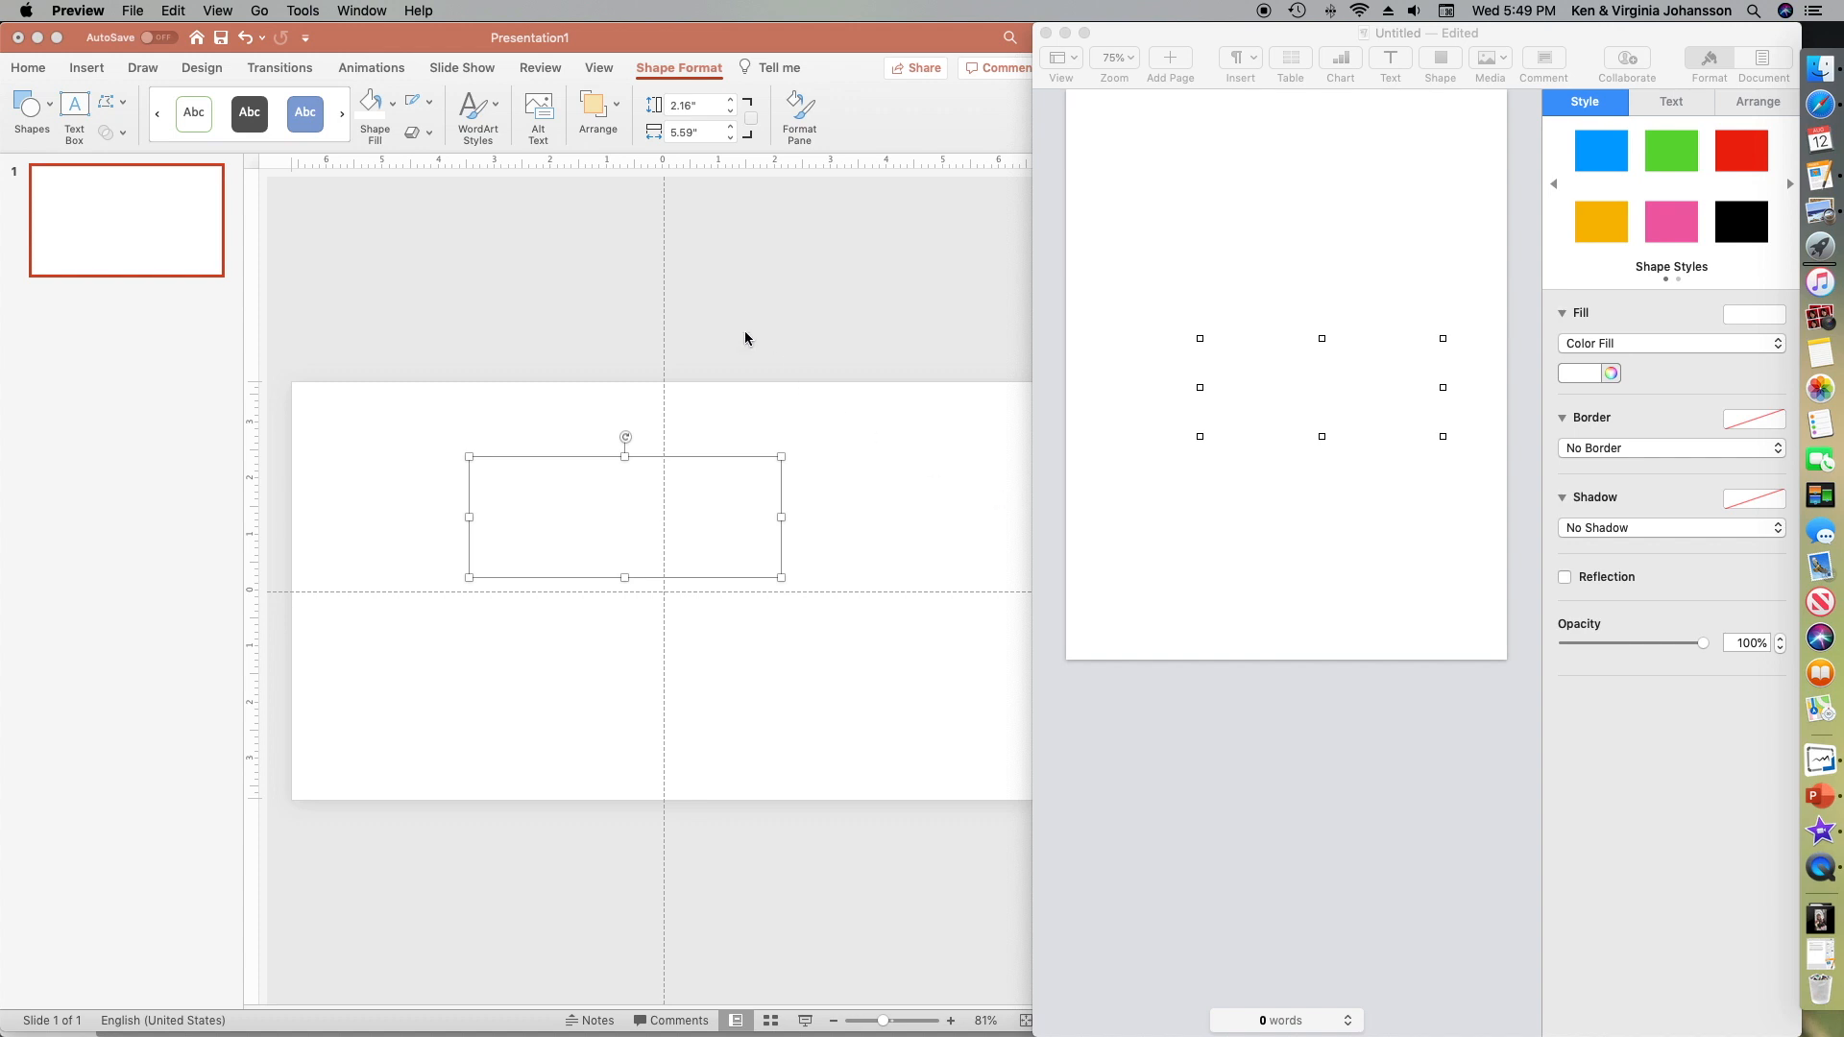
- Create a Preview image from the clipboard and save it as 'Jenster white rectangle'
{"action": "left_click", "coordinate": [119, 10]}
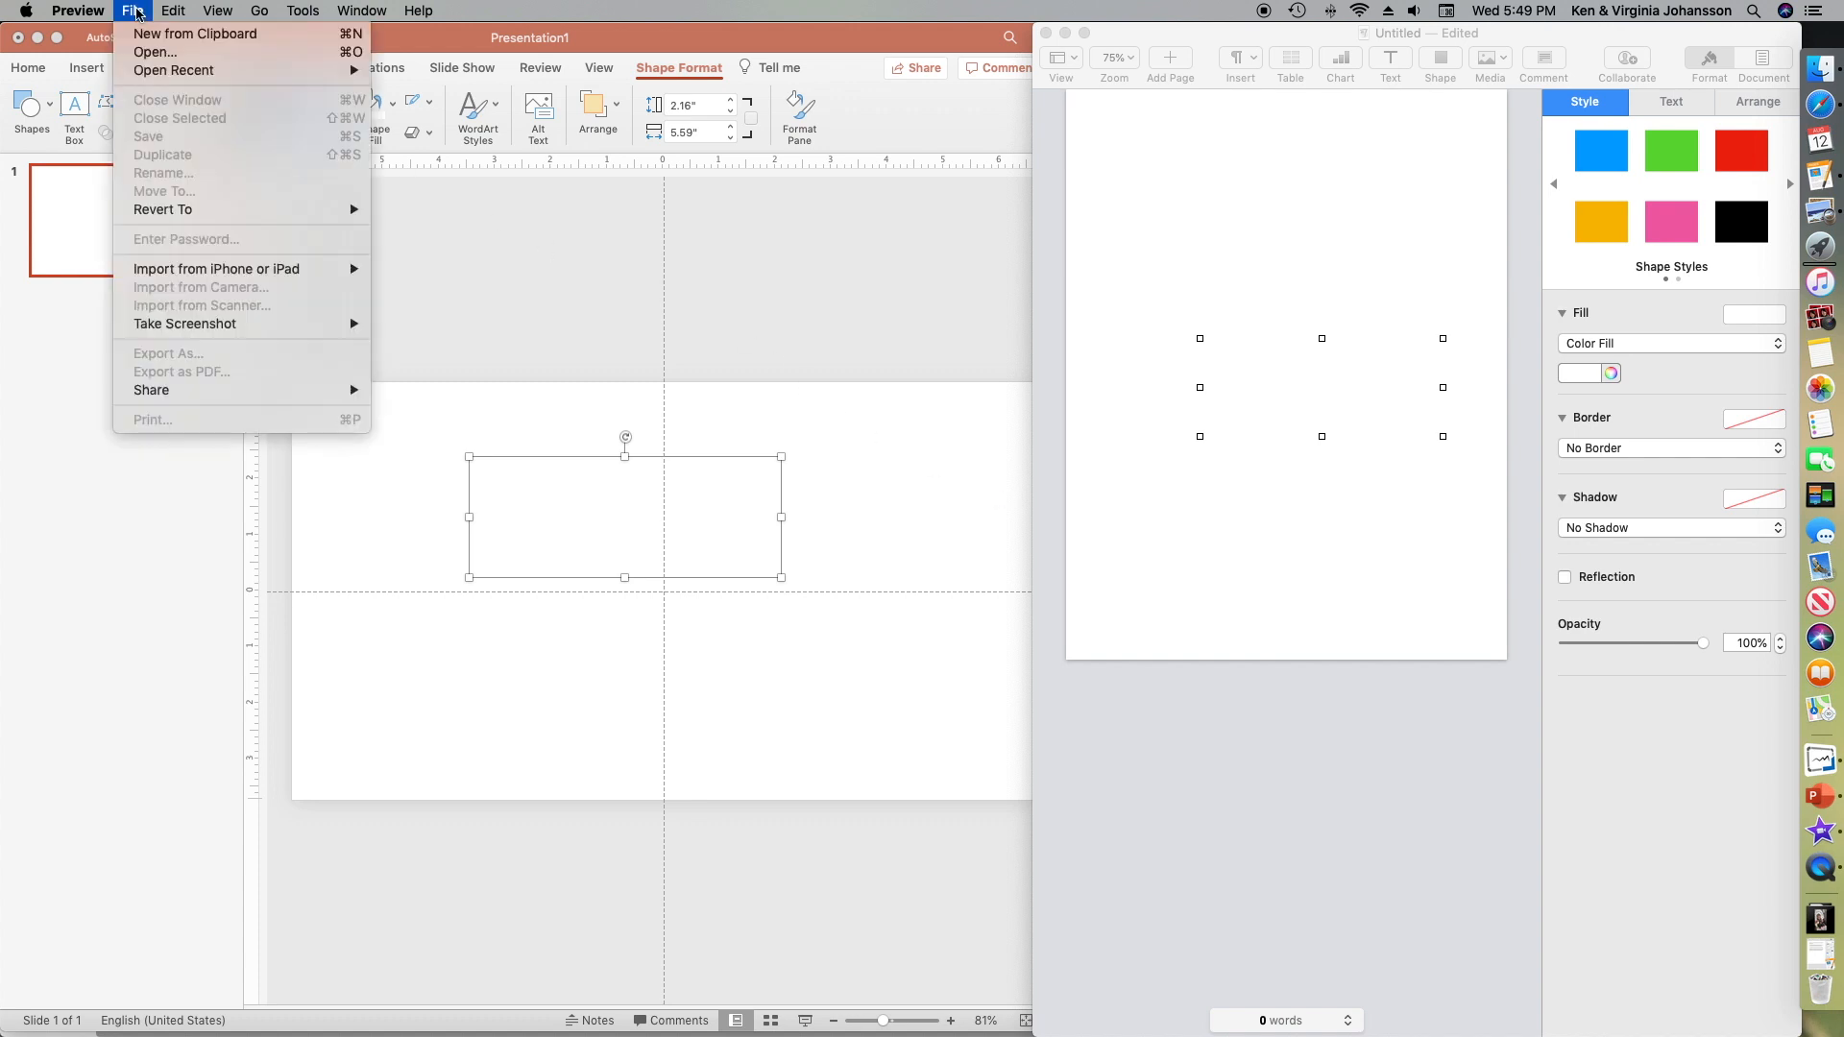
{"action": "mouse_move", "coordinate": [196, 35]}
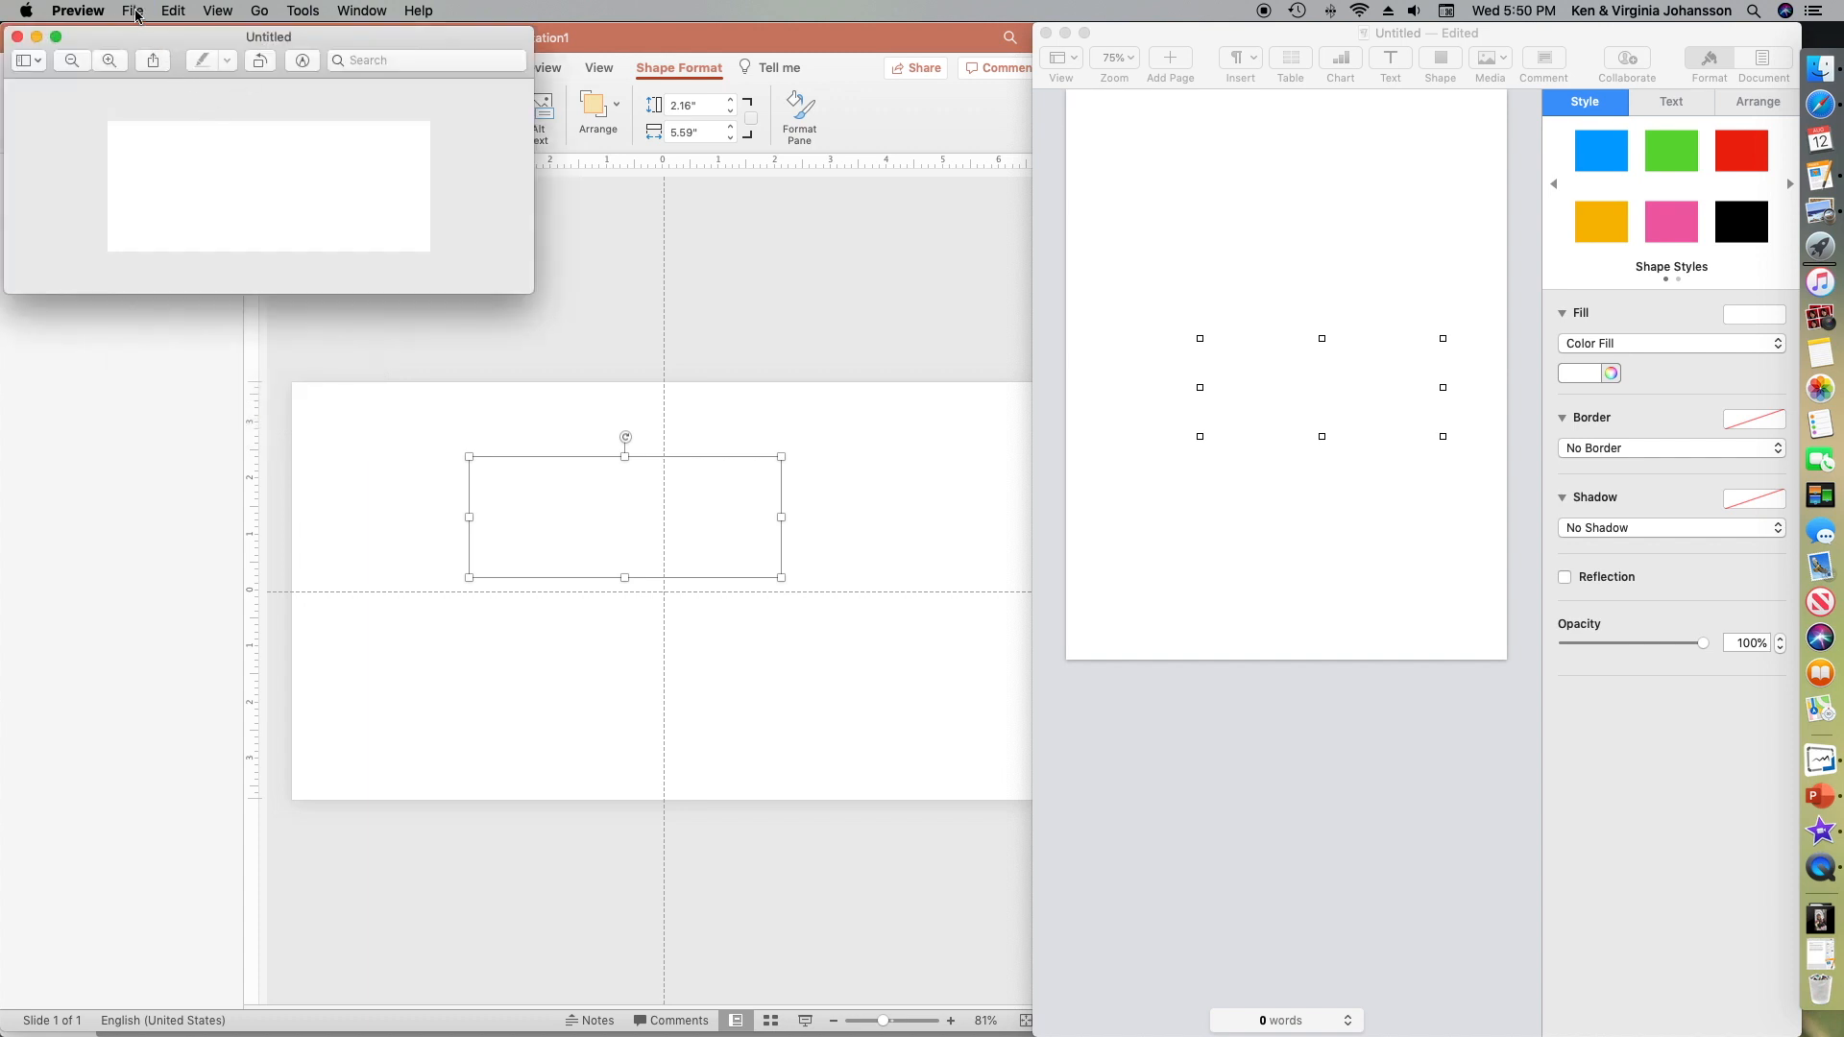
{"action": "left_click", "coordinate": [130, 10]}
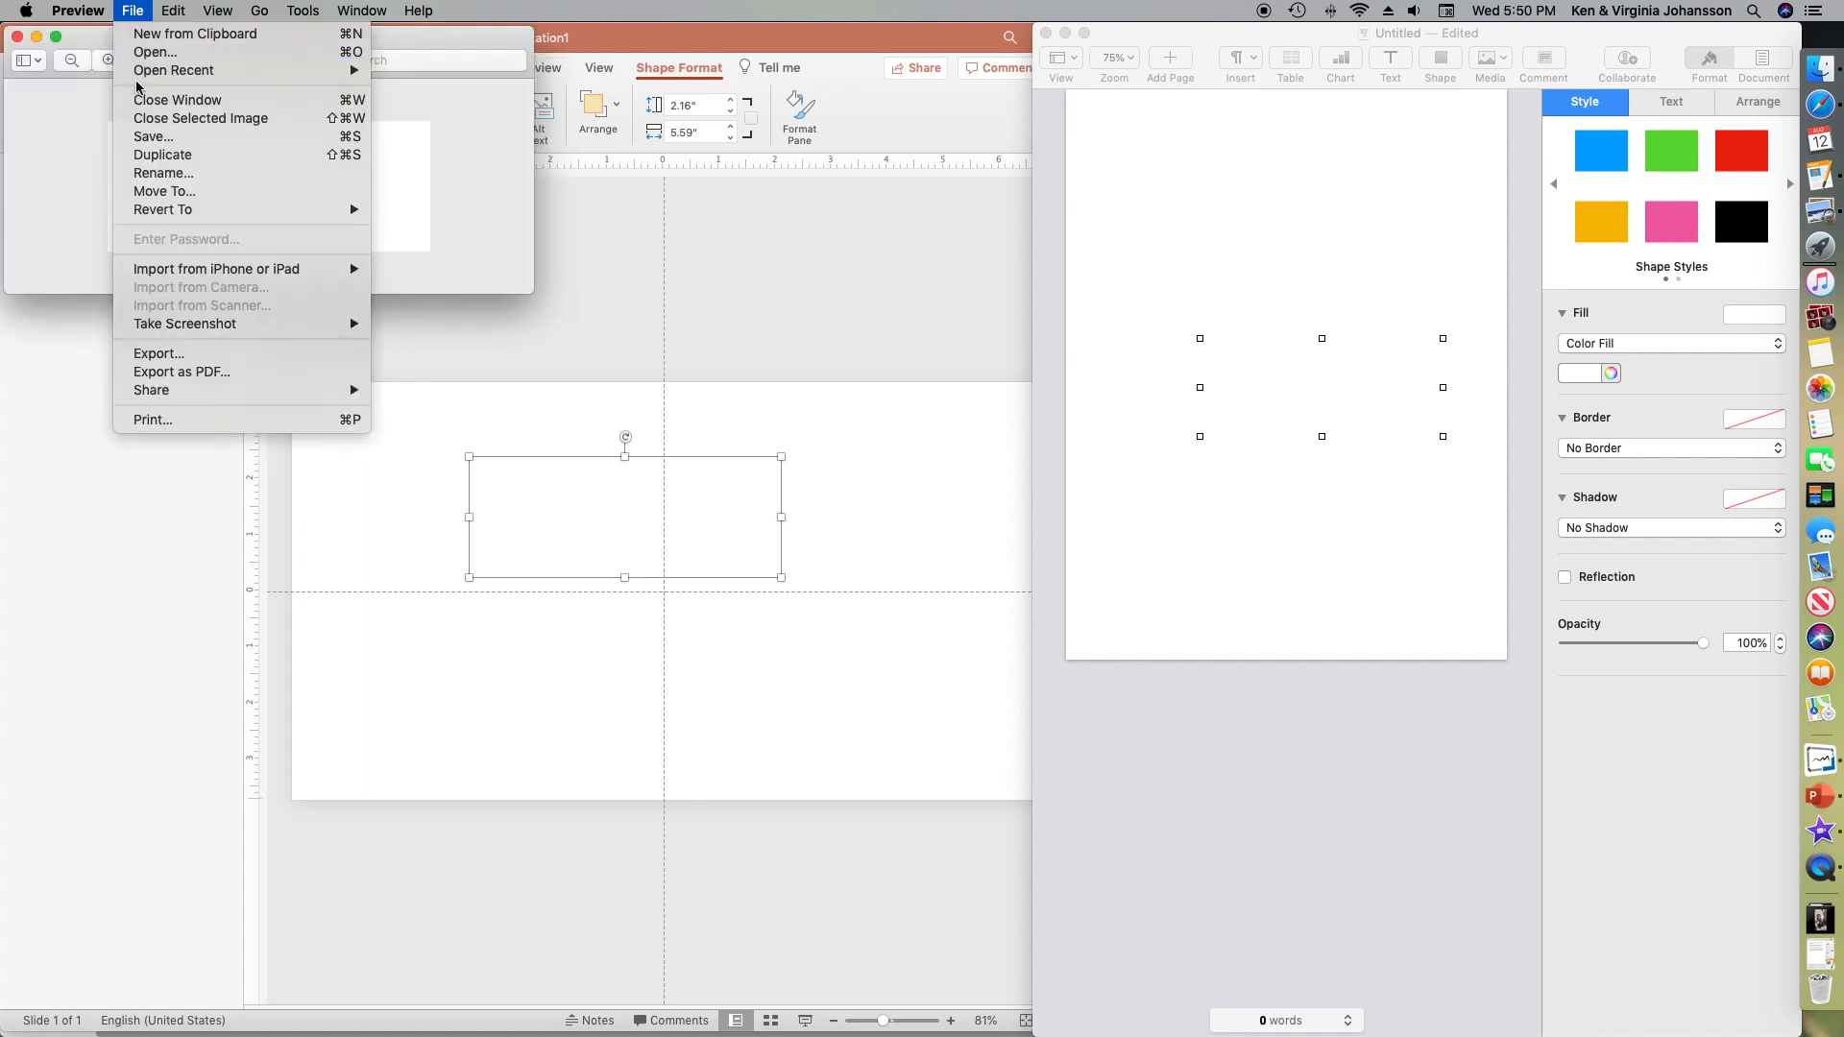
{"action": "mouse_move", "coordinate": [154, 136]}
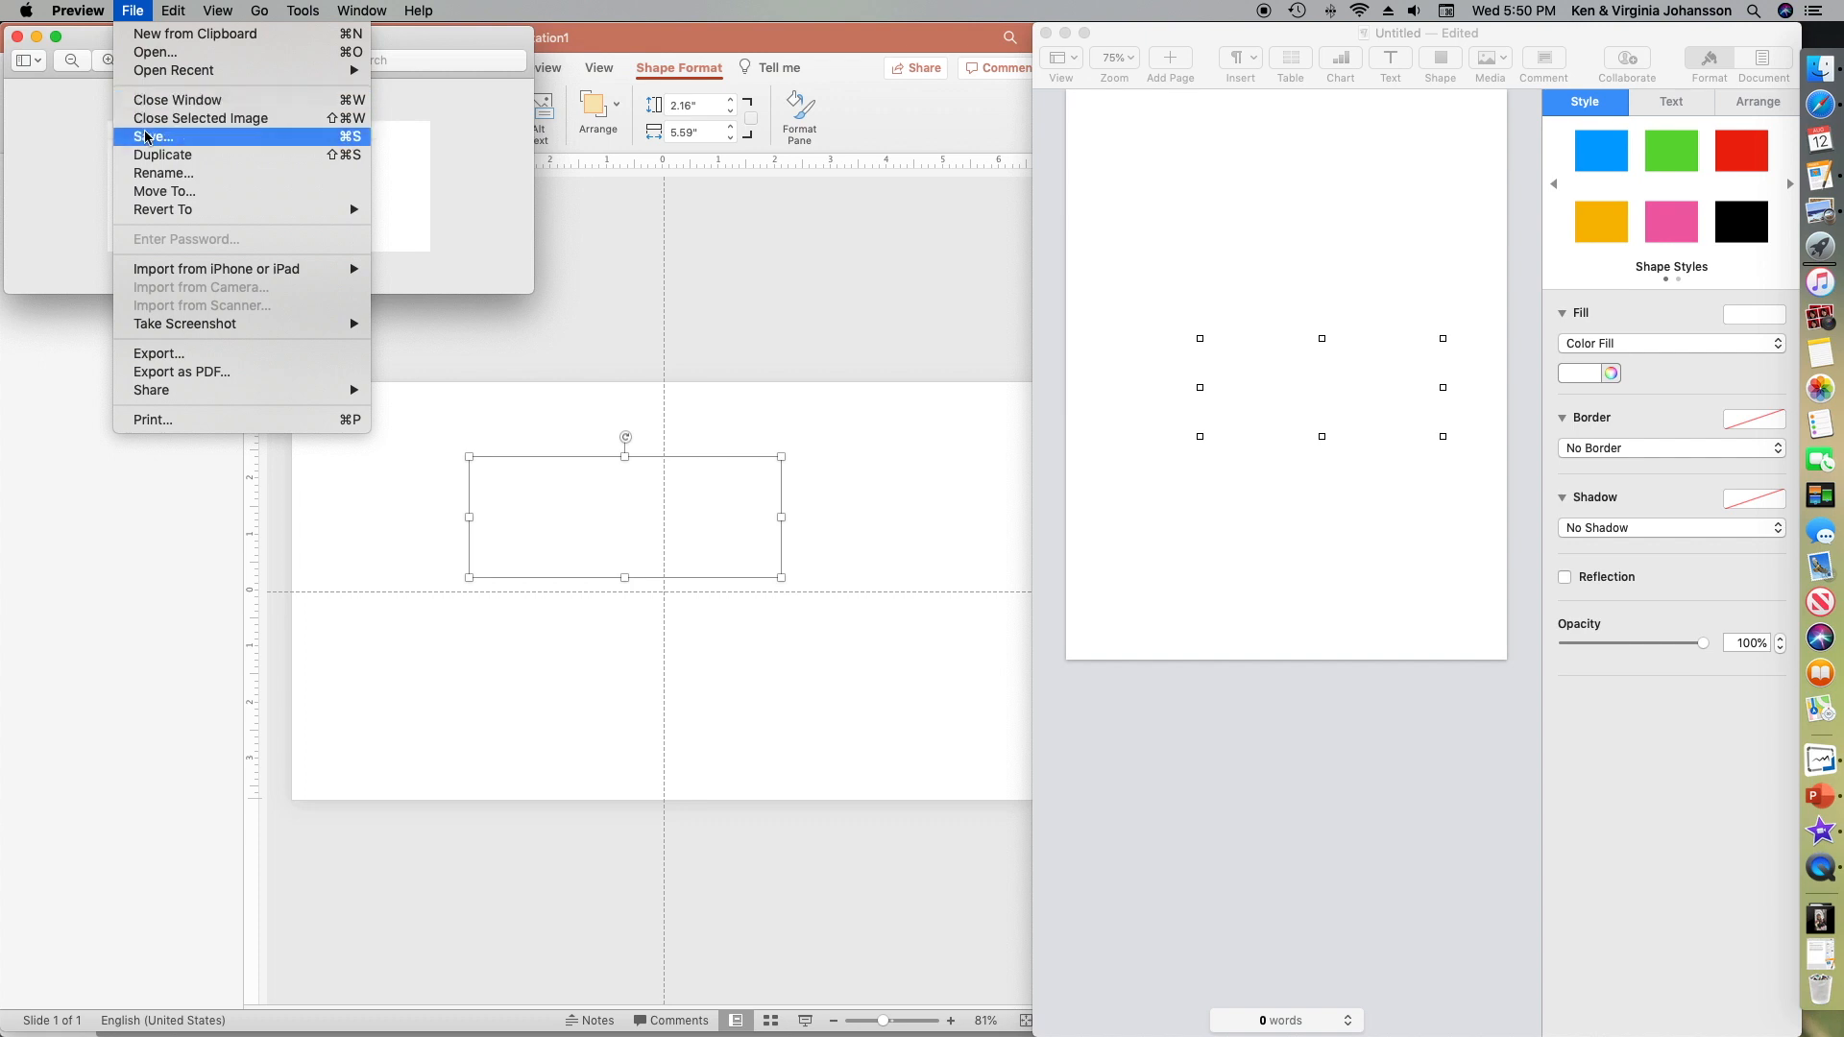
{"action": "left_click", "coordinate": [158, 136]}
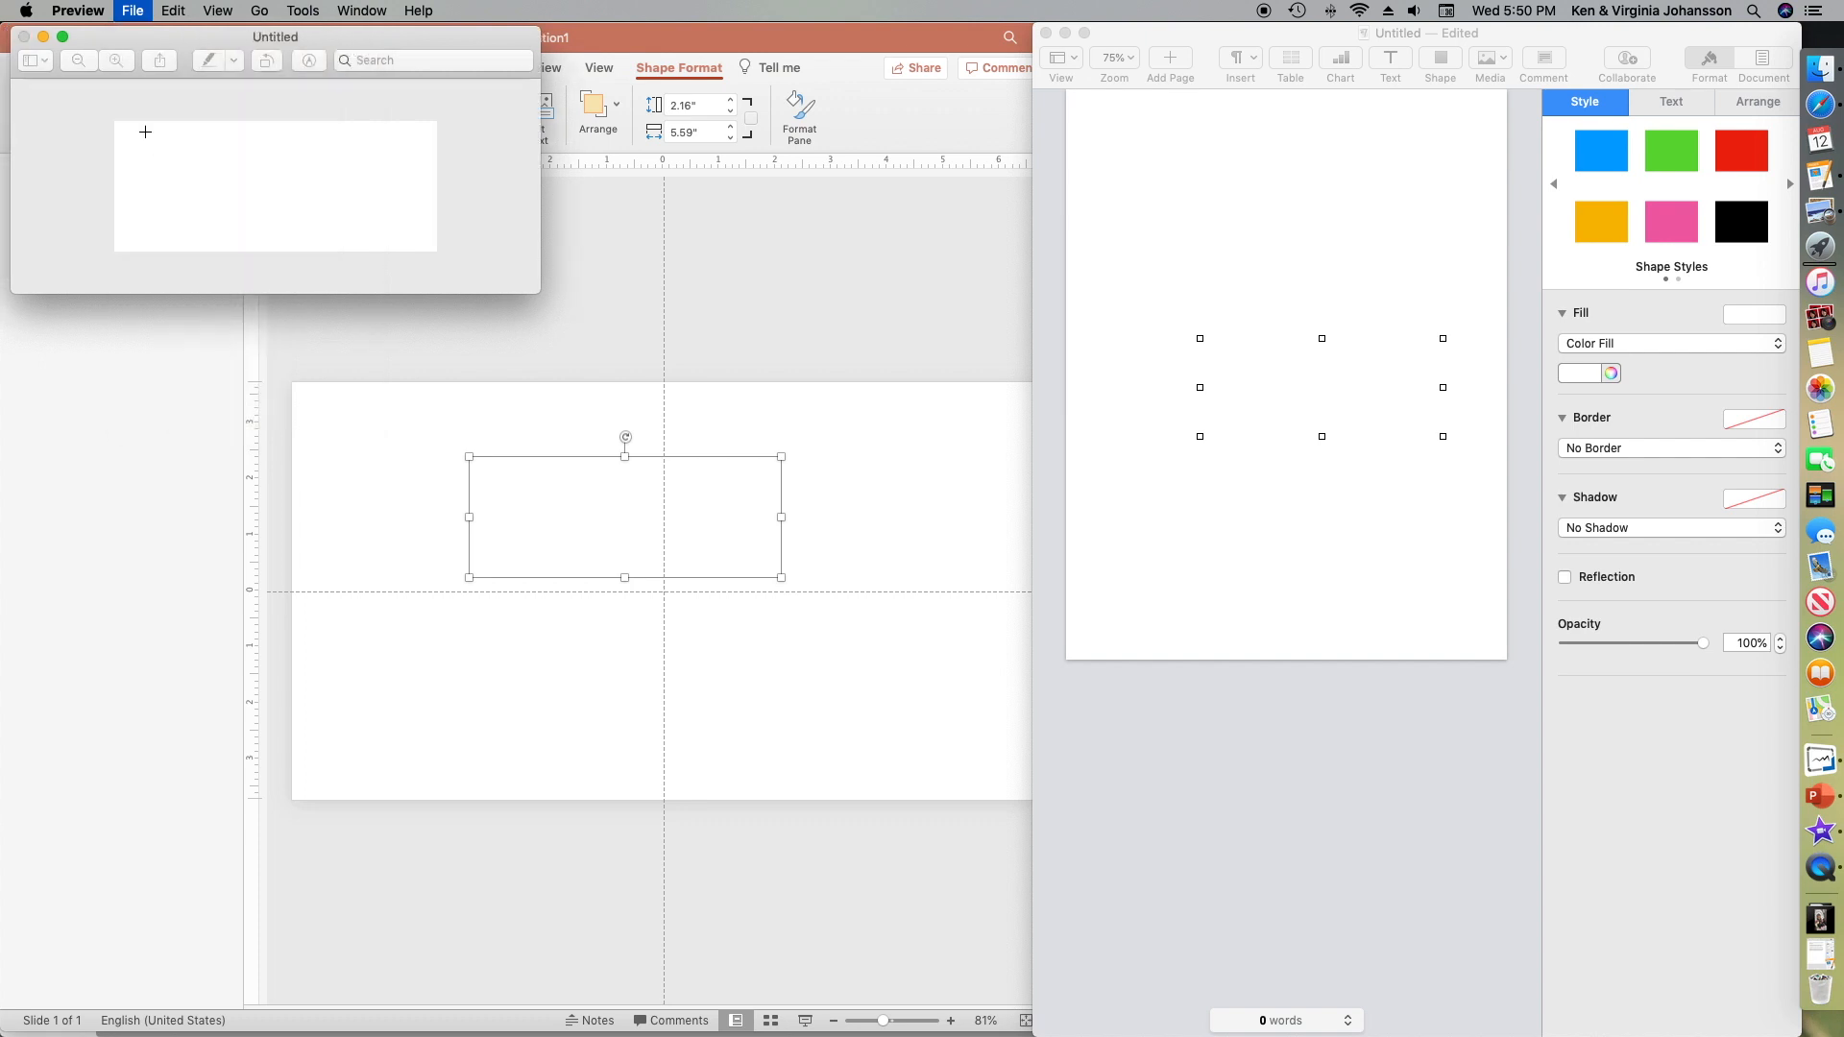
{"action": "type", "text": "Jenster white rectangle"}
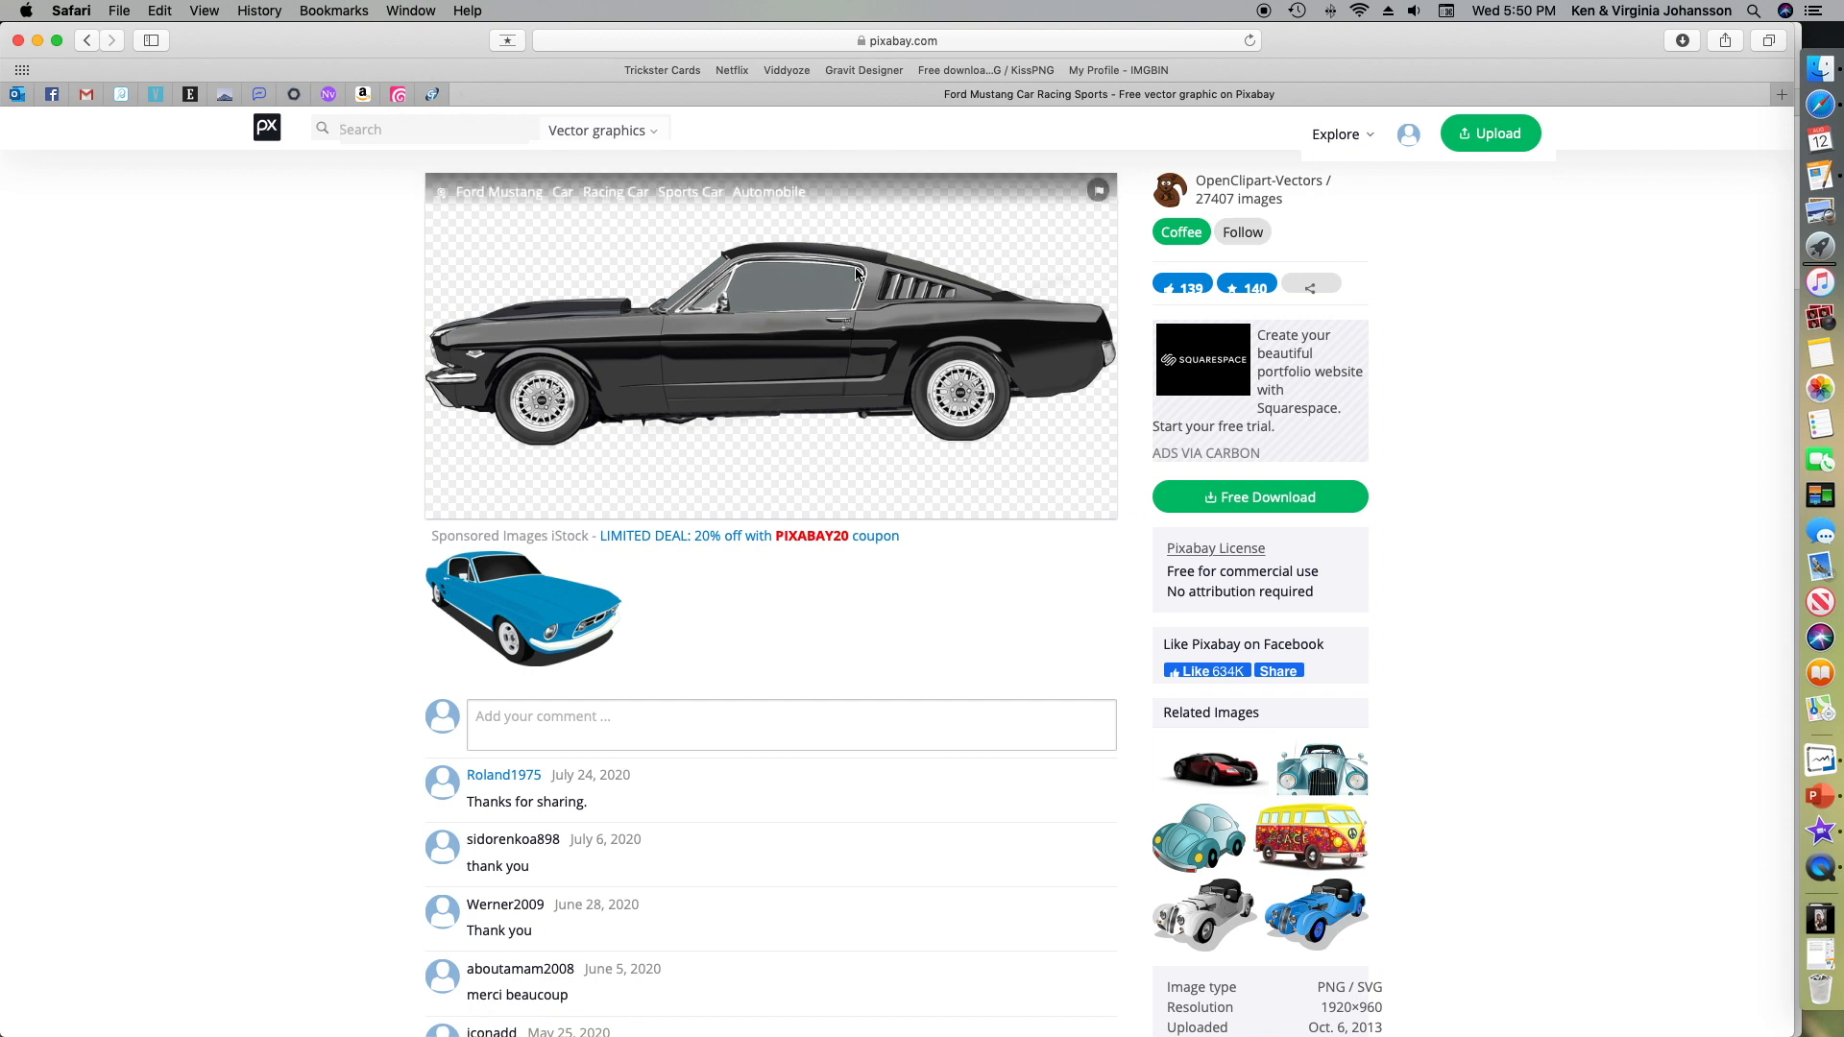
- Bring up the Pixabay page for the black Ford Mustang vector graphic
{"action": "left_click", "coordinate": [1260, 496]}
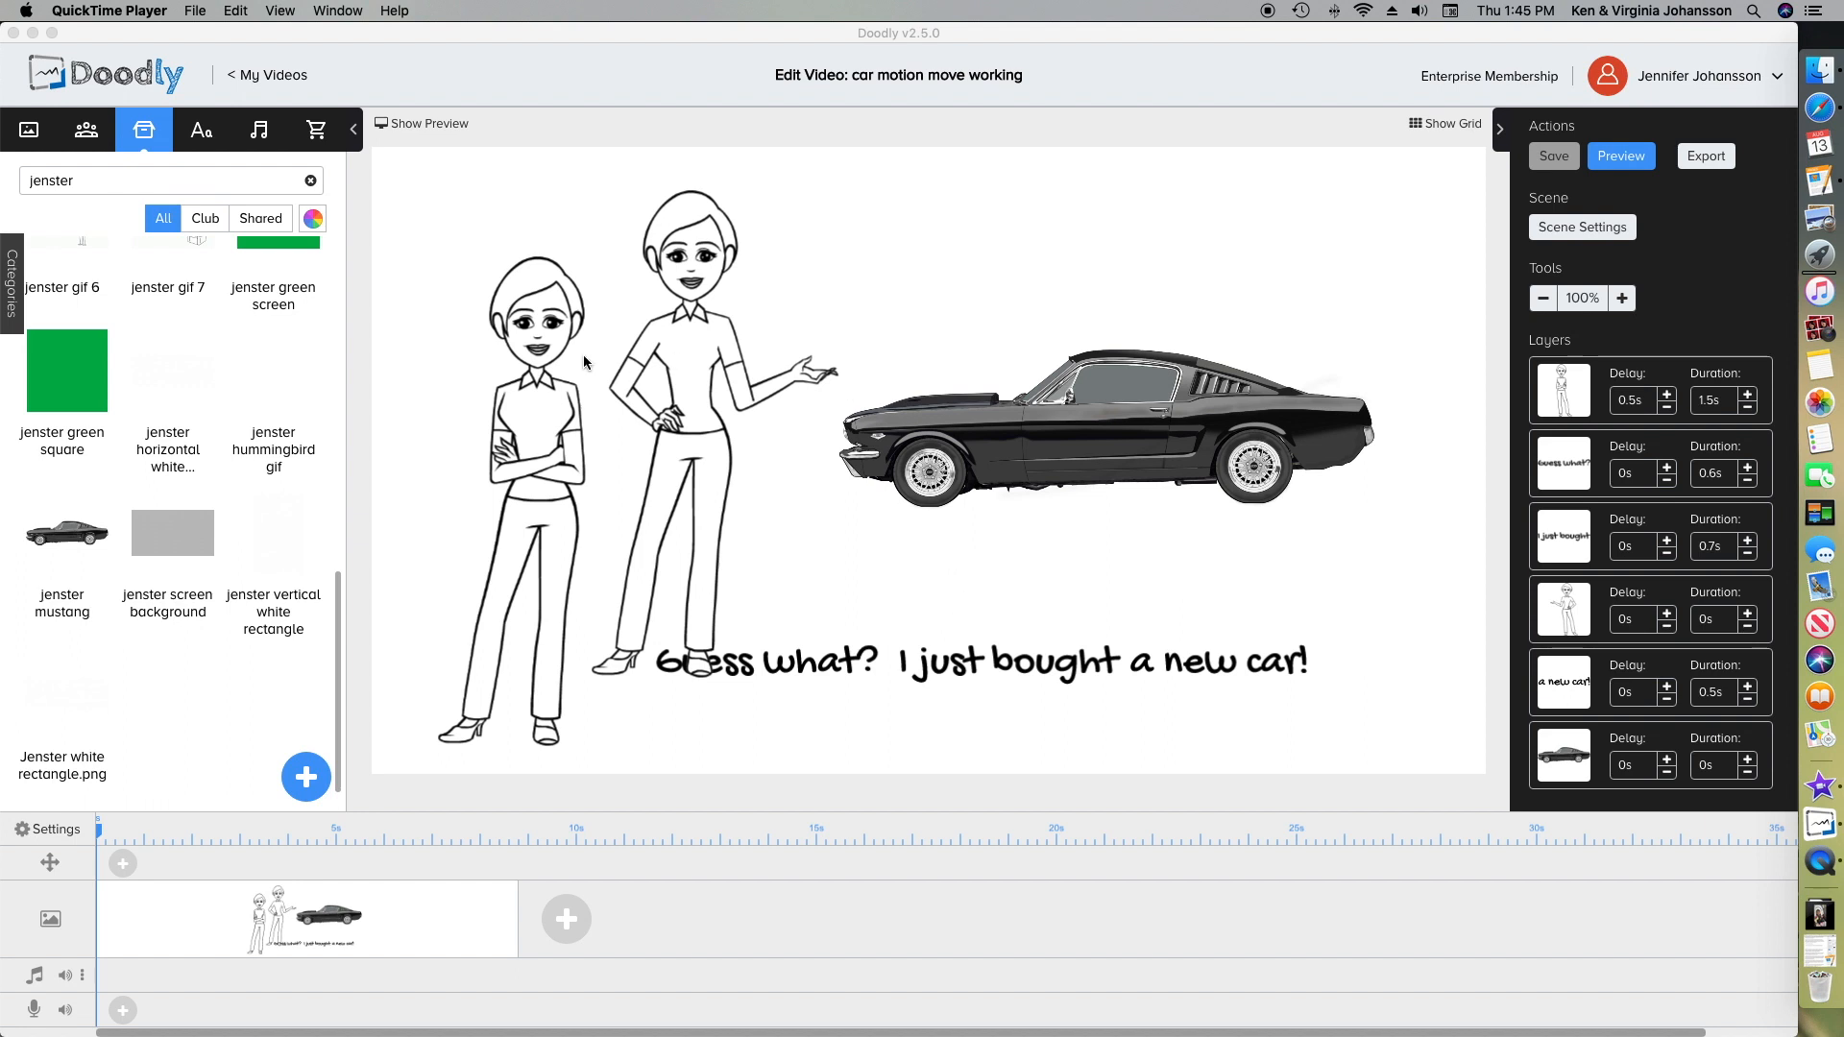
{"action": "mouse_move", "coordinate": [234, 223]}
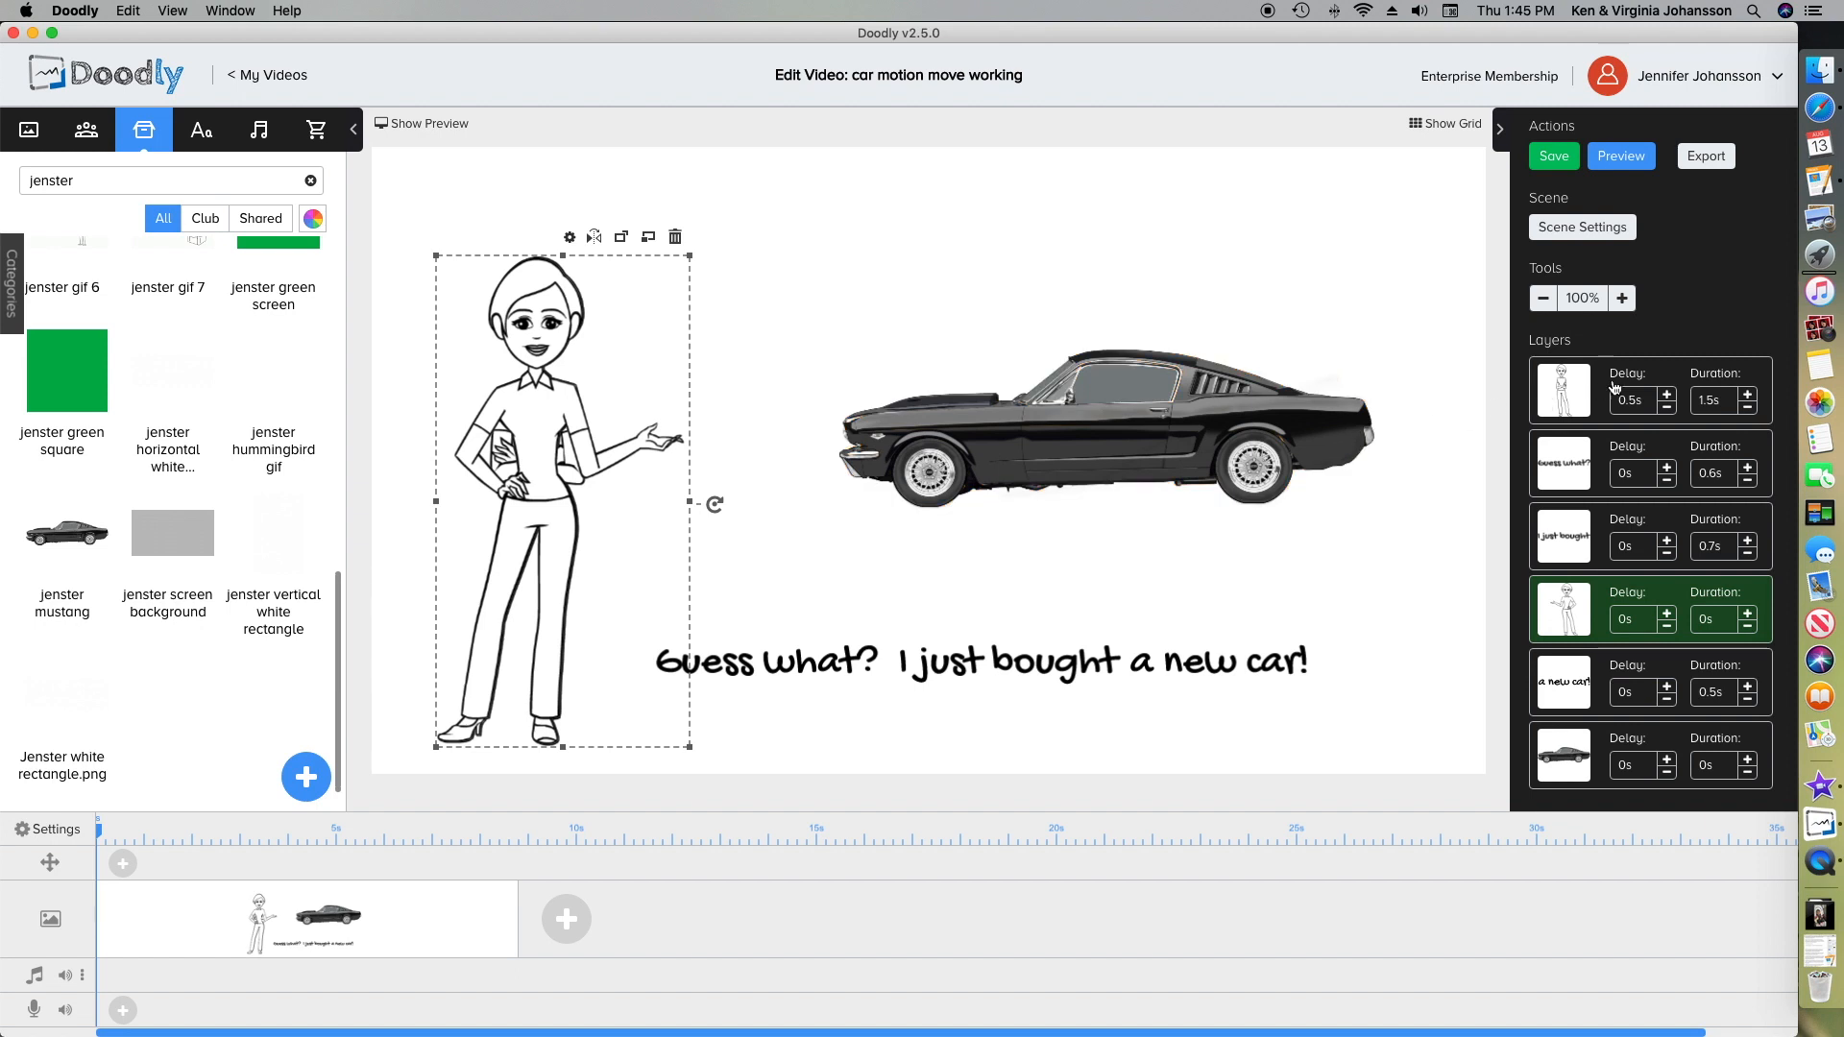
- Select the 'Guess What?' caption layer and then the 'a new car!' text piece
{"action": "left_click", "coordinate": [1564, 390]}
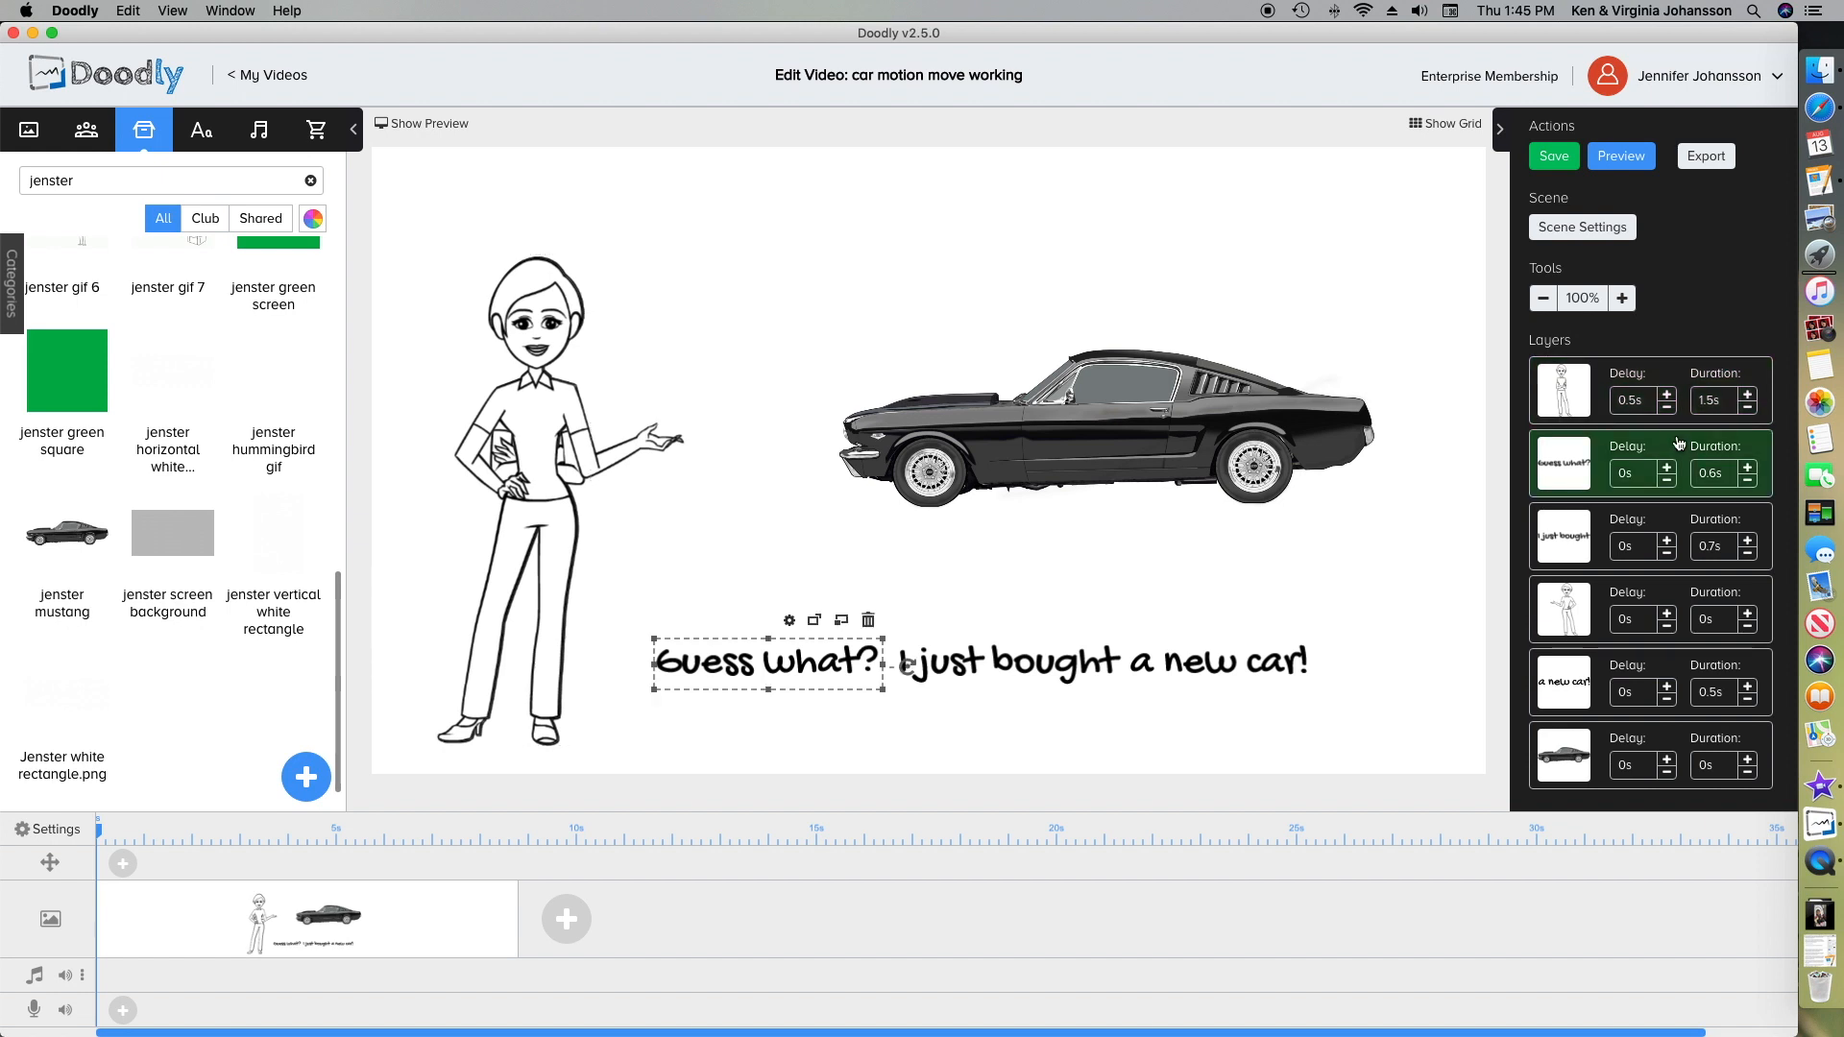
{"action": "mouse_move", "coordinate": [1677, 511]}
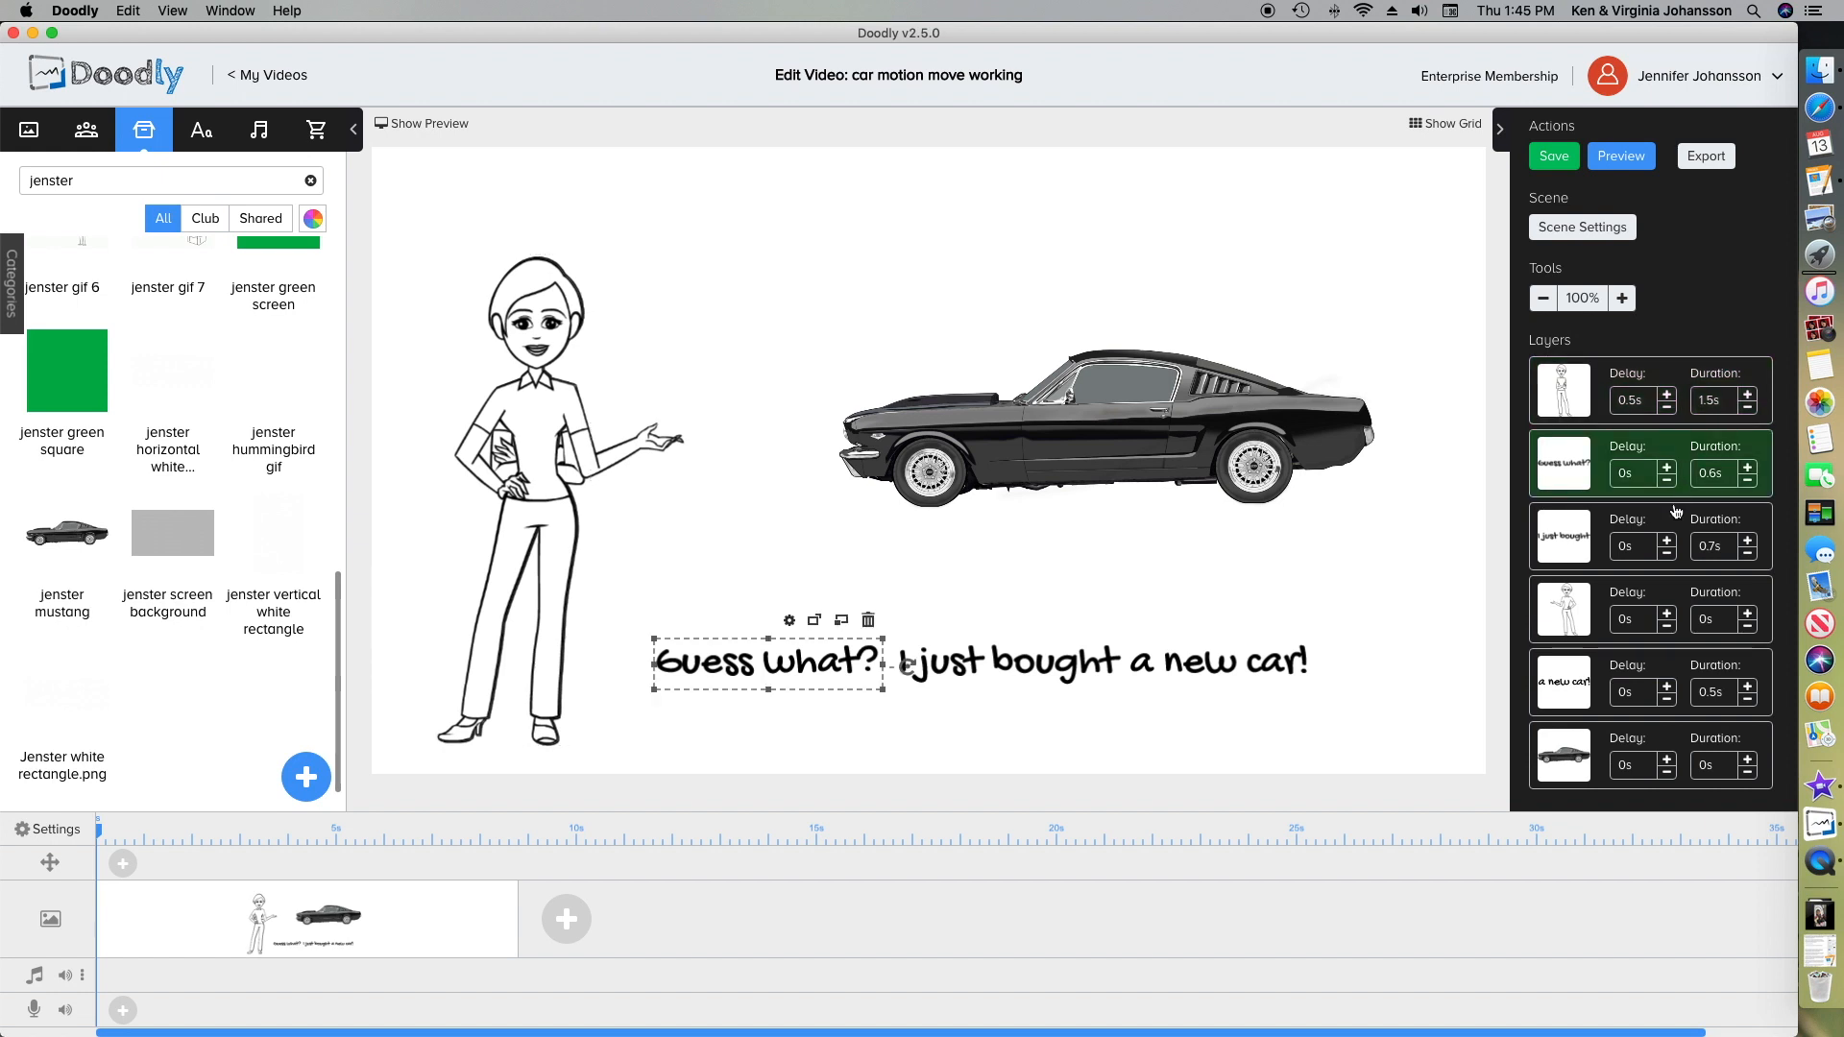
{"action": "mouse_move", "coordinate": [1672, 519]}
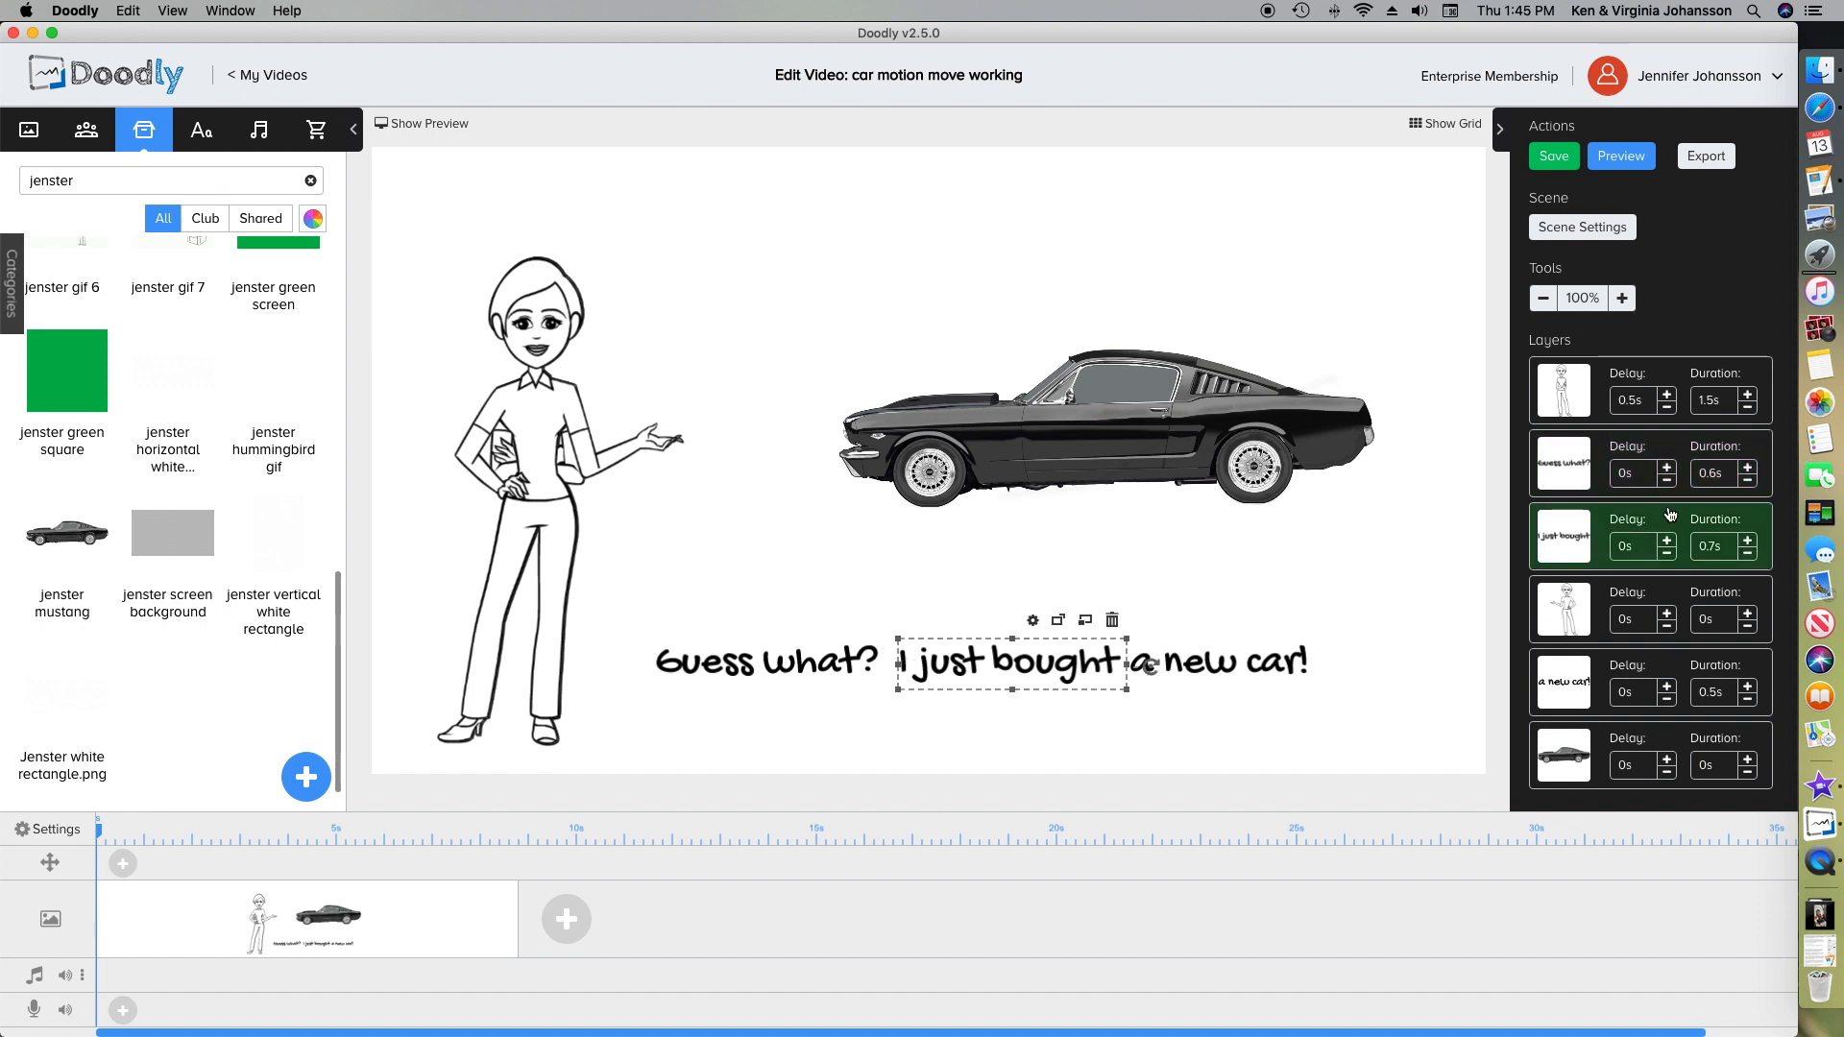
{"action": "mouse_move", "coordinate": [1672, 596]}
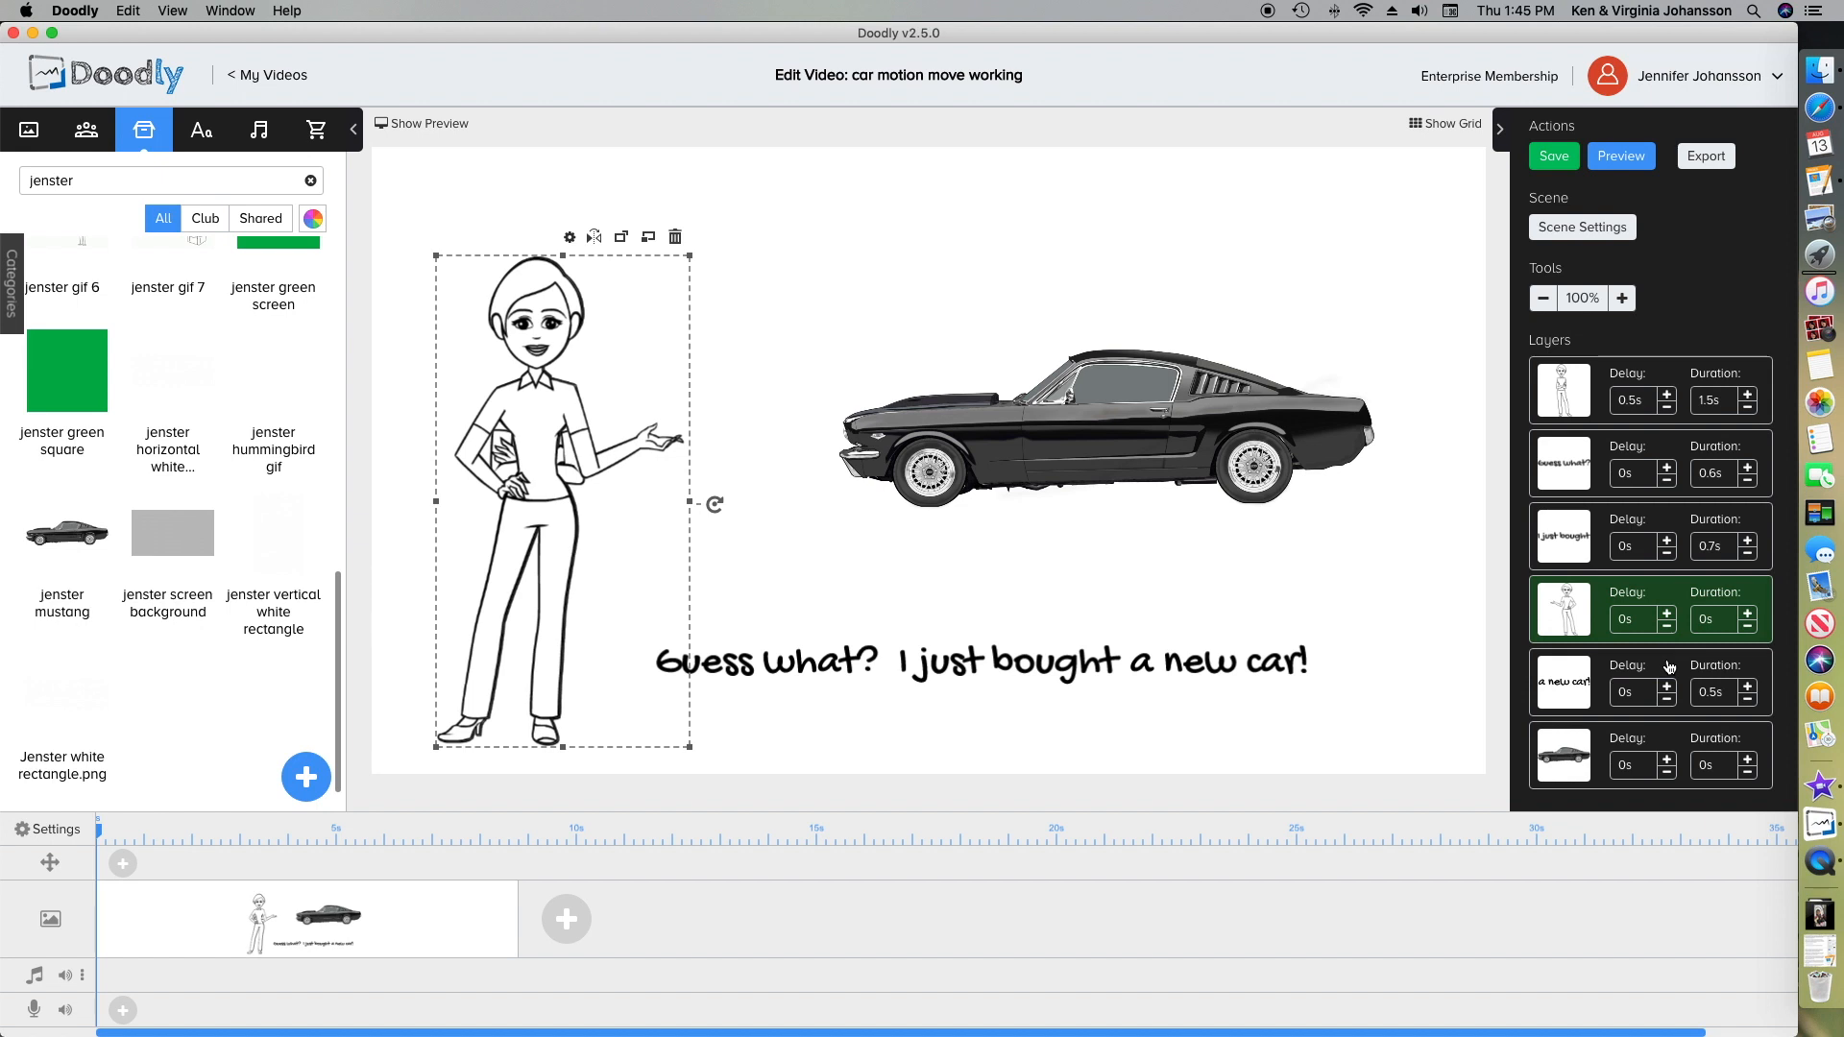
{"action": "left_click", "coordinate": [1564, 682]}
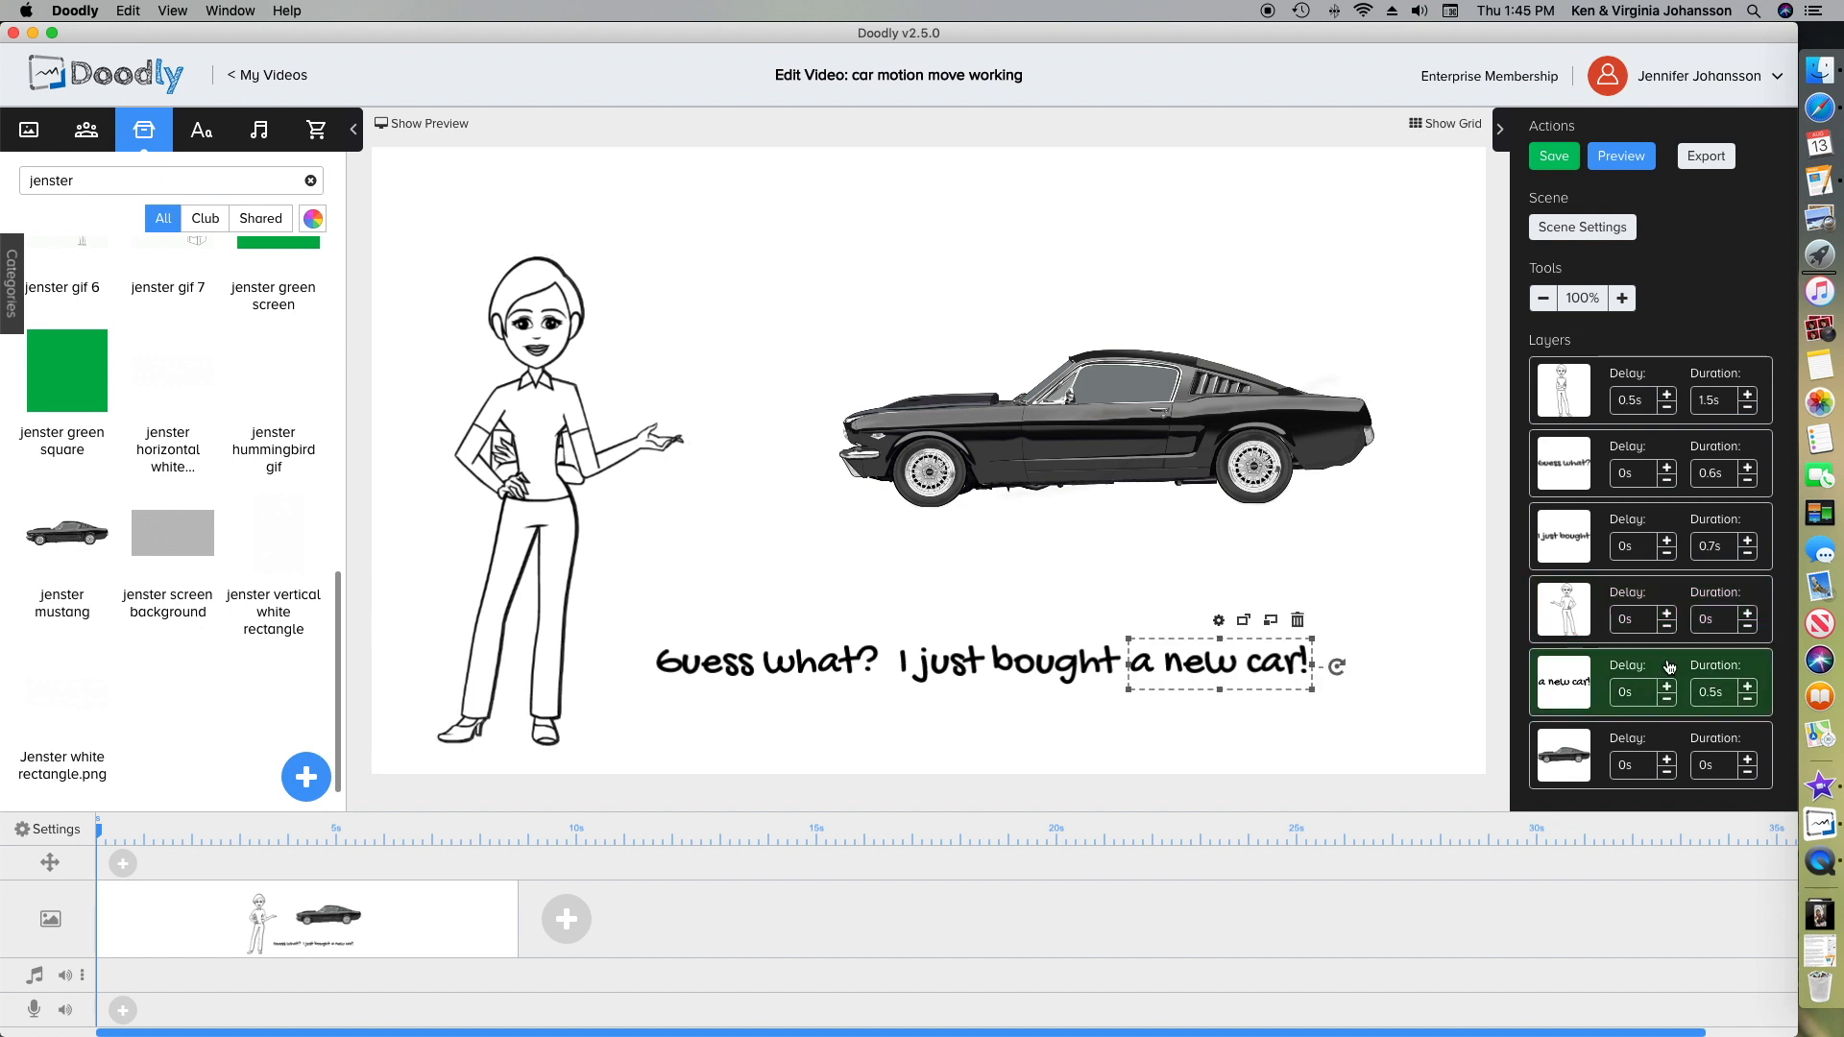
{"action": "mouse_move", "coordinate": [1467, 388]}
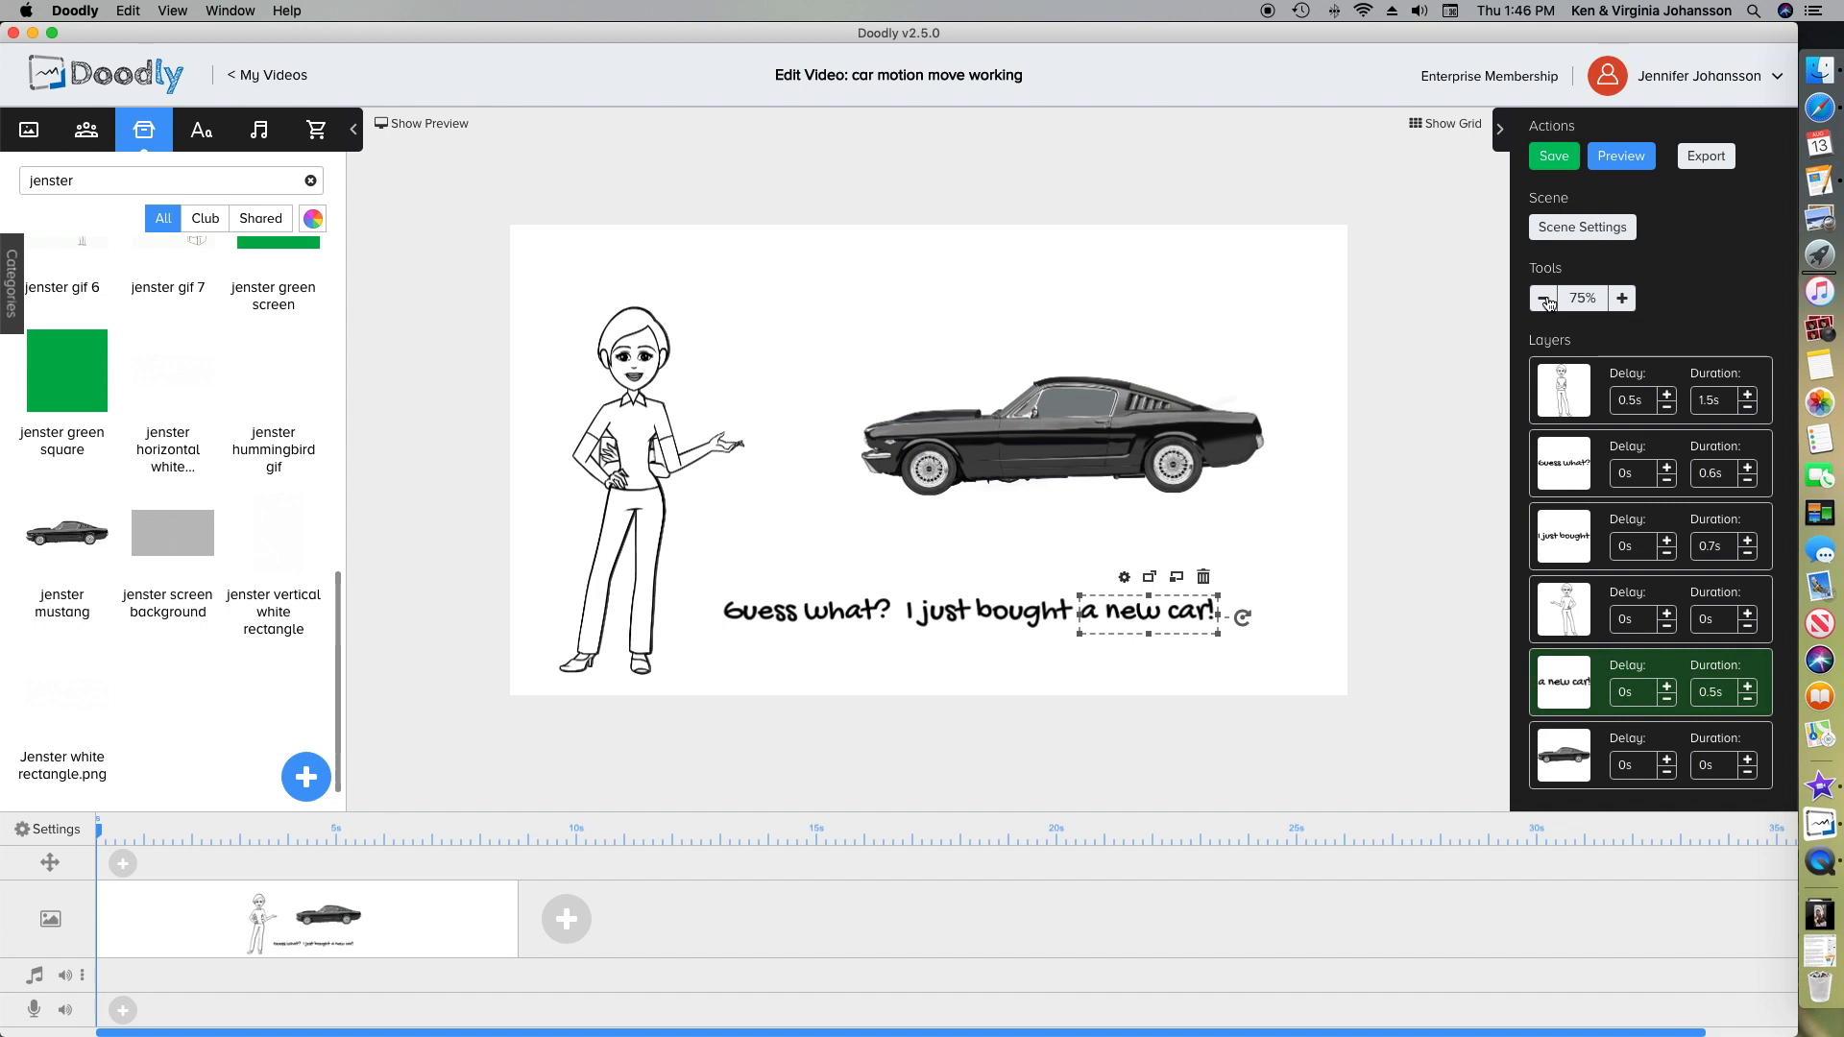
- At 75% zoom, place the Jenster white rectangle over the car's roof as its own layer
{"action": "left_click", "coordinate": [165, 707]}
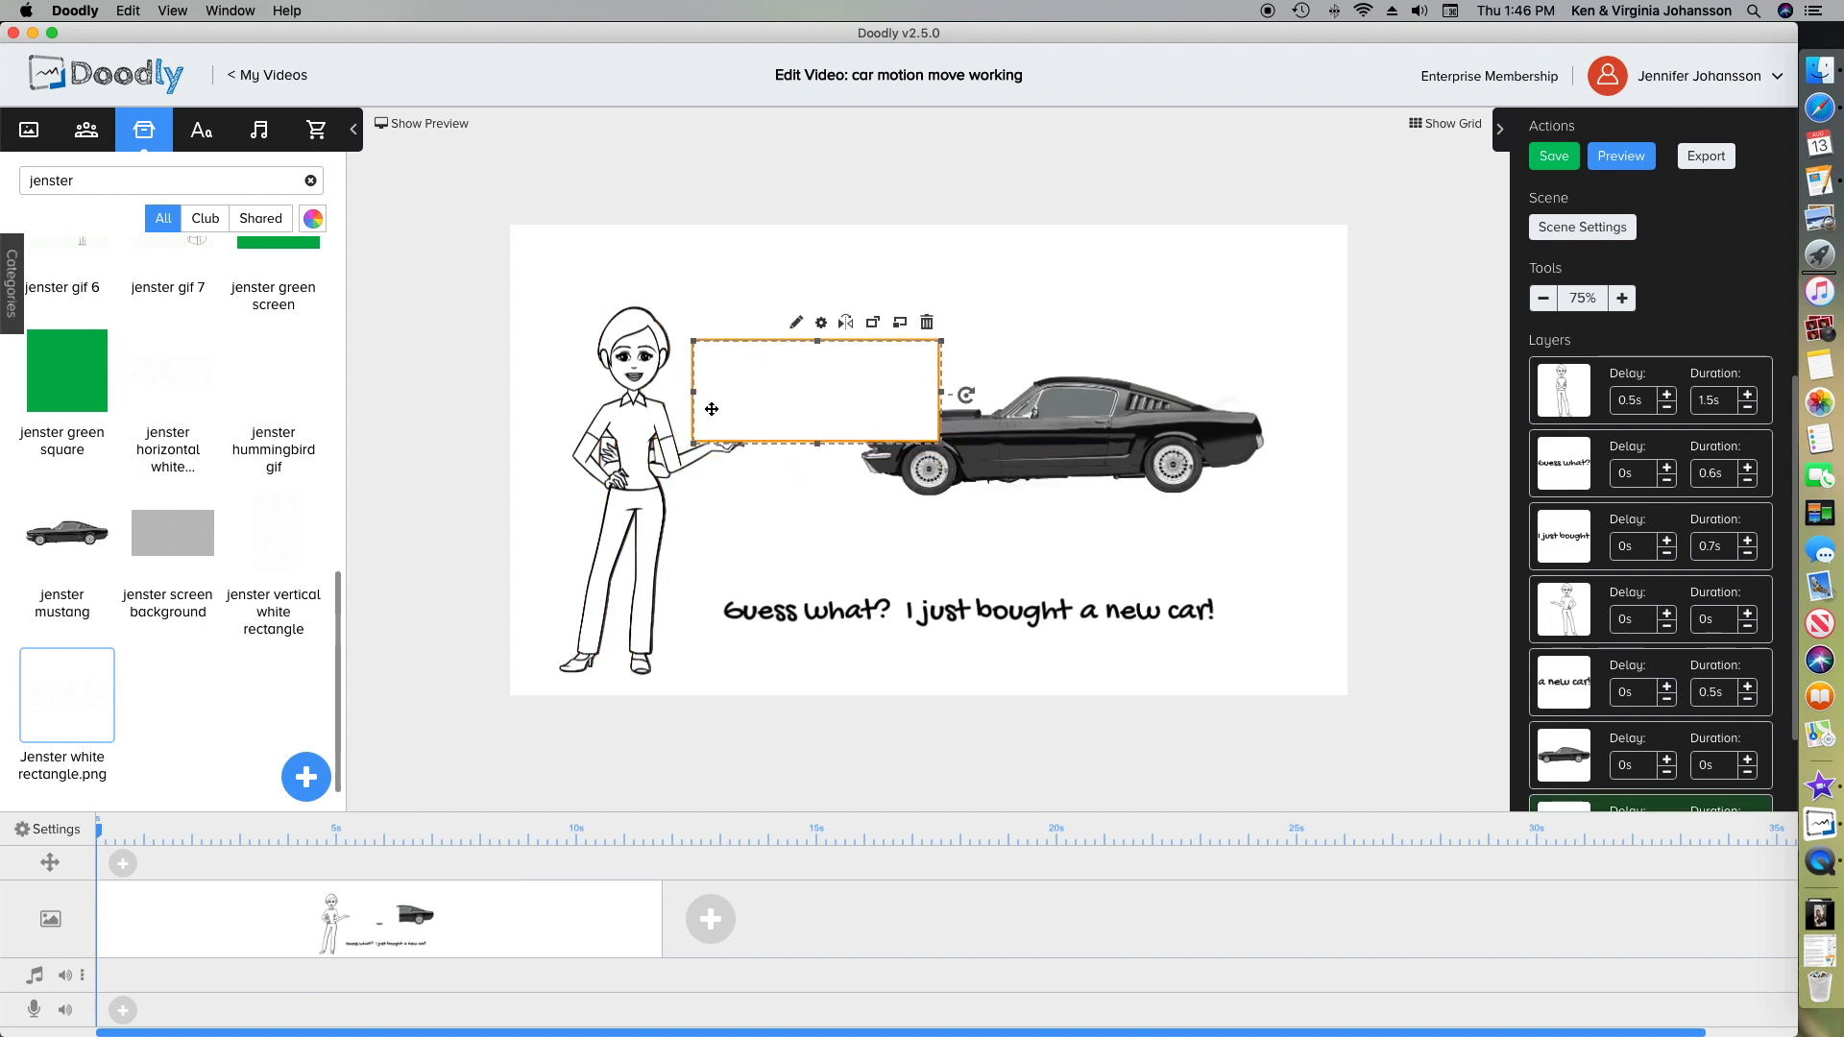
{"action": "left_click_drag", "start_coordinate": [711, 407], "coordinate": [889, 417]}
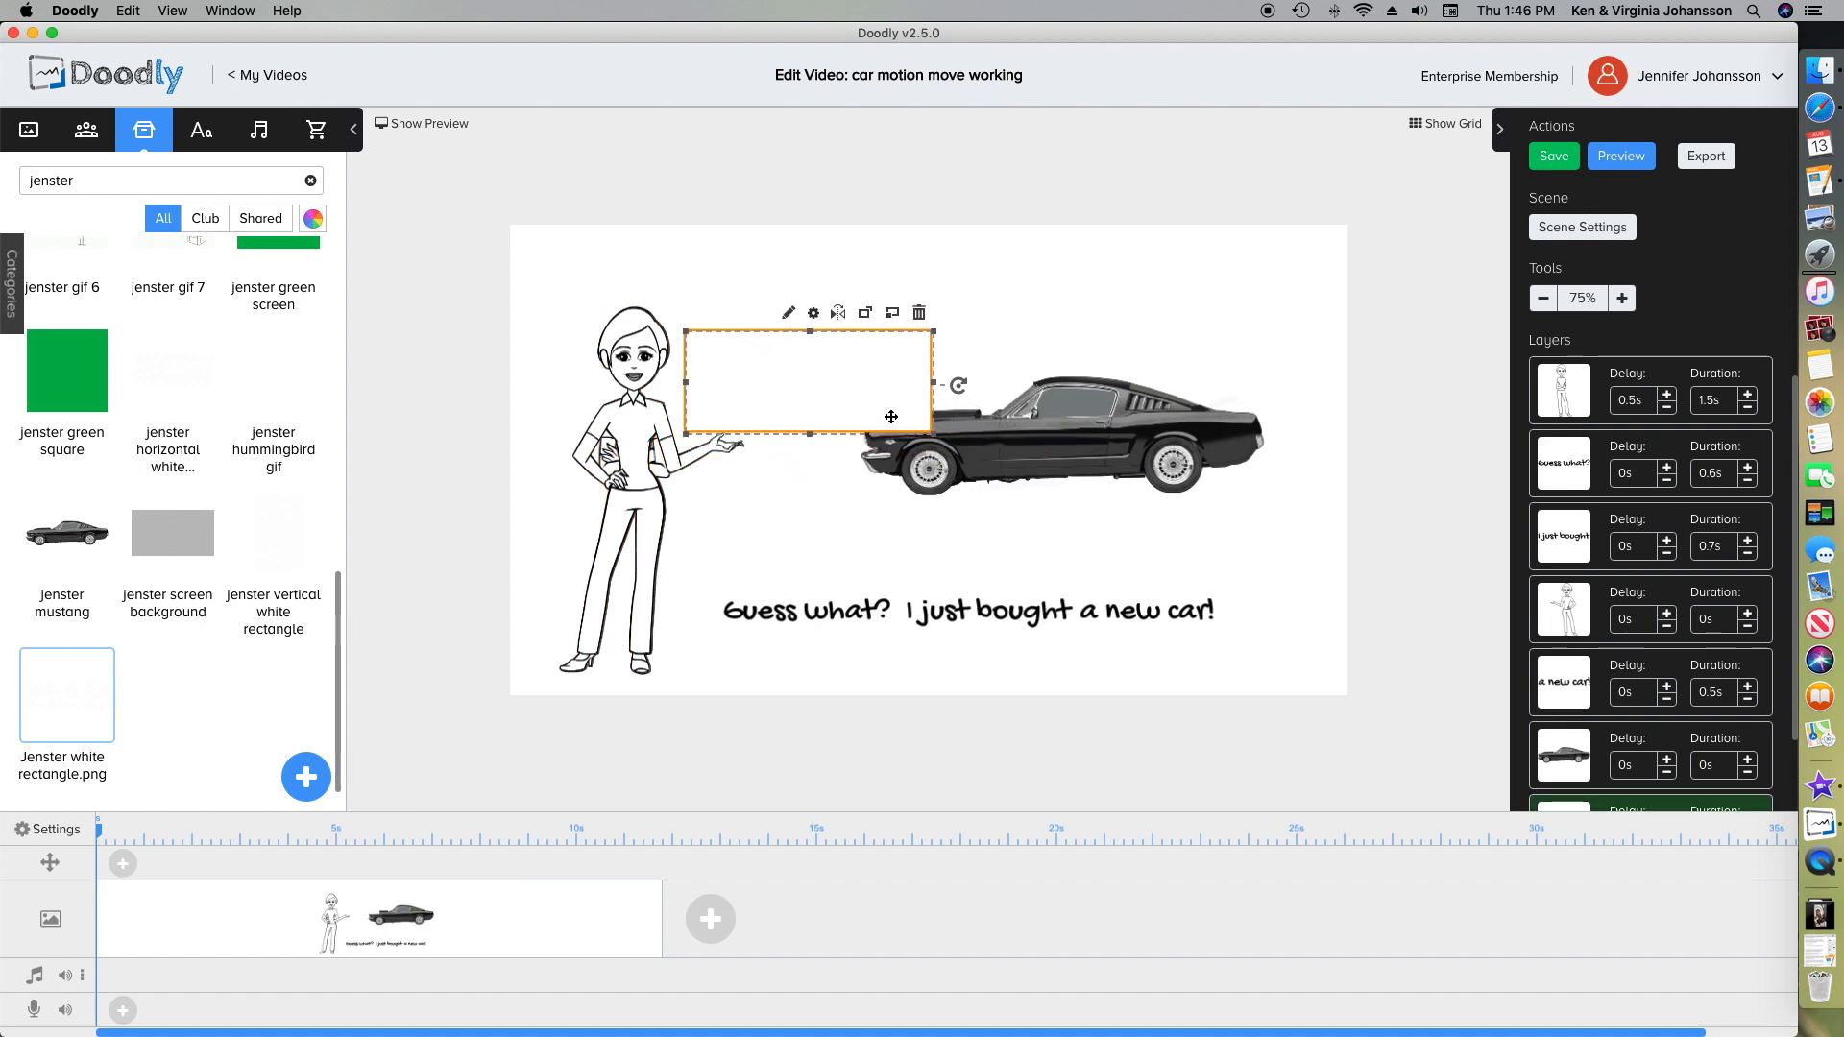
{"action": "left_click", "coordinate": [1065, 442]}
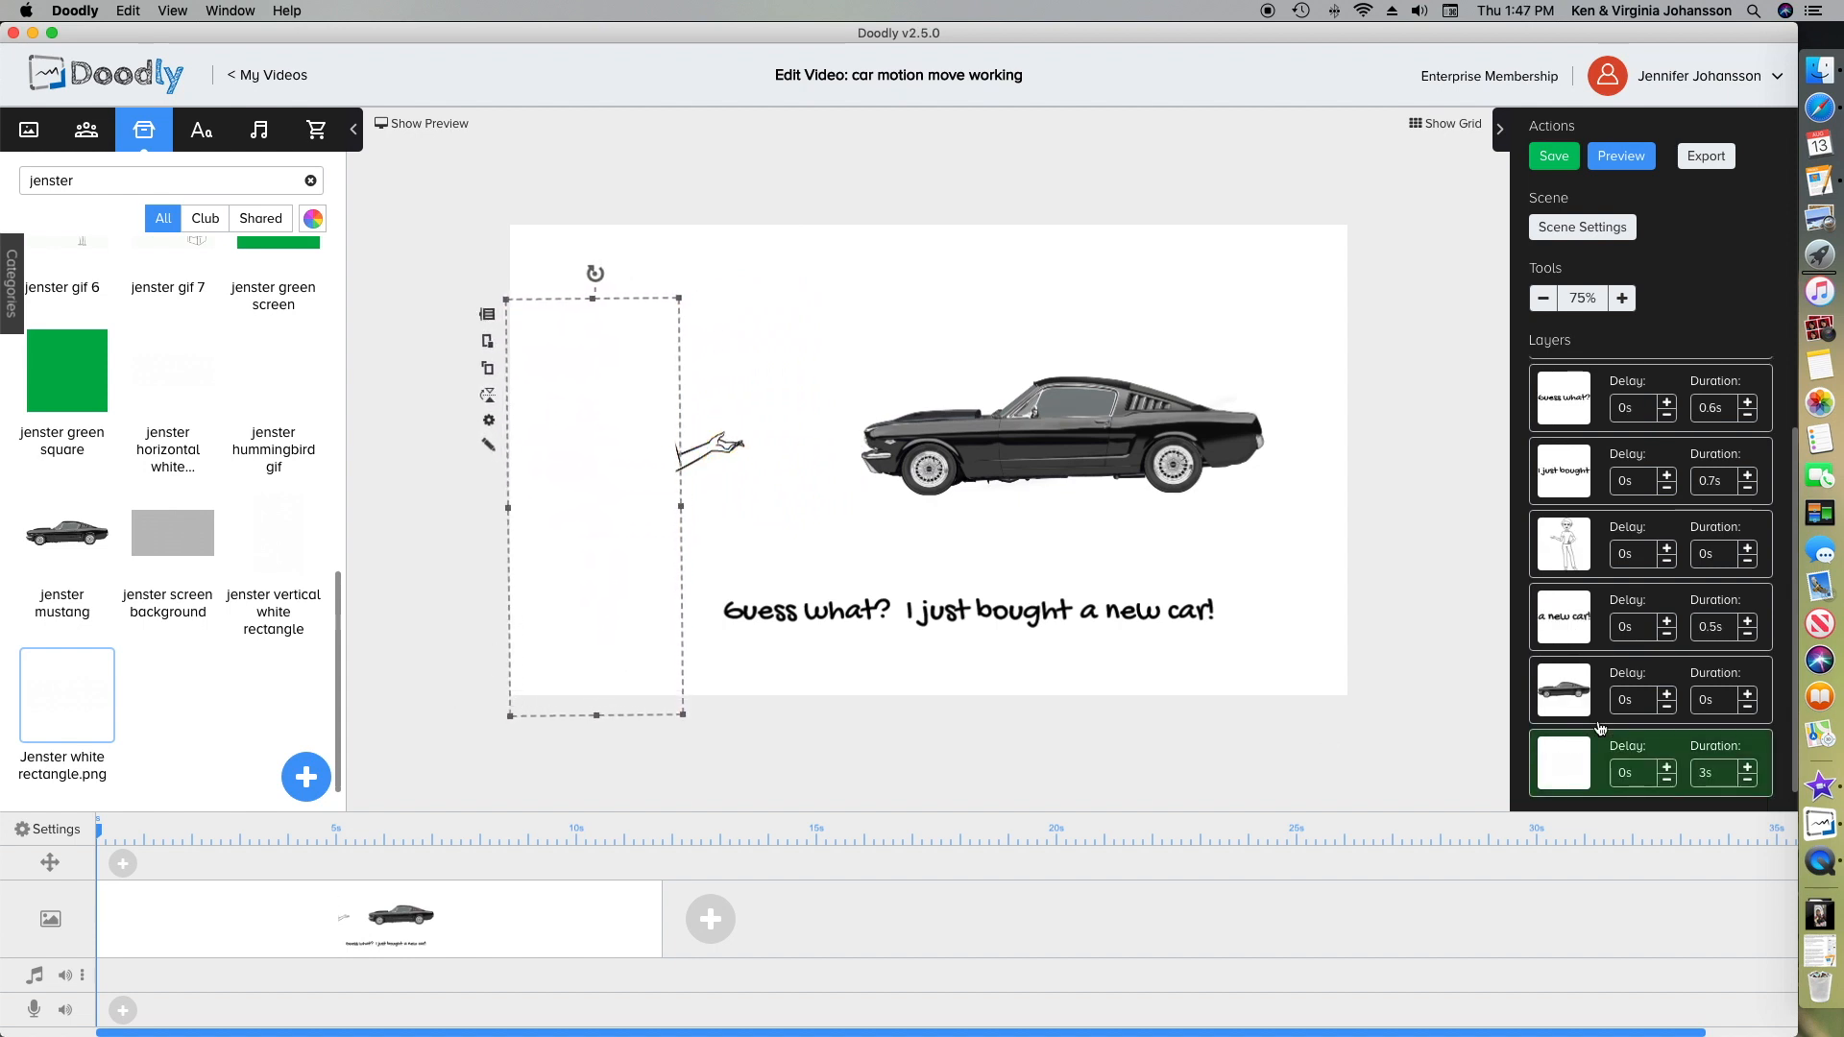
{"action": "left_click", "coordinate": [1749, 780]}
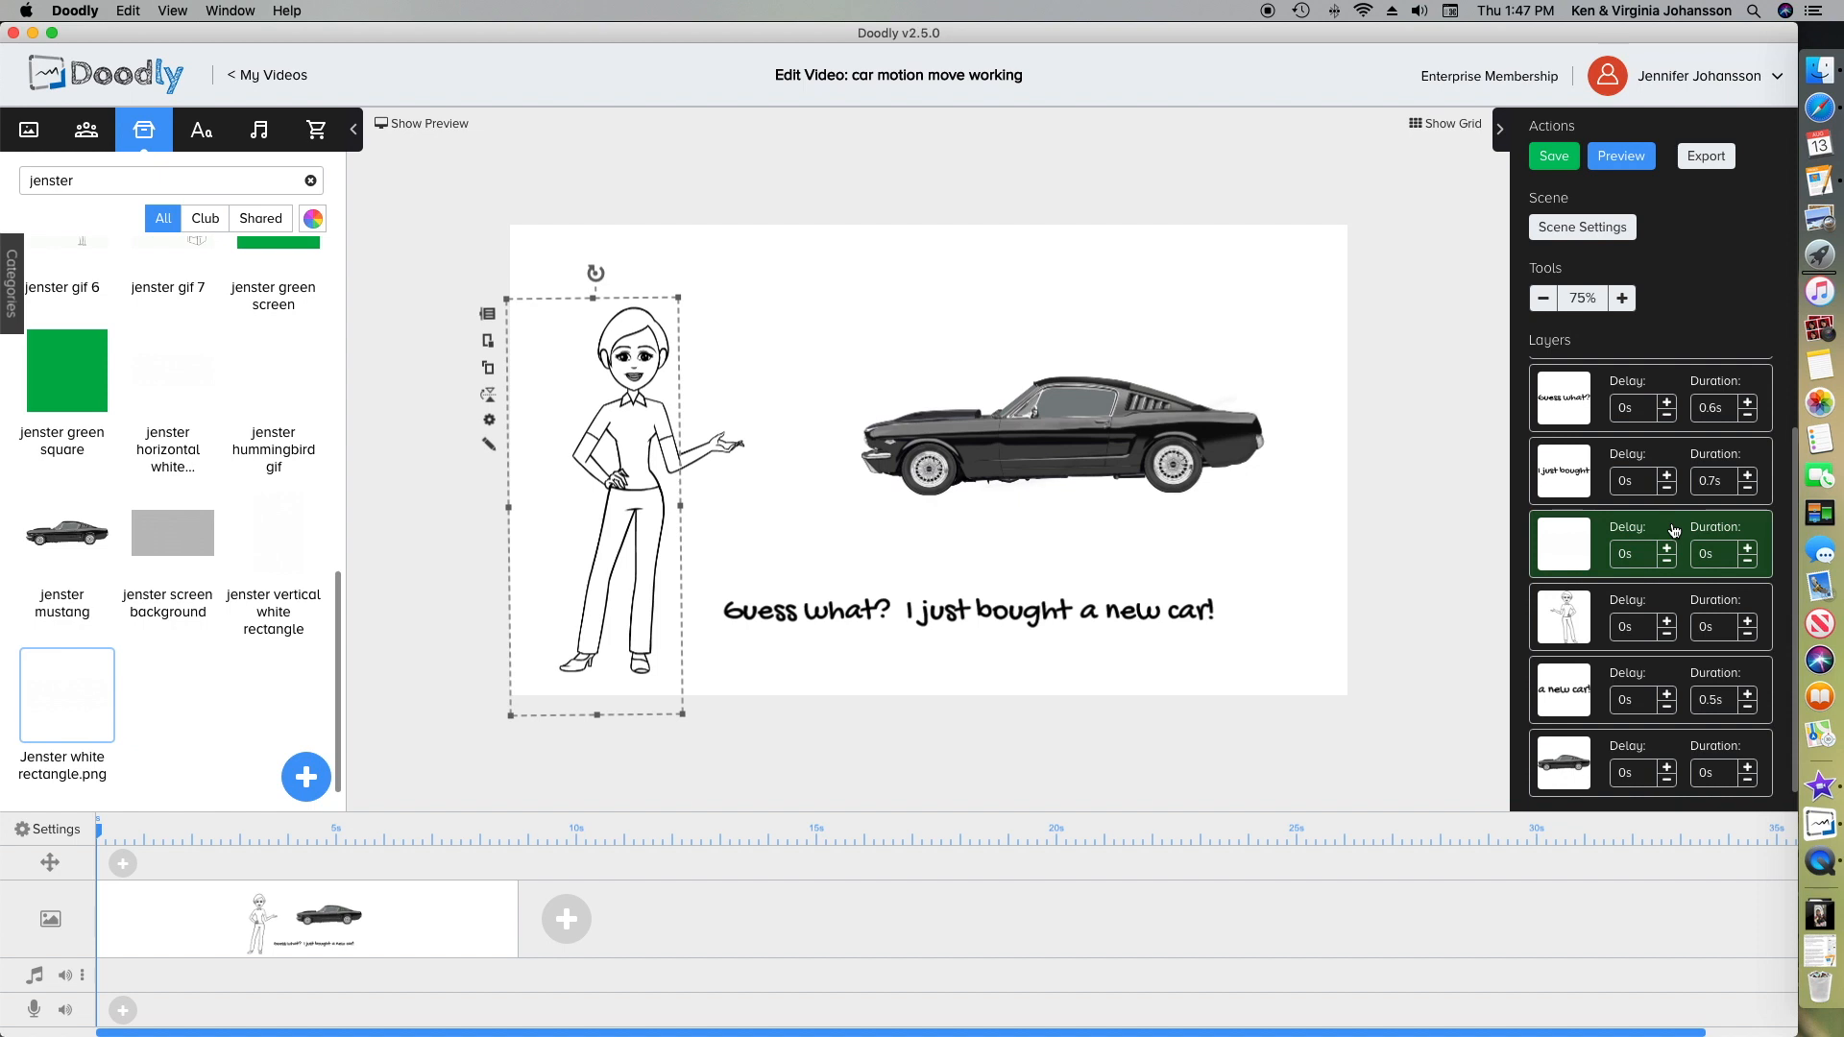
{"action": "mouse_move", "coordinate": [1623, 573]}
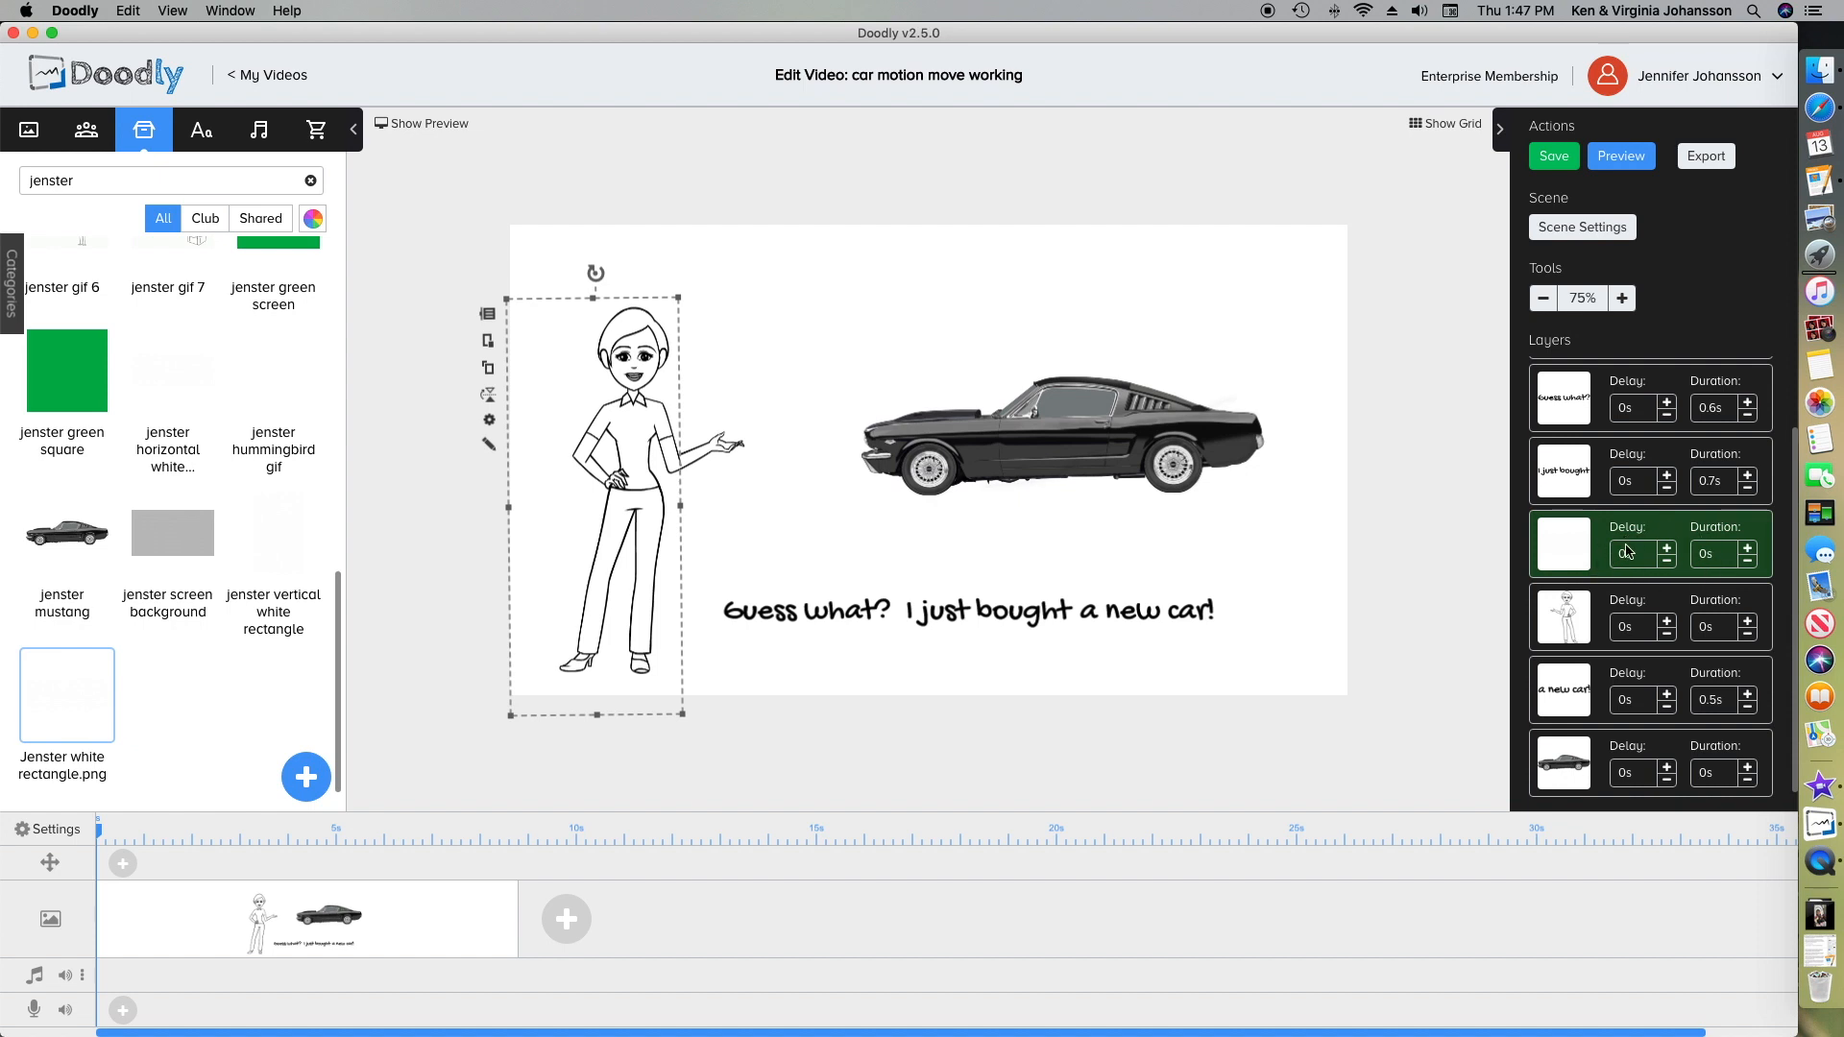
{"action": "mouse_move", "coordinate": [1587, 595]}
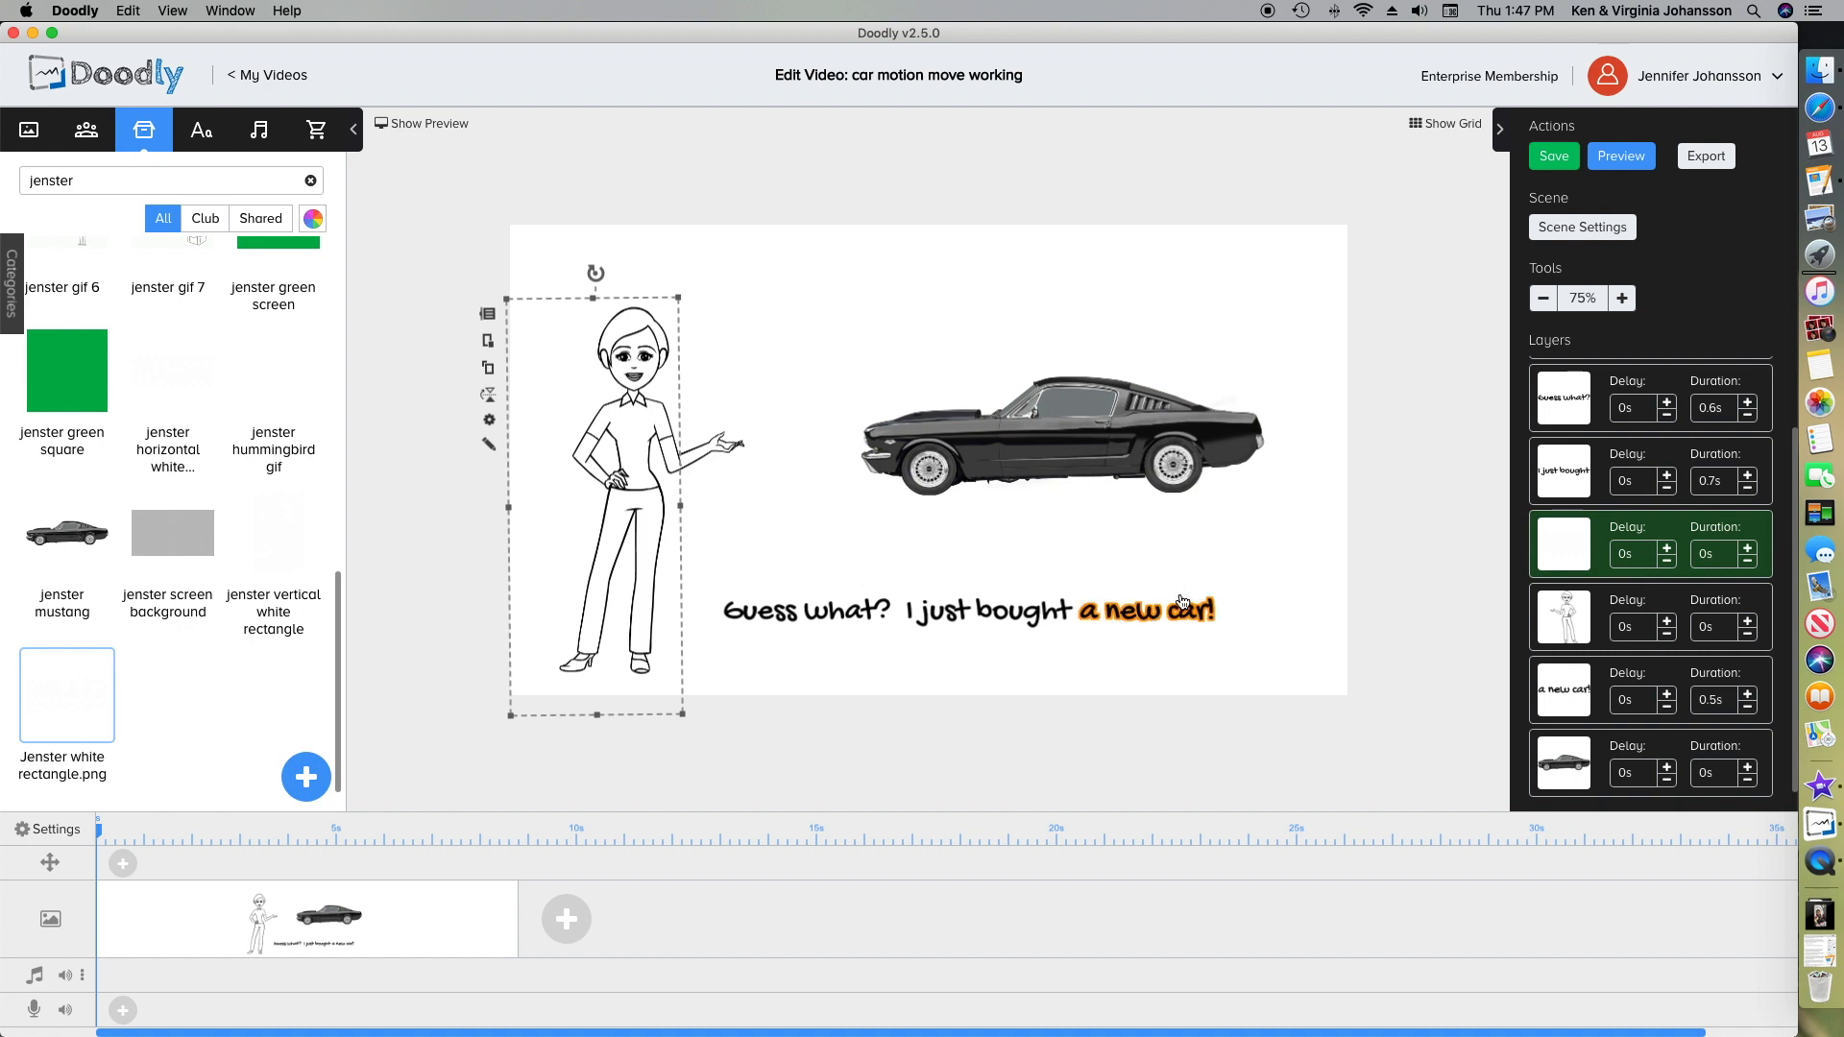
{"action": "left_click", "coordinate": [1147, 611]}
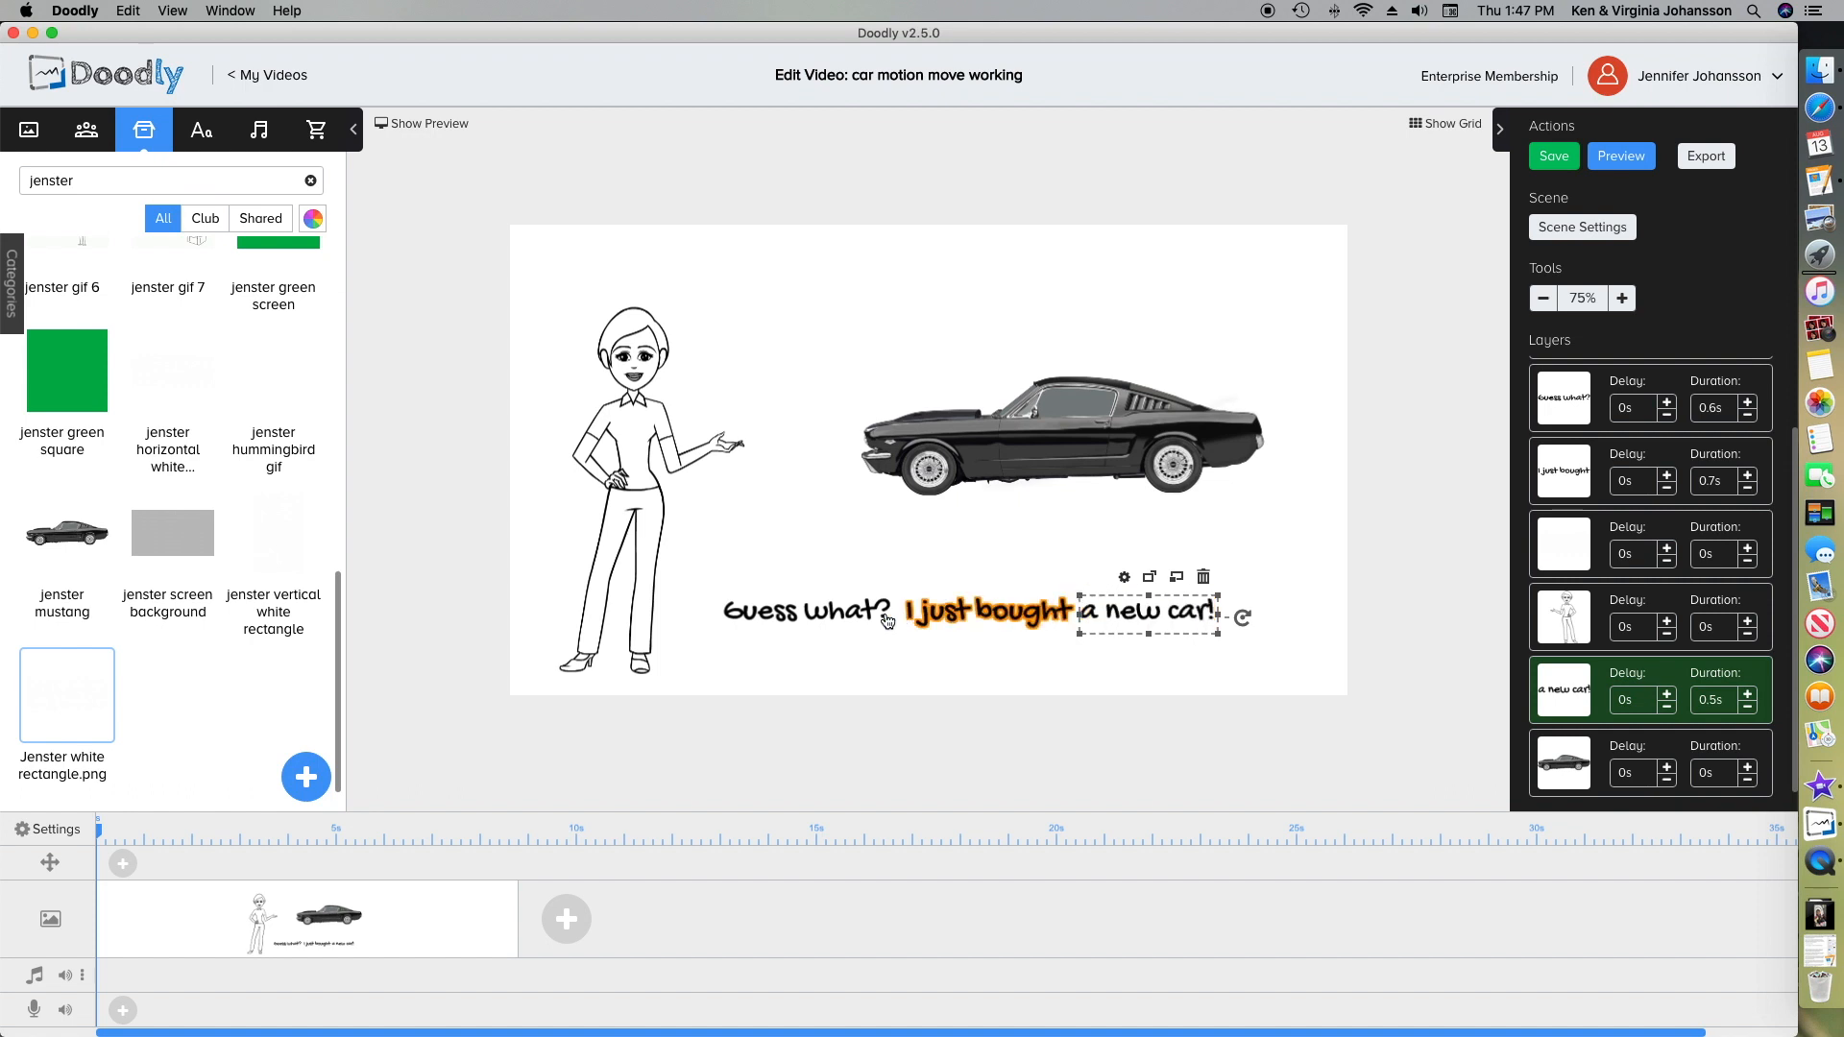
- Delay the white mask 0.1s and drag the car with its mask off the right edge
{"action": "left_click", "coordinate": [797, 682]}
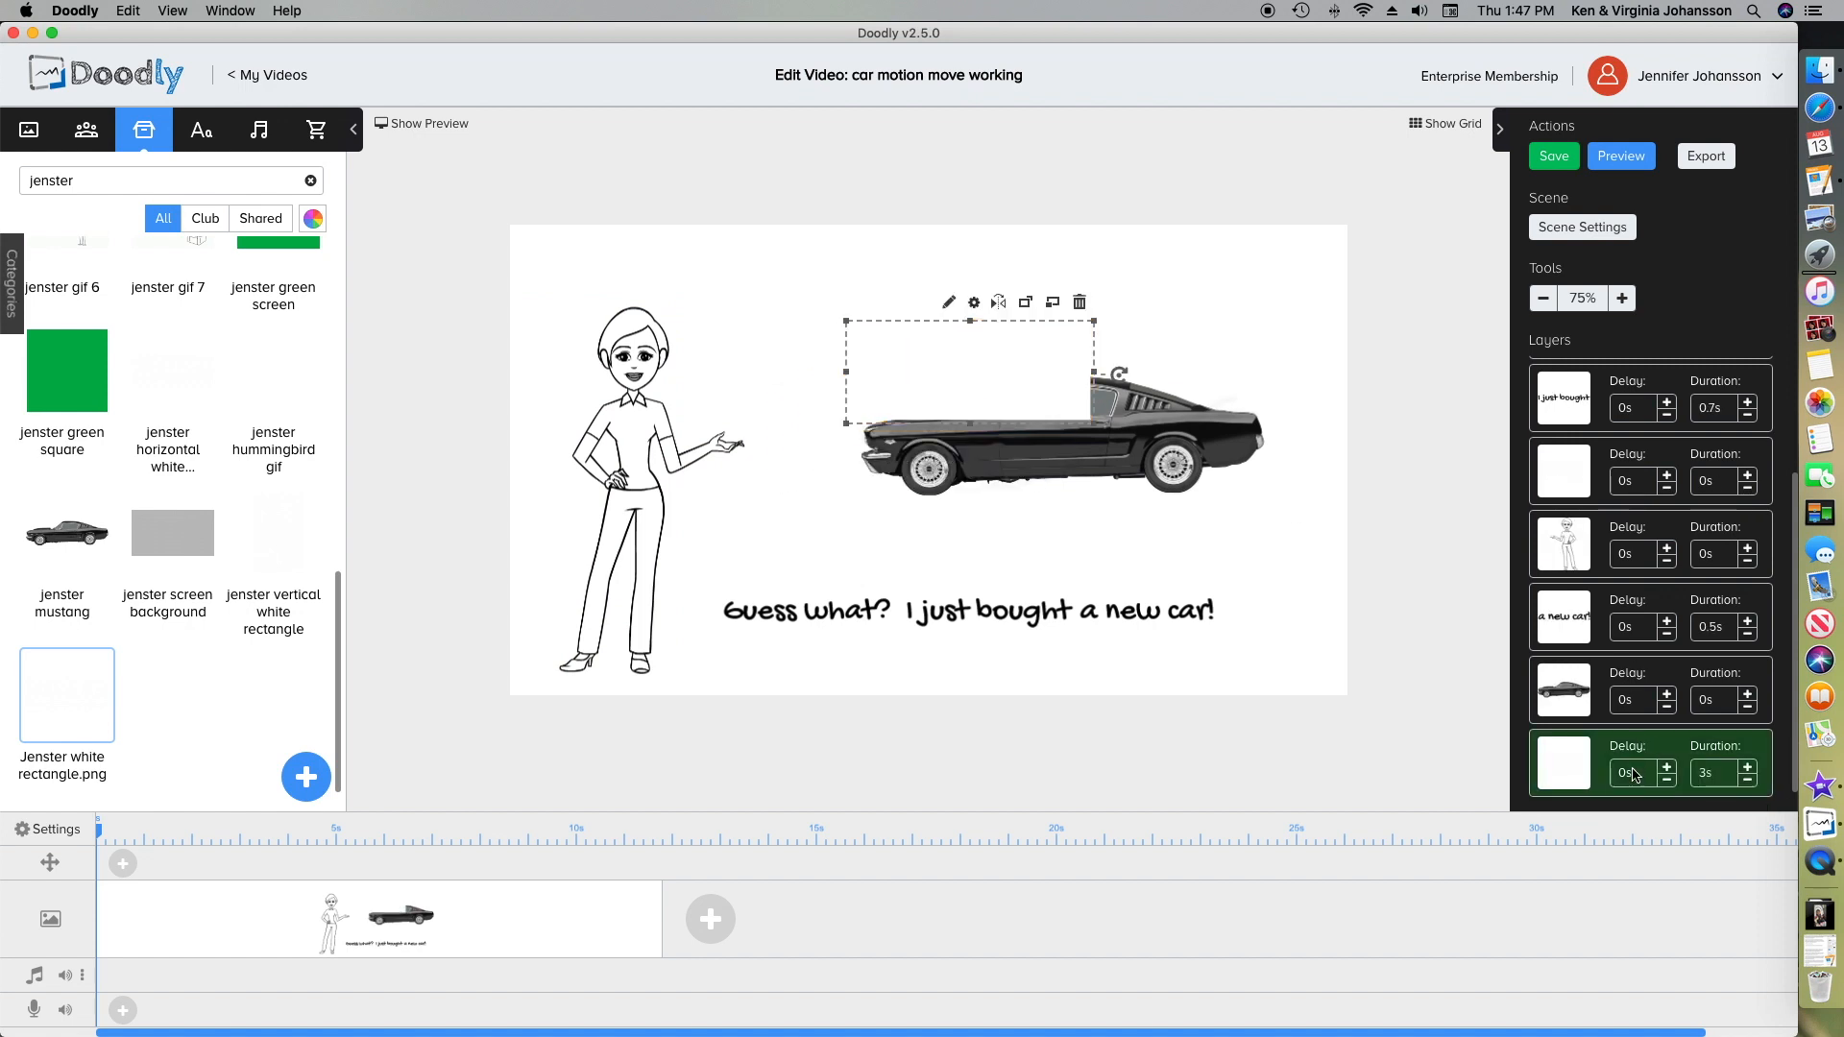
{"action": "left_click", "coordinate": [1668, 768]}
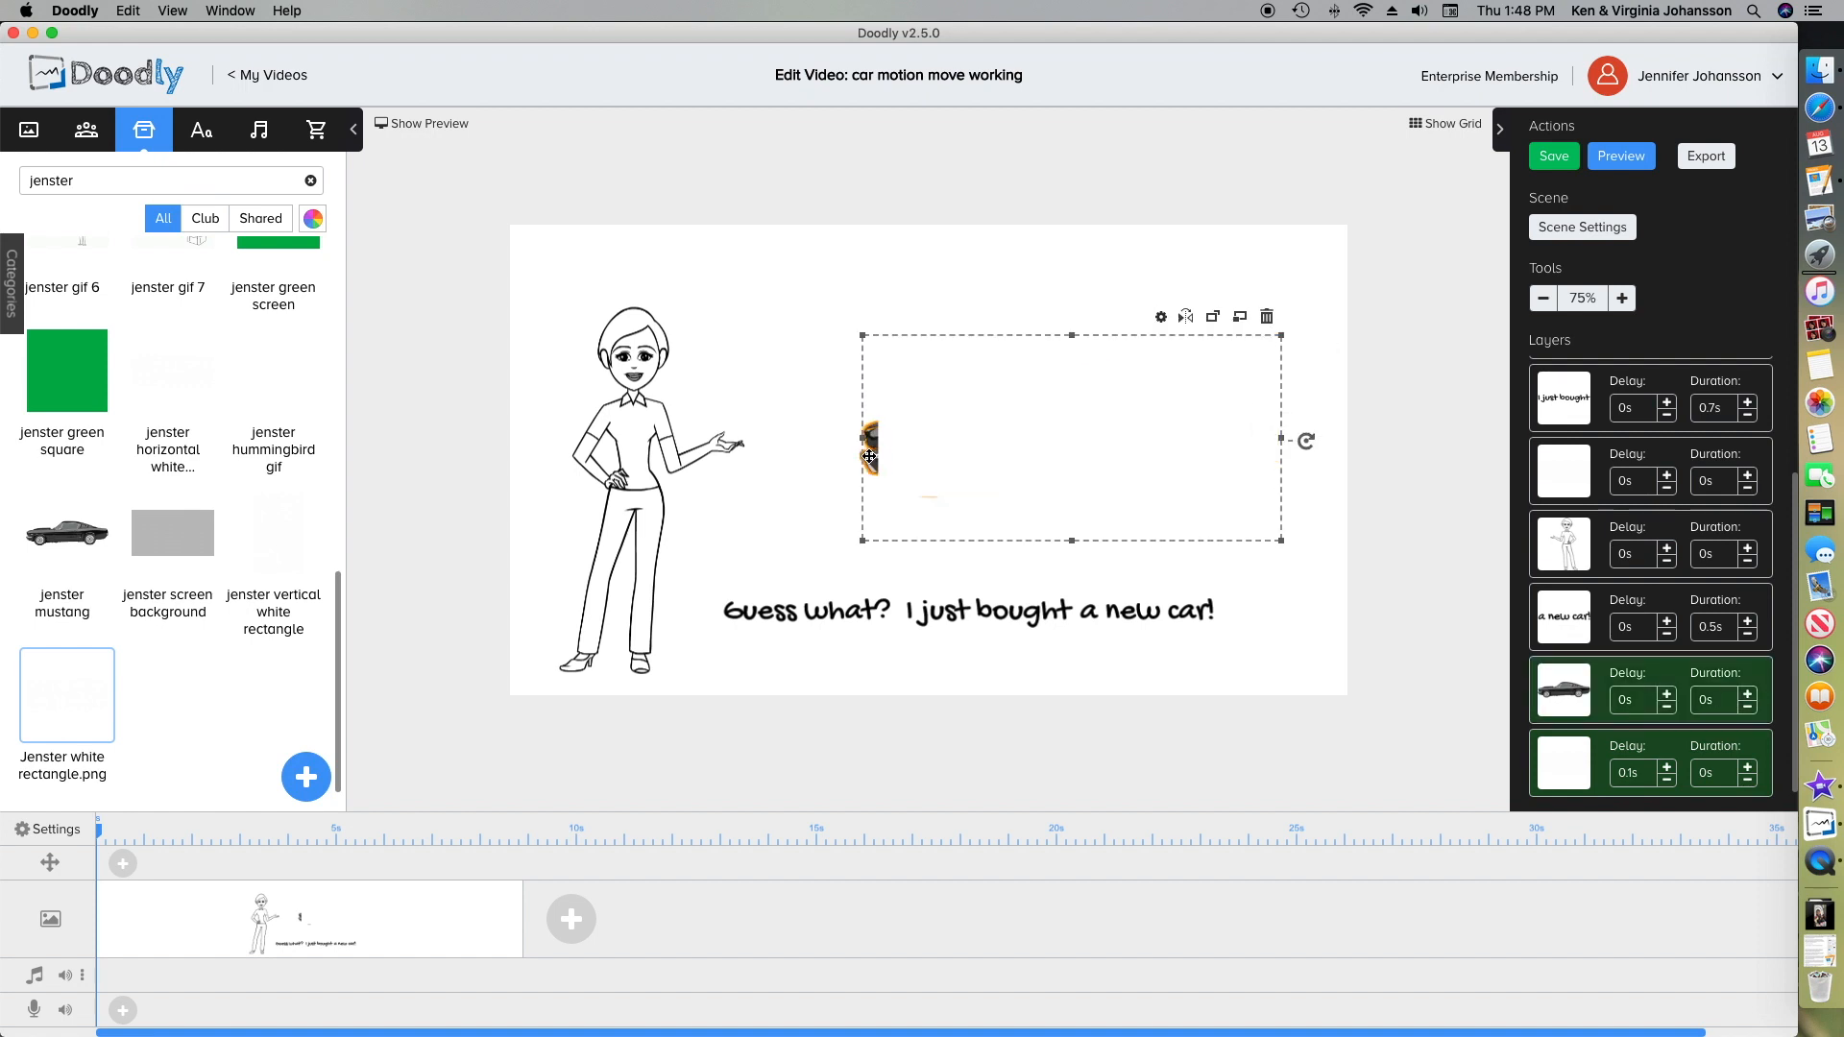
{"action": "left_click_drag", "start_coordinate": [870, 453], "coordinate": [1203, 464]}
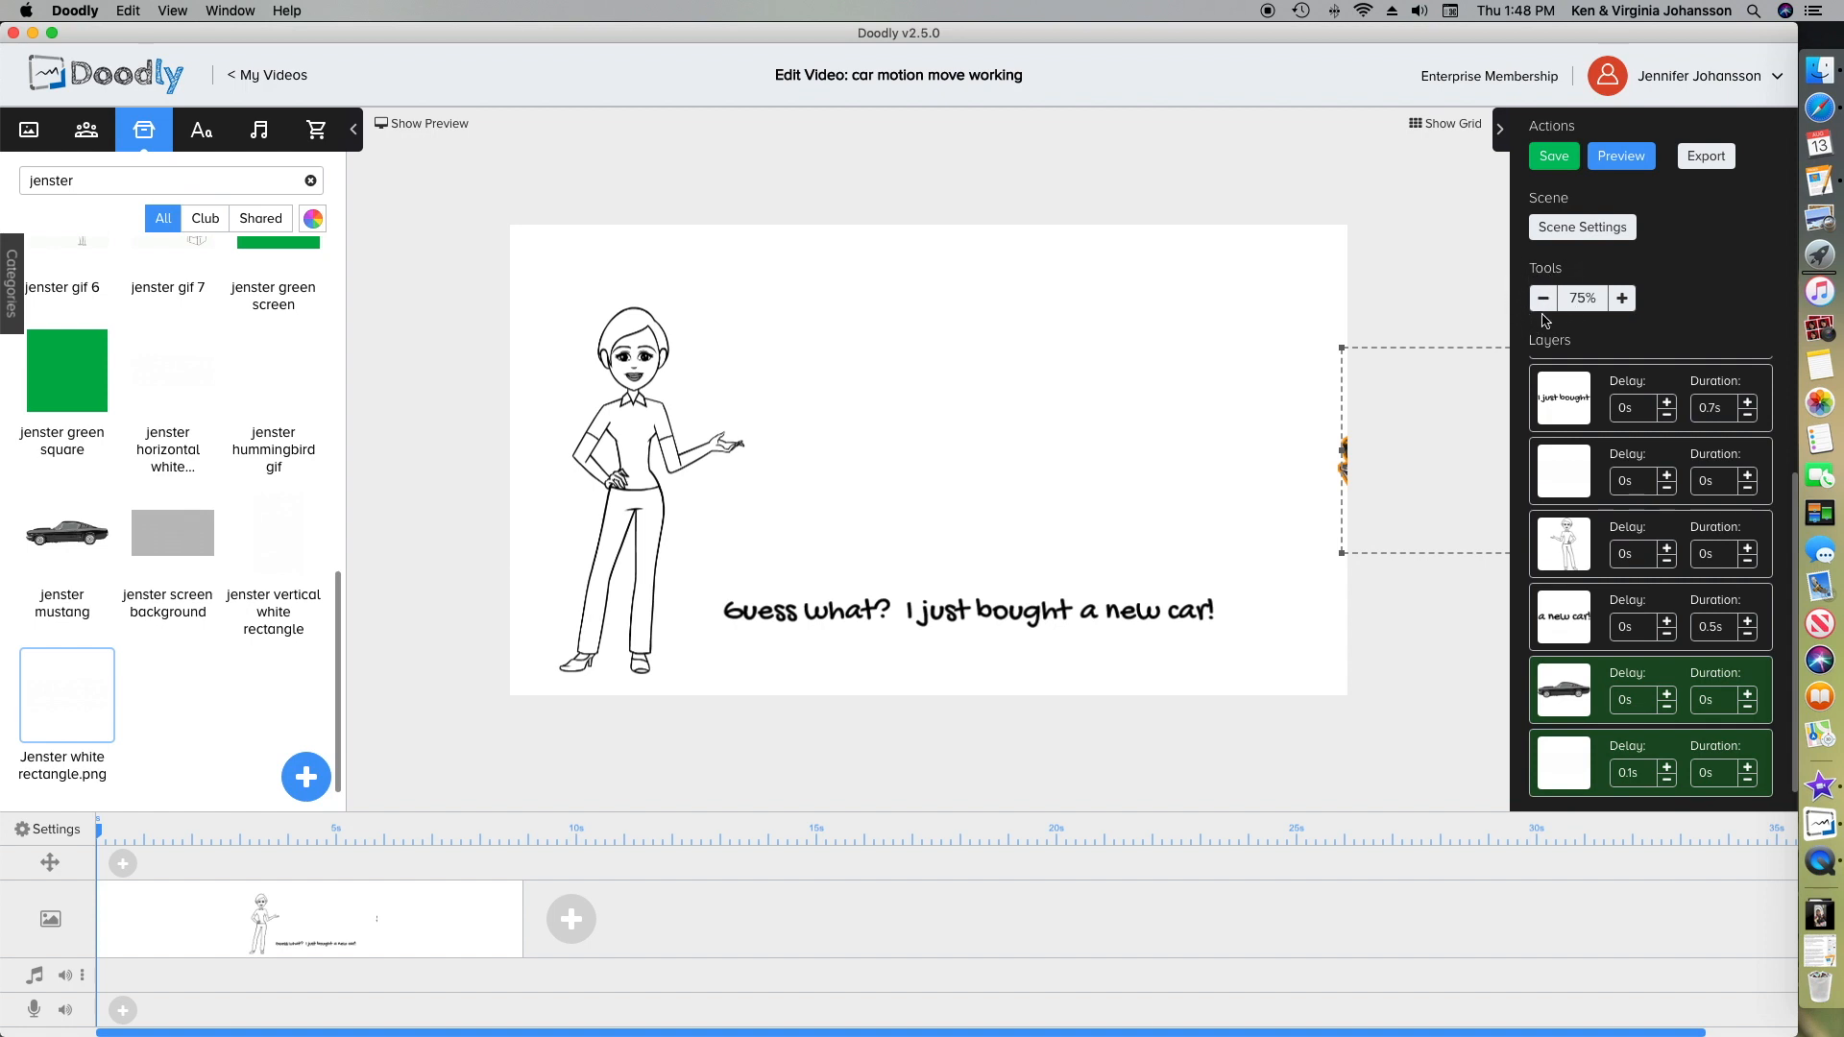
{"action": "mouse_move", "coordinate": [1537, 325]}
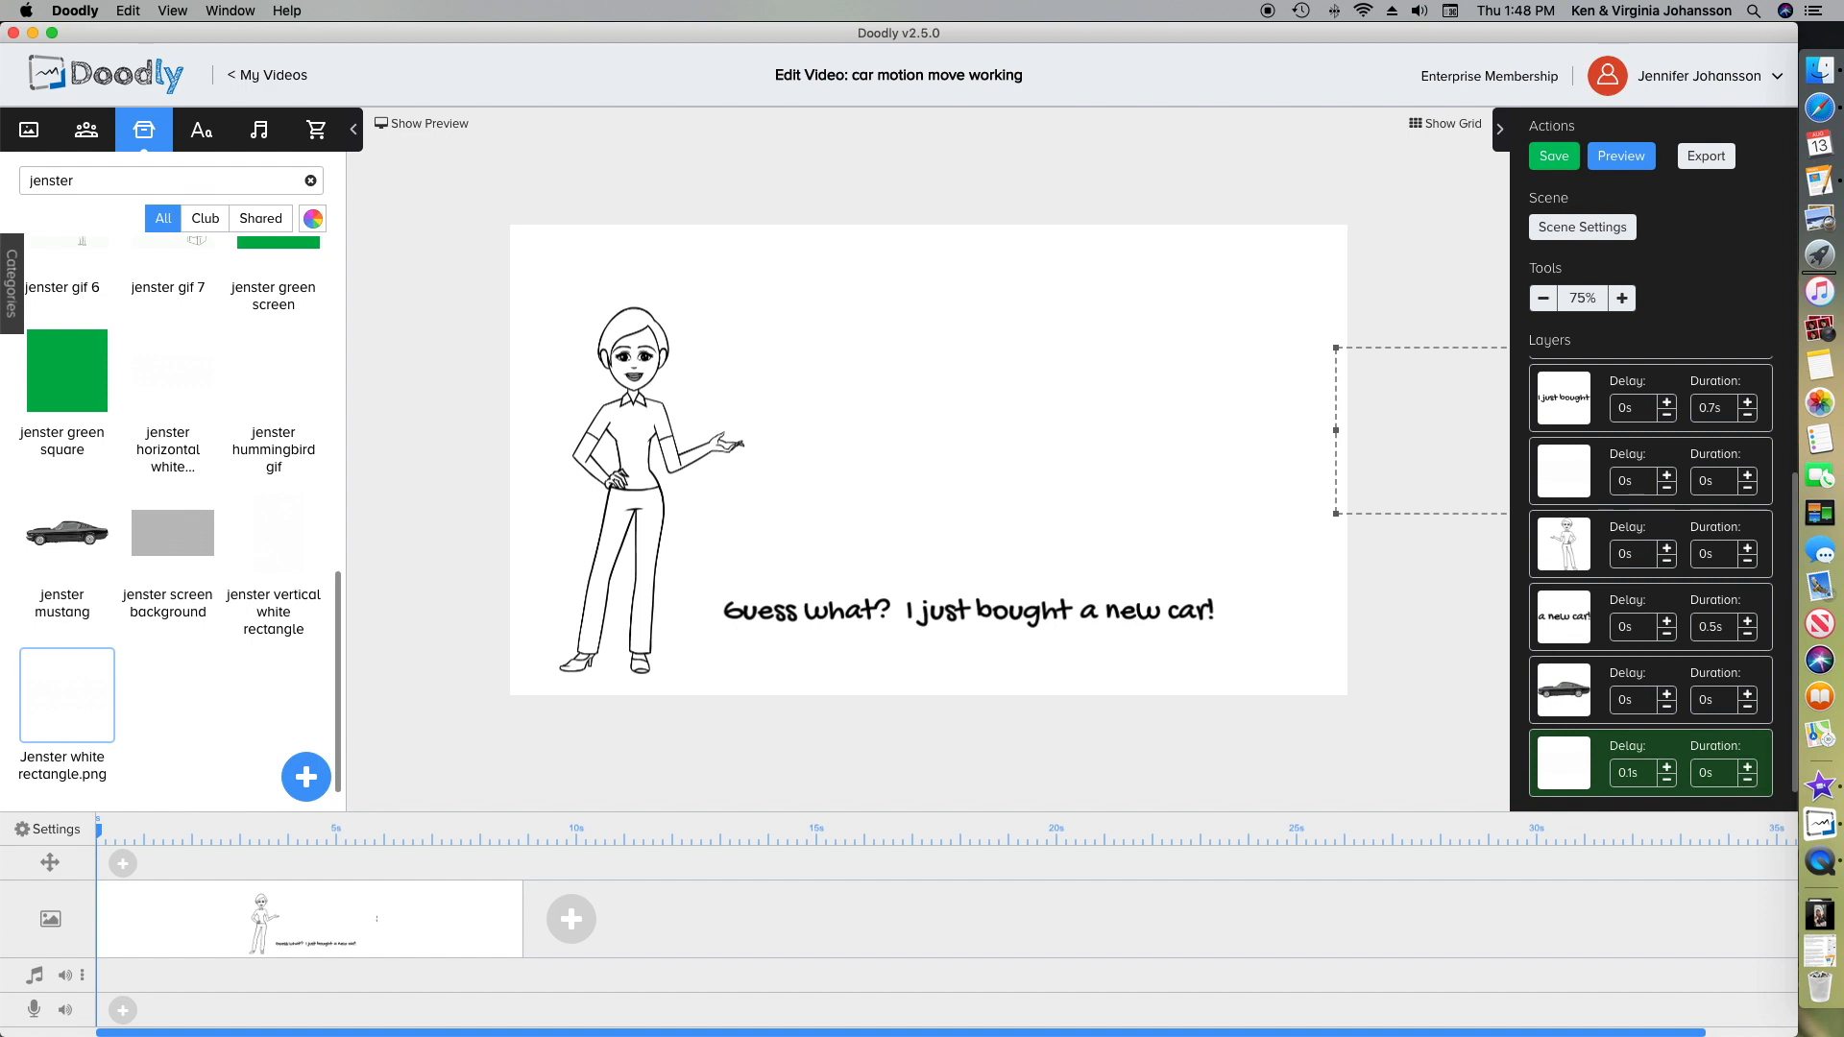
{"action": "mouse_move", "coordinate": [1686, 809]}
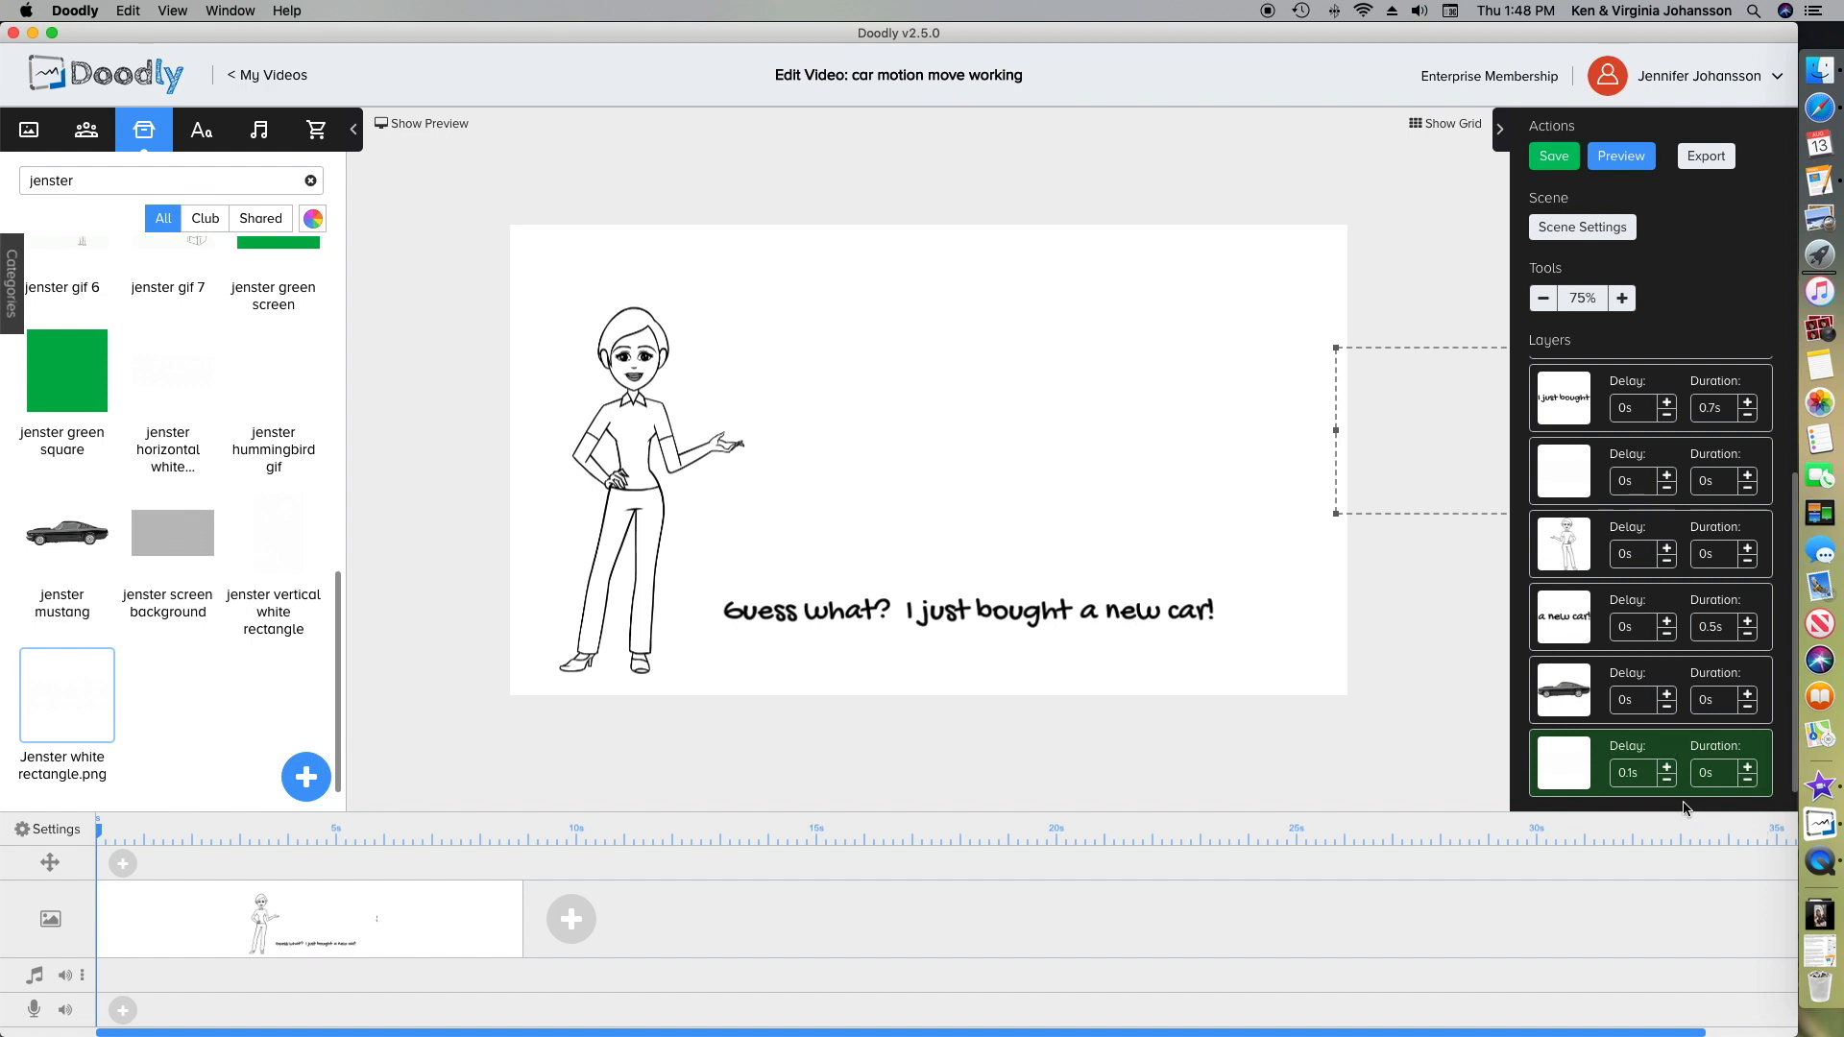
{"action": "mouse_move", "coordinate": [1614, 761]}
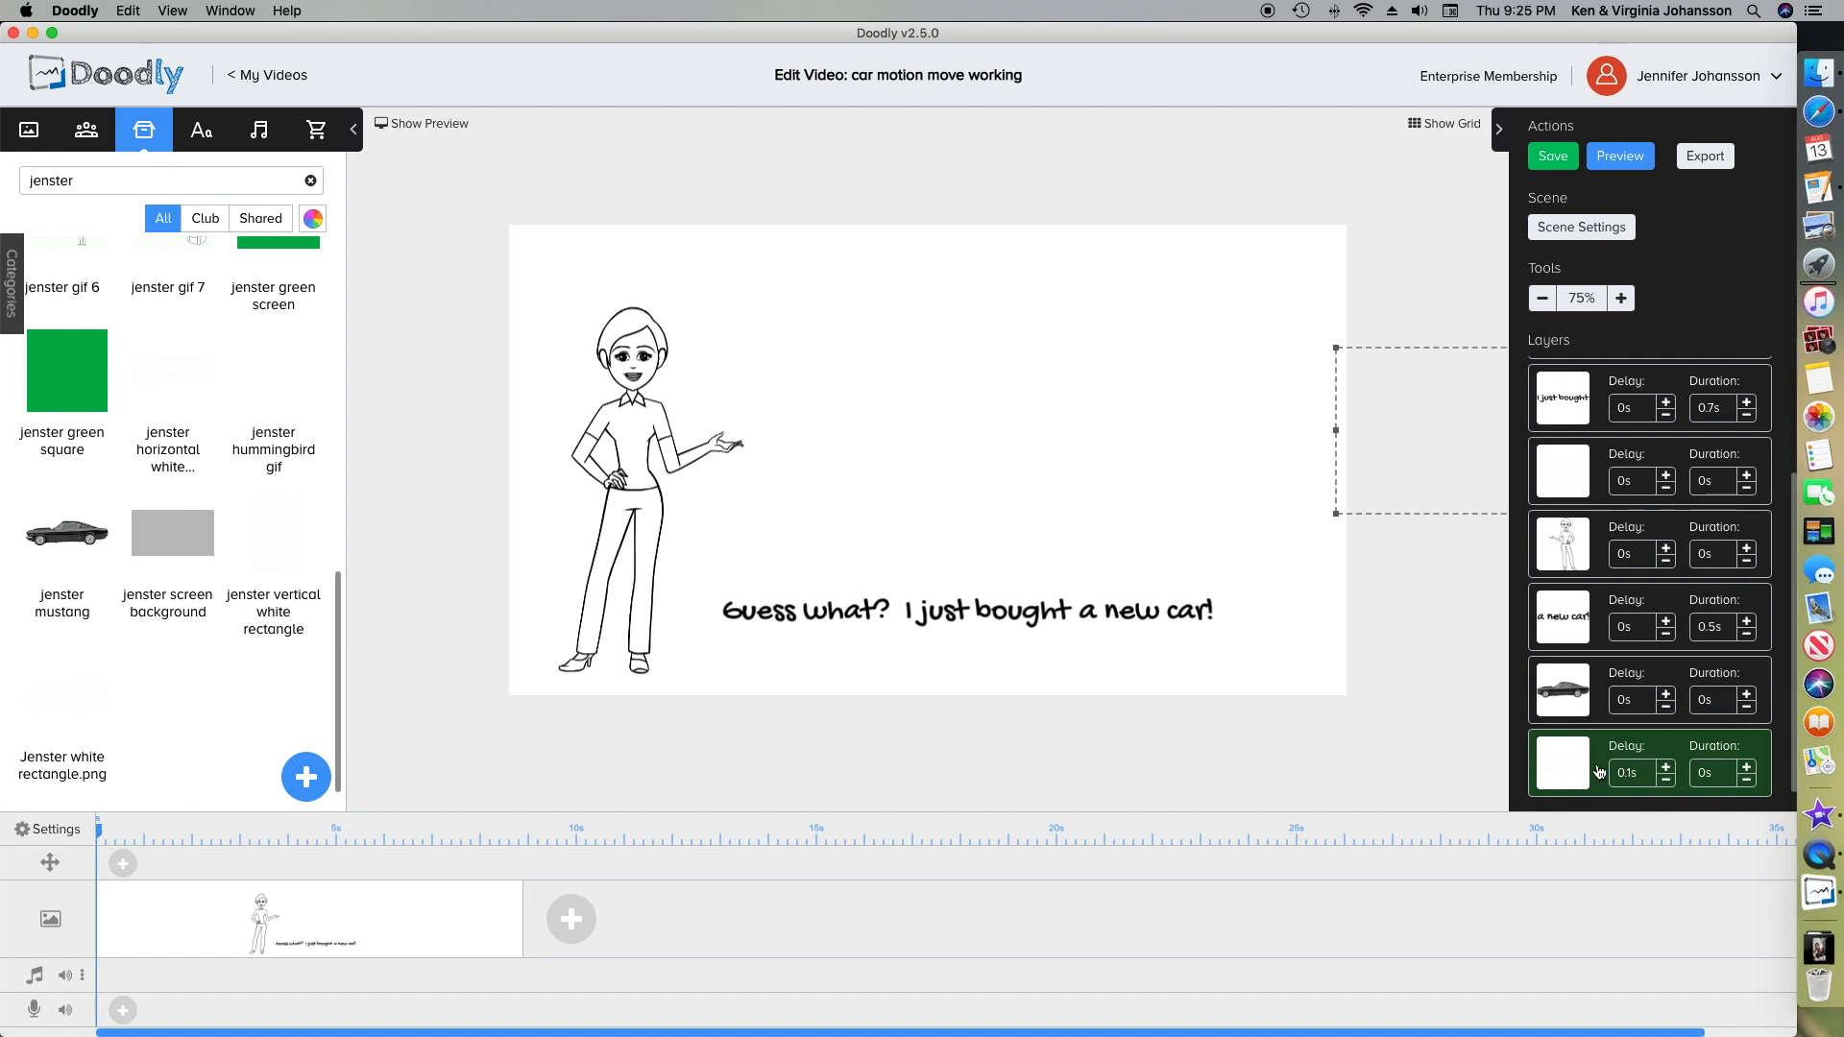
{"action": "mouse_move", "coordinate": [1617, 757]}
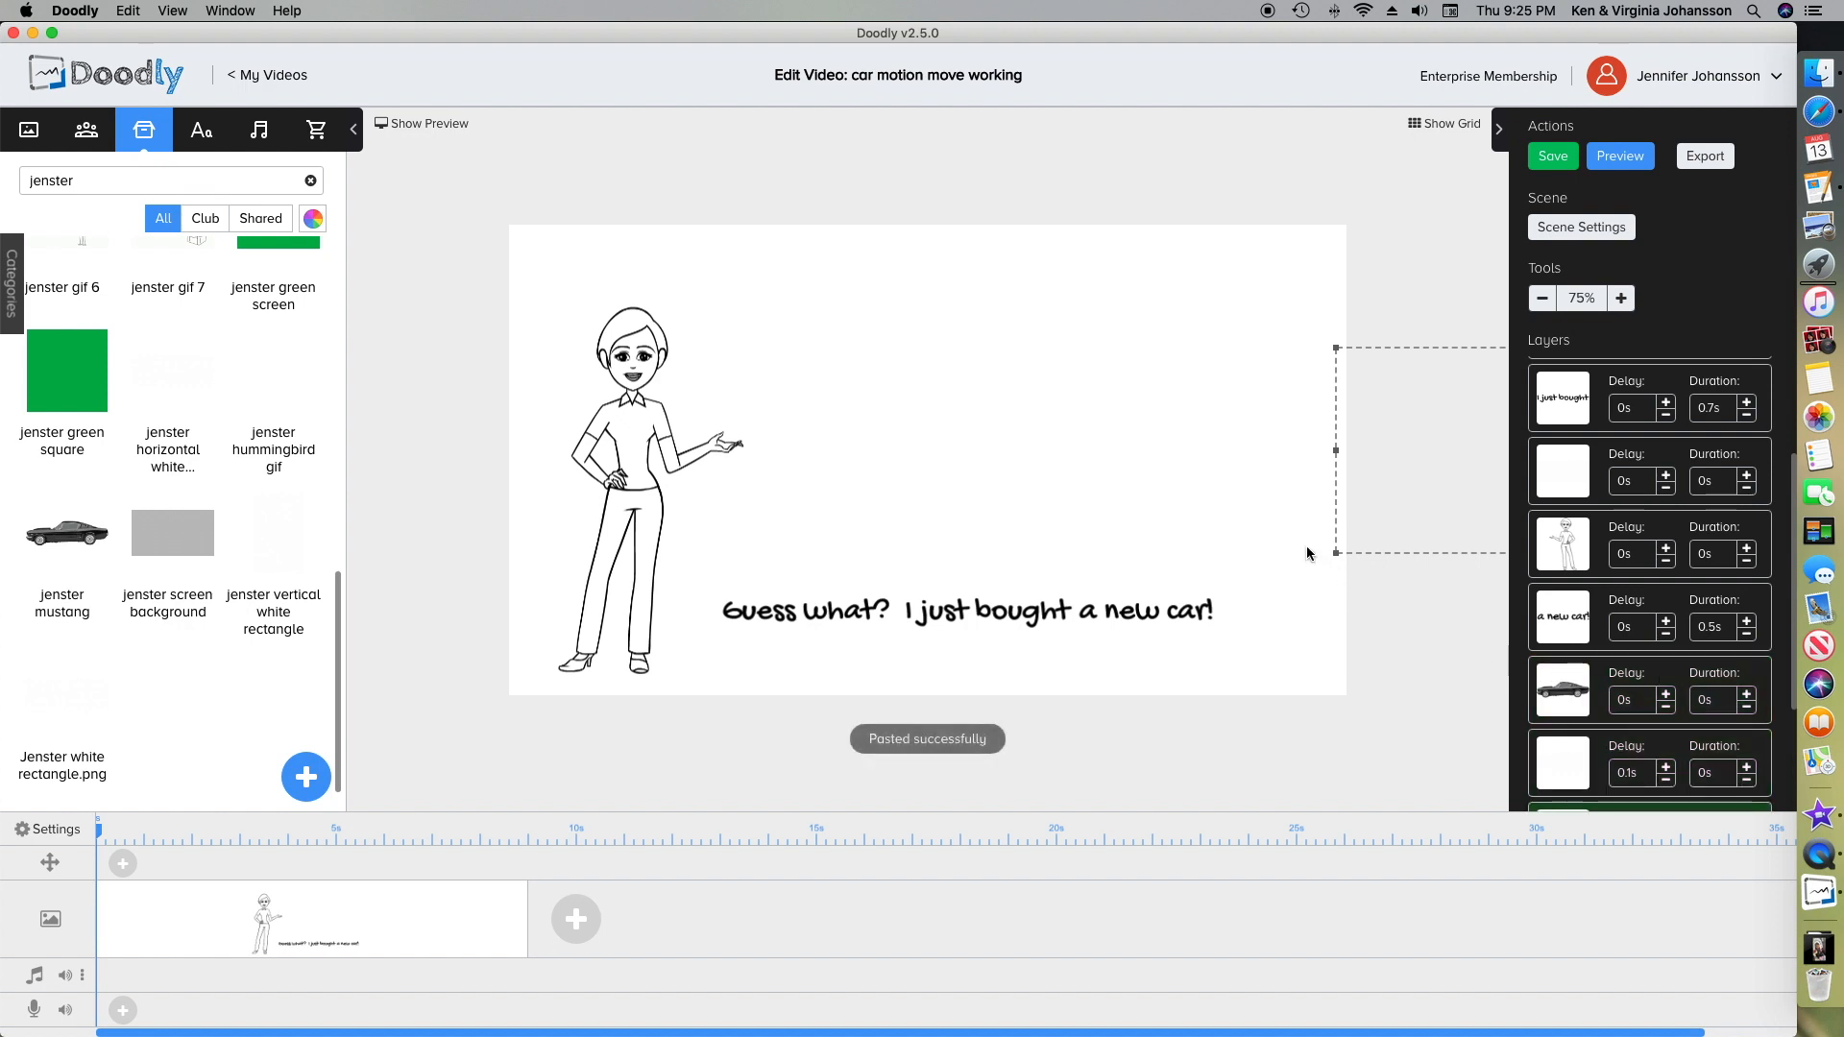
{"action": "mouse_move", "coordinate": [1250, 519]}
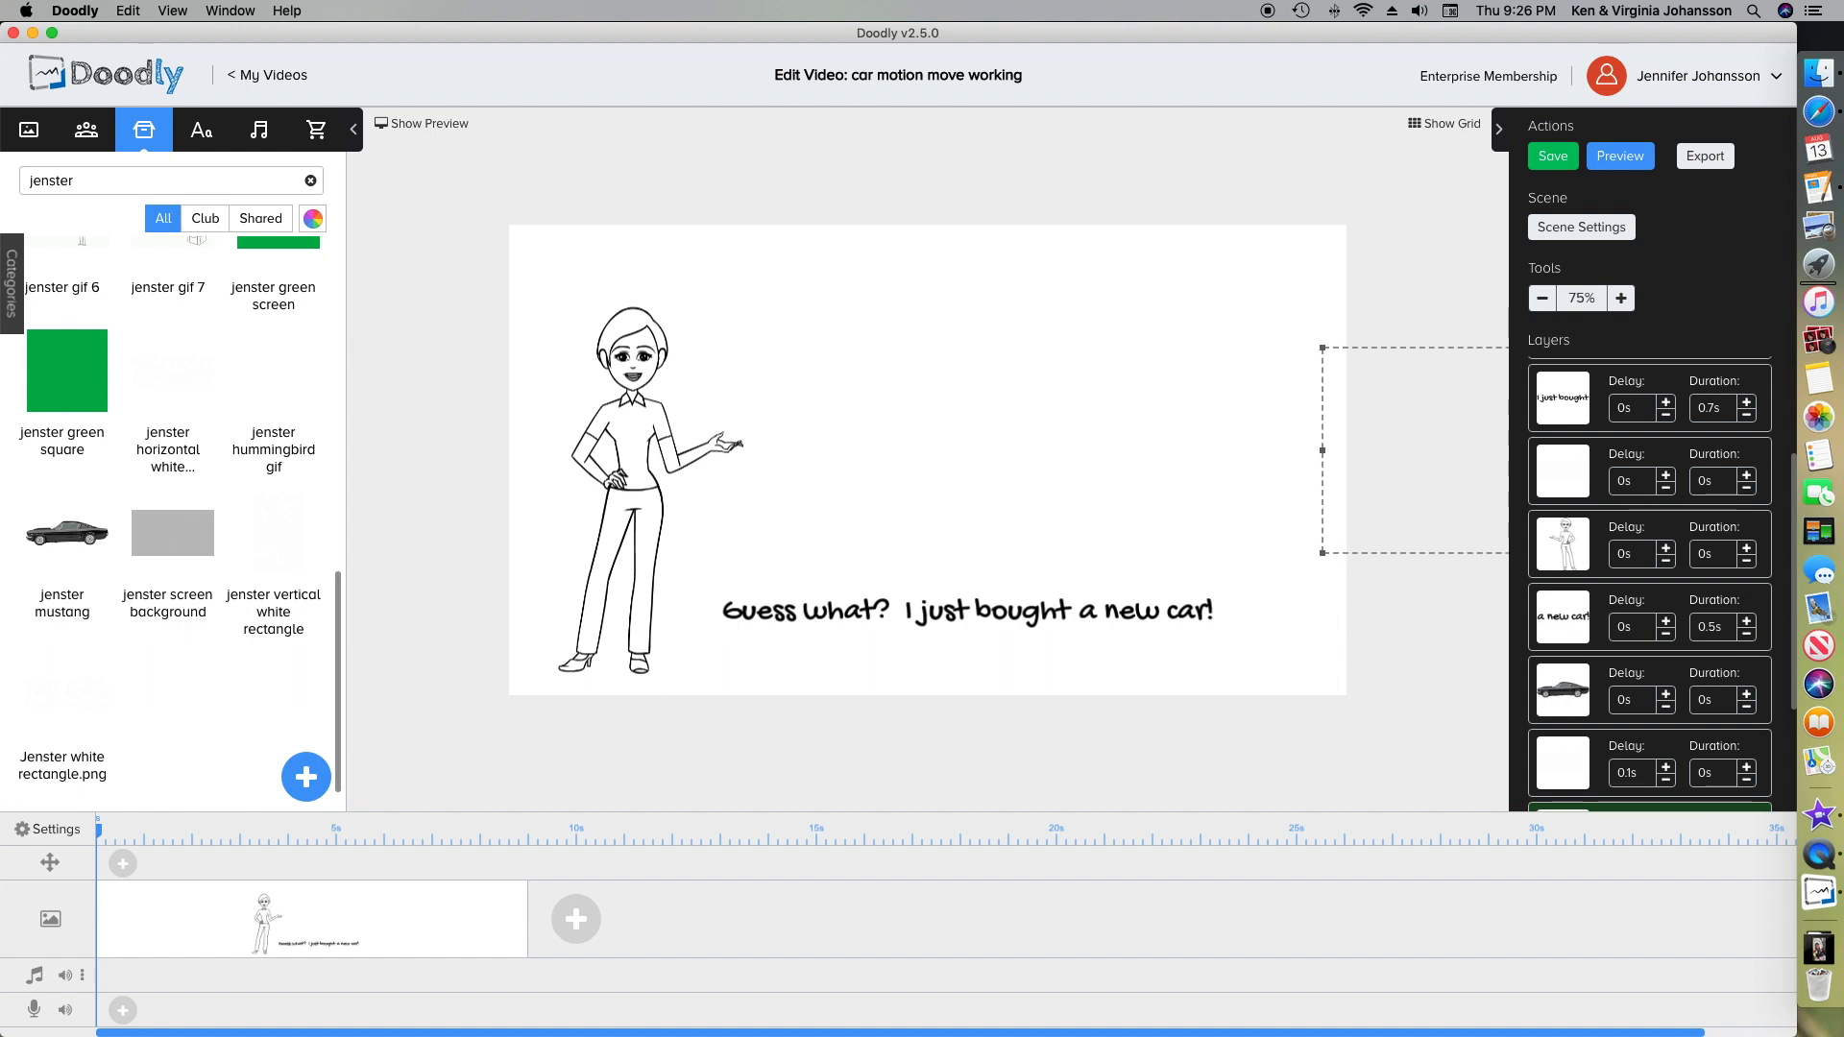
- Review the stacked car and white-mask layers, then save the video project
{"action": "scroll", "scroll_direction": "down", "scroll_amount": 3}
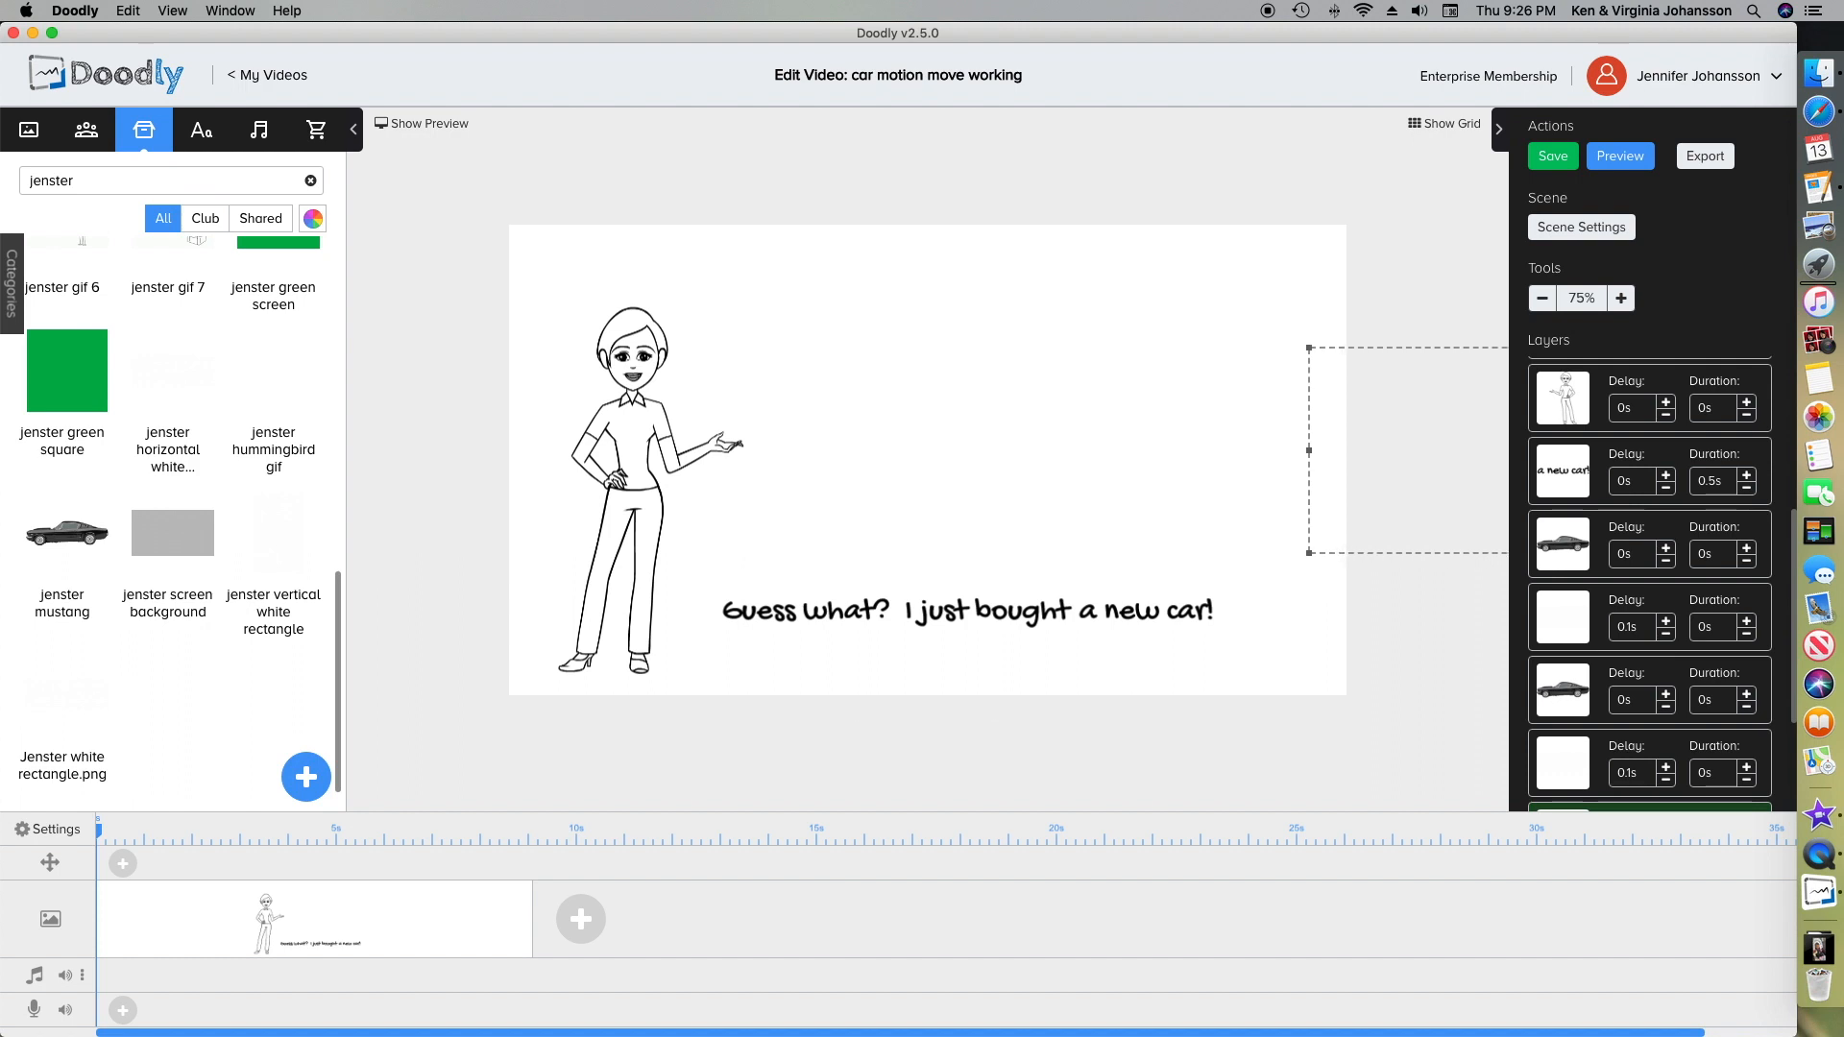
{"action": "mouse_move", "coordinate": [1491, 683]}
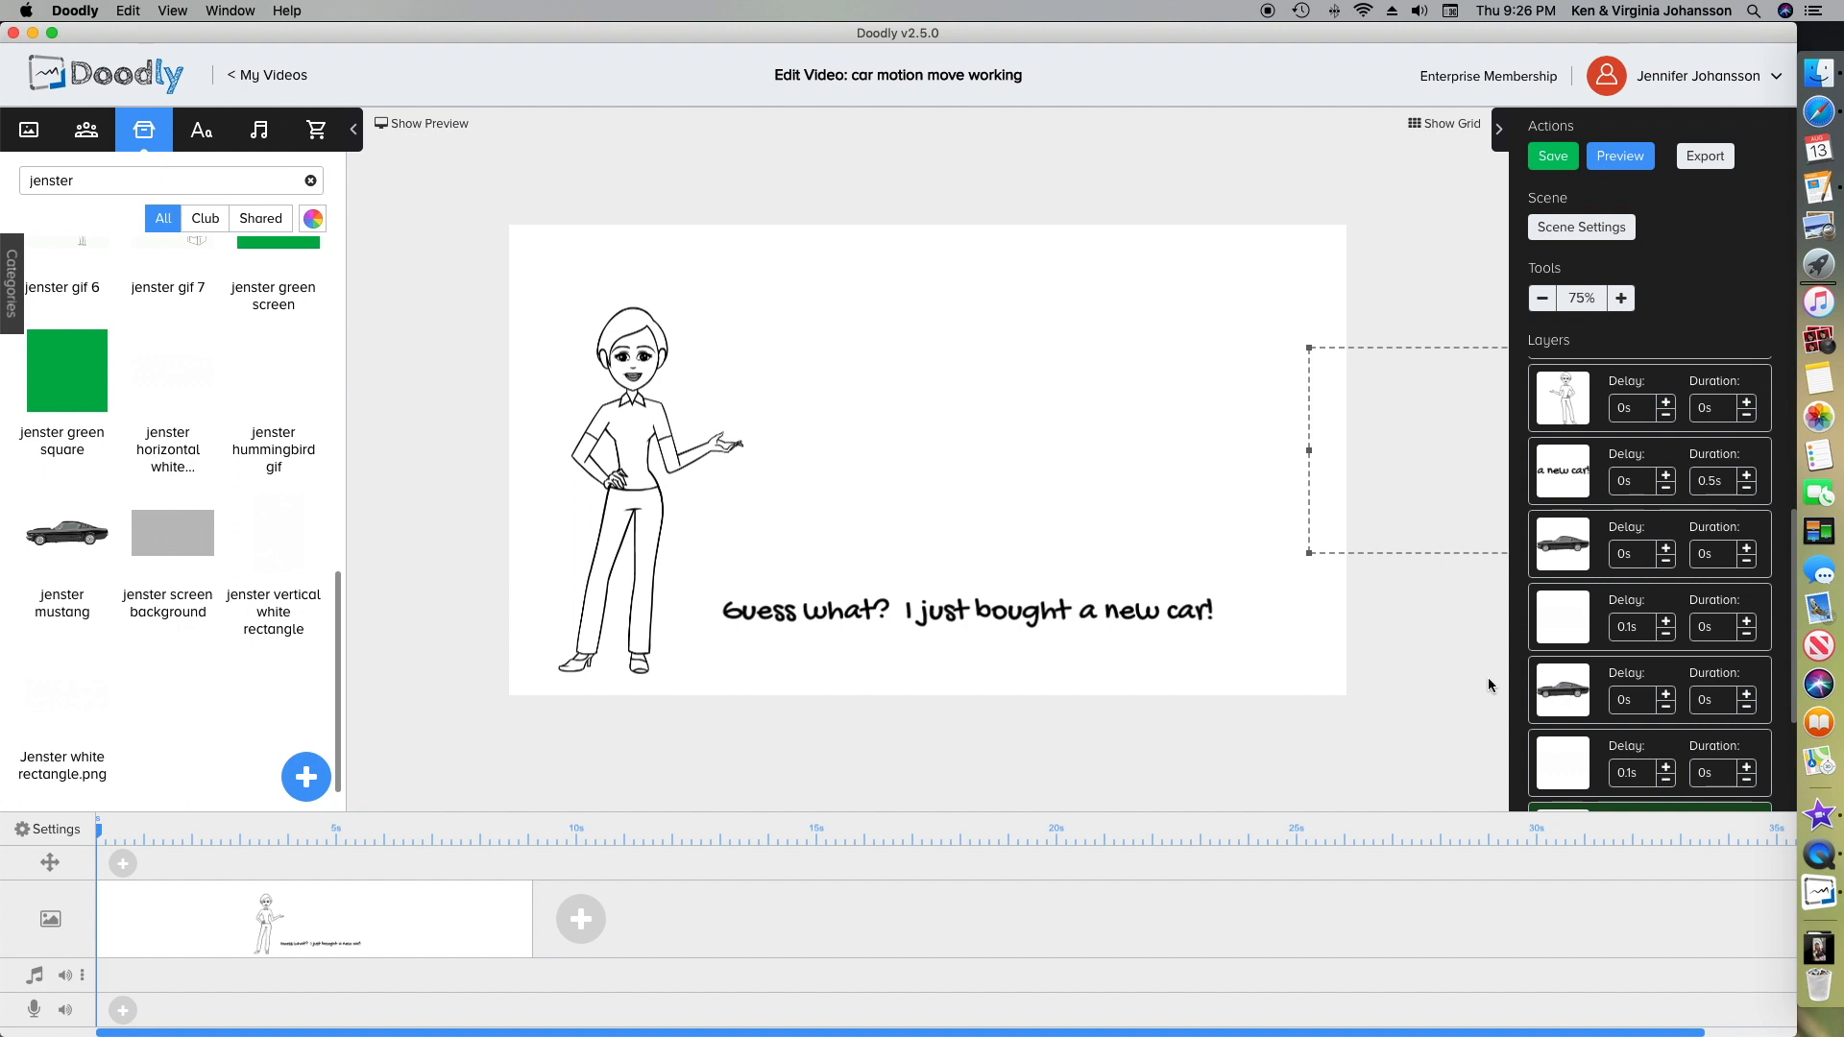
{"action": "mouse_move", "coordinate": [1495, 684]}
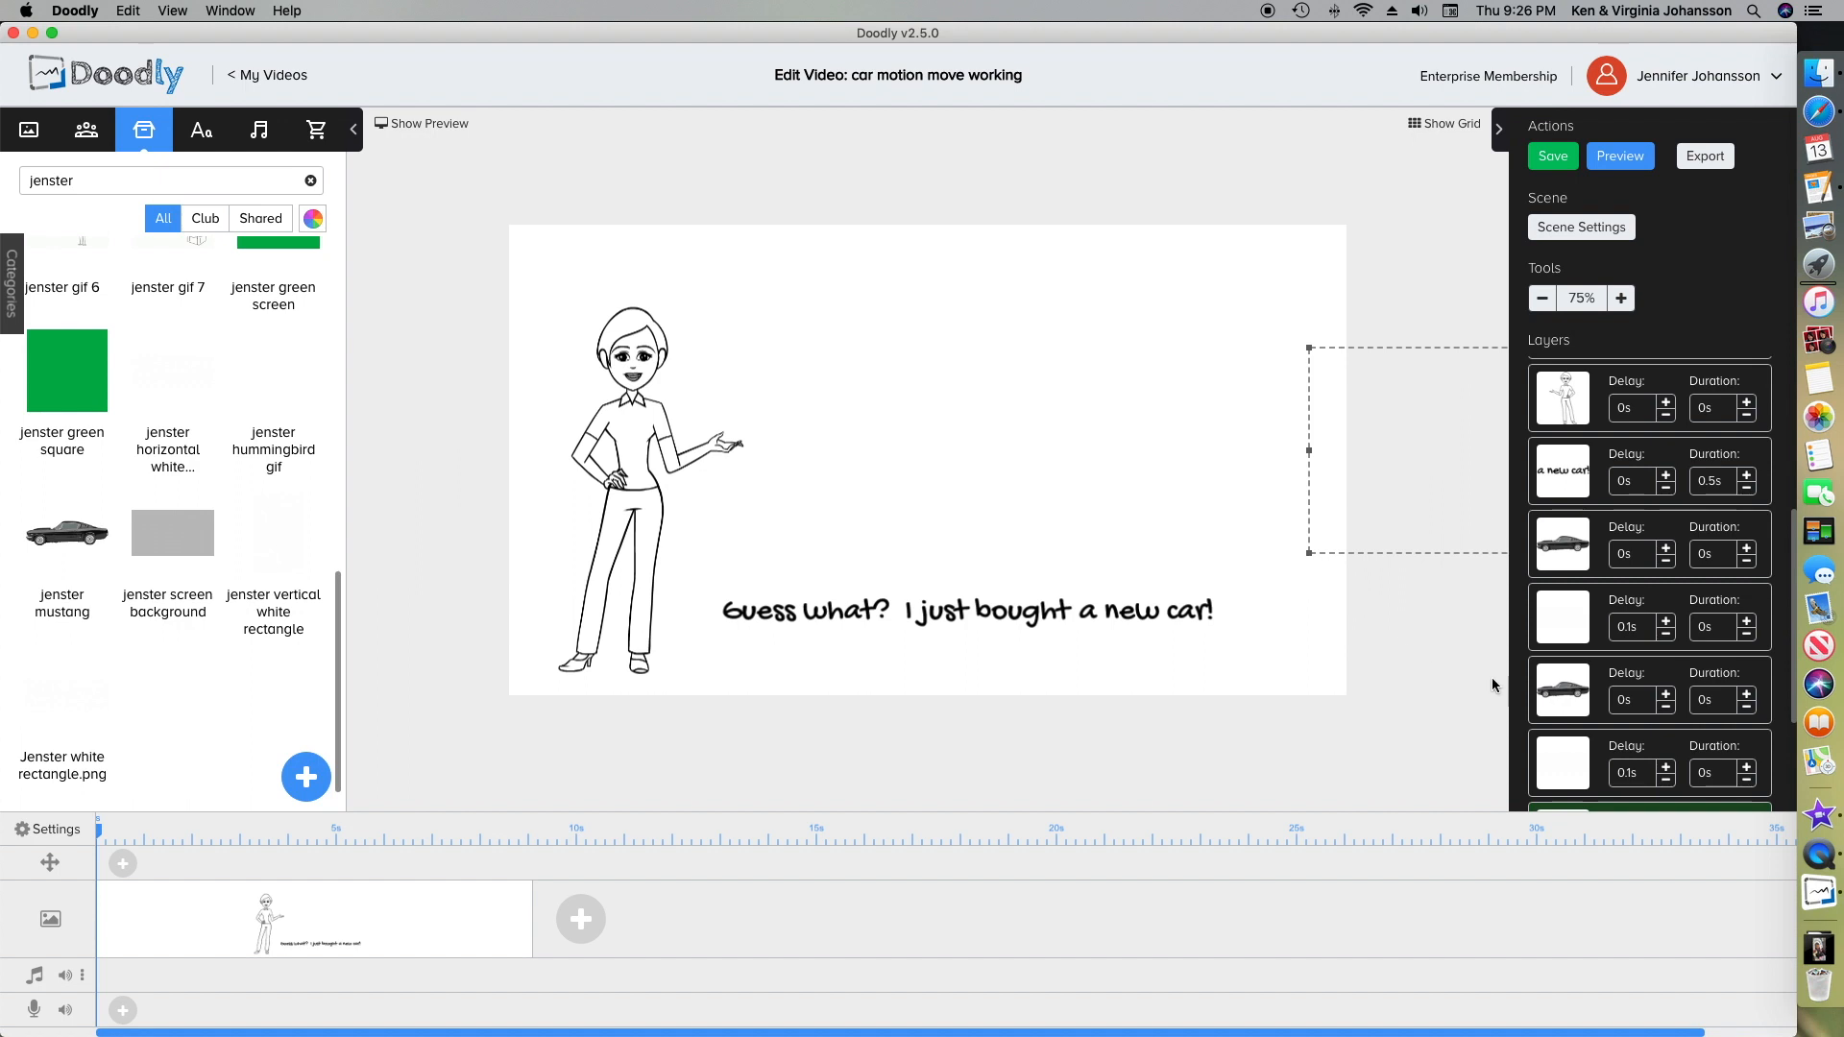
{"action": "left_click", "coordinate": [1563, 690]}
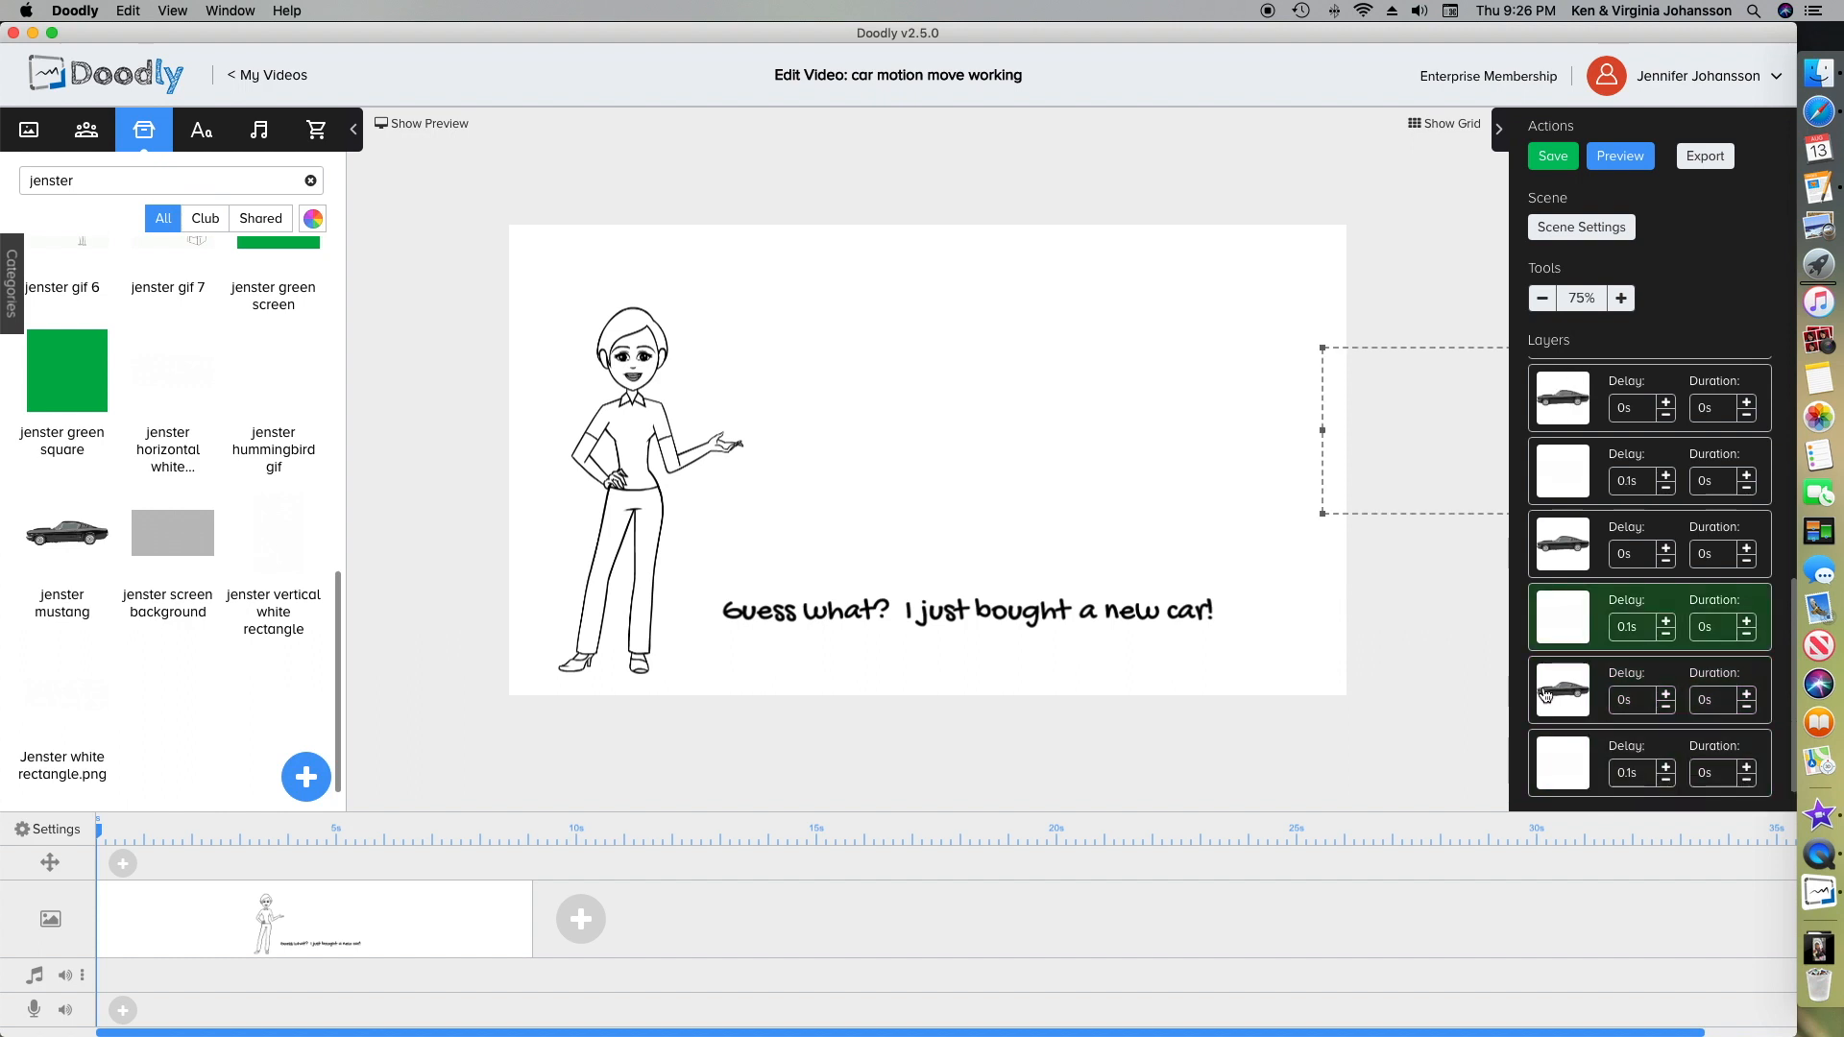
{"action": "left_click", "coordinate": [1562, 690]}
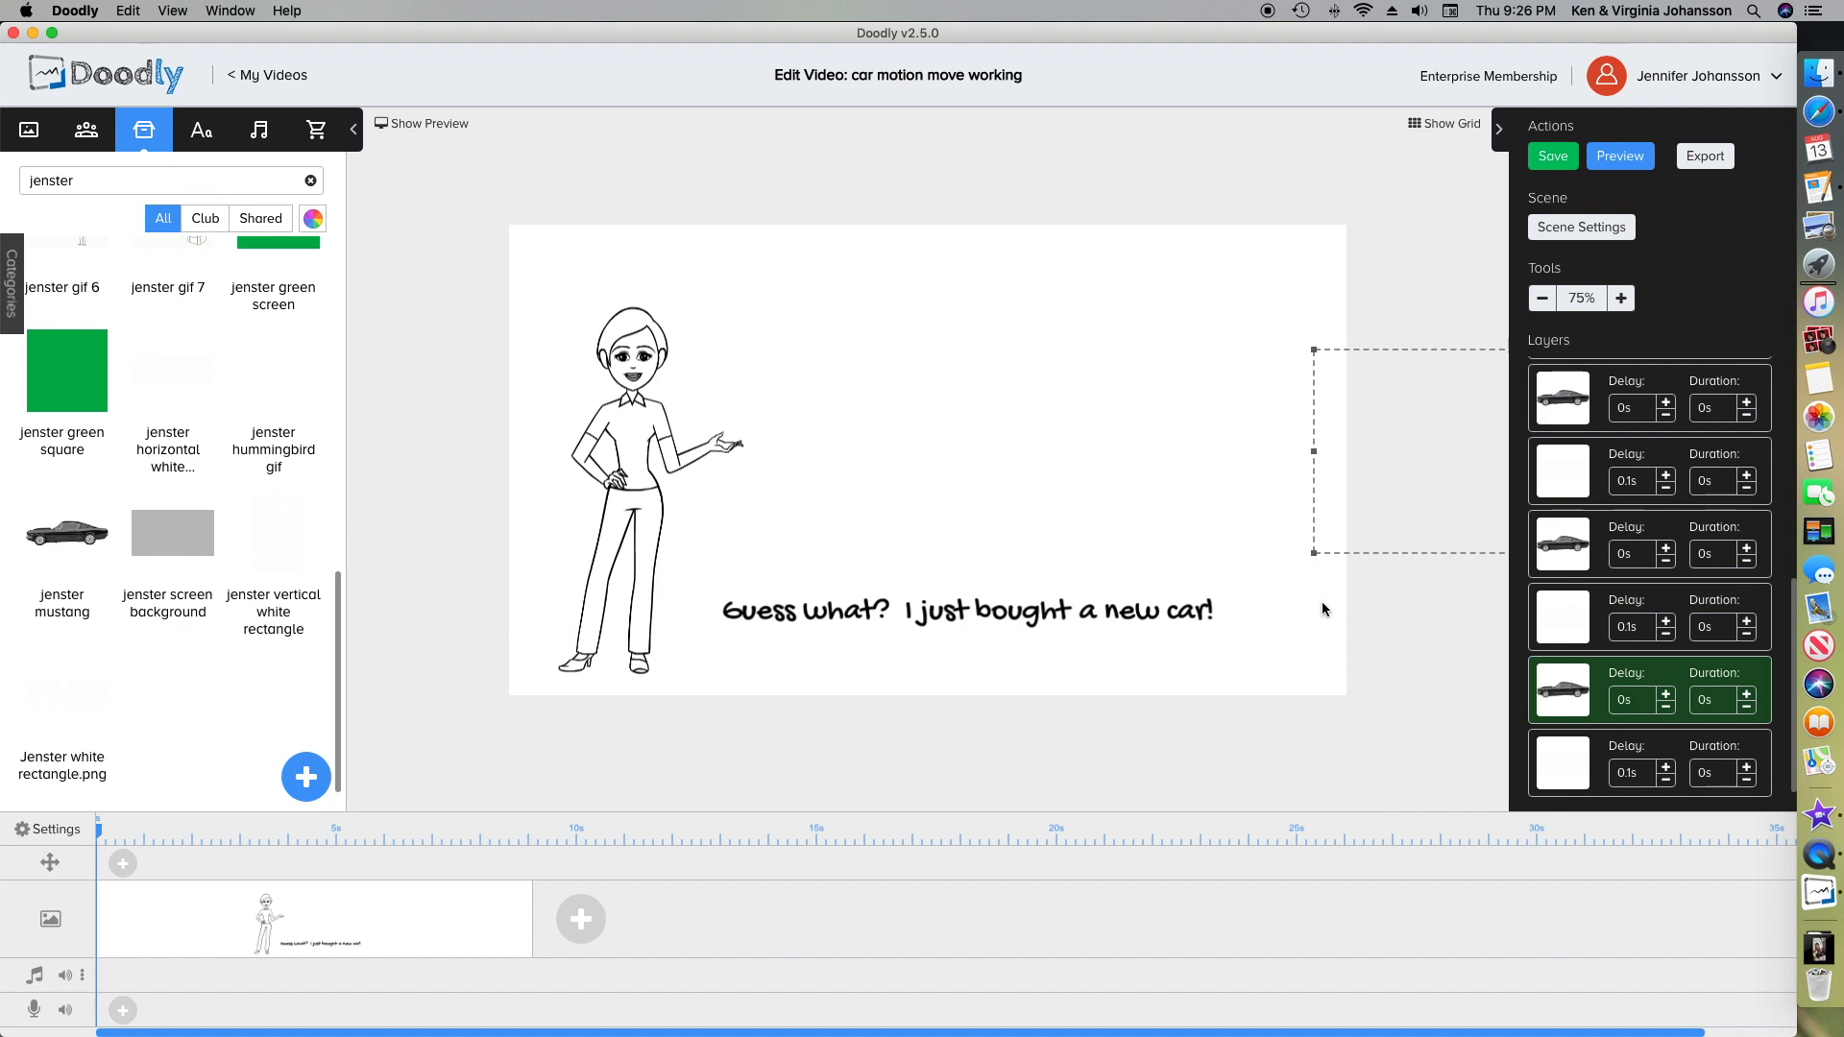
{"action": "mouse_move", "coordinate": [1489, 799]}
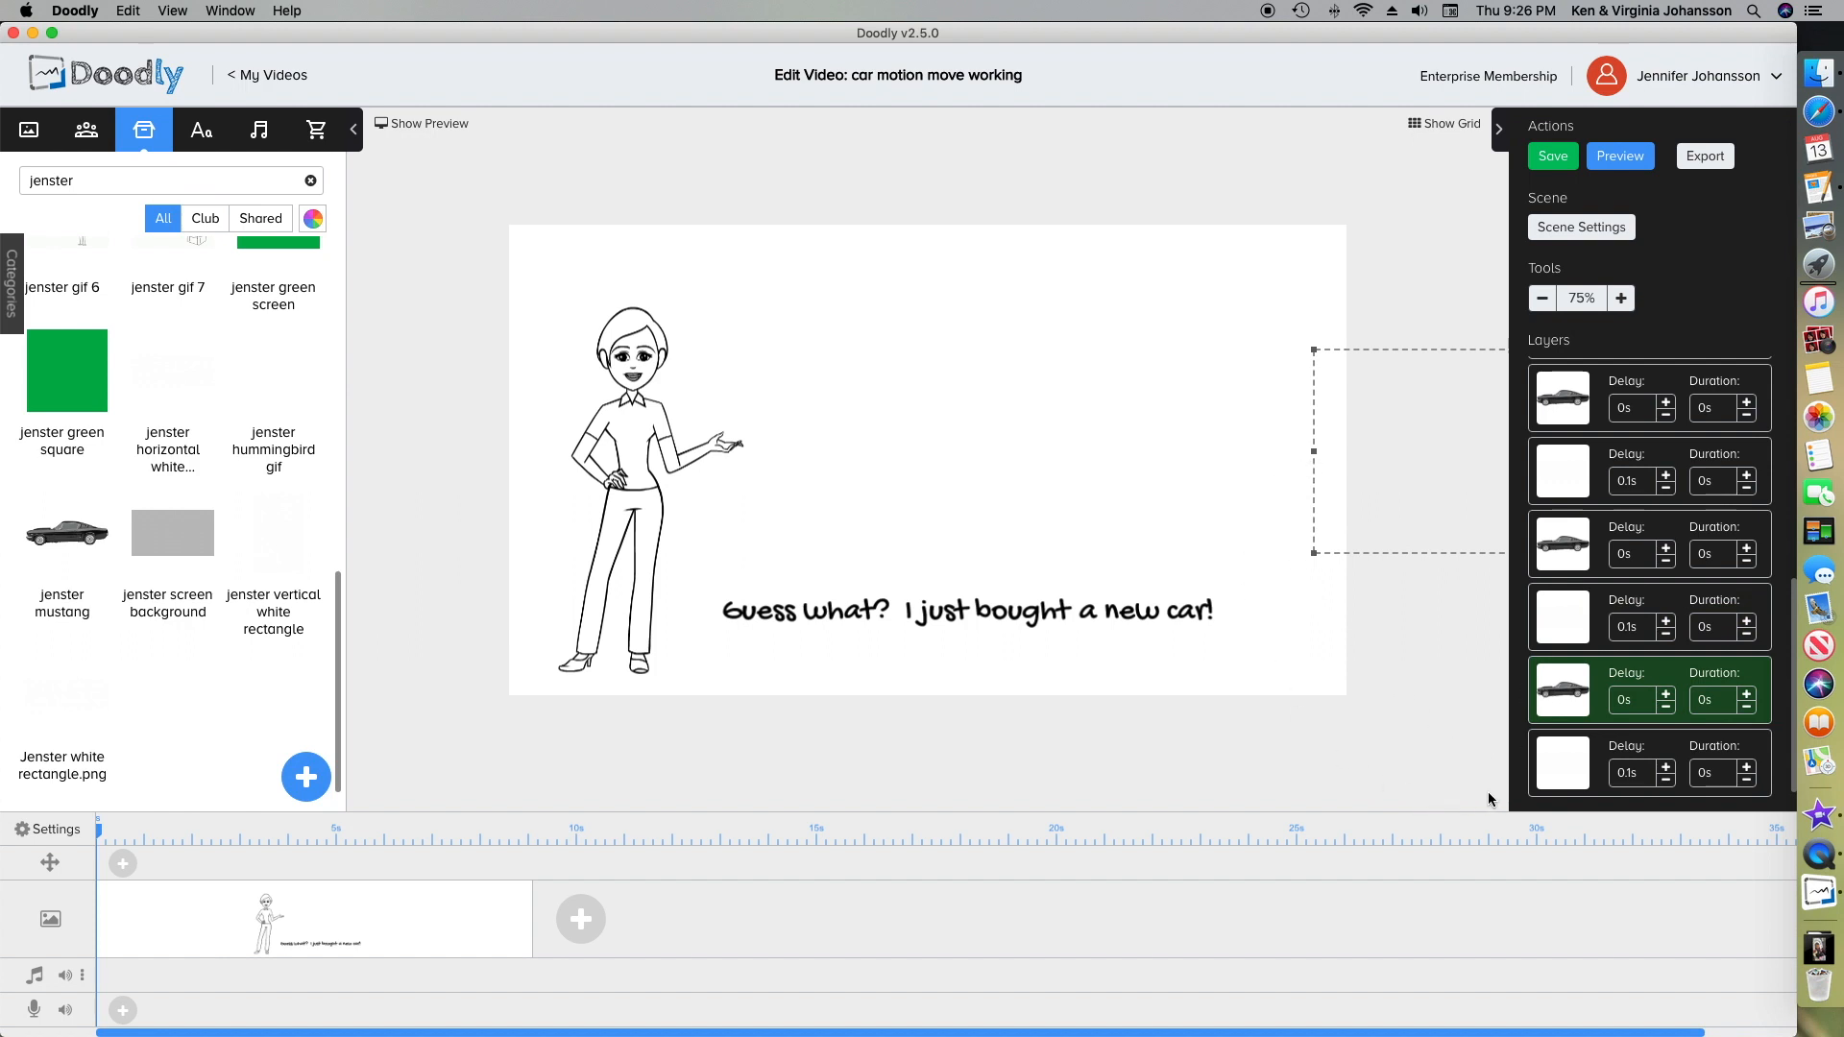
{"action": "mouse_move", "coordinate": [1556, 780]}
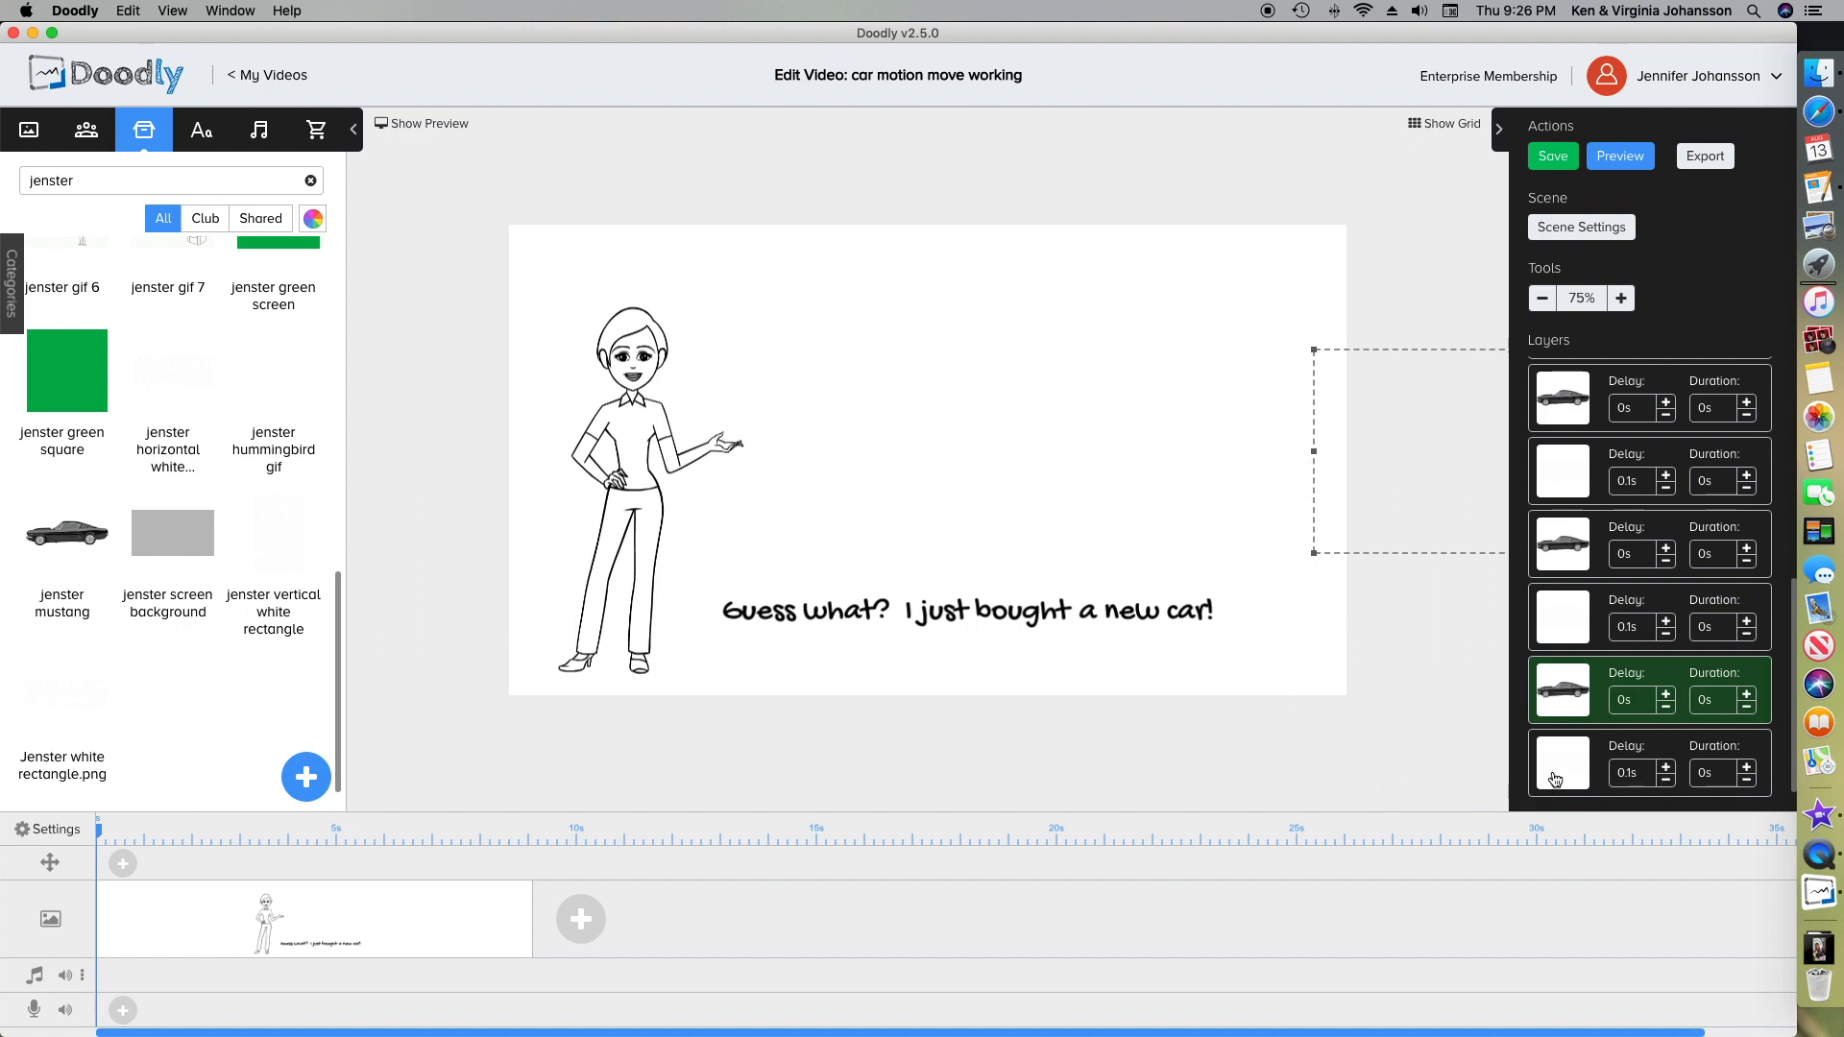
{"action": "left_click", "coordinate": [1564, 762]}
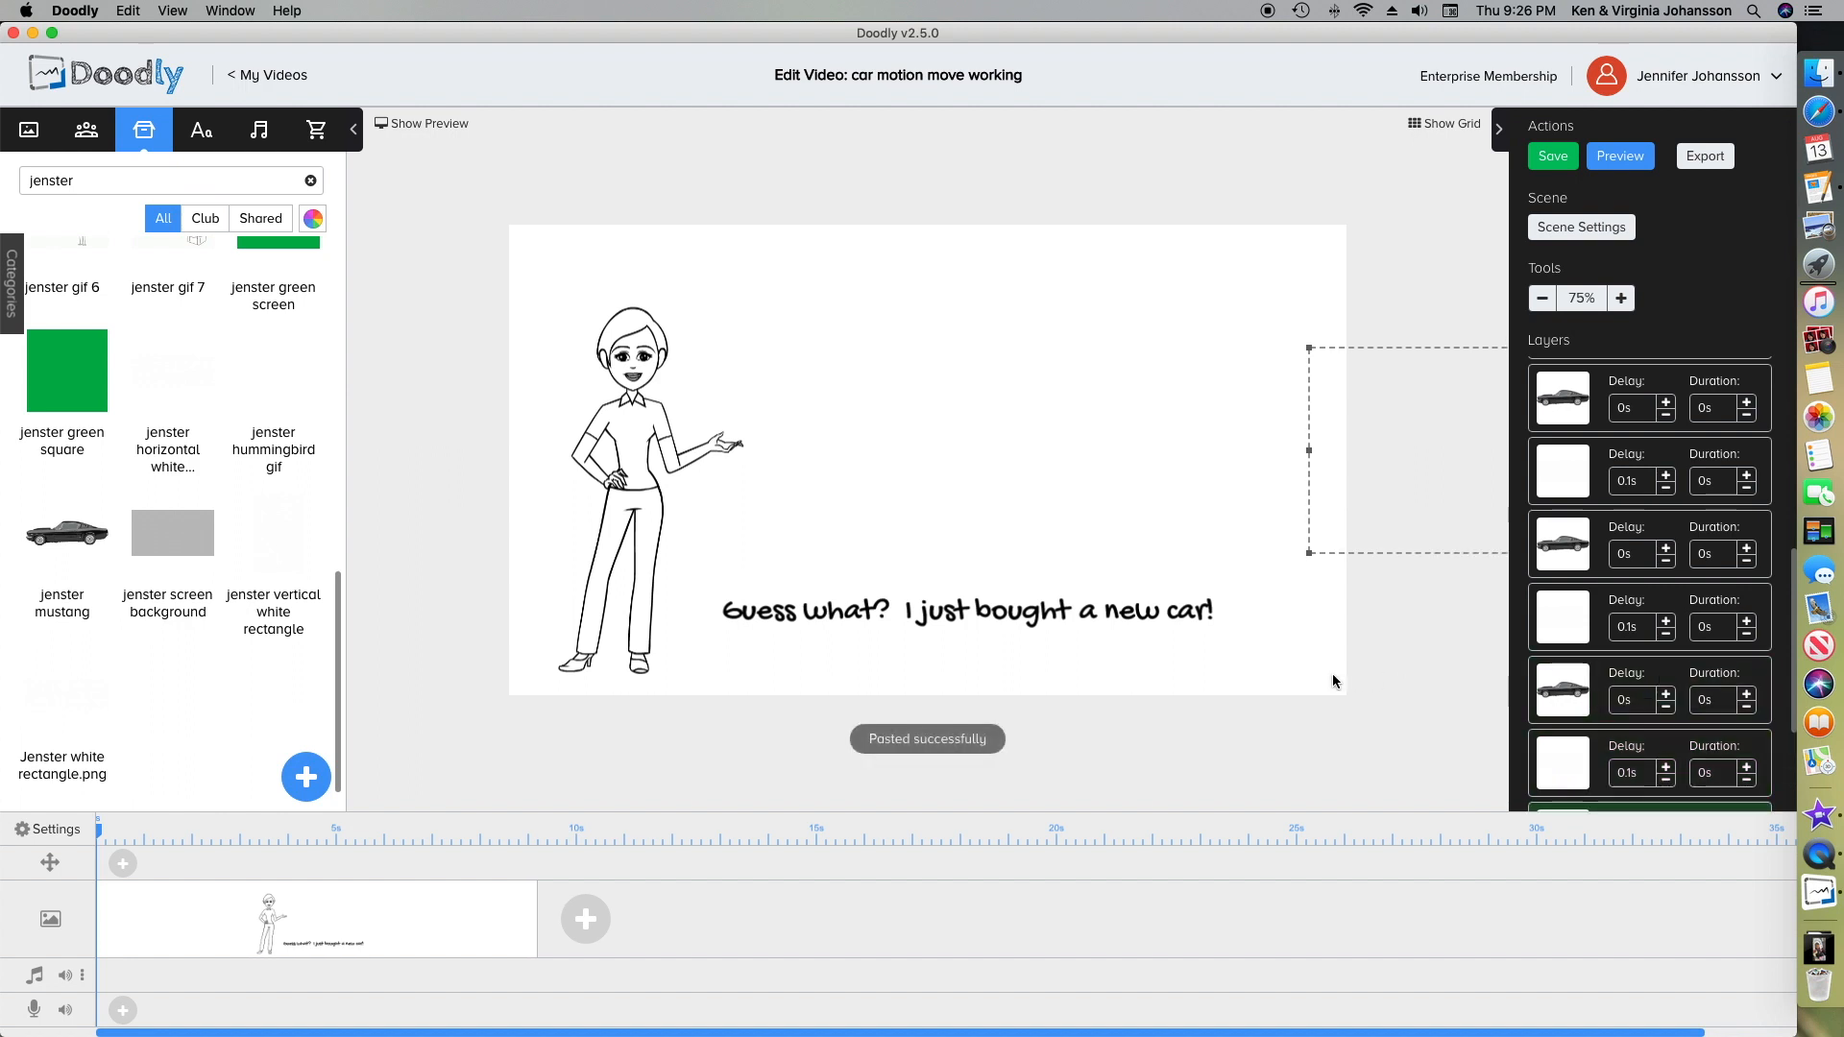
{"action": "mouse_move", "coordinate": [1011, 712]}
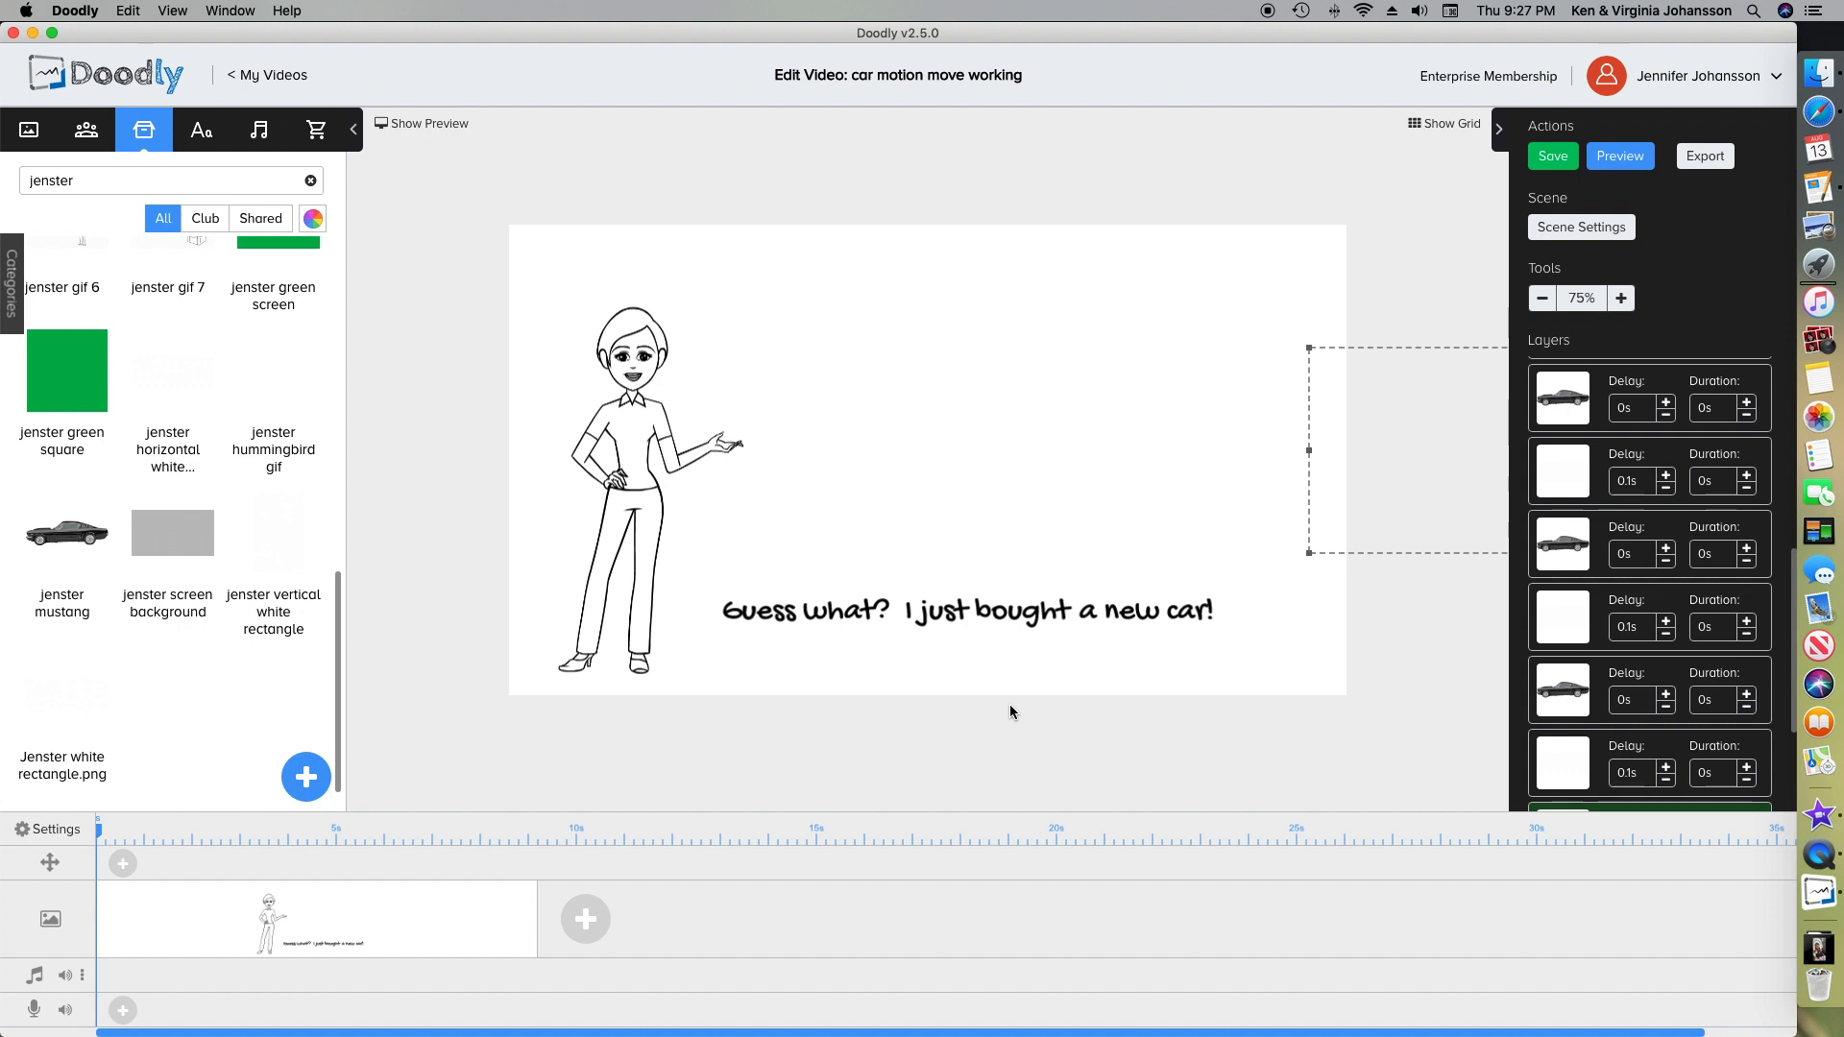
{"action": "mouse_move", "coordinate": [1488, 118]}
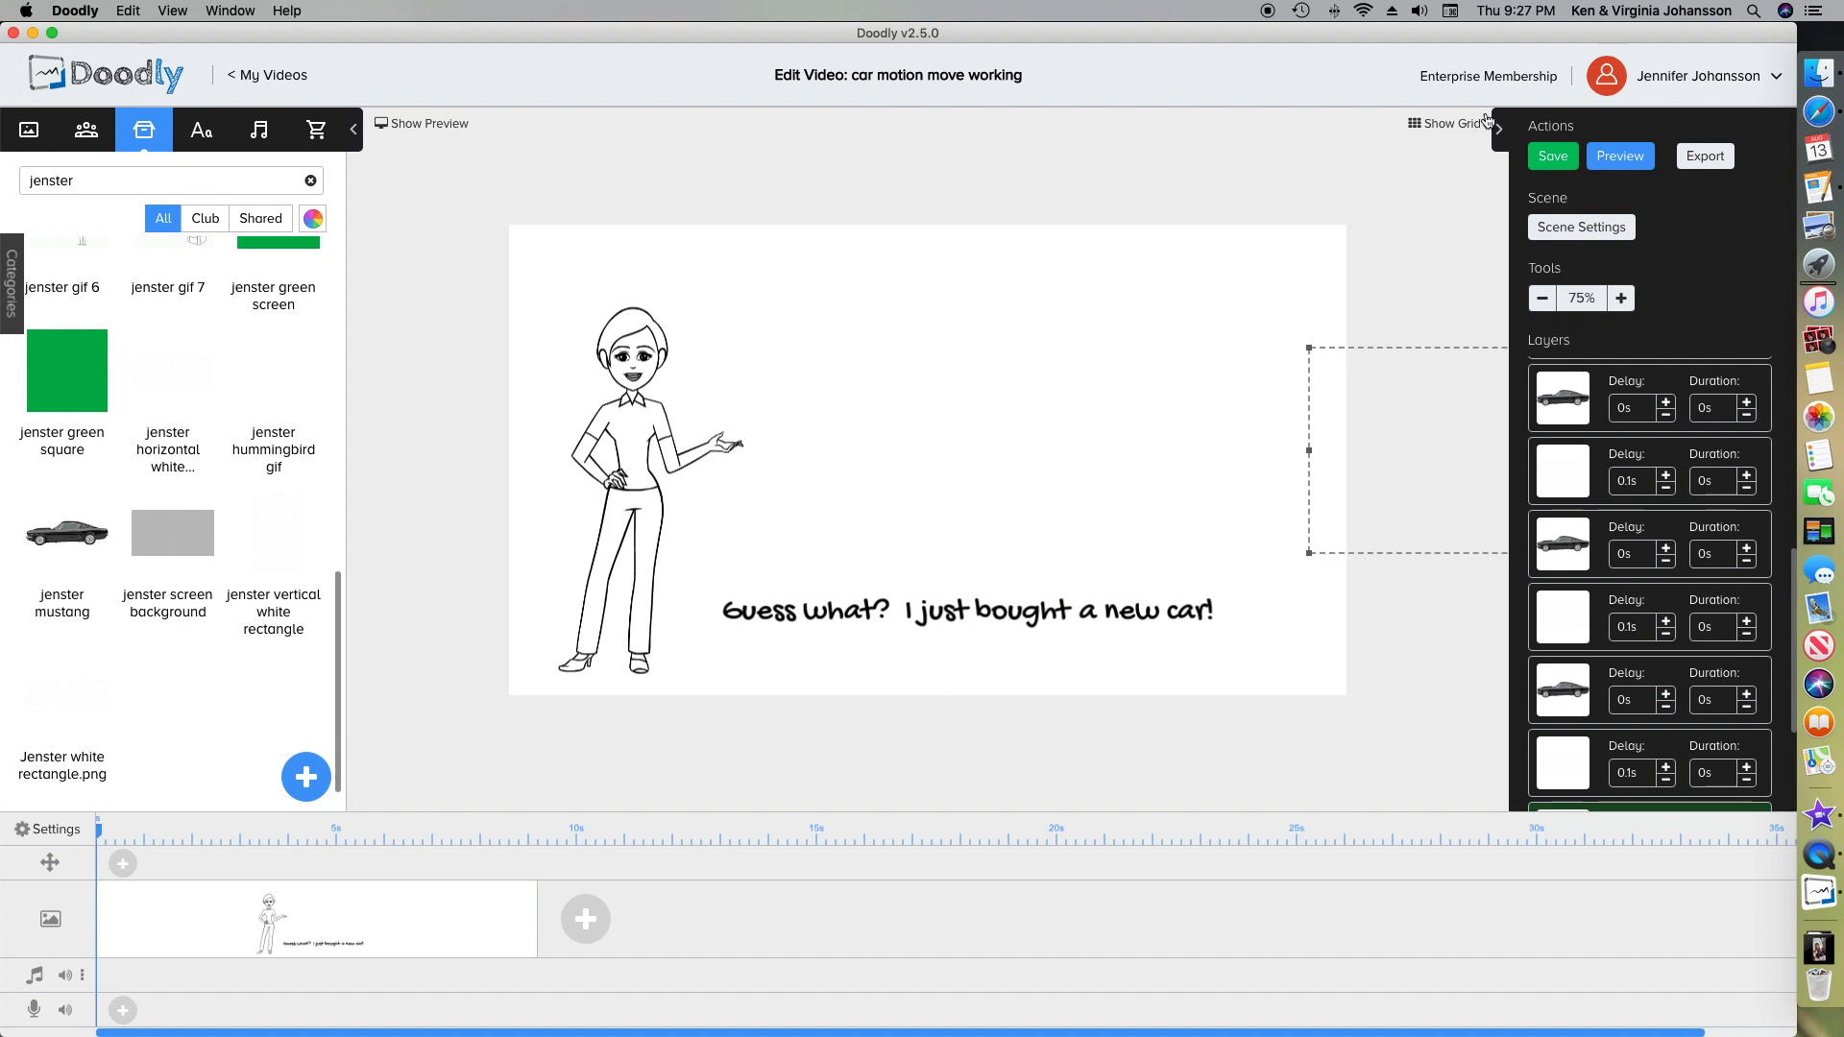
{"action": "left_click", "coordinate": [1553, 155]}
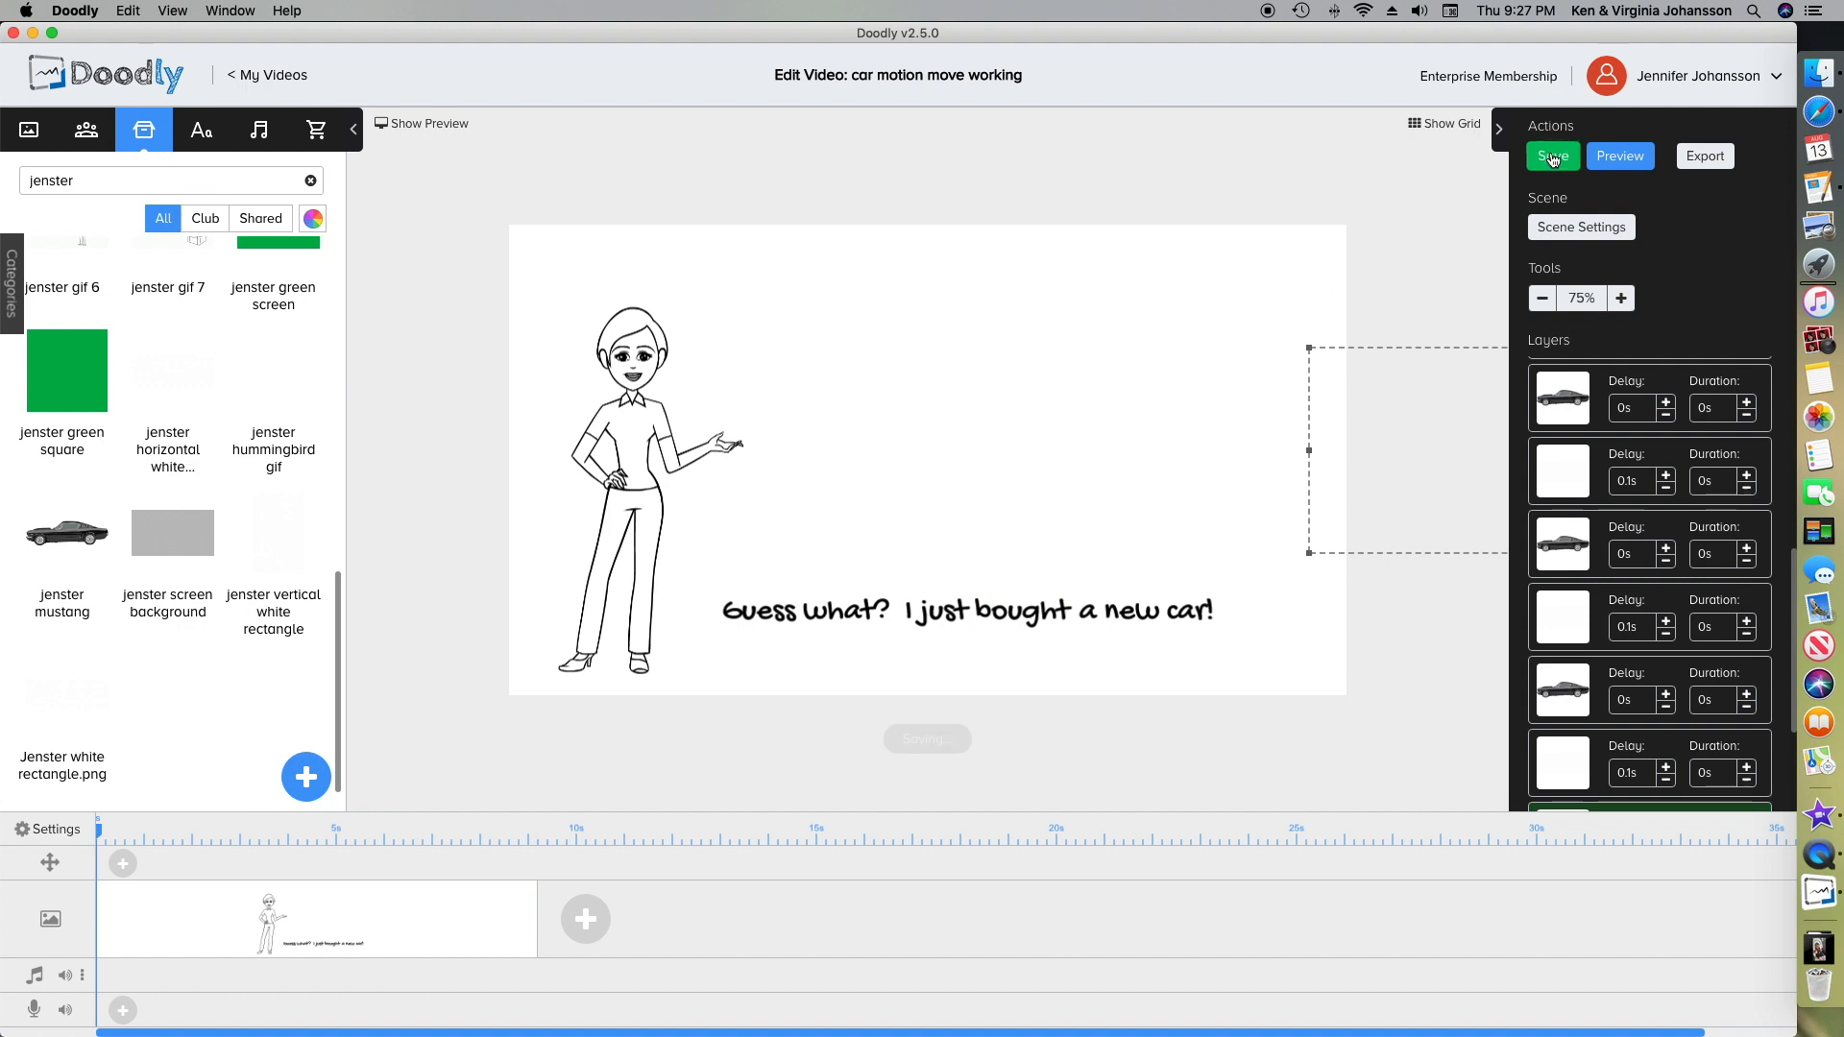
{"action": "left_click", "coordinate": [1552, 156]}
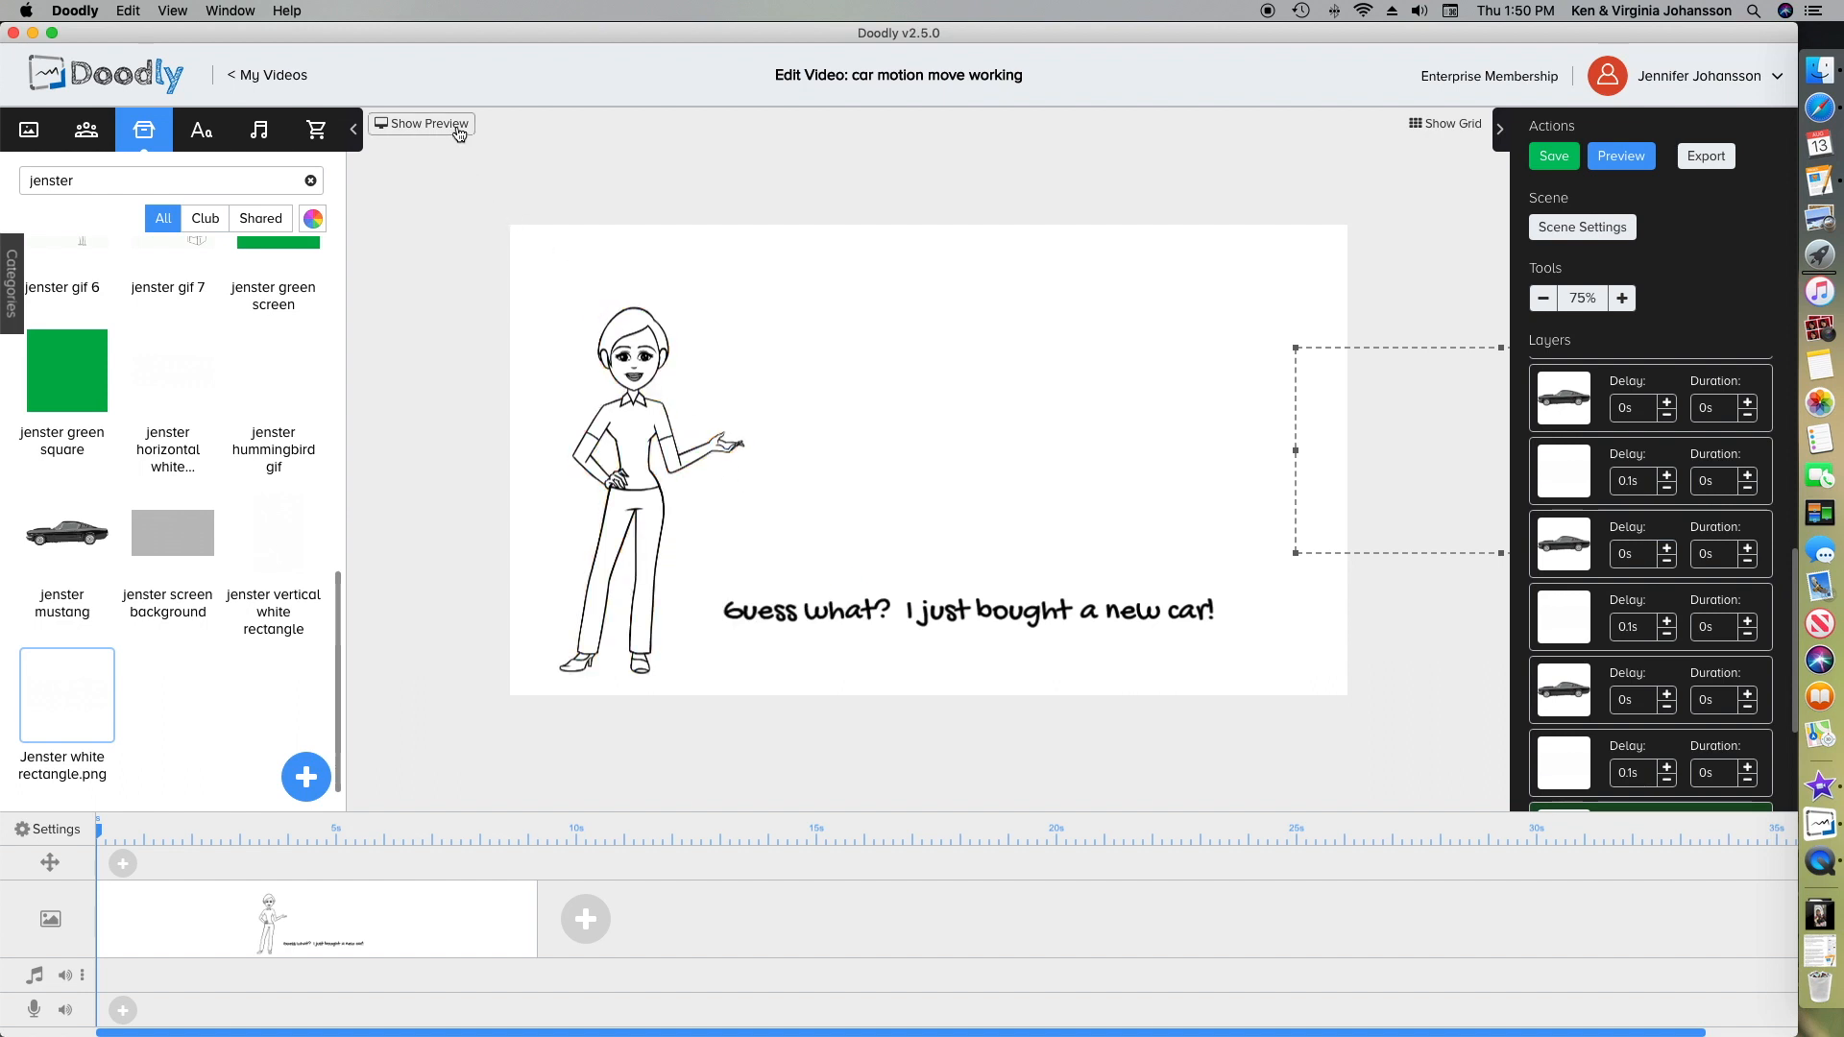
- Play the scene preview and scrub the playhead past 3 seconds until the car appears
{"action": "left_click", "coordinate": [423, 123]}
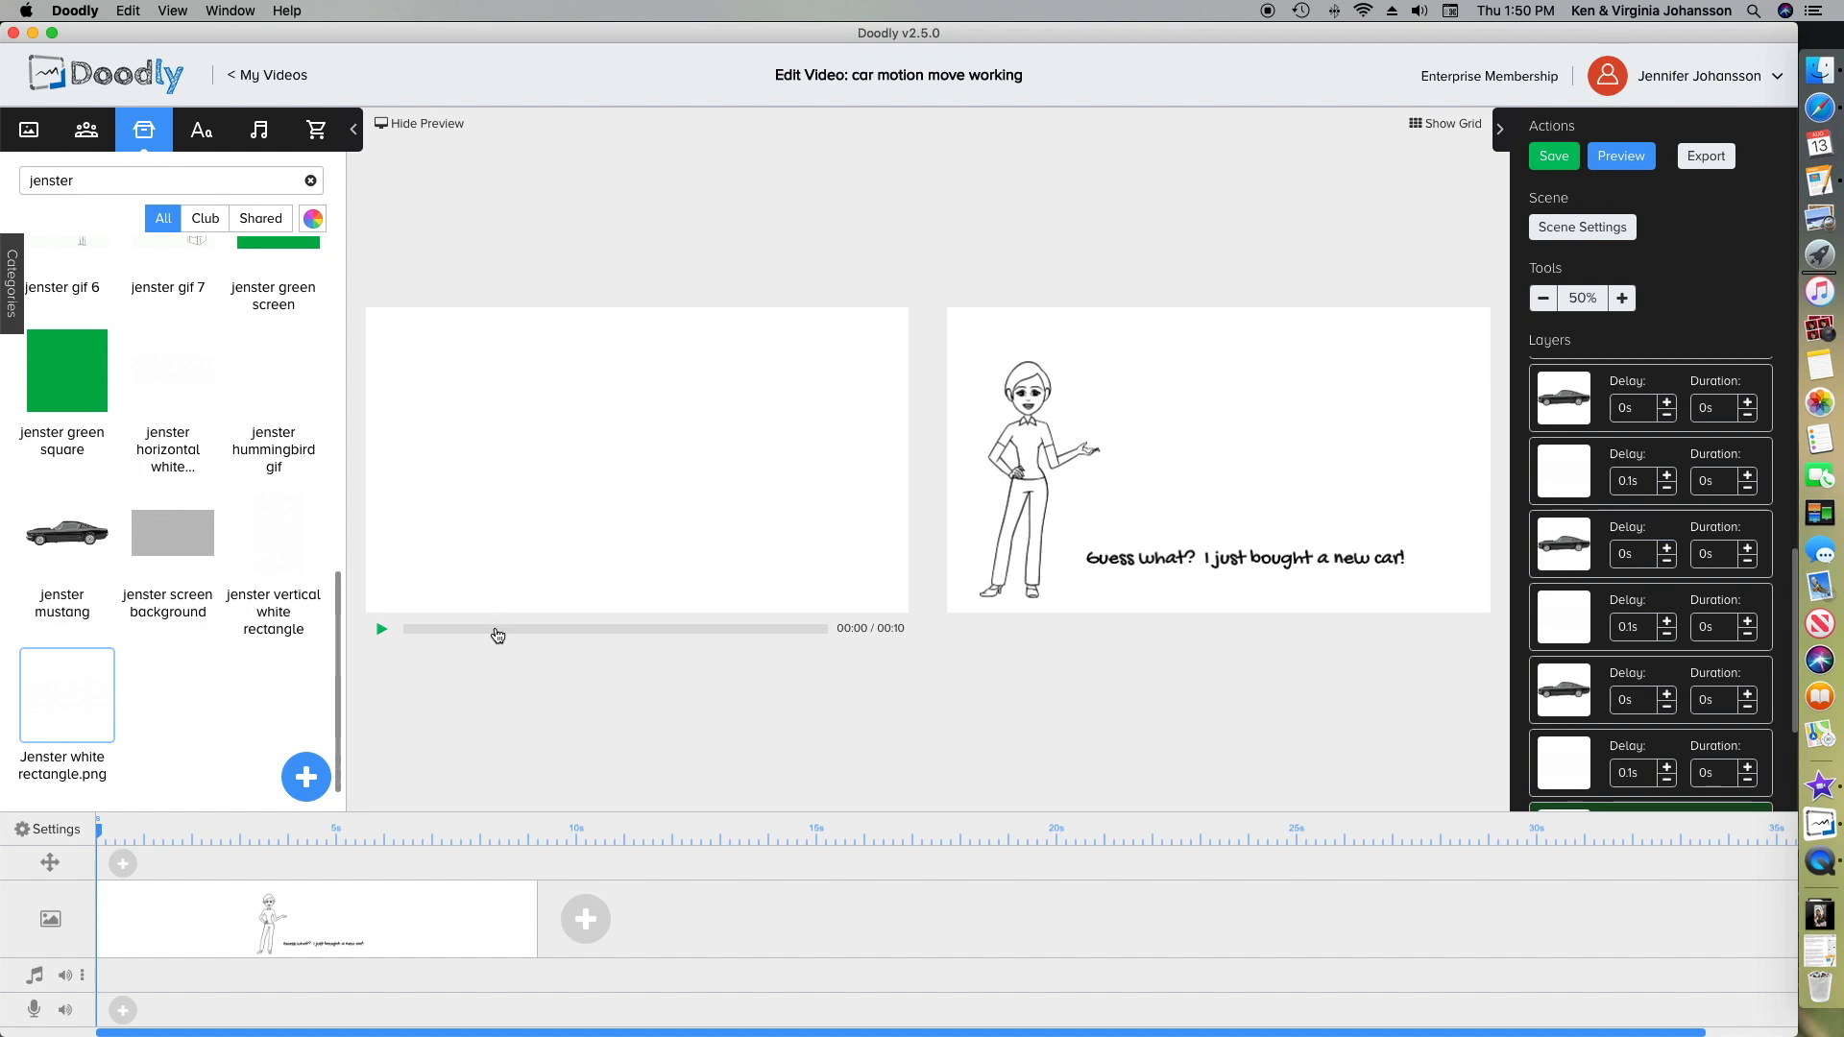
{"action": "left_click", "coordinate": [380, 628]}
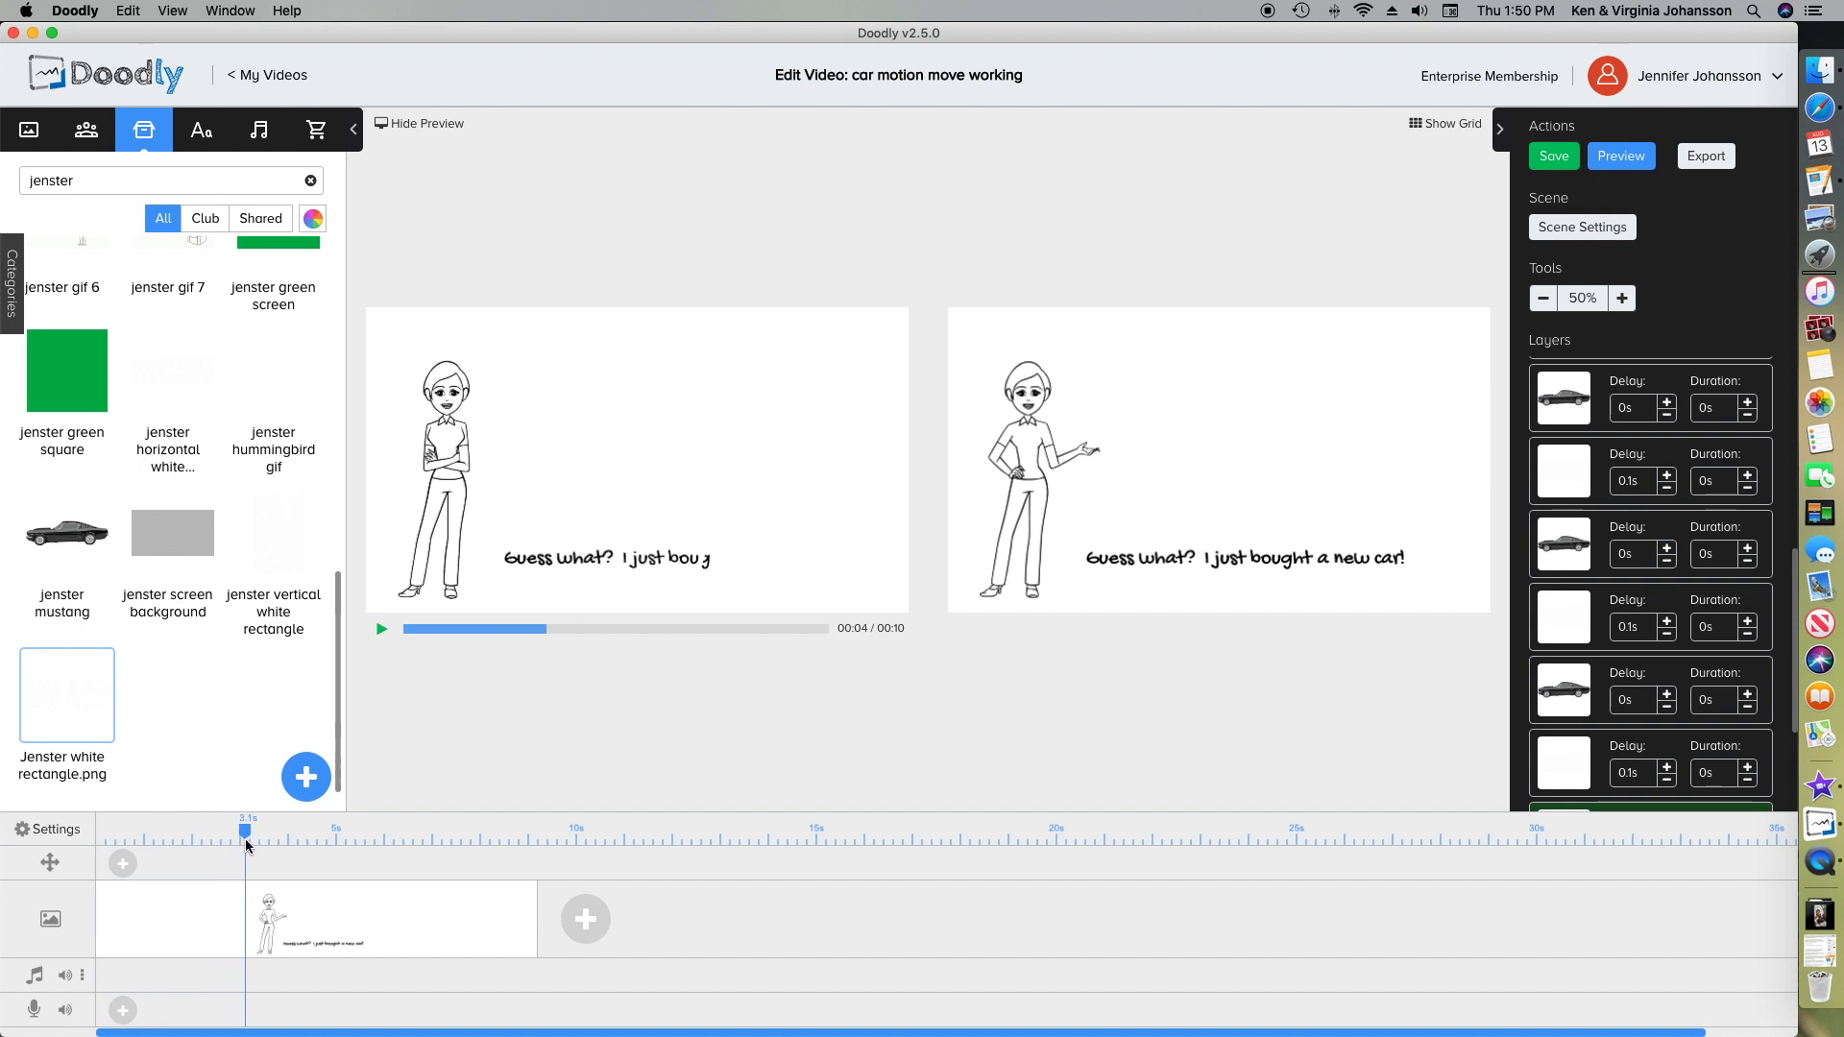
{"action": "left_click_drag", "start_coordinate": [246, 832], "coordinate": [257, 832]}
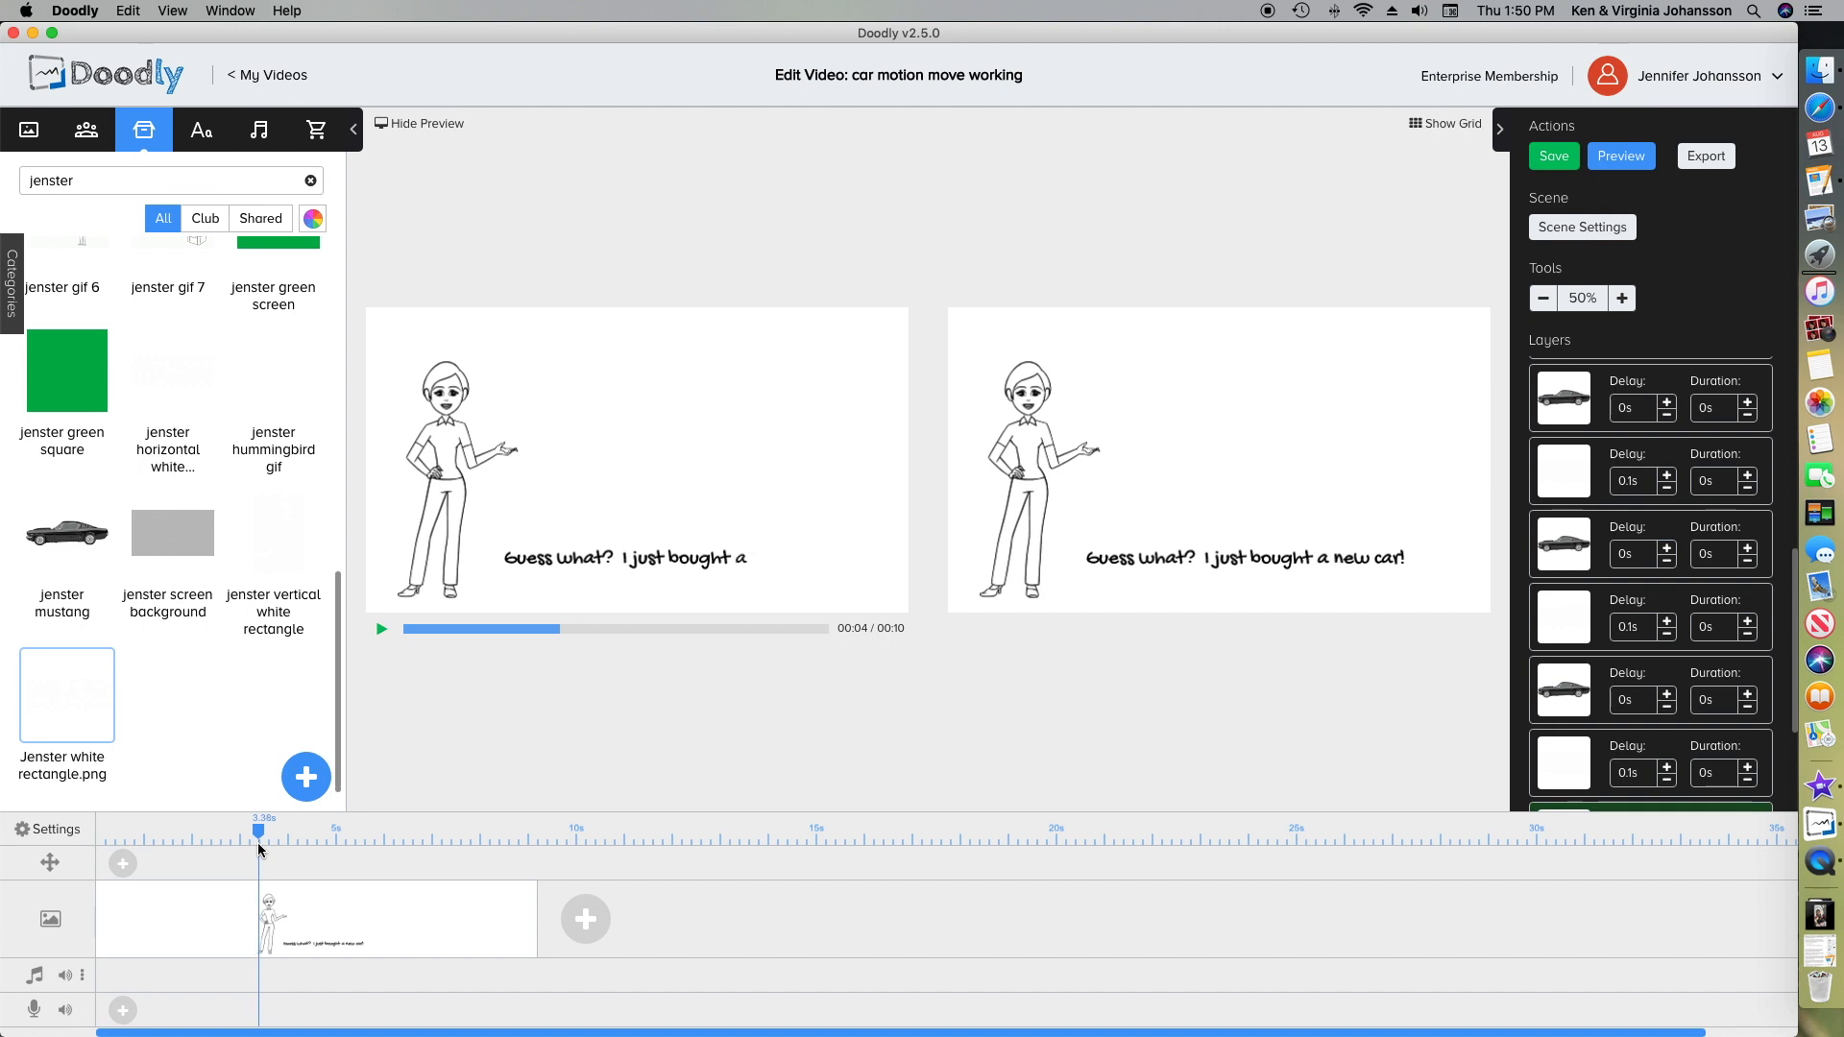
{"action": "left_click_drag", "start_coordinate": [257, 832], "coordinate": [279, 831]}
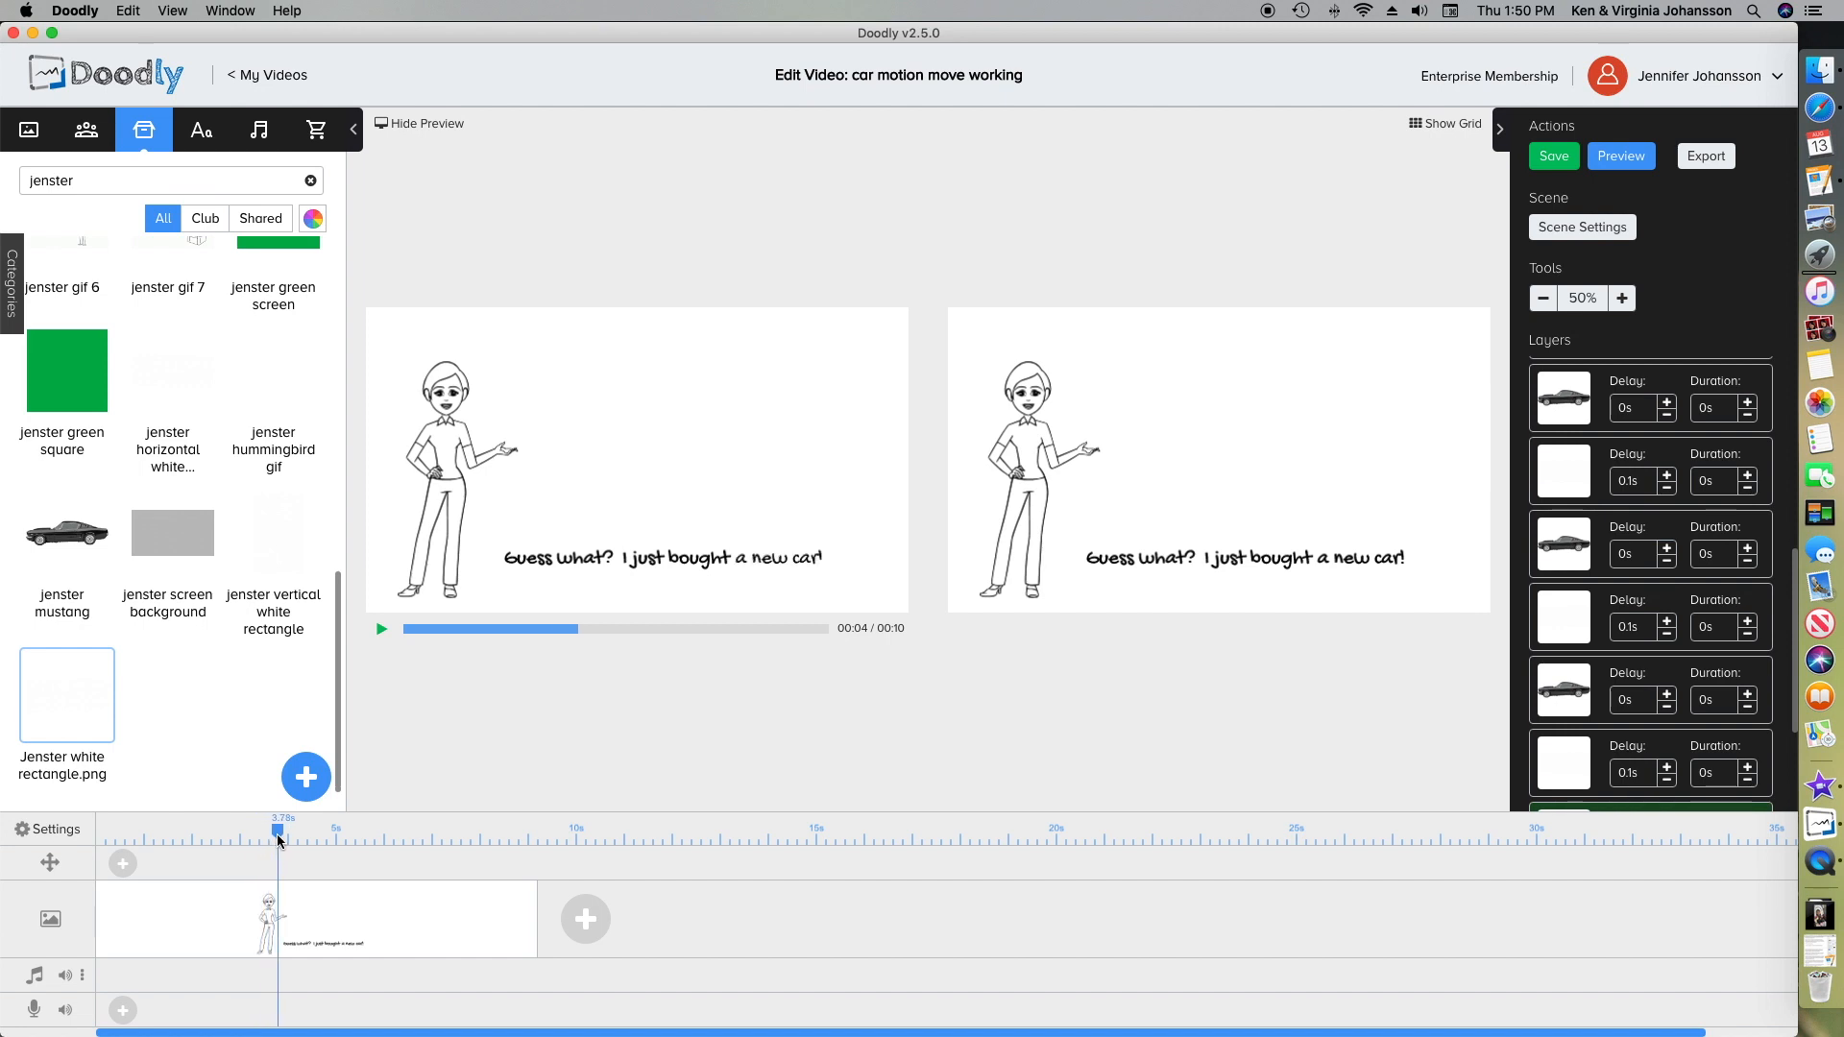
{"action": "left_click_drag", "start_coordinate": [276, 832], "coordinate": [292, 832]}
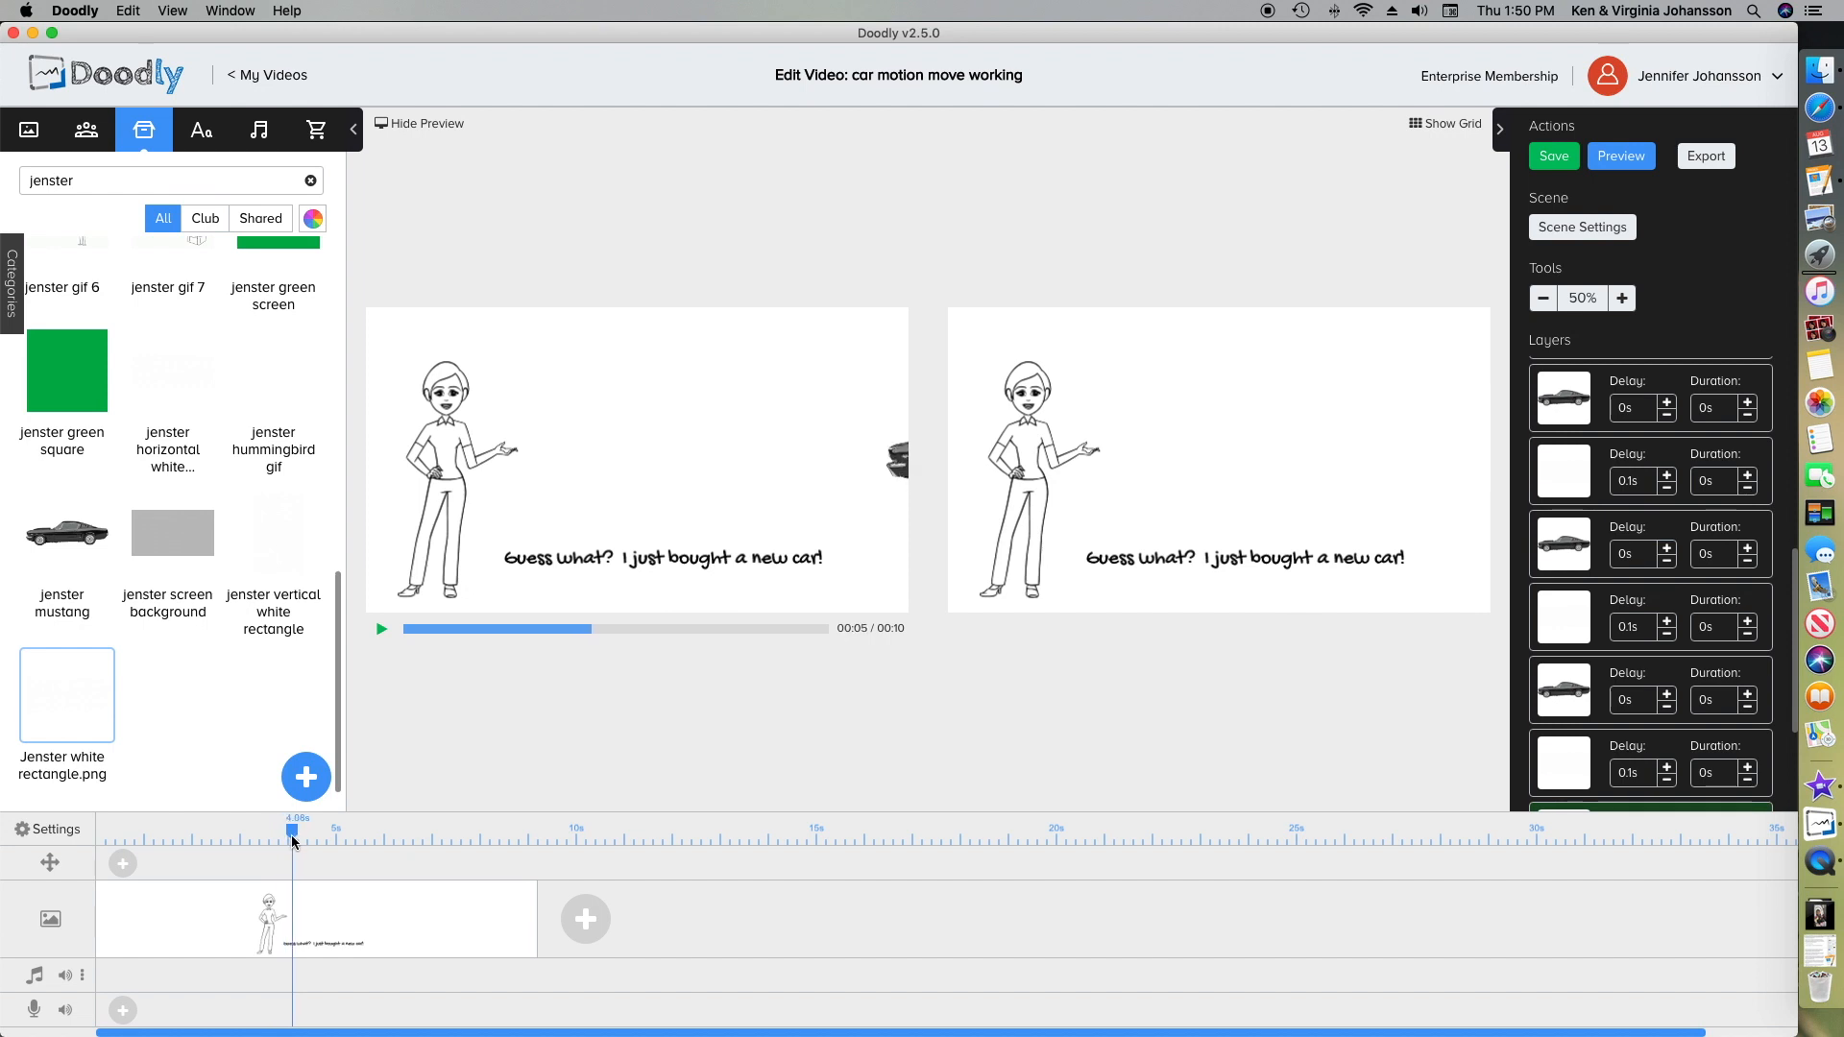
{"action": "left_click_drag", "start_coordinate": [292, 830], "coordinate": [302, 830]}
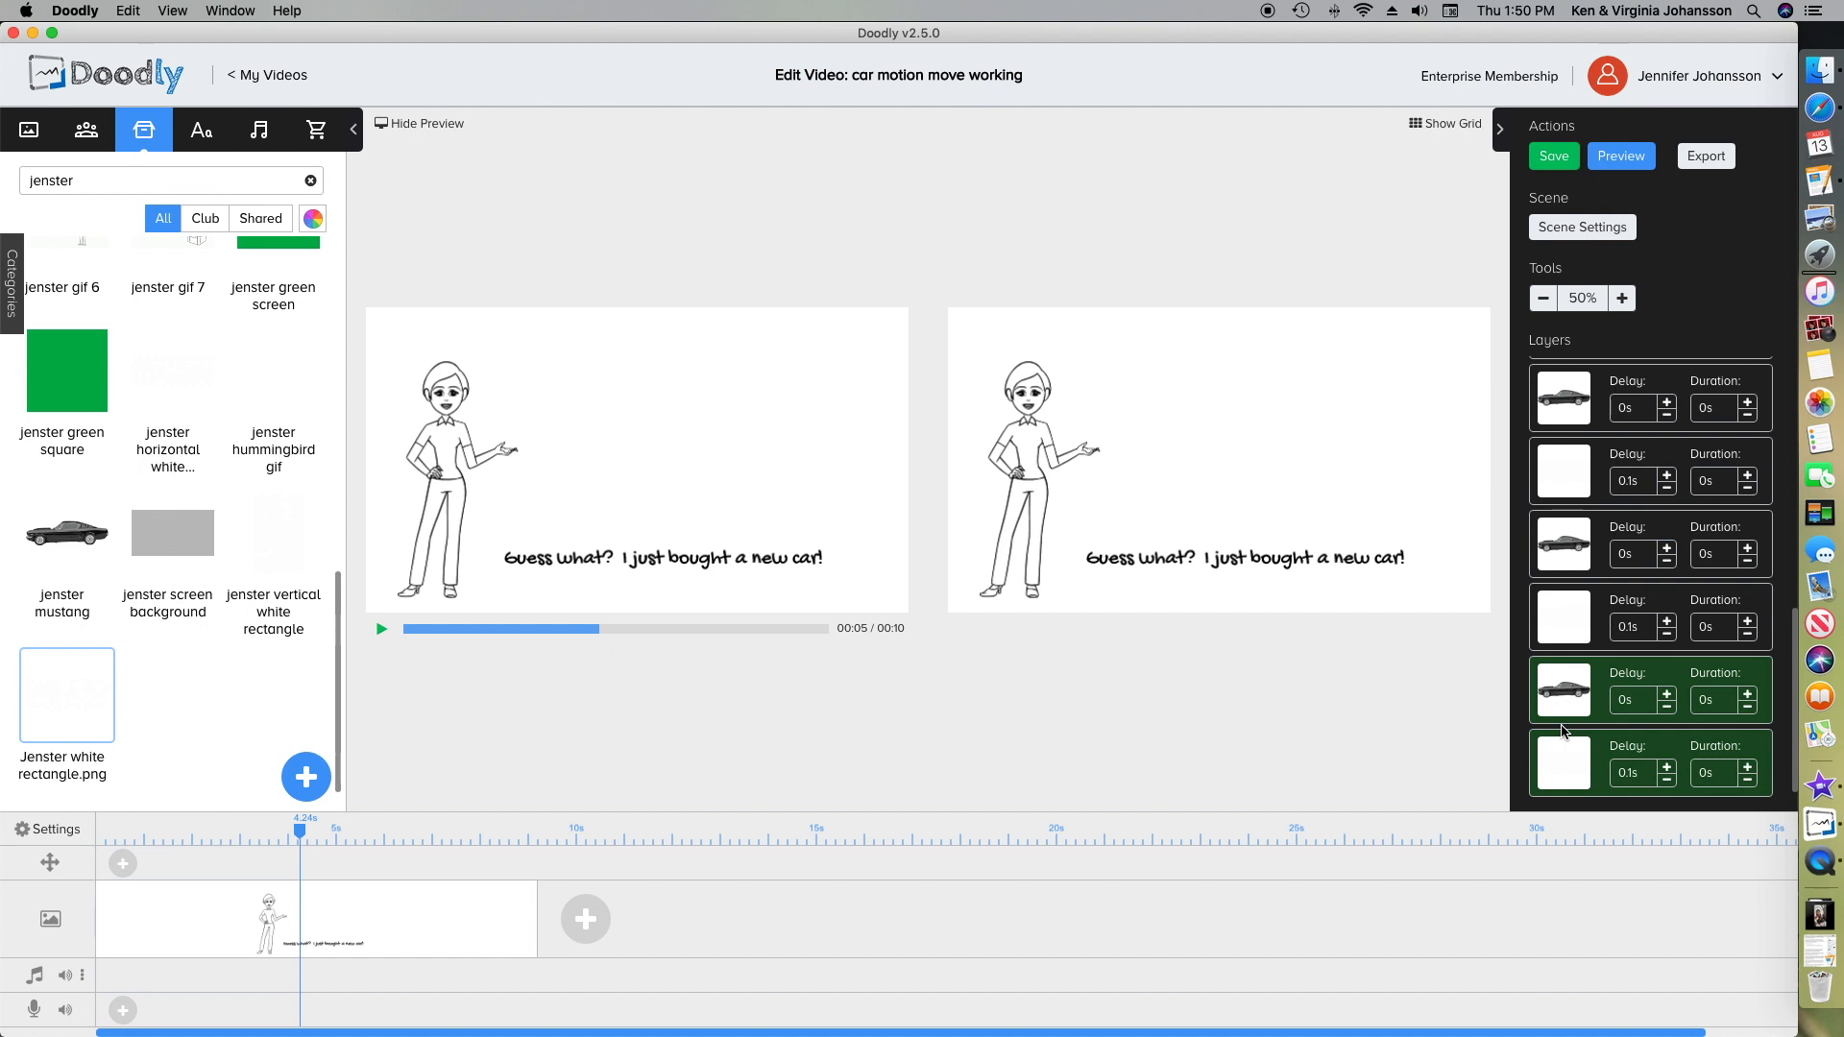
{"action": "key", "text": "Cmd+V"}
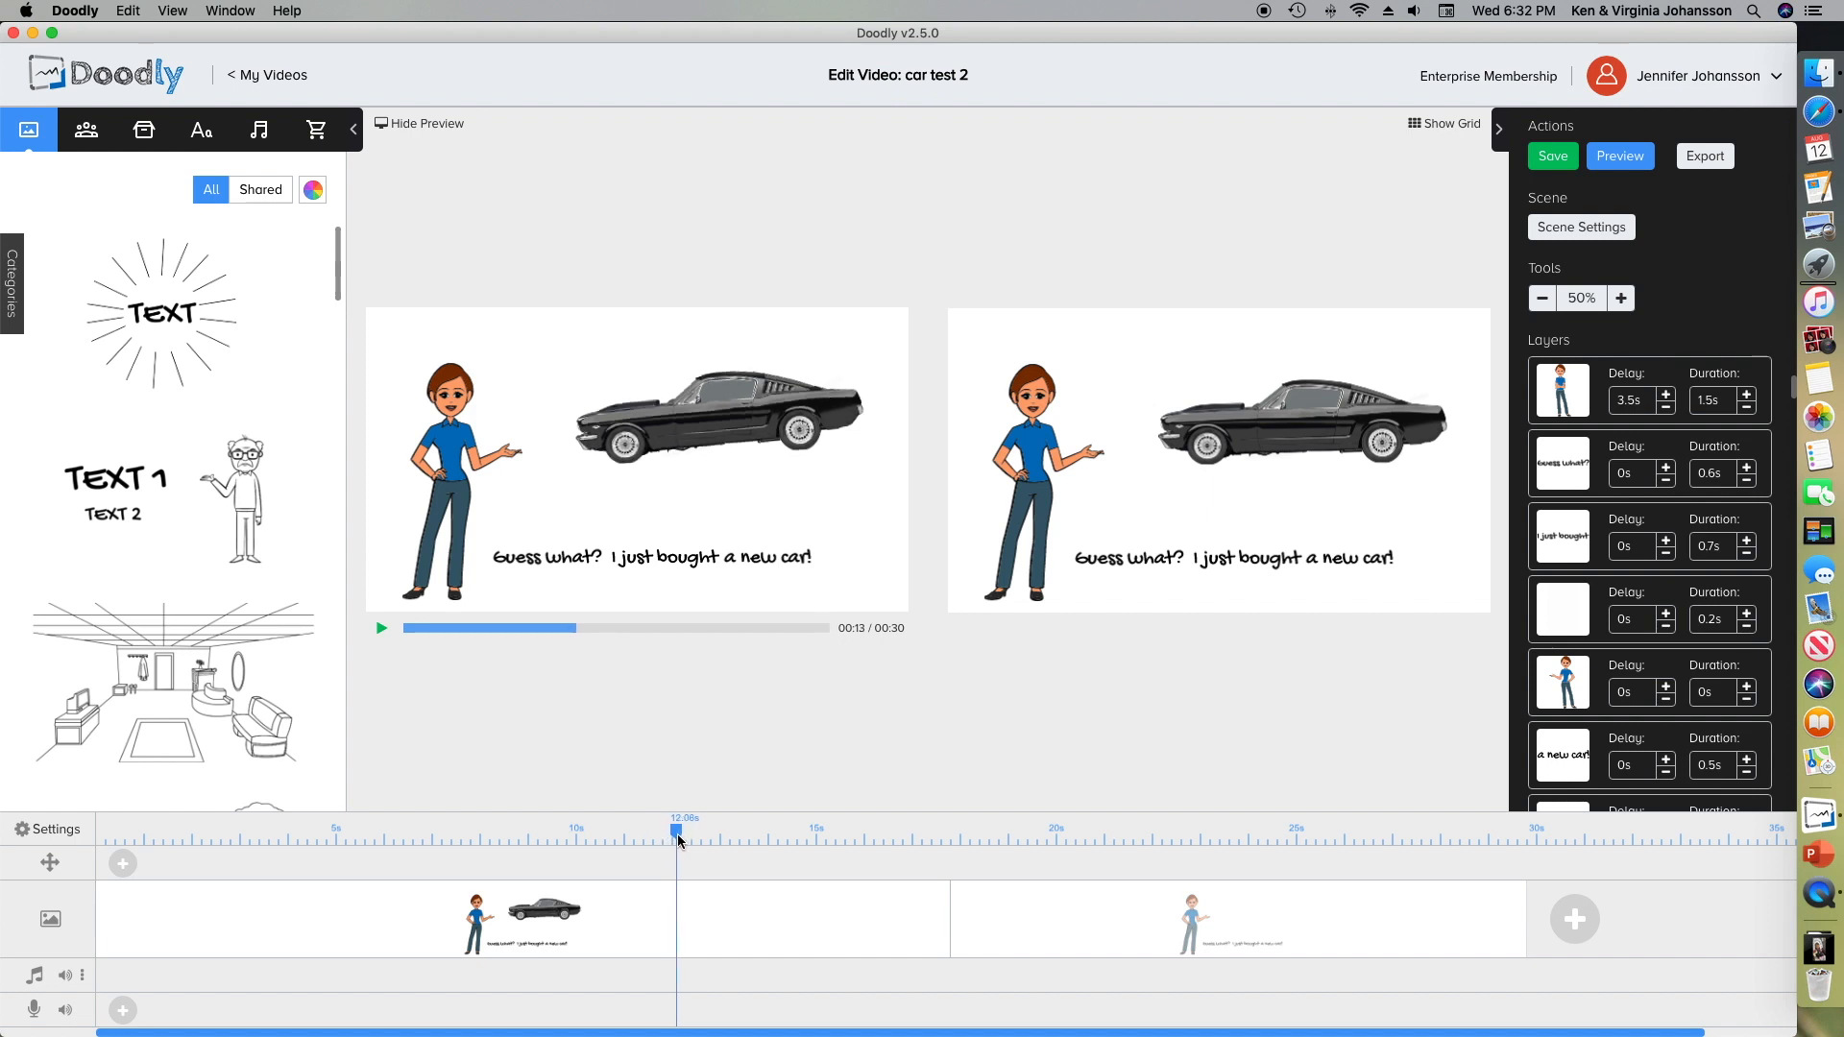
- Step the playhead back to just before 12 seconds and scroll down to the car
{"action": "left_click_drag", "start_coordinate": [676, 830], "coordinate": [667, 830]}
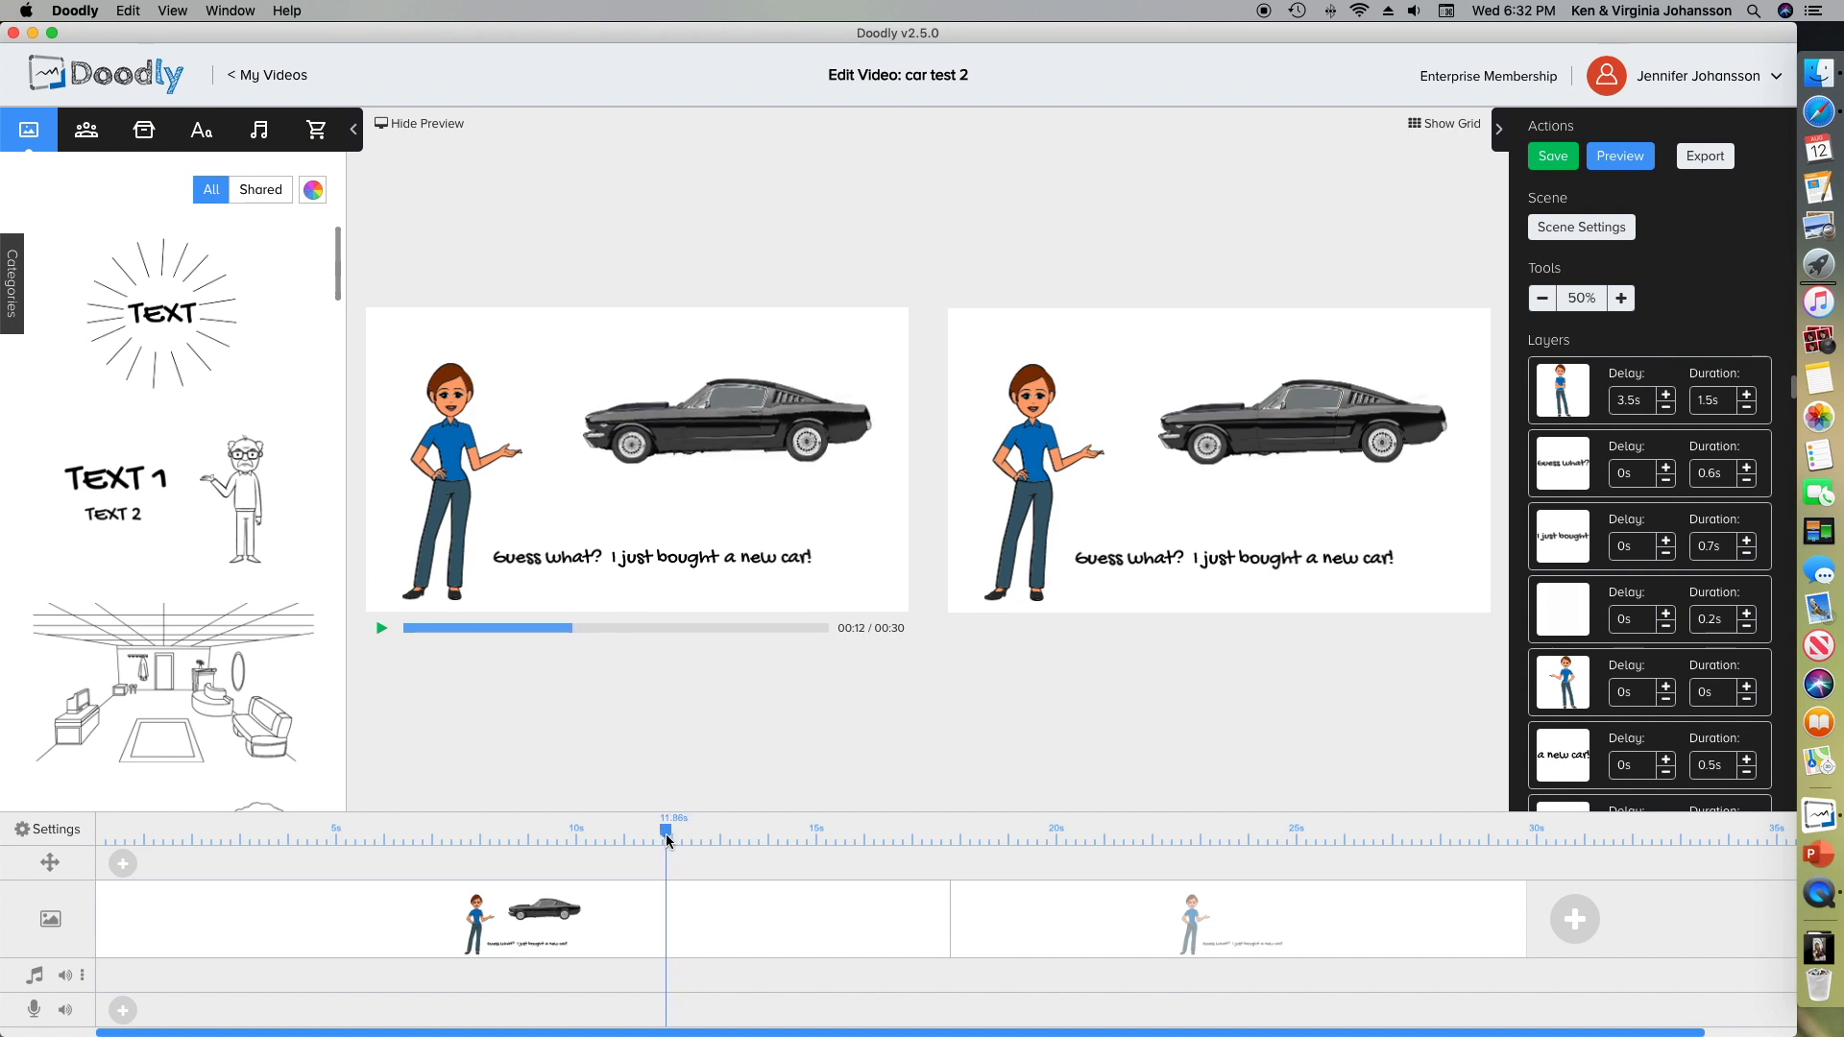
{"action": "mouse_move", "coordinate": [1426, 700]}
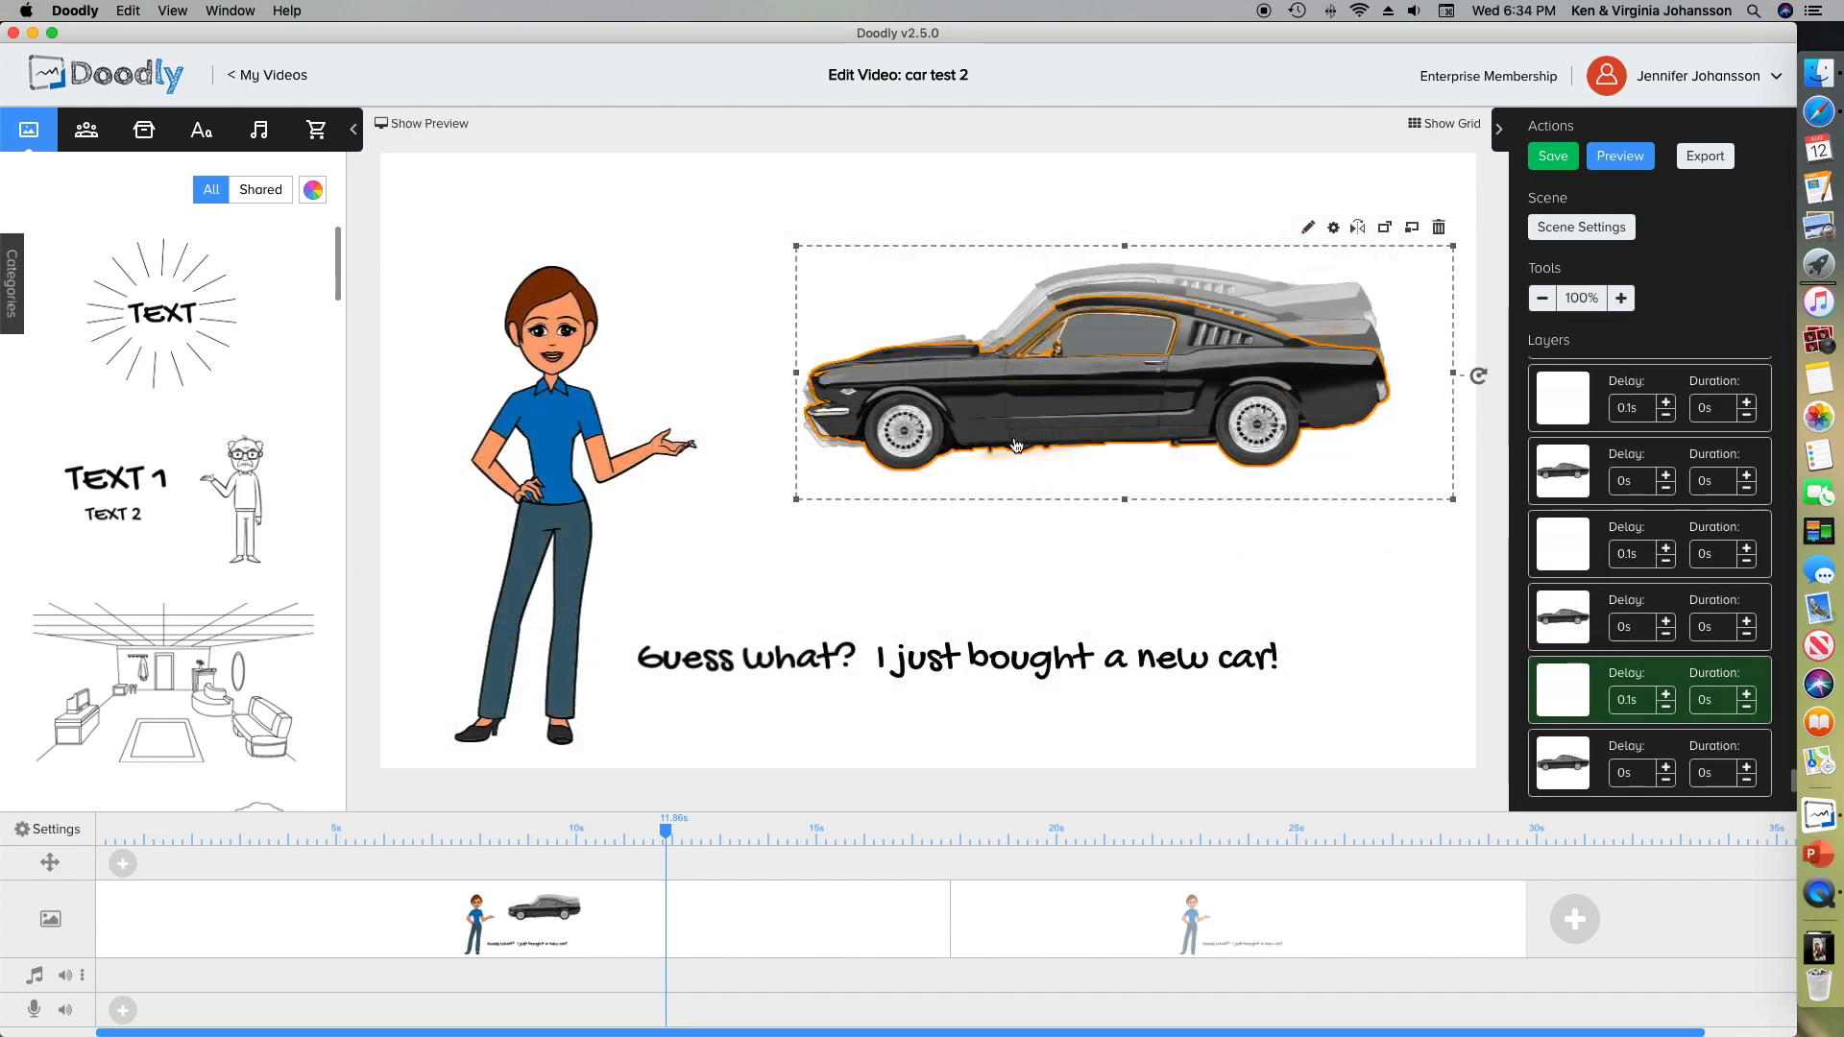
{"action": "mouse_move", "coordinate": [880, 434]}
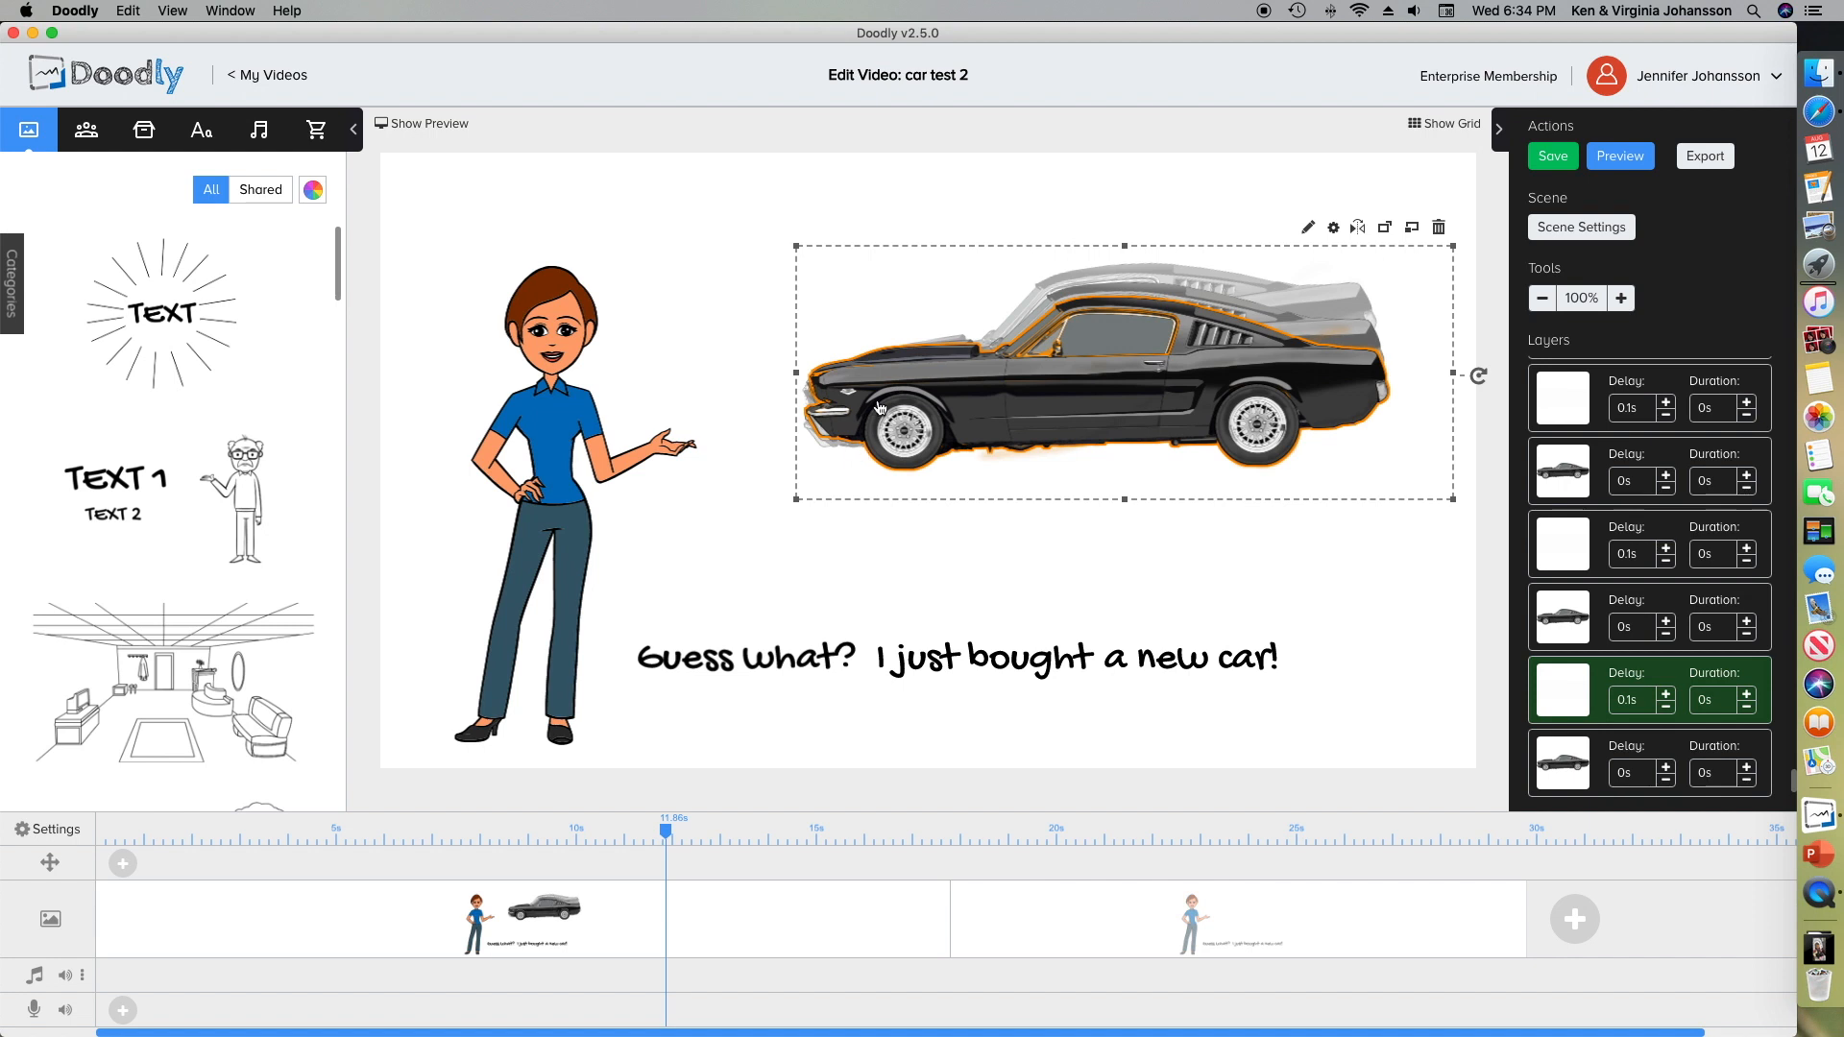
{"action": "mouse_move", "coordinate": [1475, 375]}
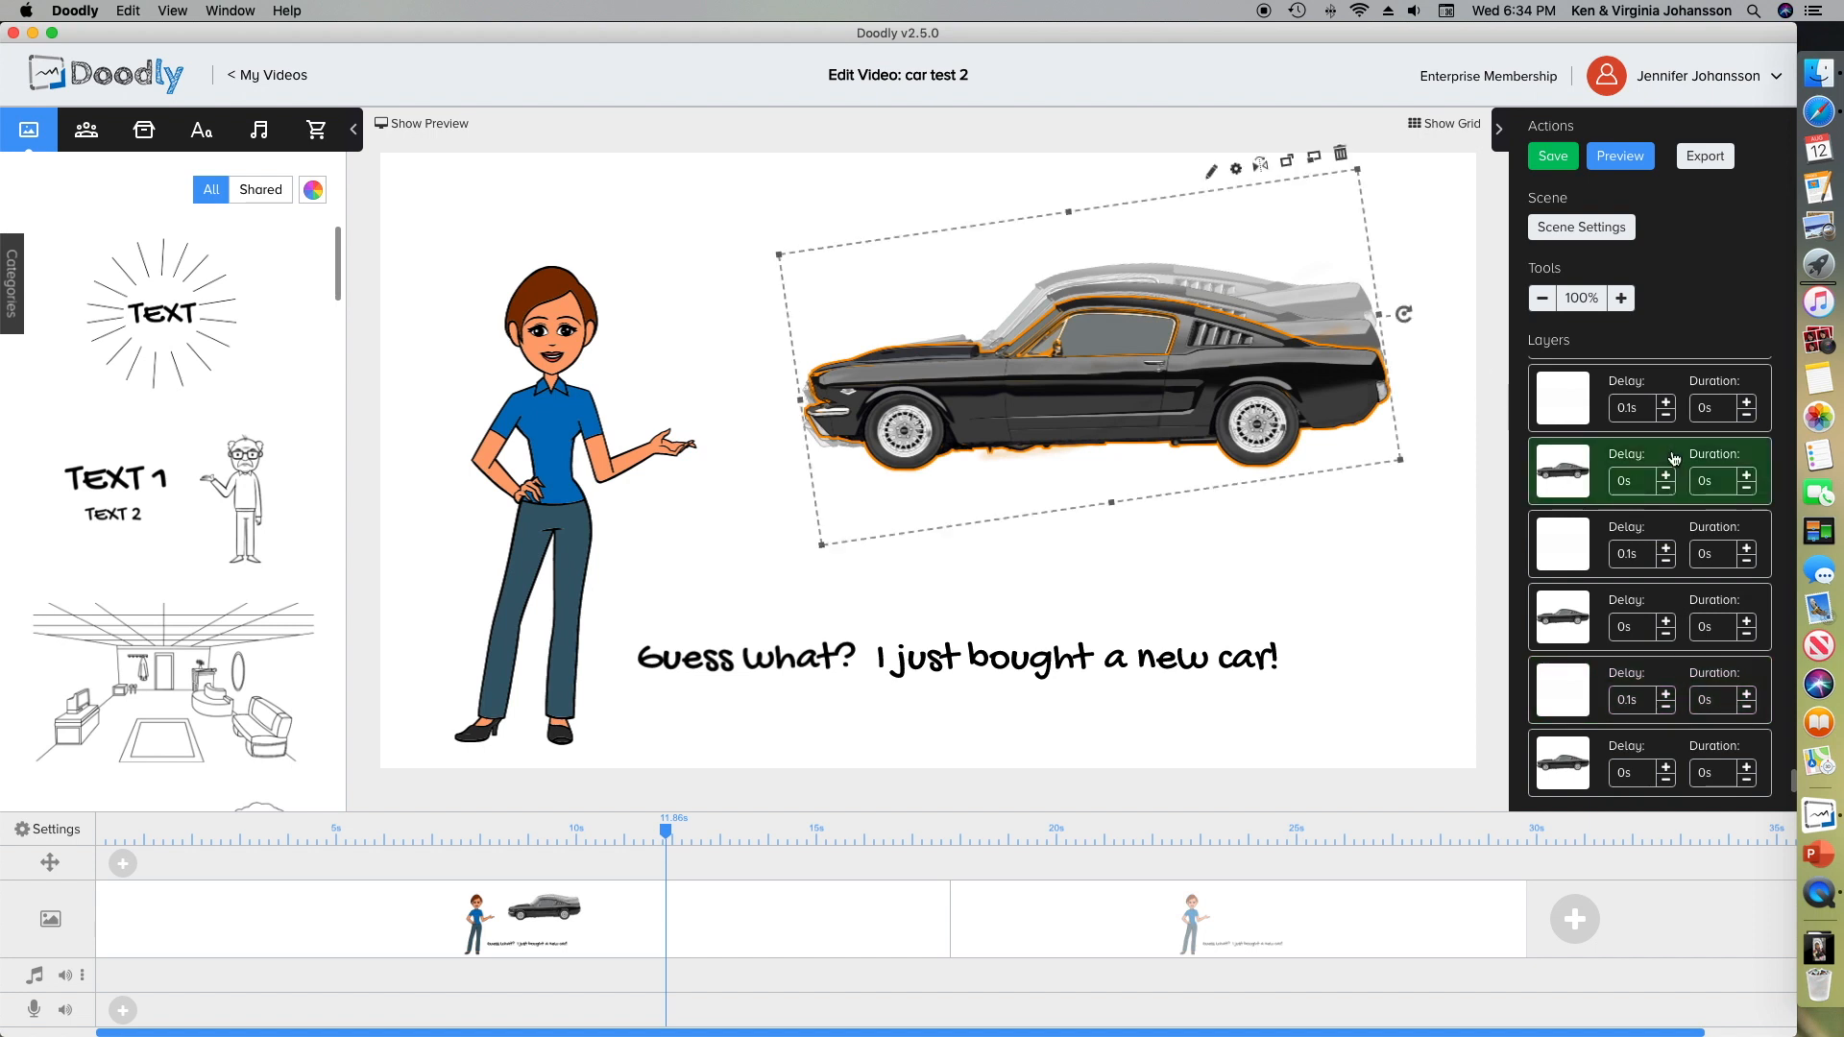
{"action": "scroll", "scroll_direction": "down", "scroll_amount": 3}
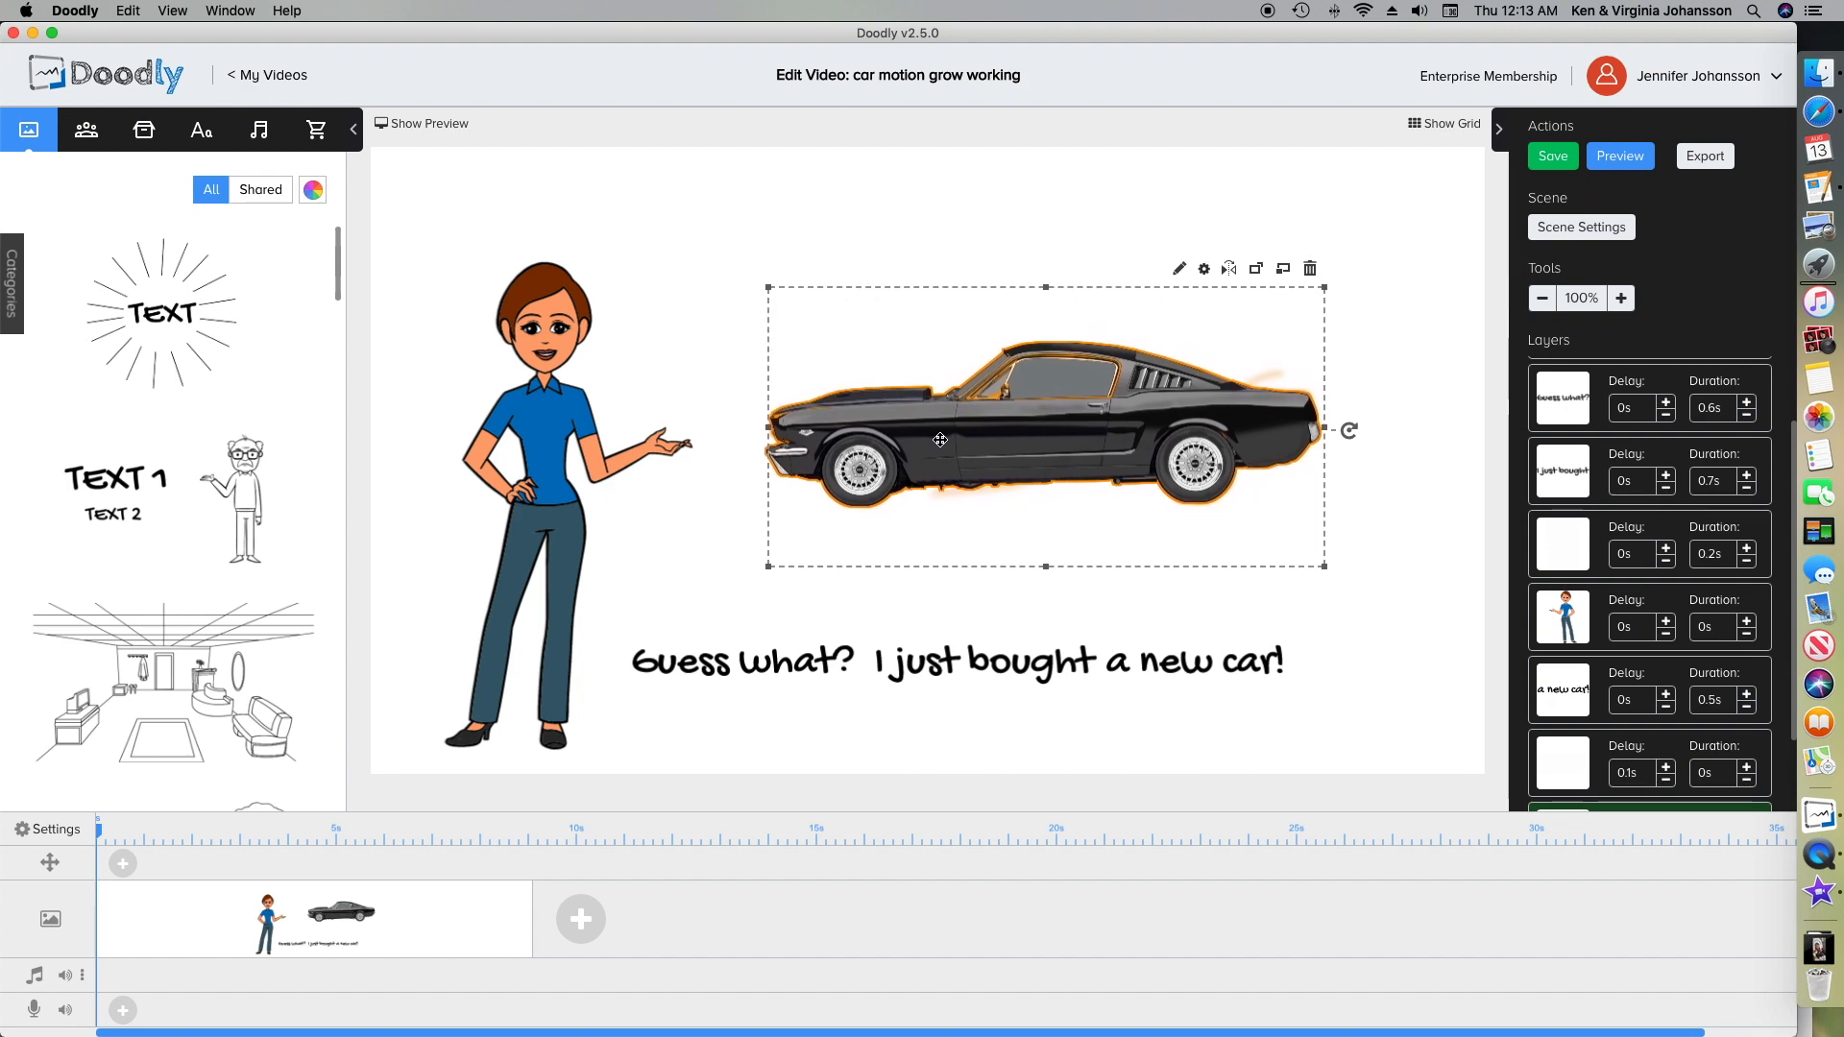
- Select the car image and shift it slightly to the right on the canvas
{"action": "left_click", "coordinate": [1203, 267]}
{"action": "type", "text": "1100"}
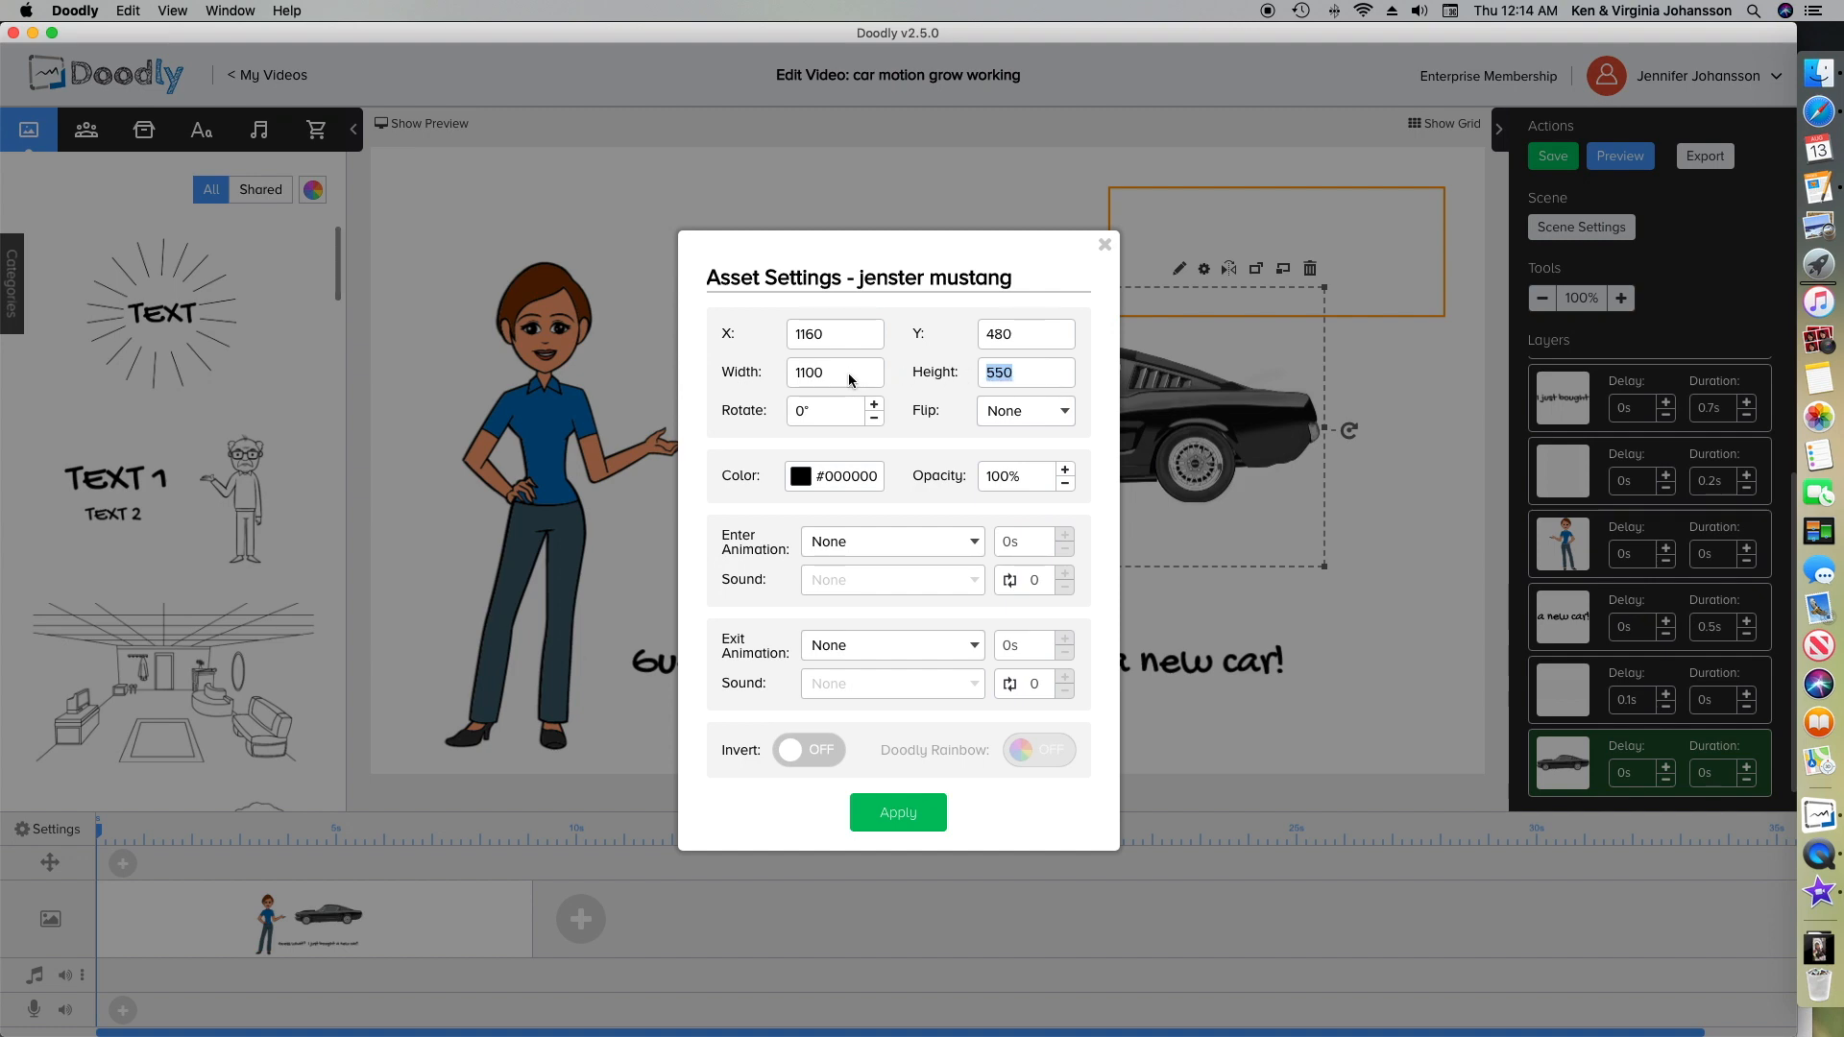
{"action": "left_click", "coordinate": [899, 812]}
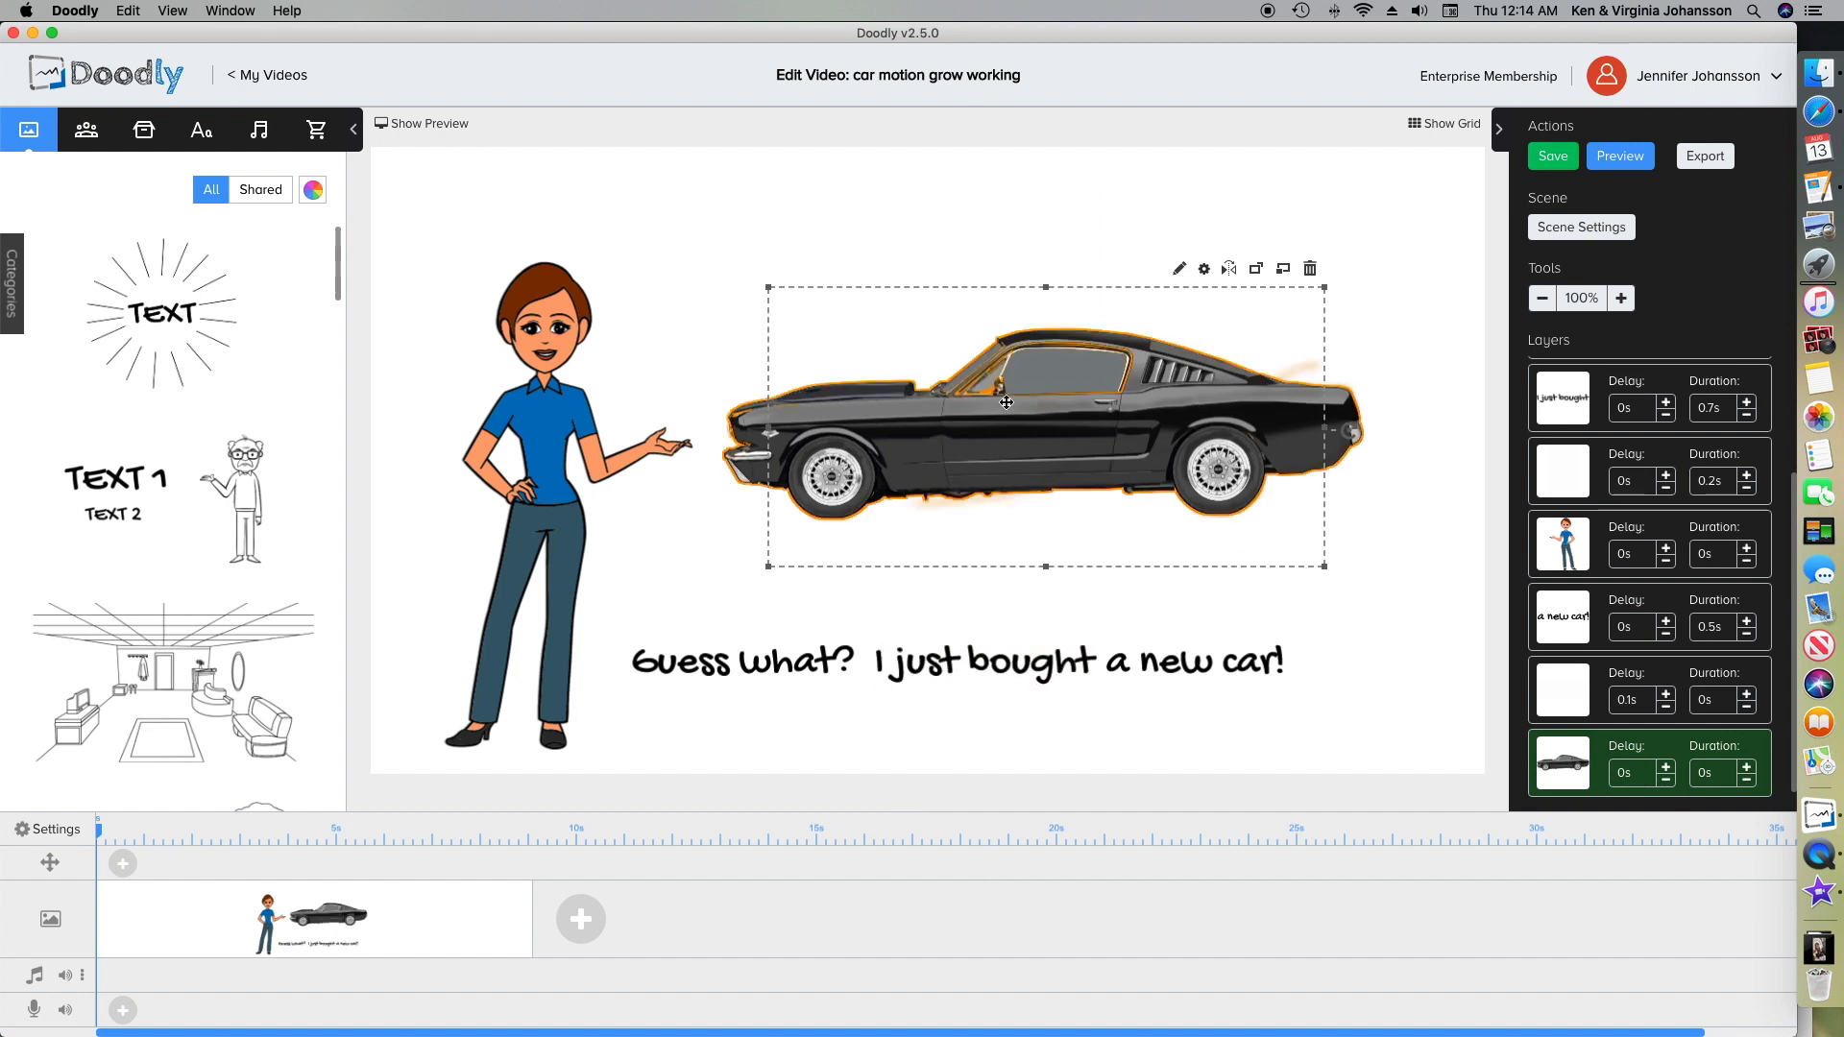
{"action": "left_click_drag", "start_coordinate": [1007, 402], "coordinate": [1024, 457]}
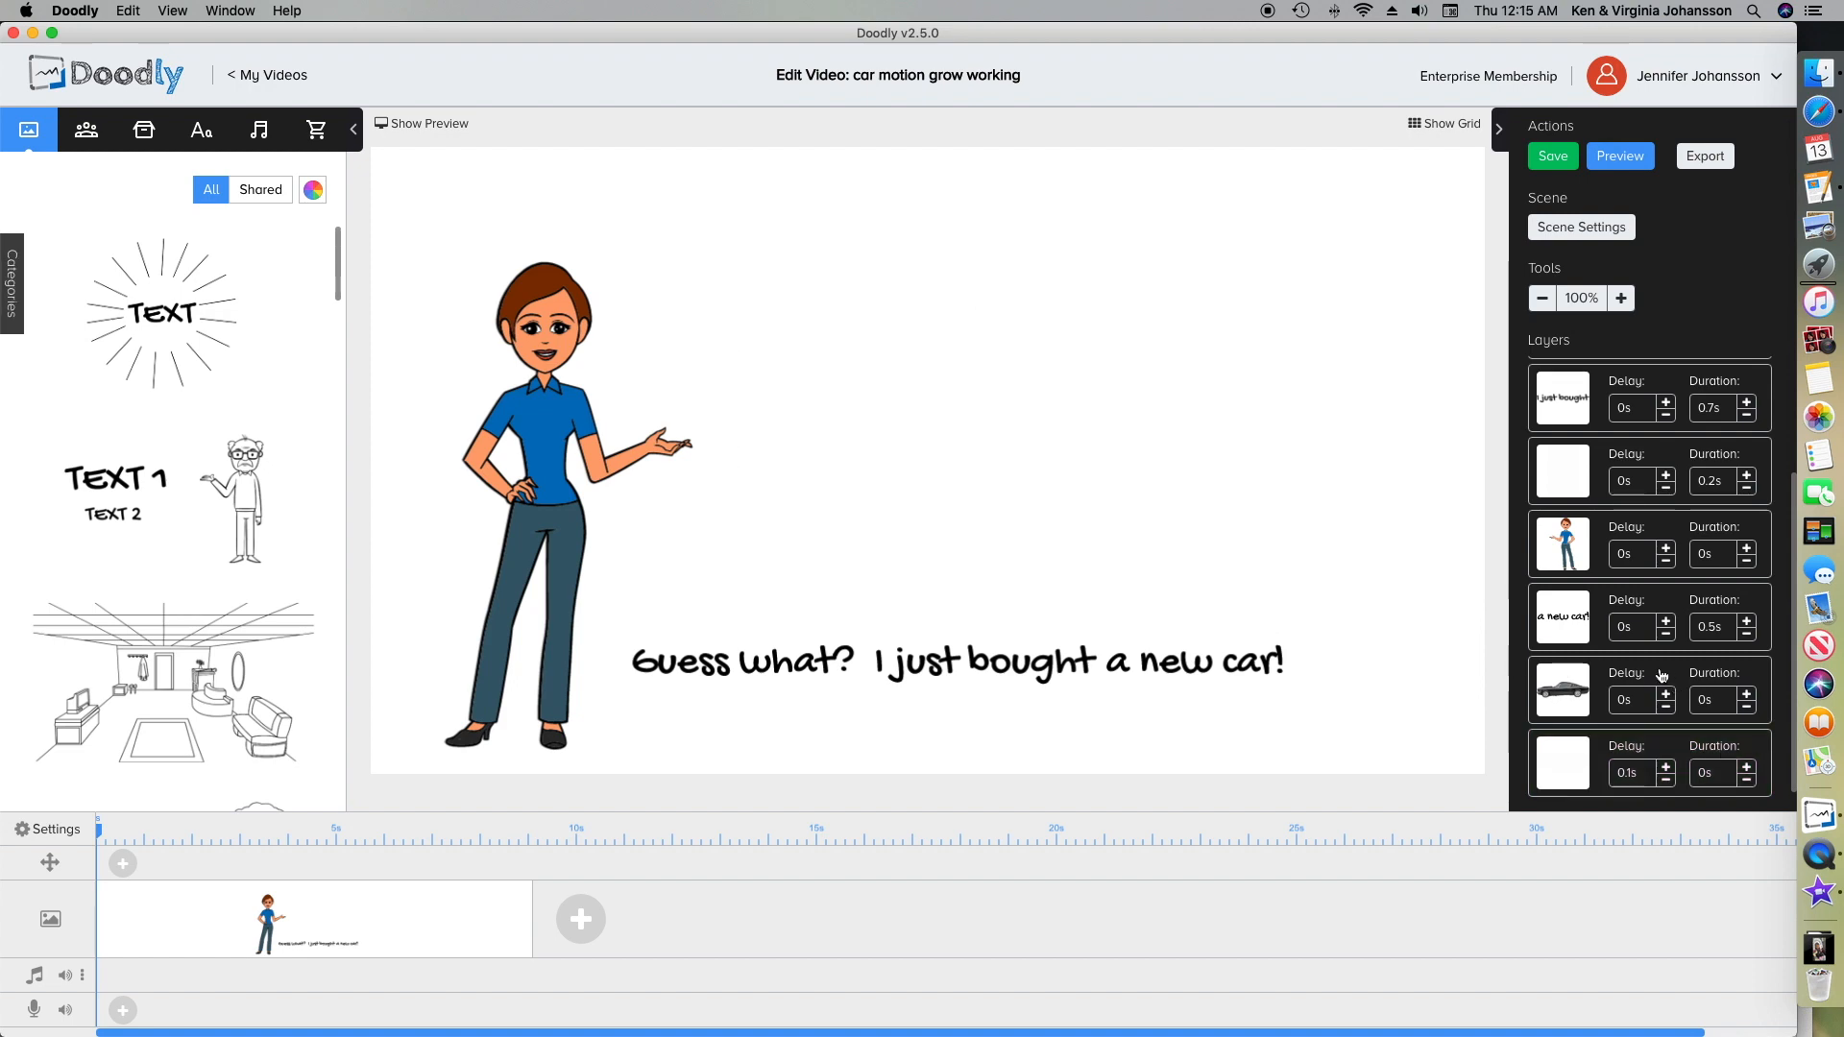
- Set the hidden car layer's size to 300 by 150 in Asset Settings and apply it
{"action": "left_click", "coordinate": [1564, 690]}
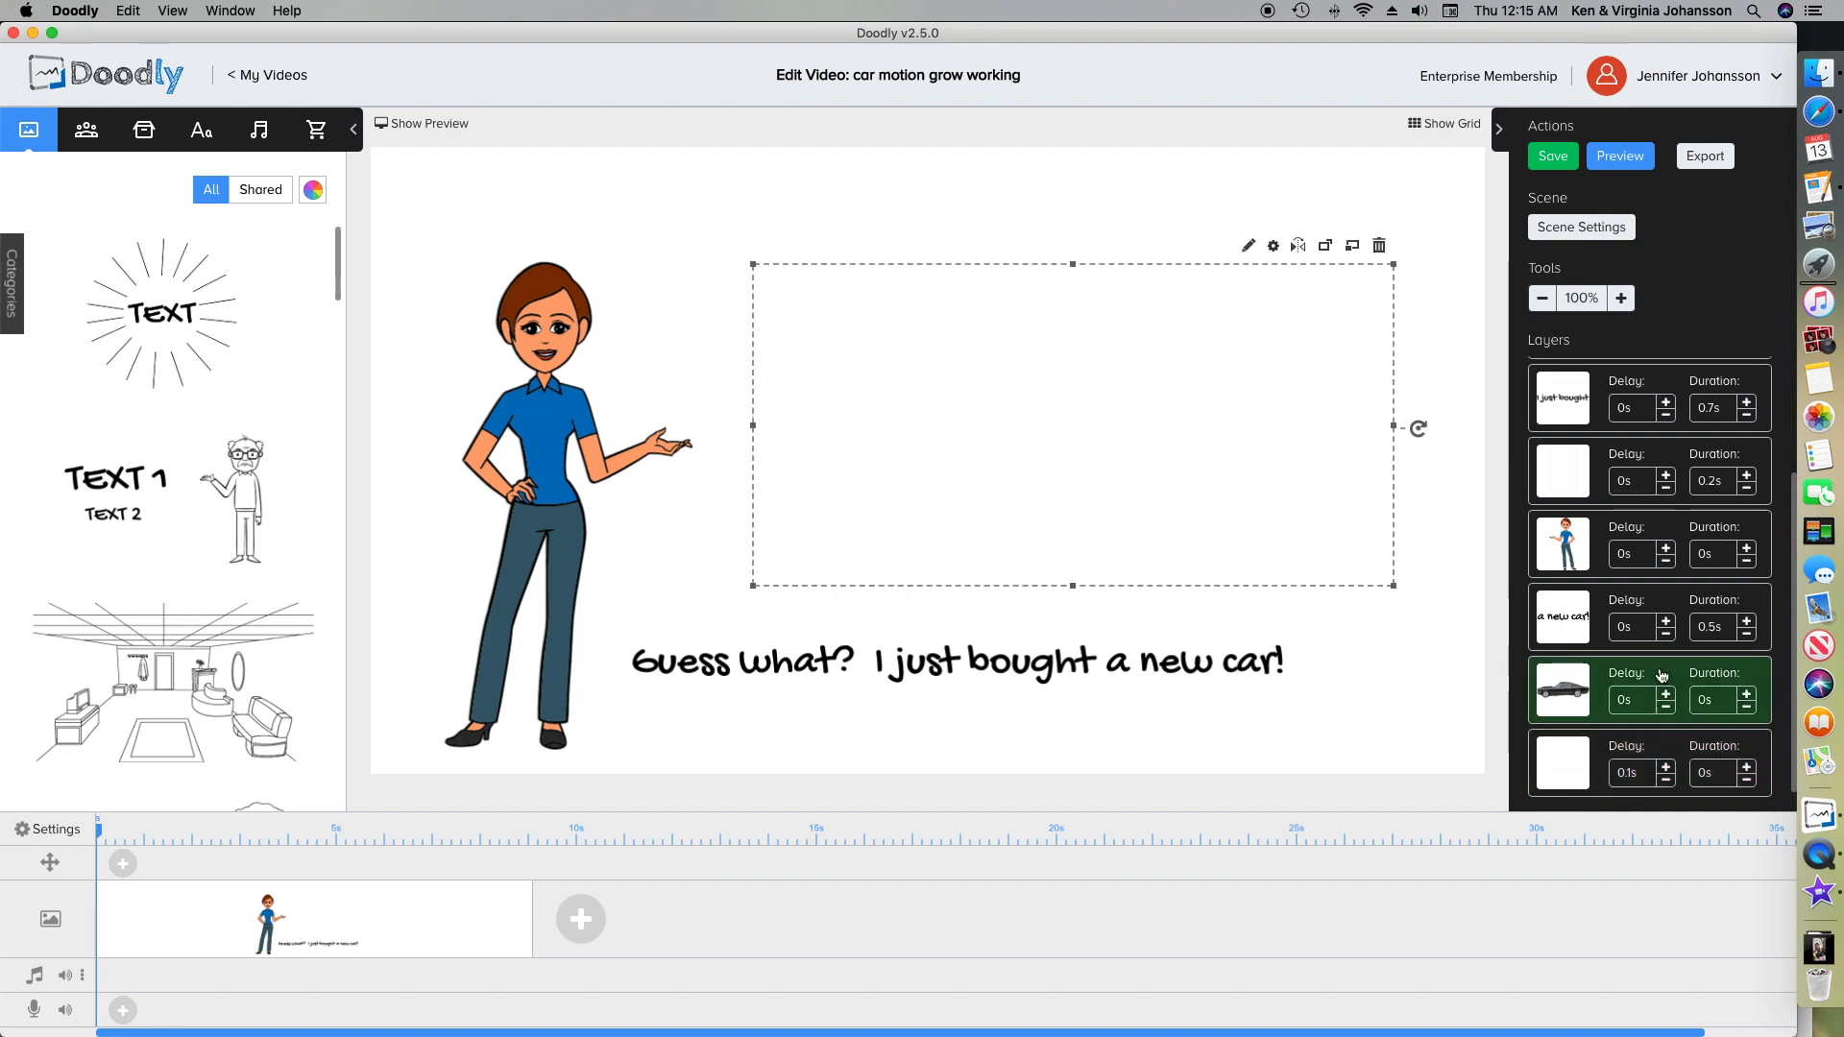
{"action": "left_click", "coordinate": [1272, 246]}
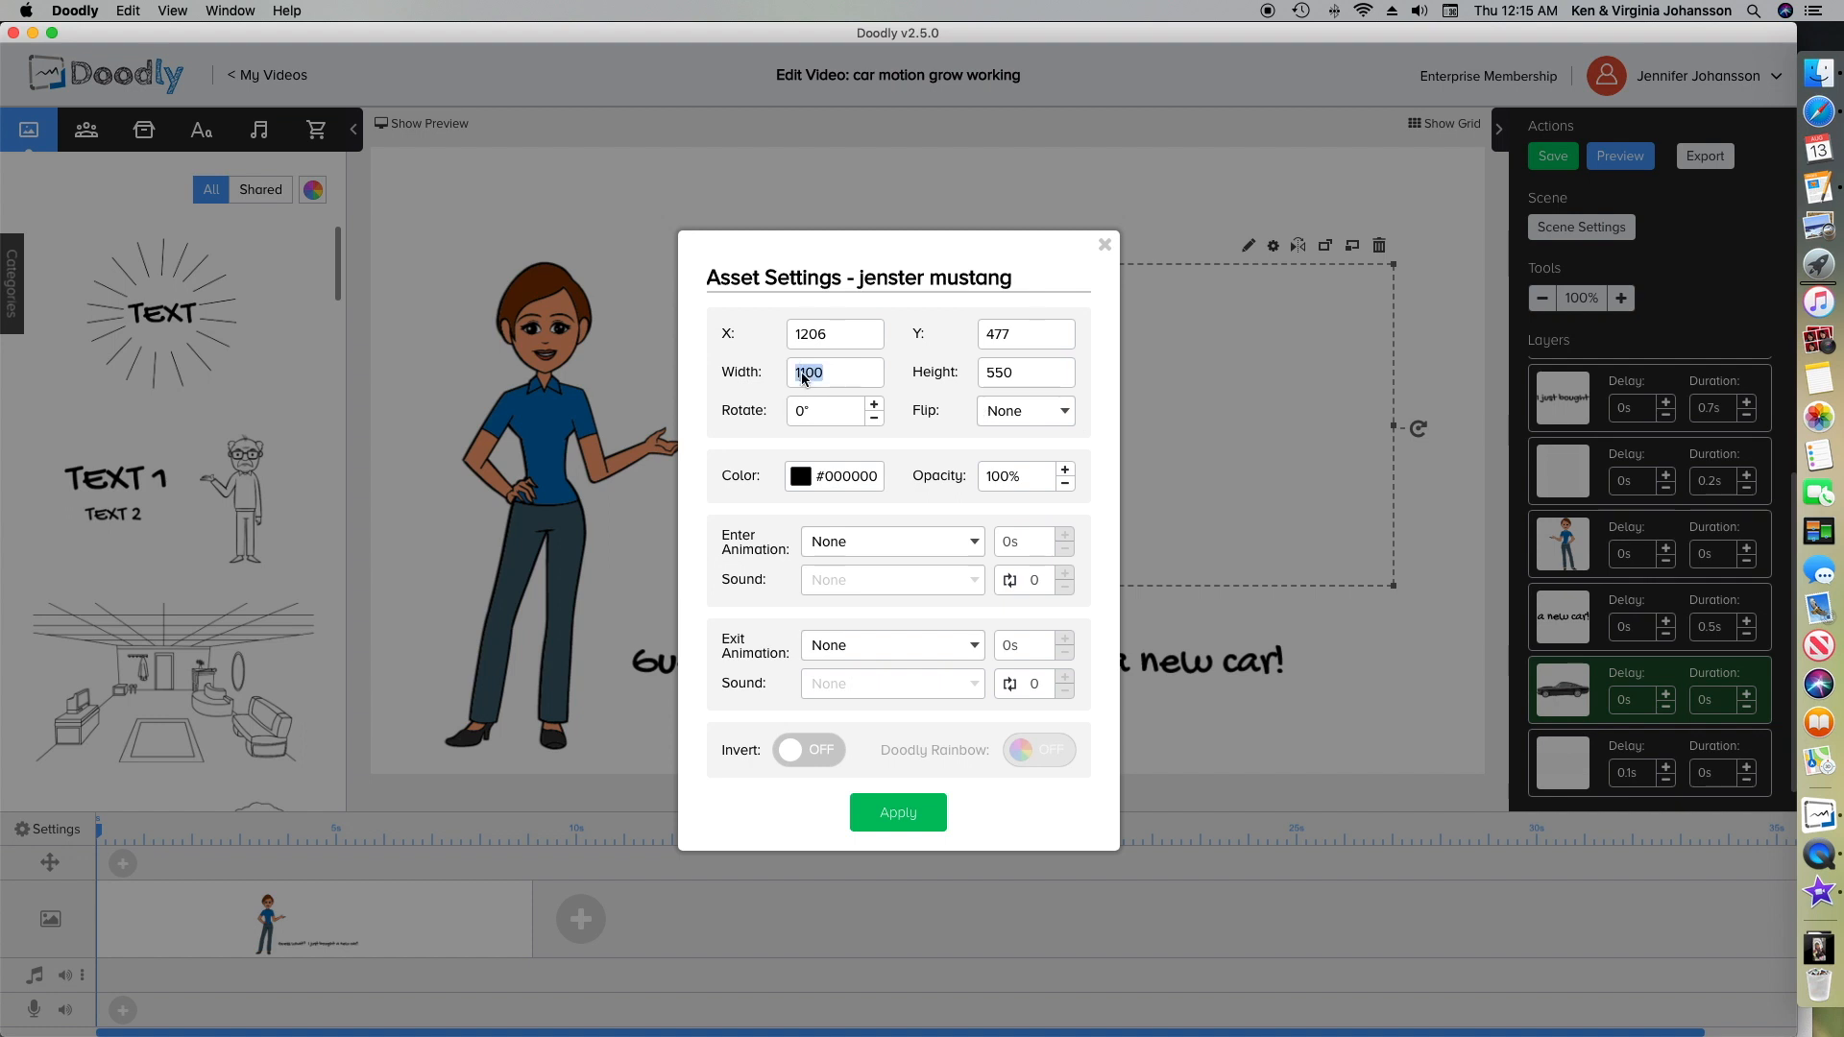
{"action": "type", "text": "300"}
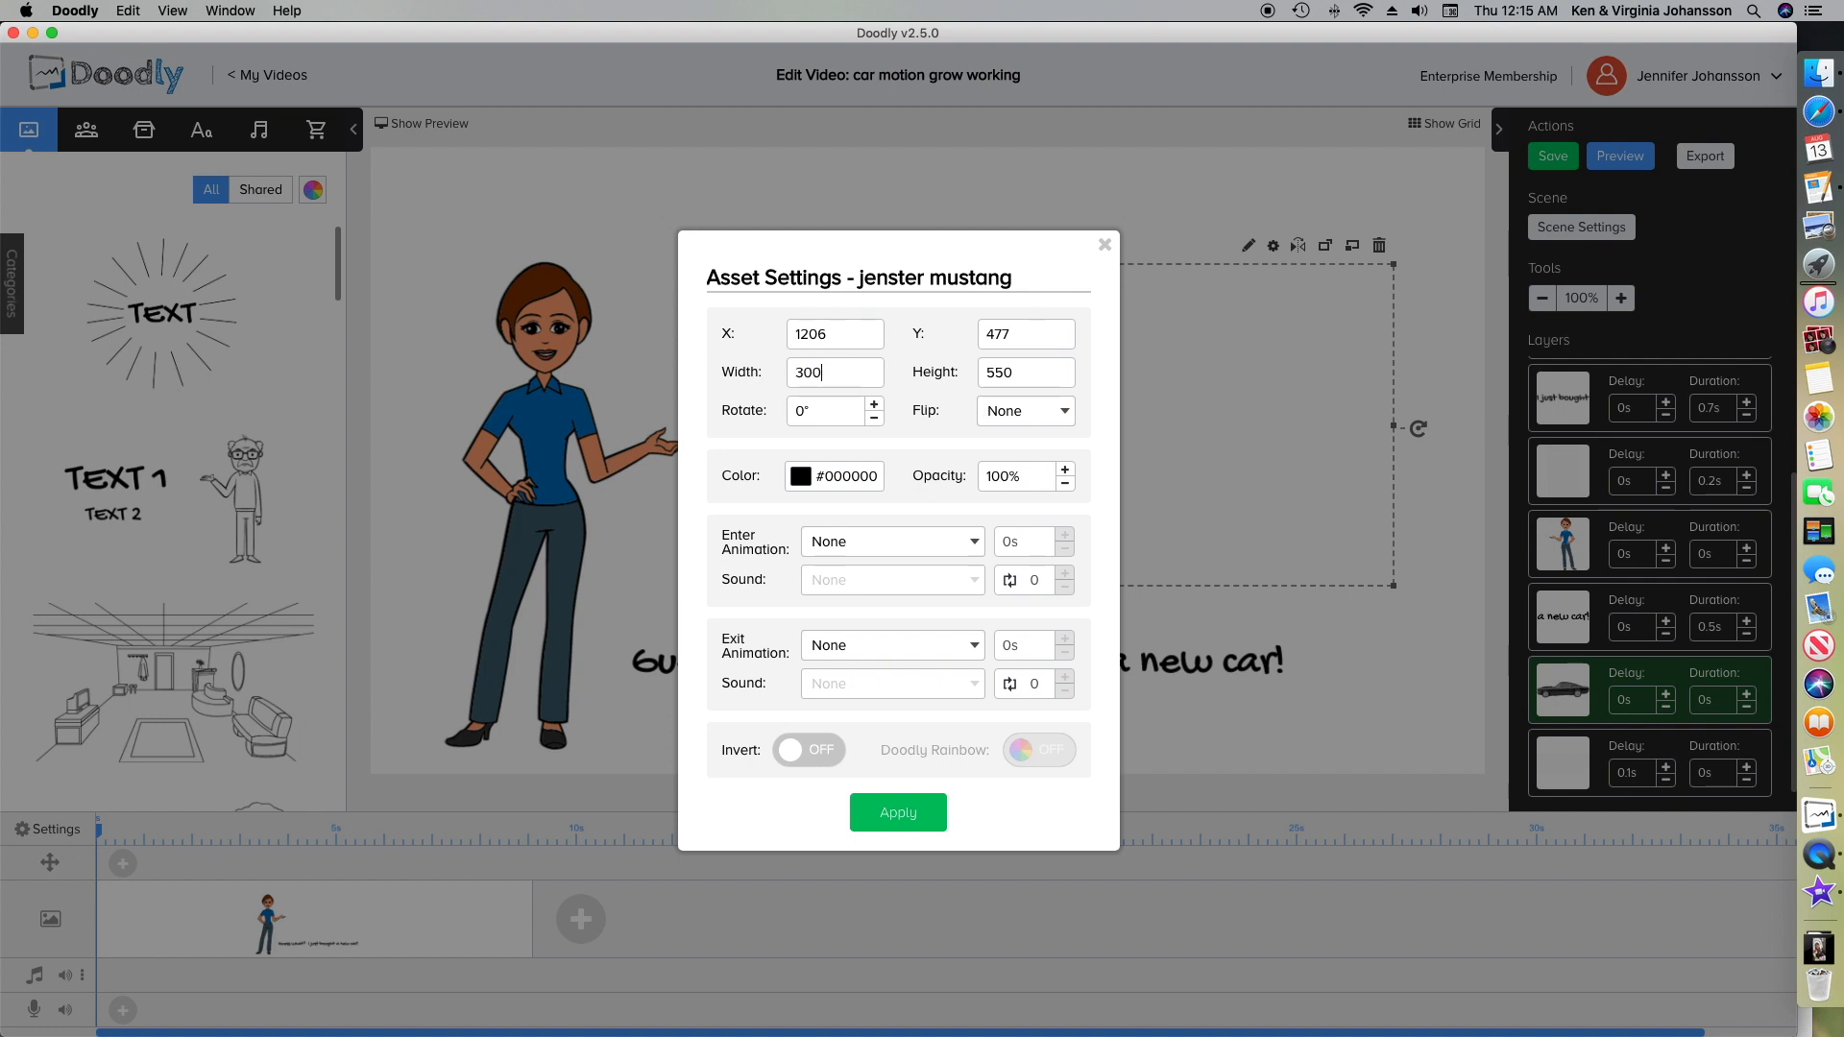
{"action": "mouse_move", "coordinate": [862, 365]}
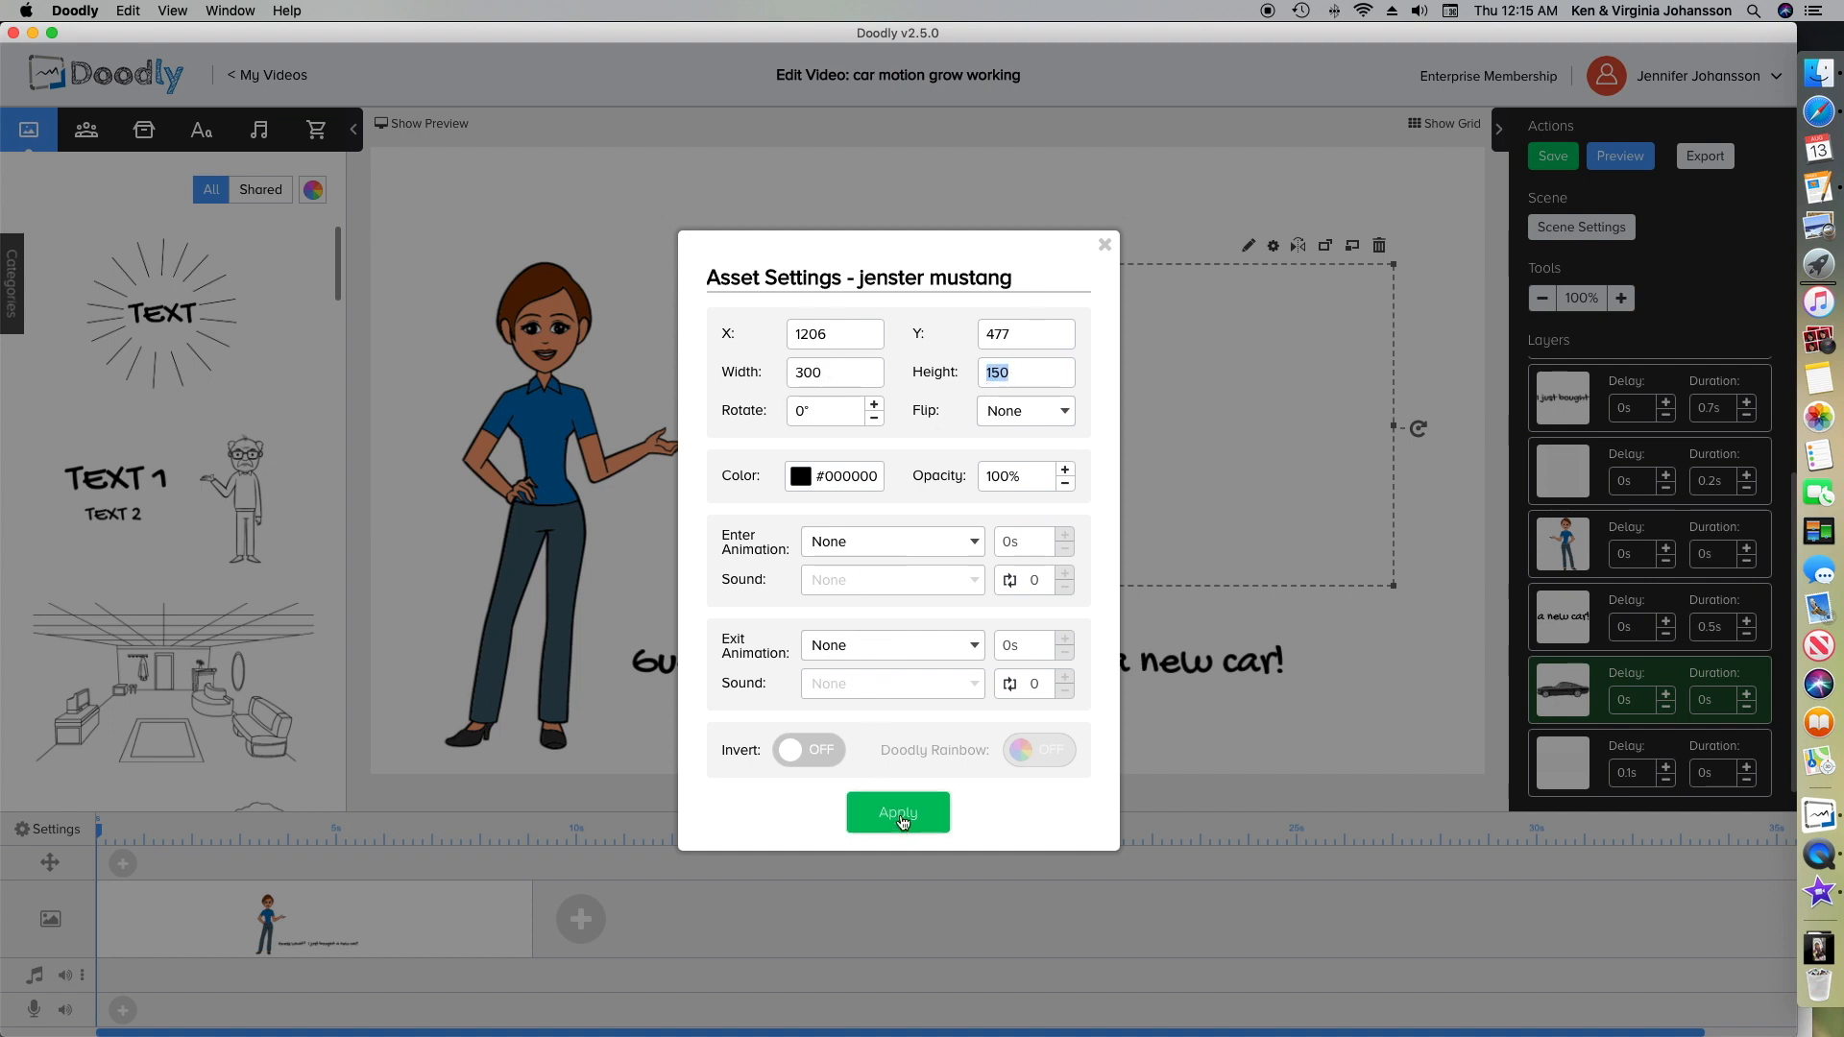
{"action": "left_click", "coordinate": [899, 812]}
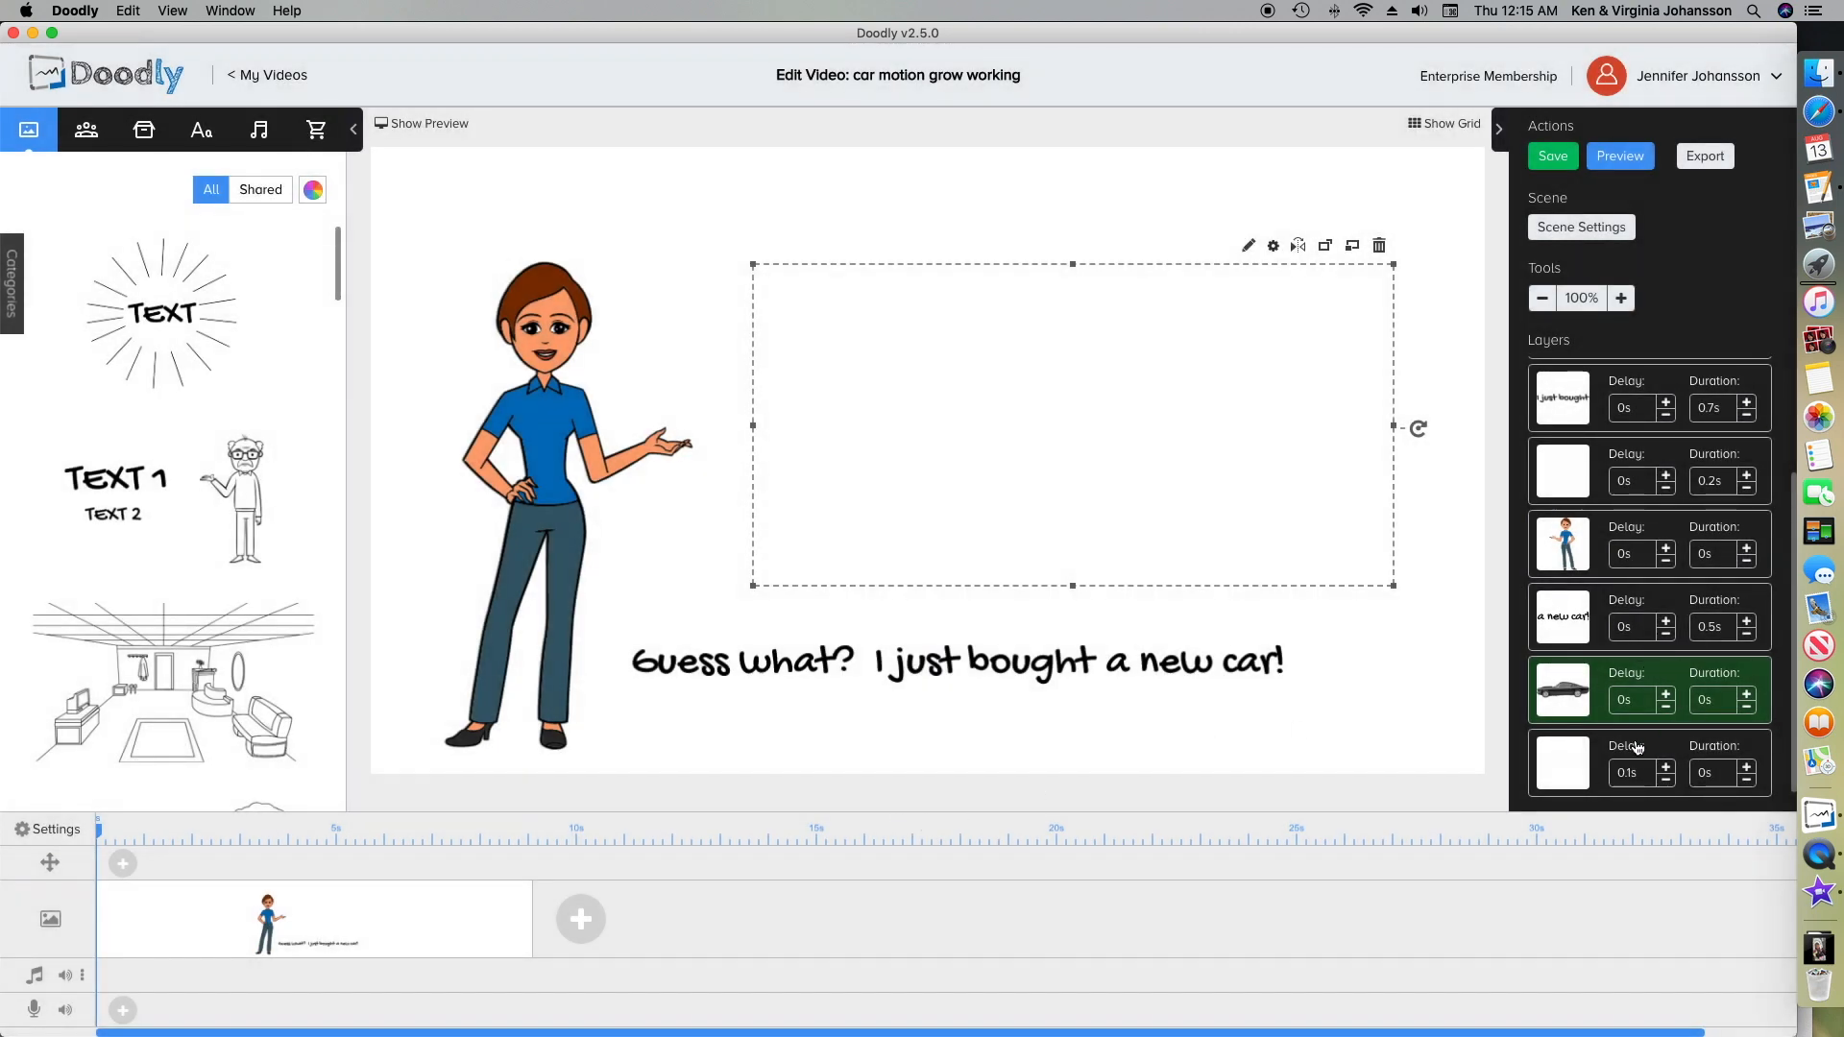
{"action": "mouse_move", "coordinate": [1668, 684]}
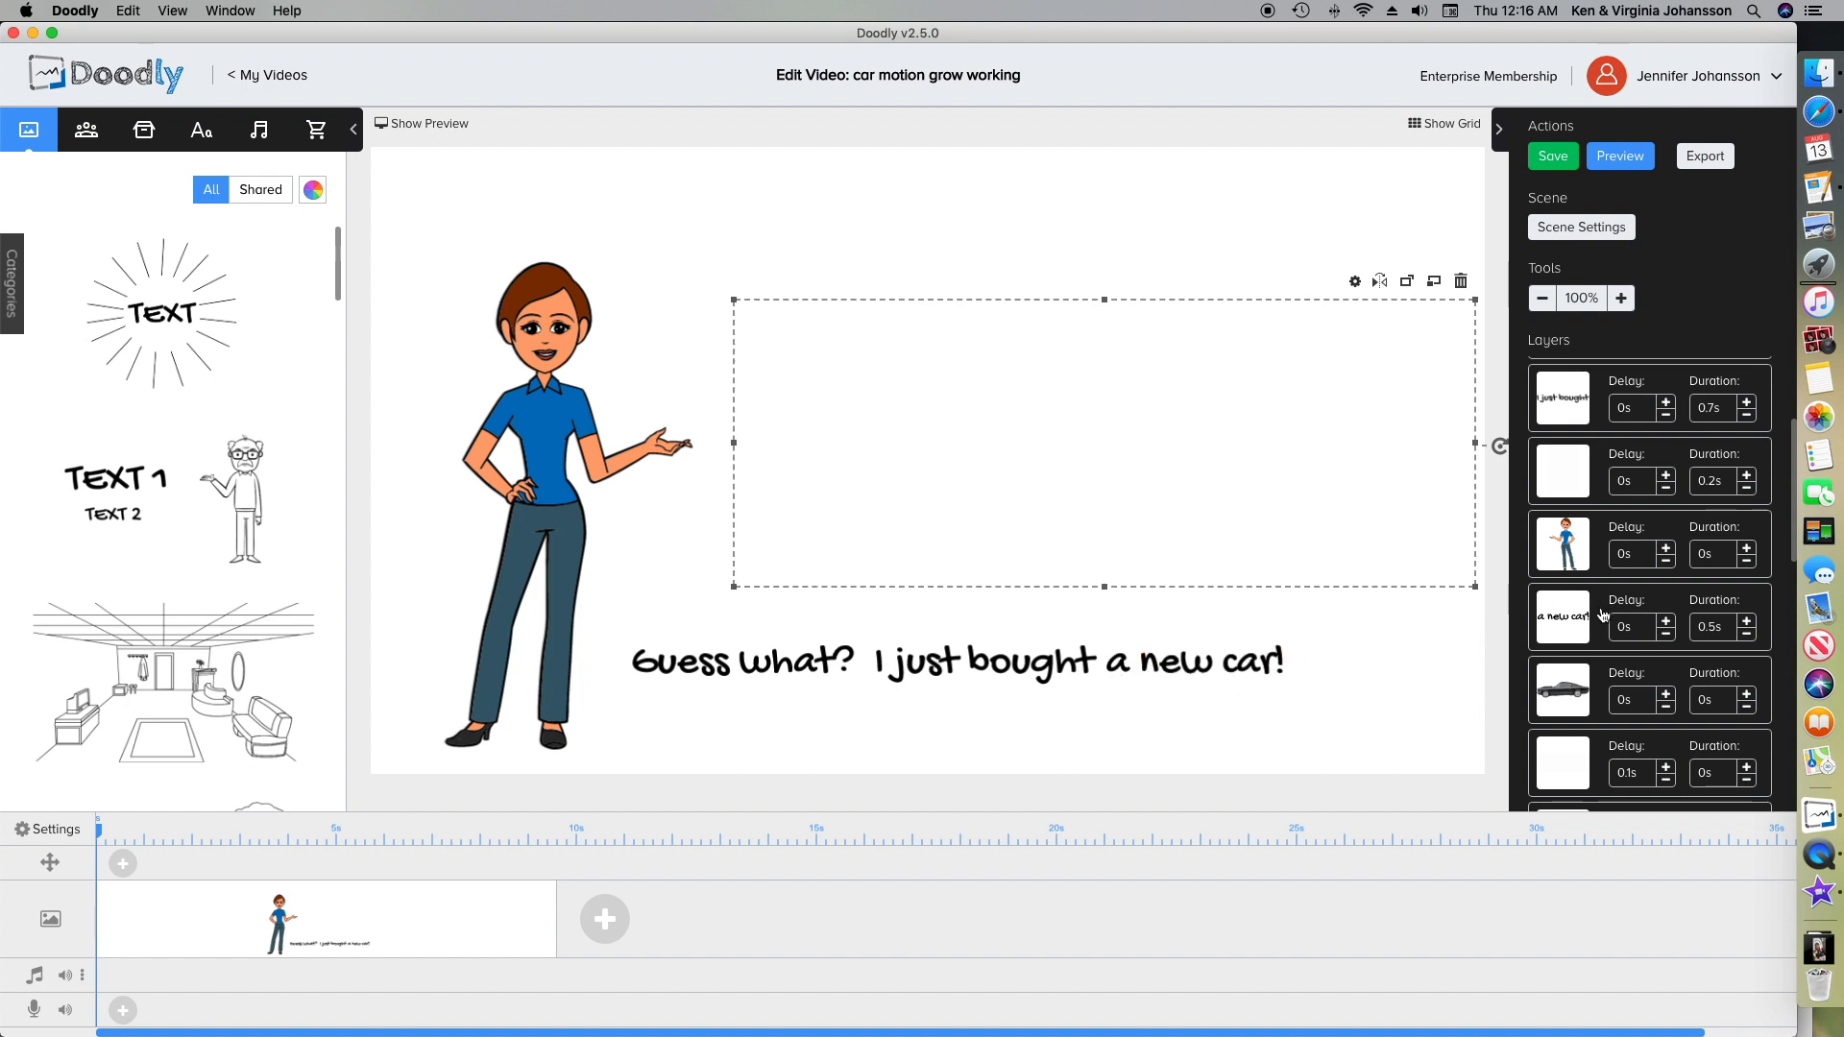
- Resize the car copies to 300 by 150, then 325 by 163, then width 350
{"action": "scroll", "scroll_direction": "down", "scroll_amount": 3}
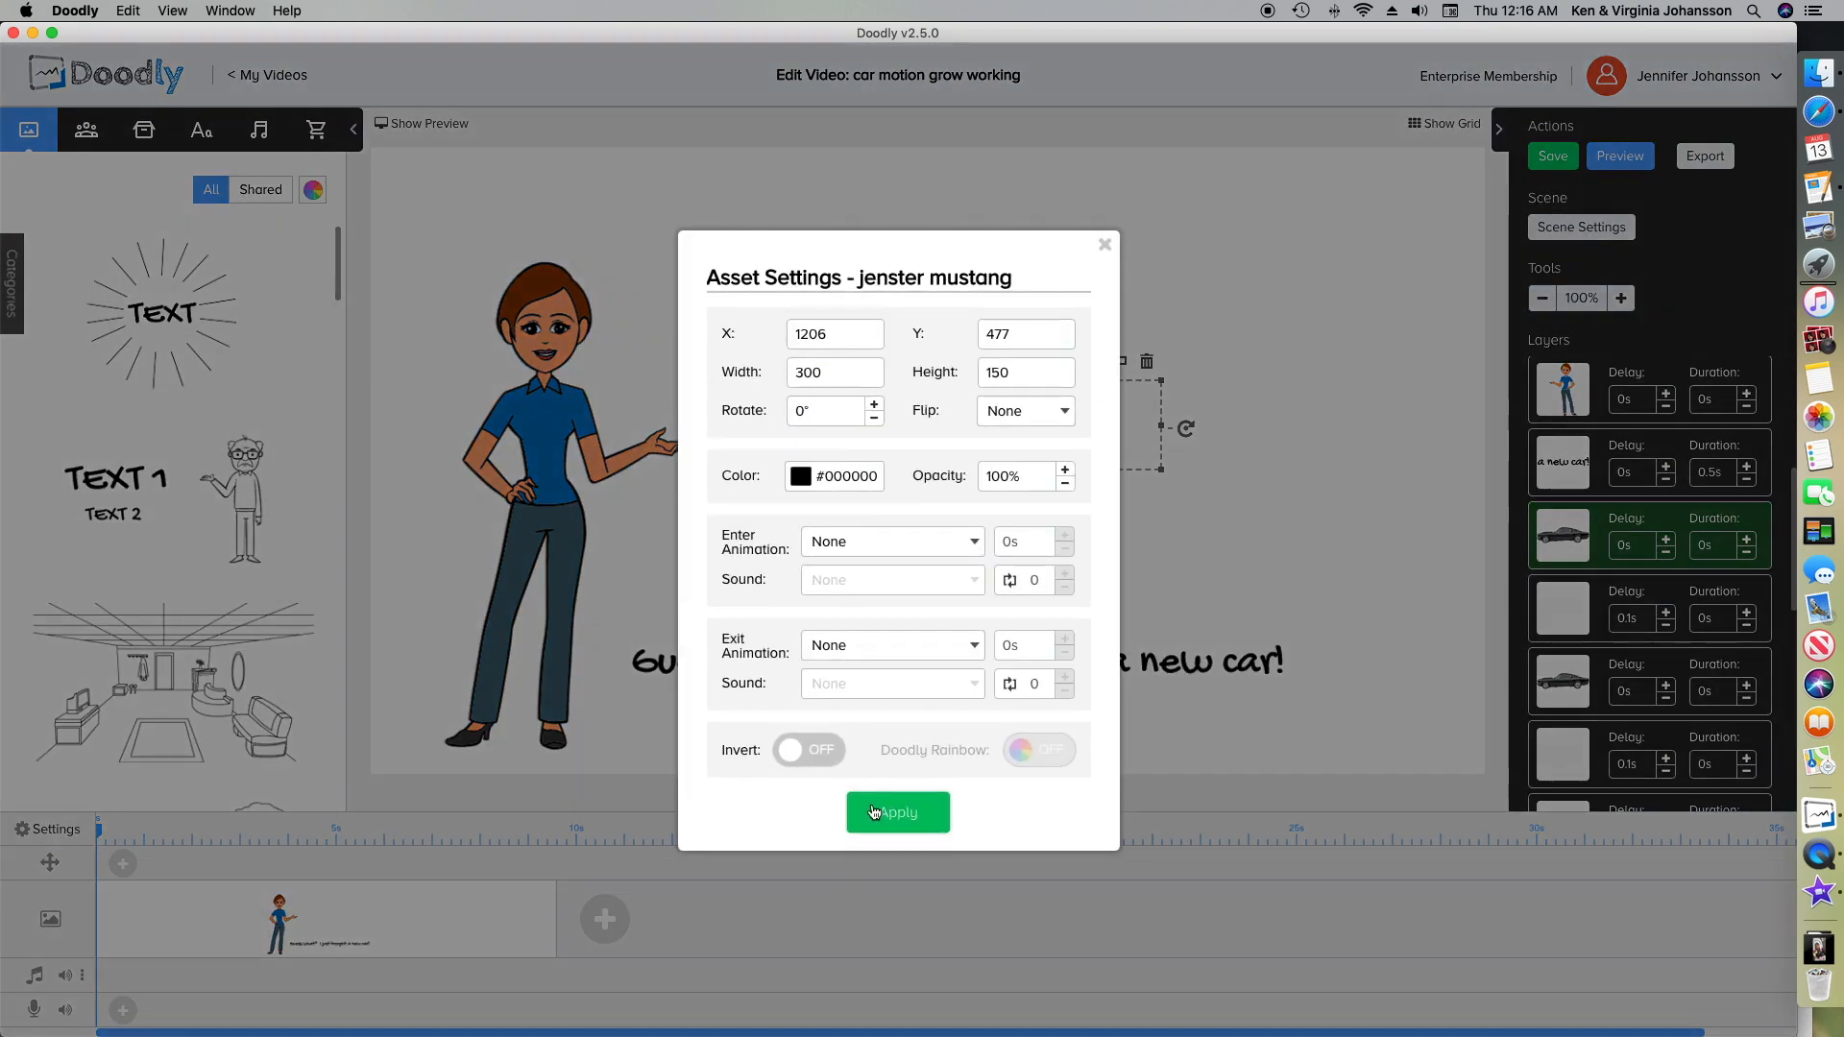
{"action": "left_click", "coordinate": [897, 812]}
{"action": "type", "text": "2"}
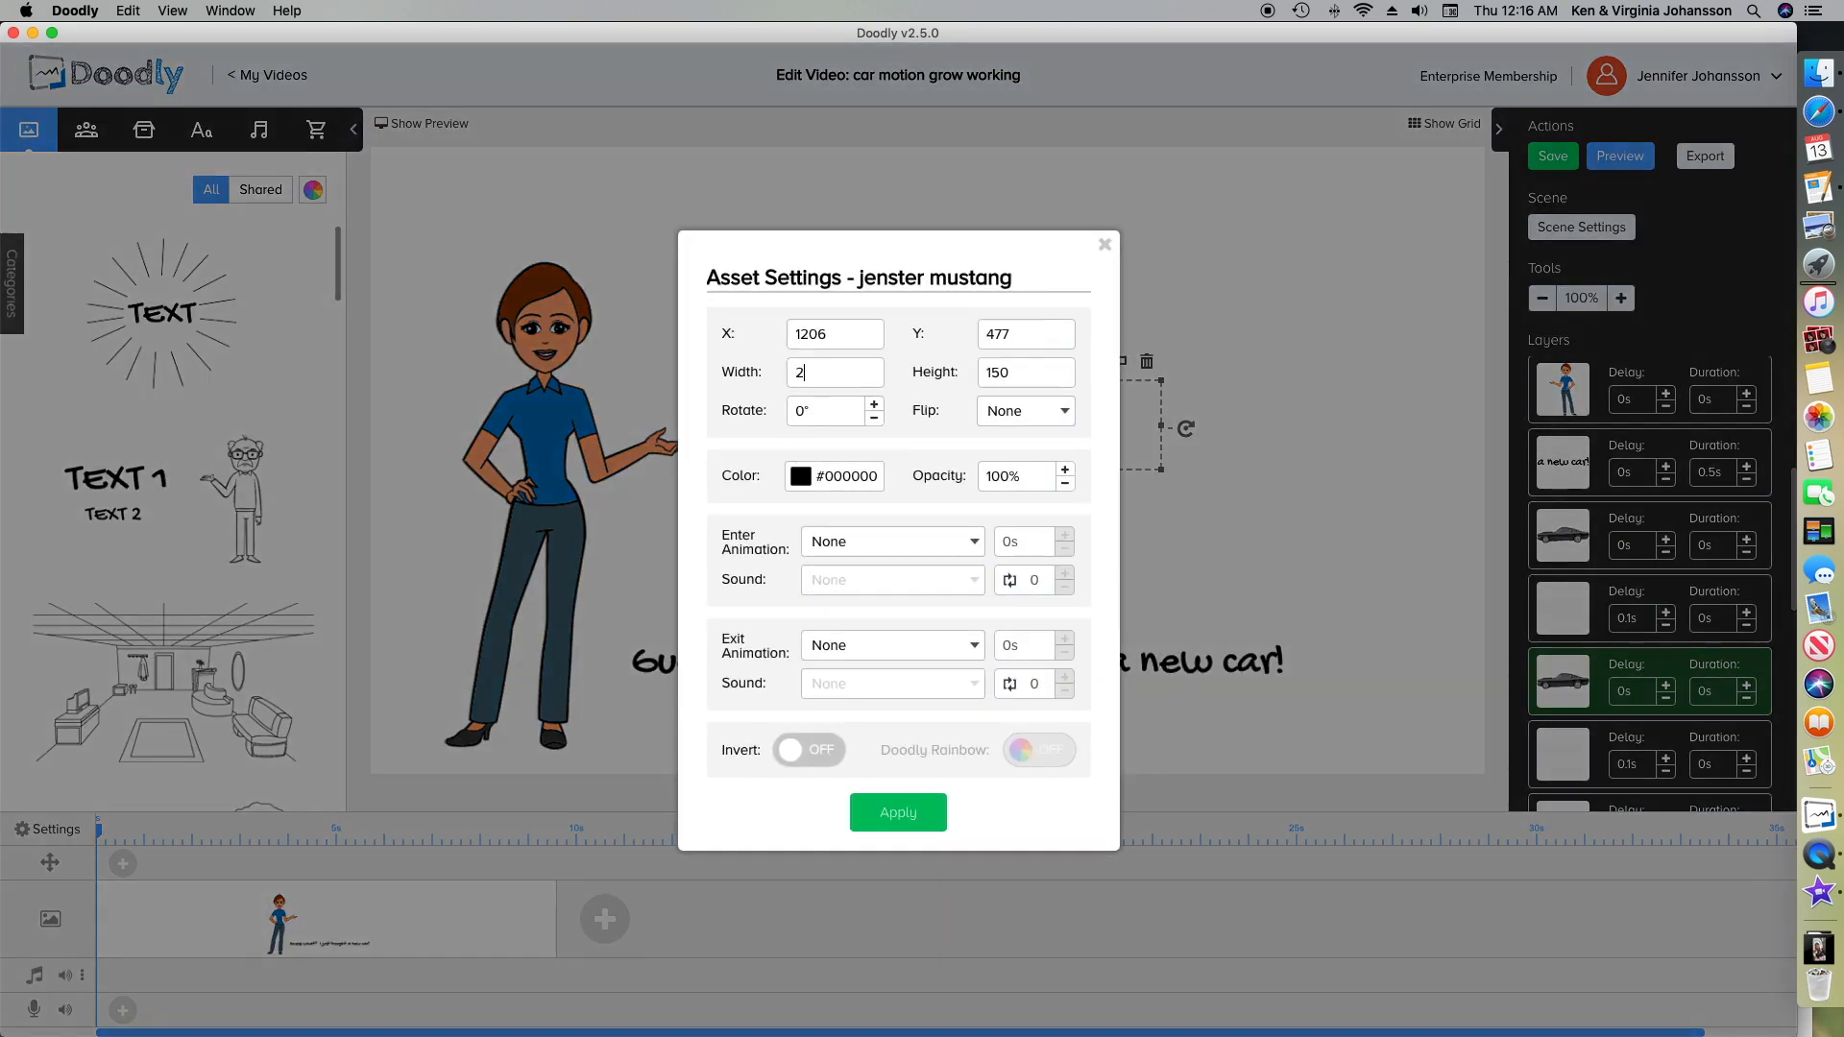
{"action": "type", "text": "325"}
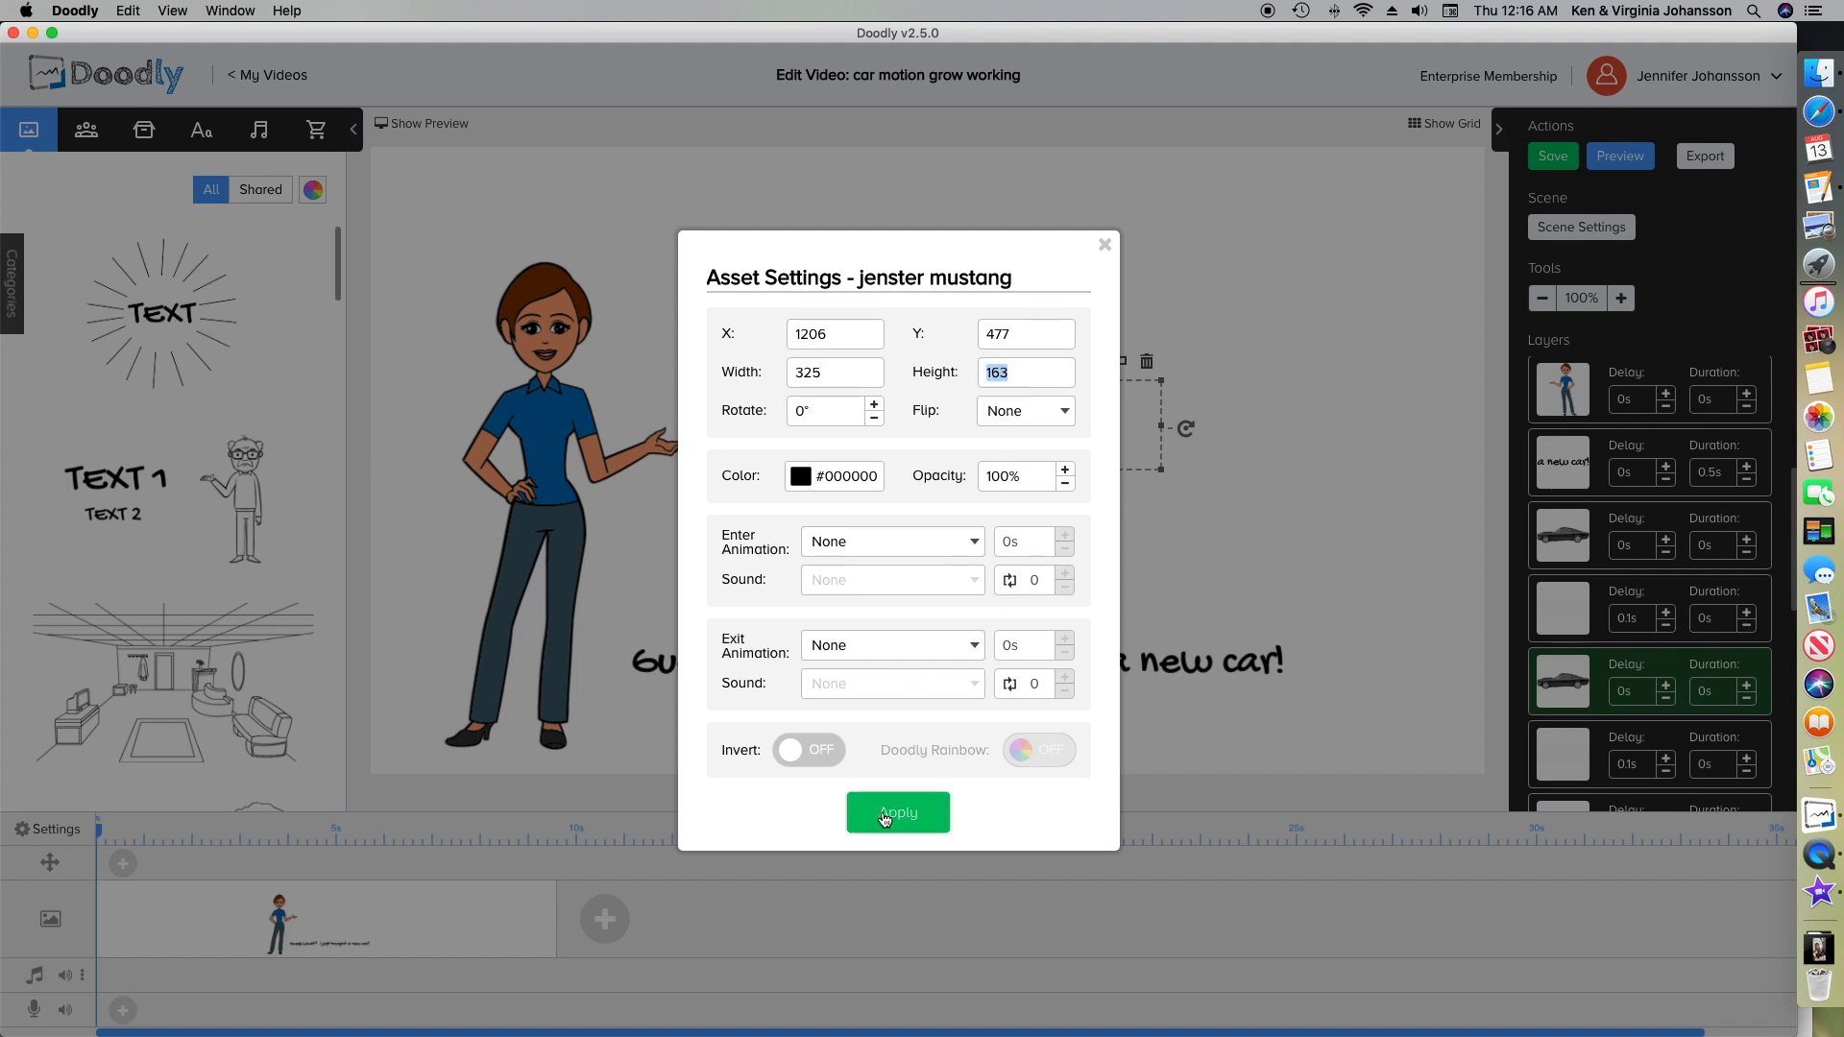
{"action": "left_click", "coordinate": [897, 812]}
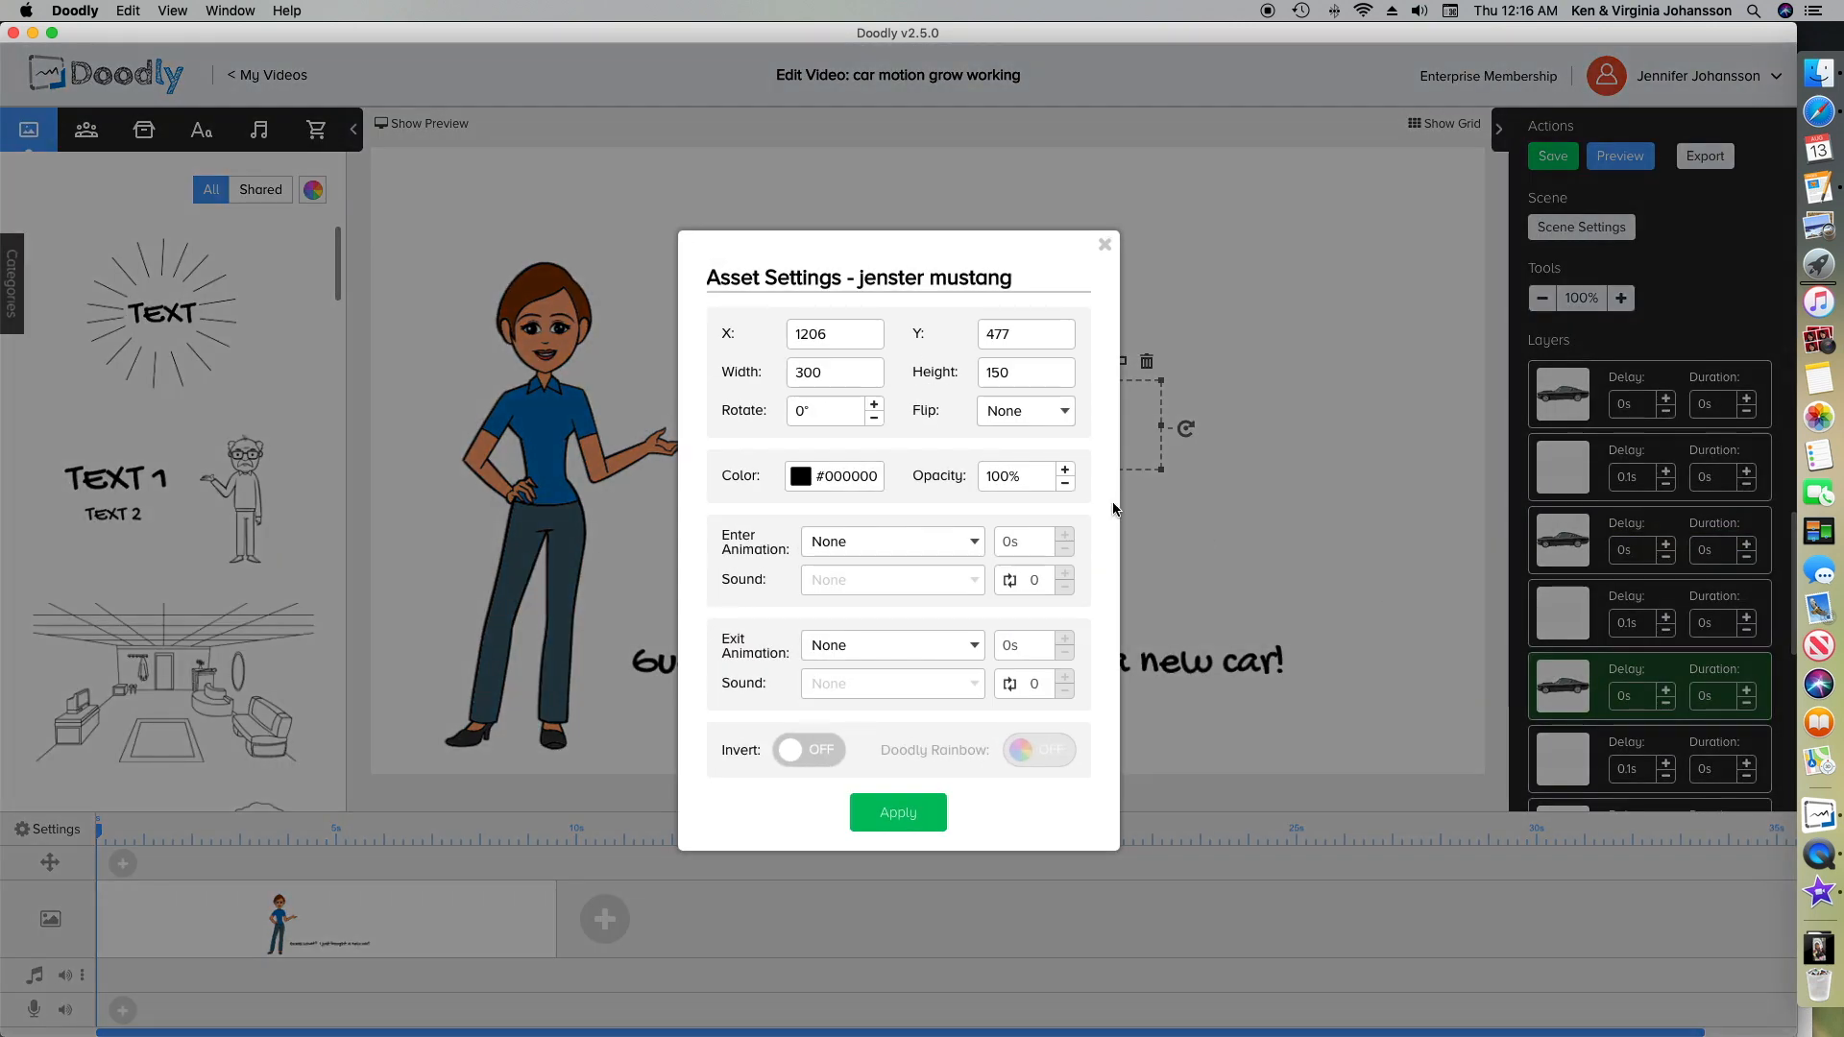
{"action": "left_click", "coordinate": [809, 373]}
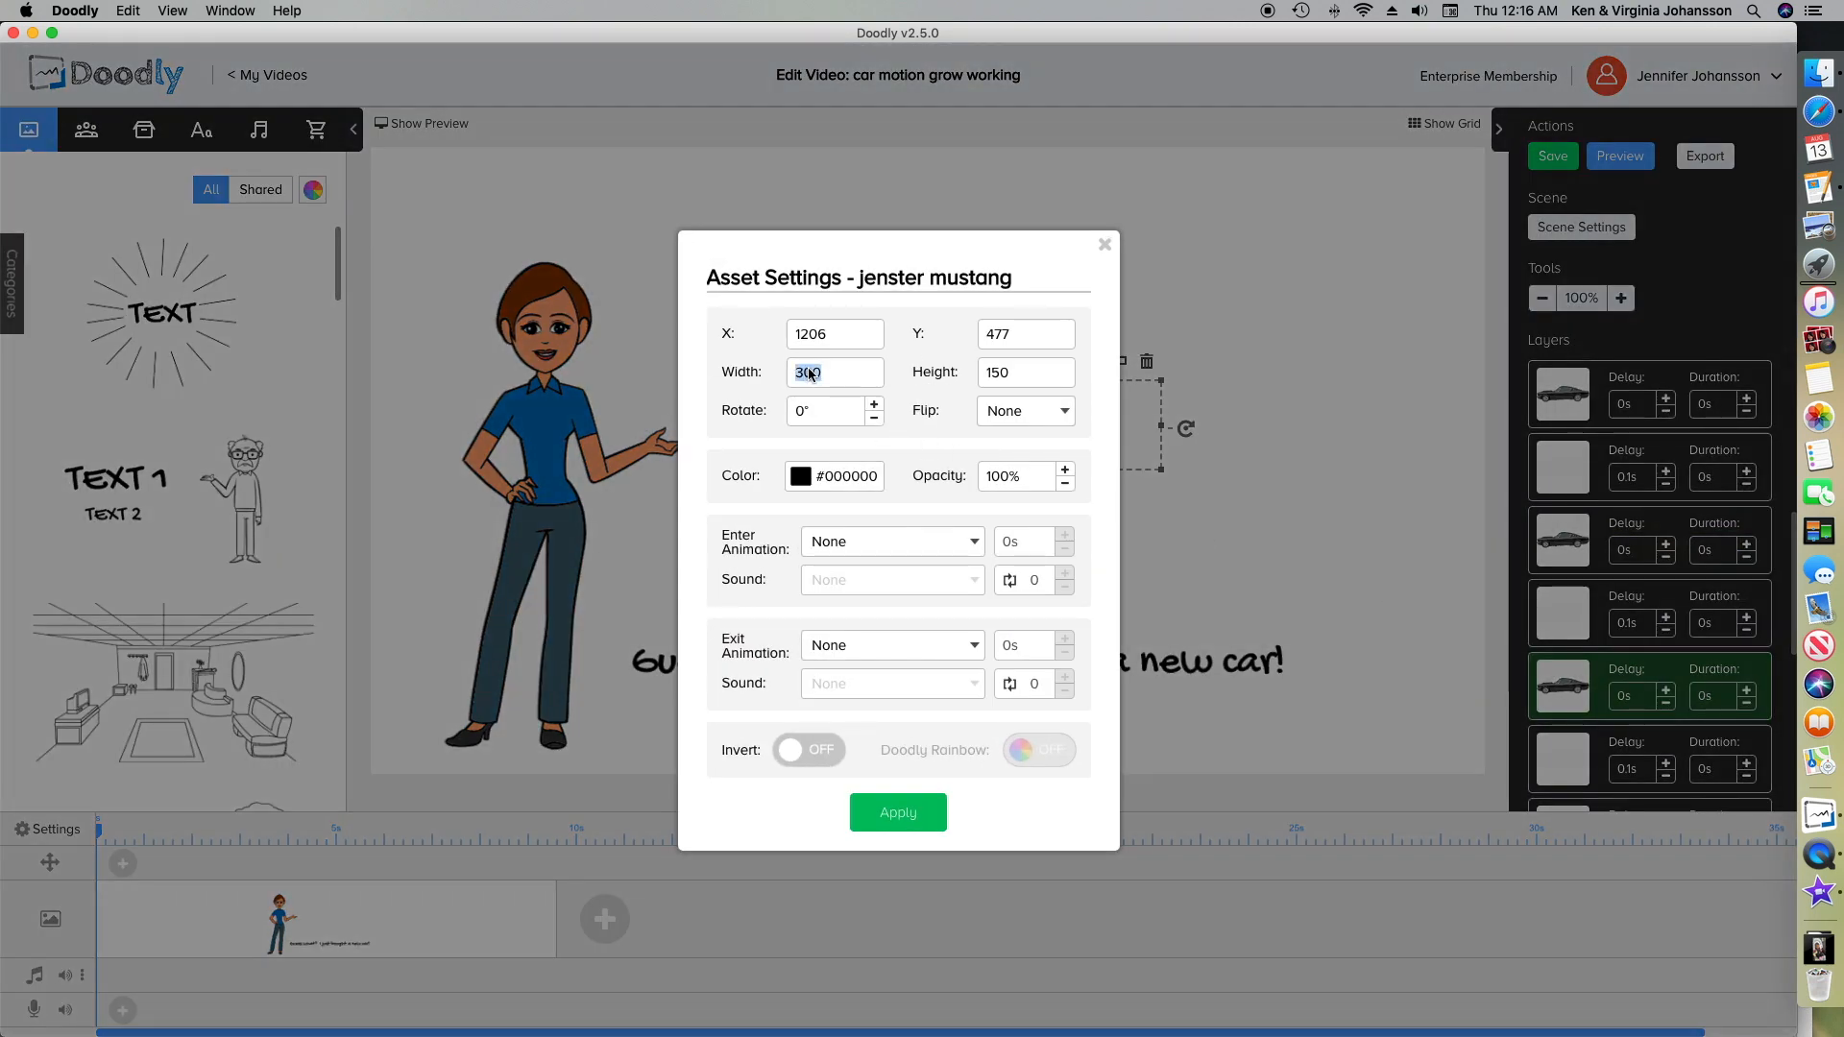
{"action": "type", "text": "350"}
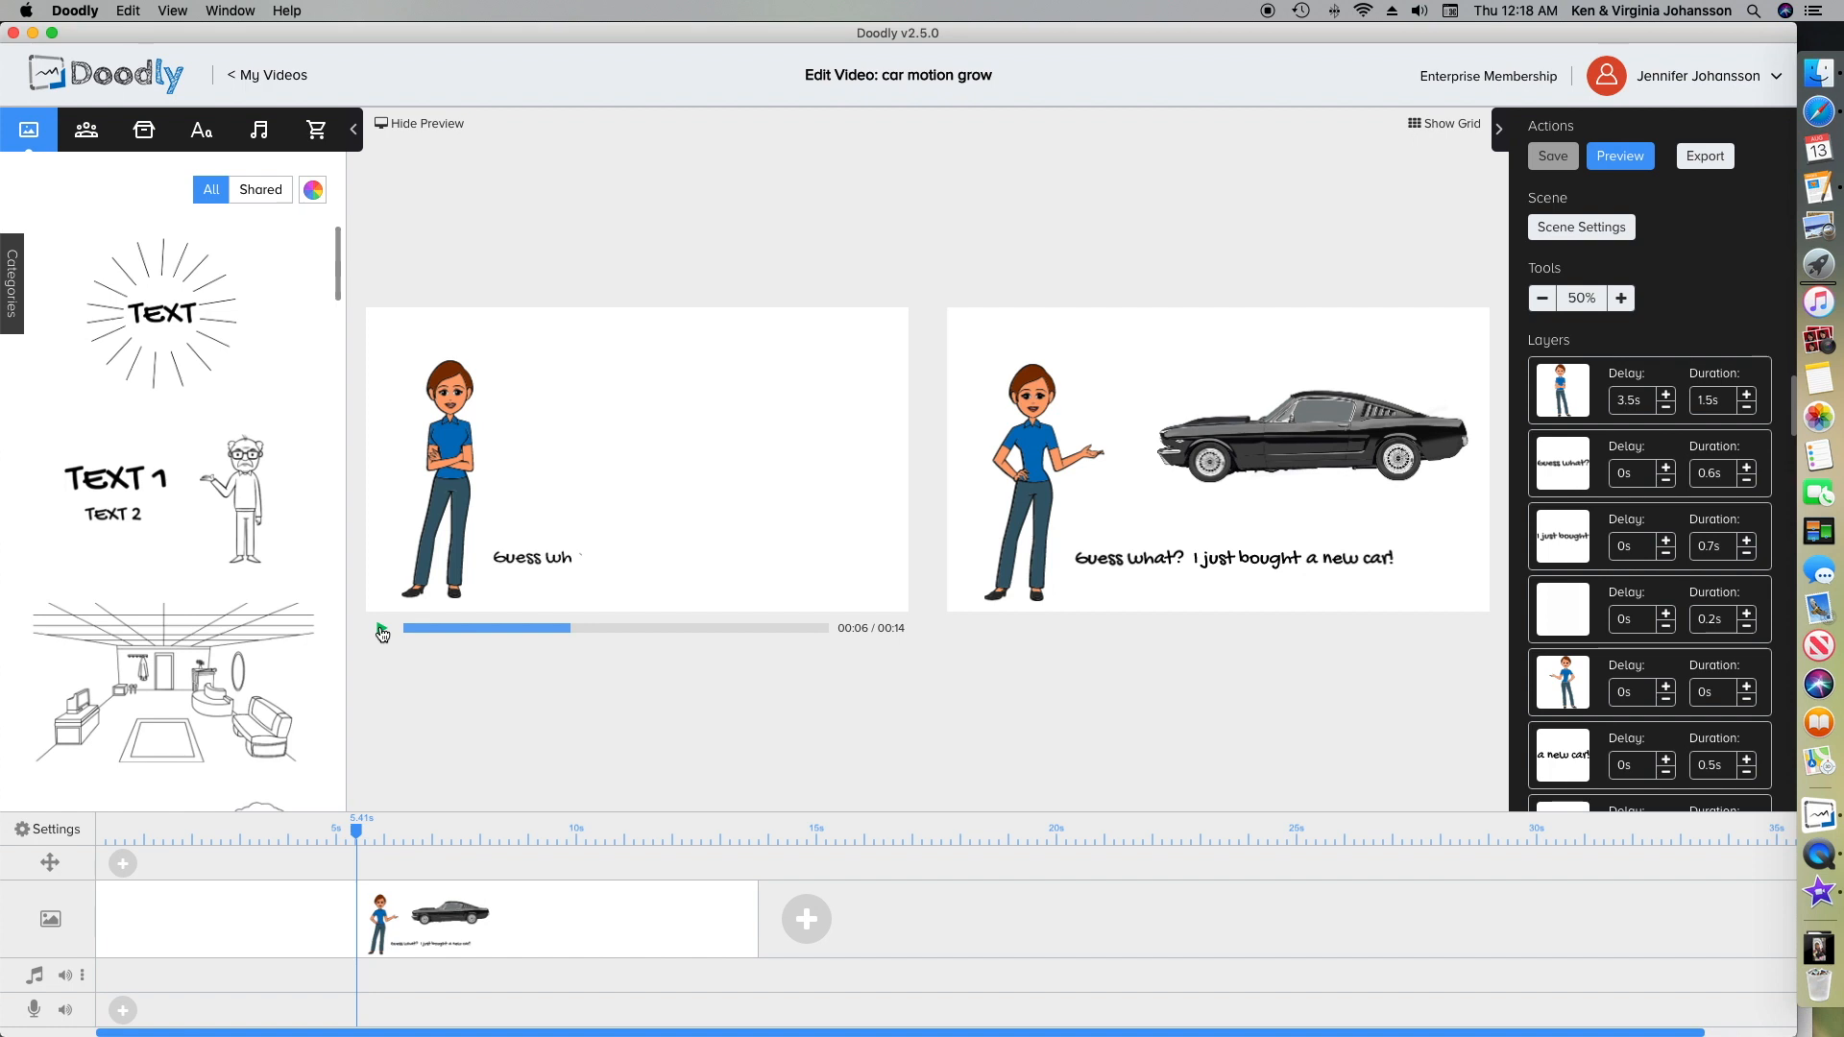
{"action": "left_click", "coordinate": [381, 628]}
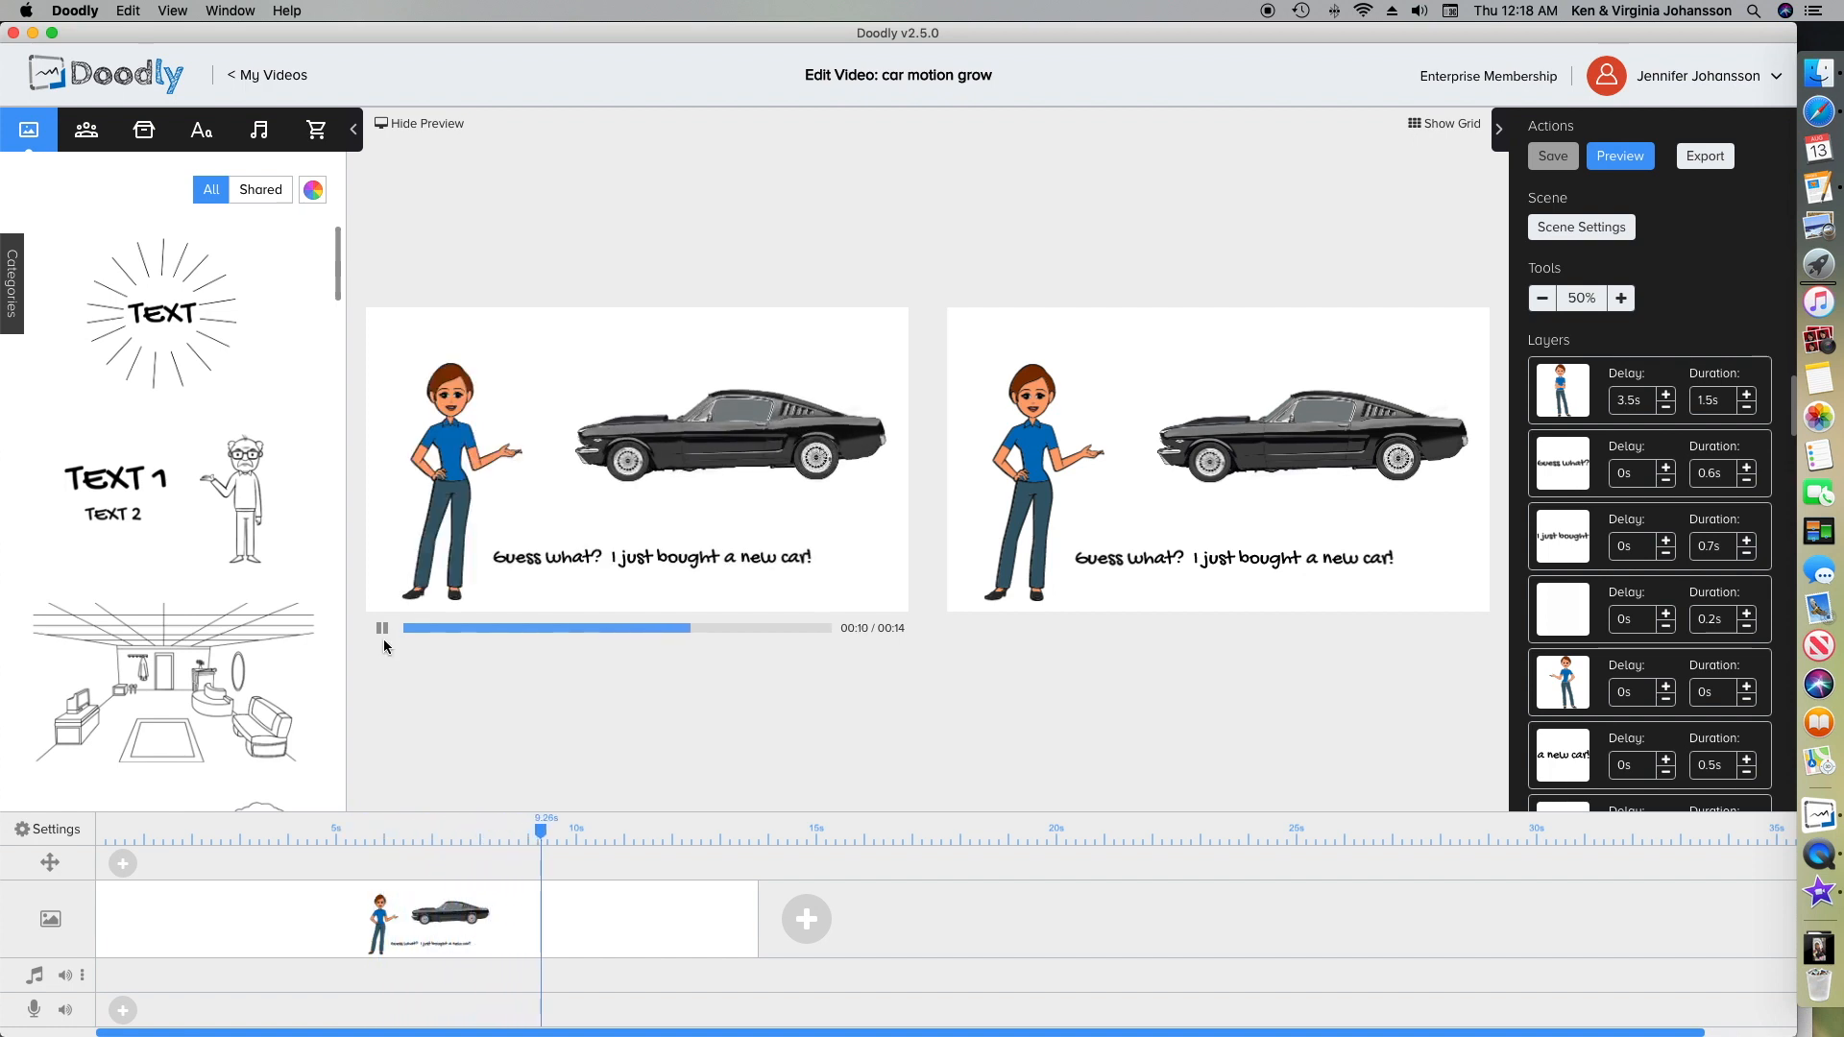
{"action": "left_click", "coordinate": [381, 628]}
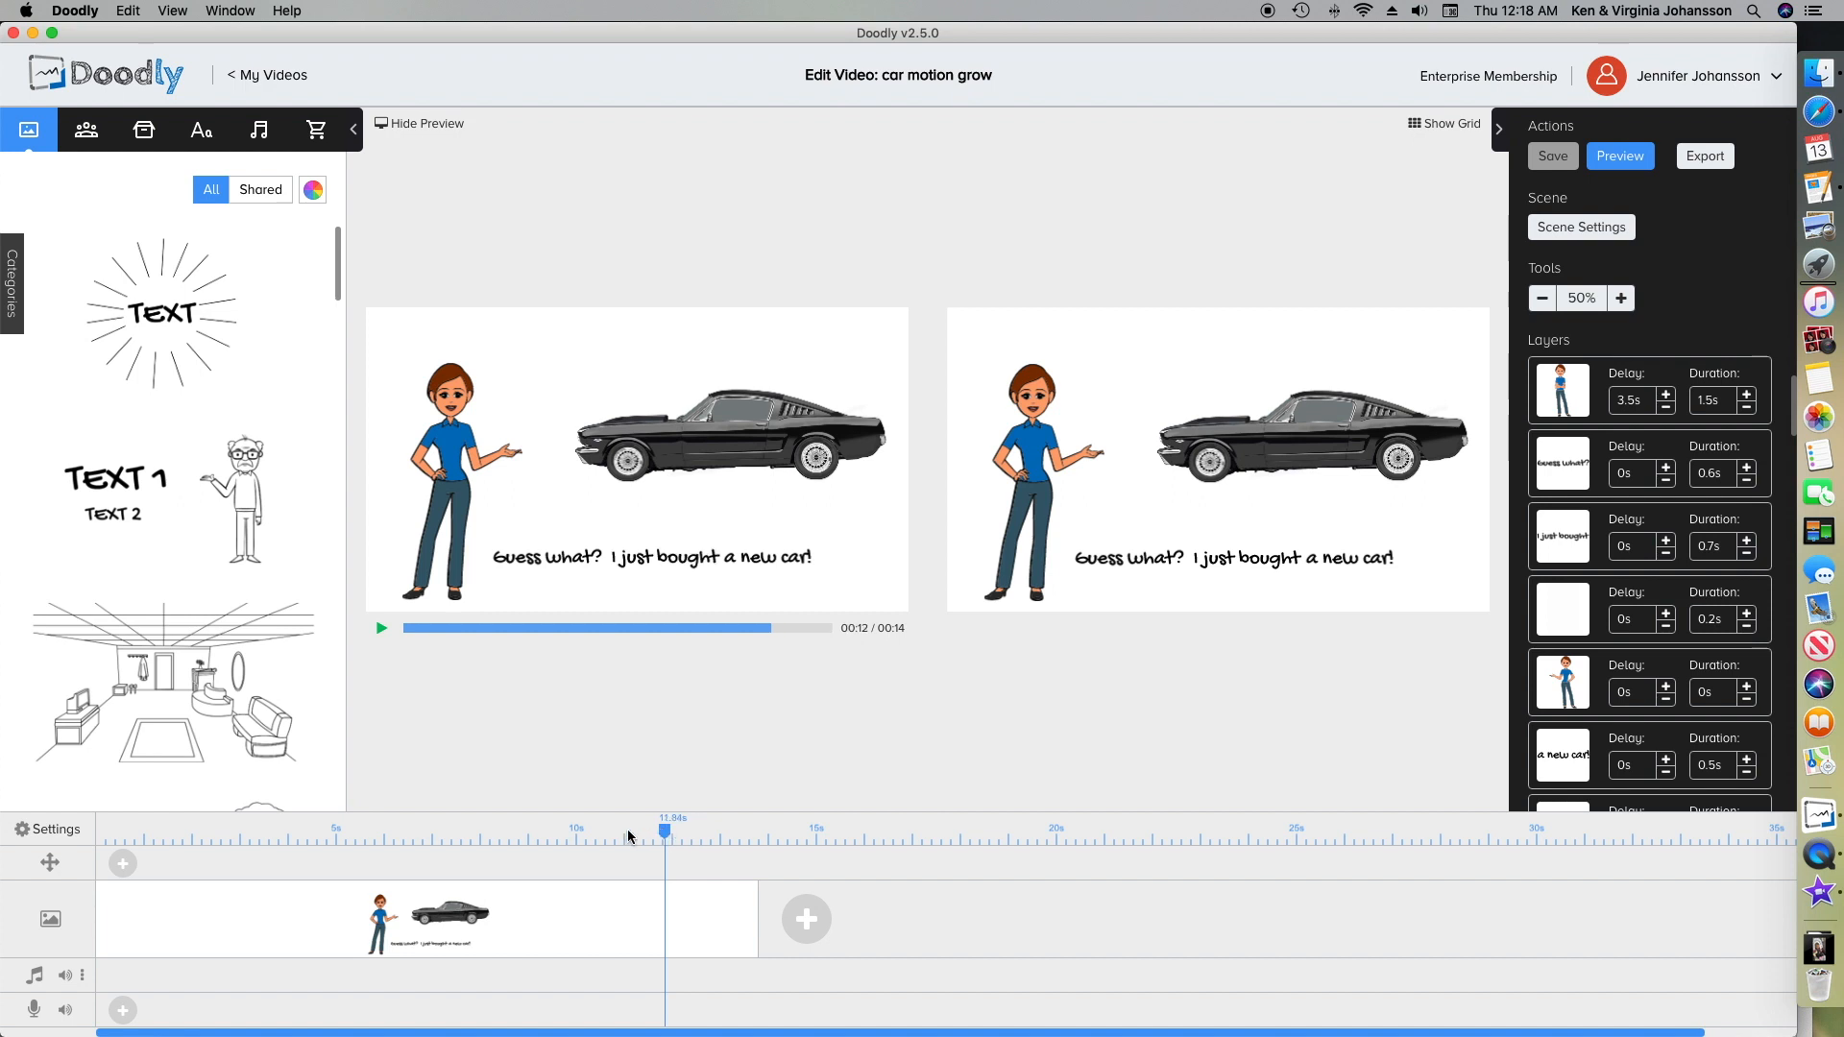
{"action": "left_click", "coordinate": [418, 845]}
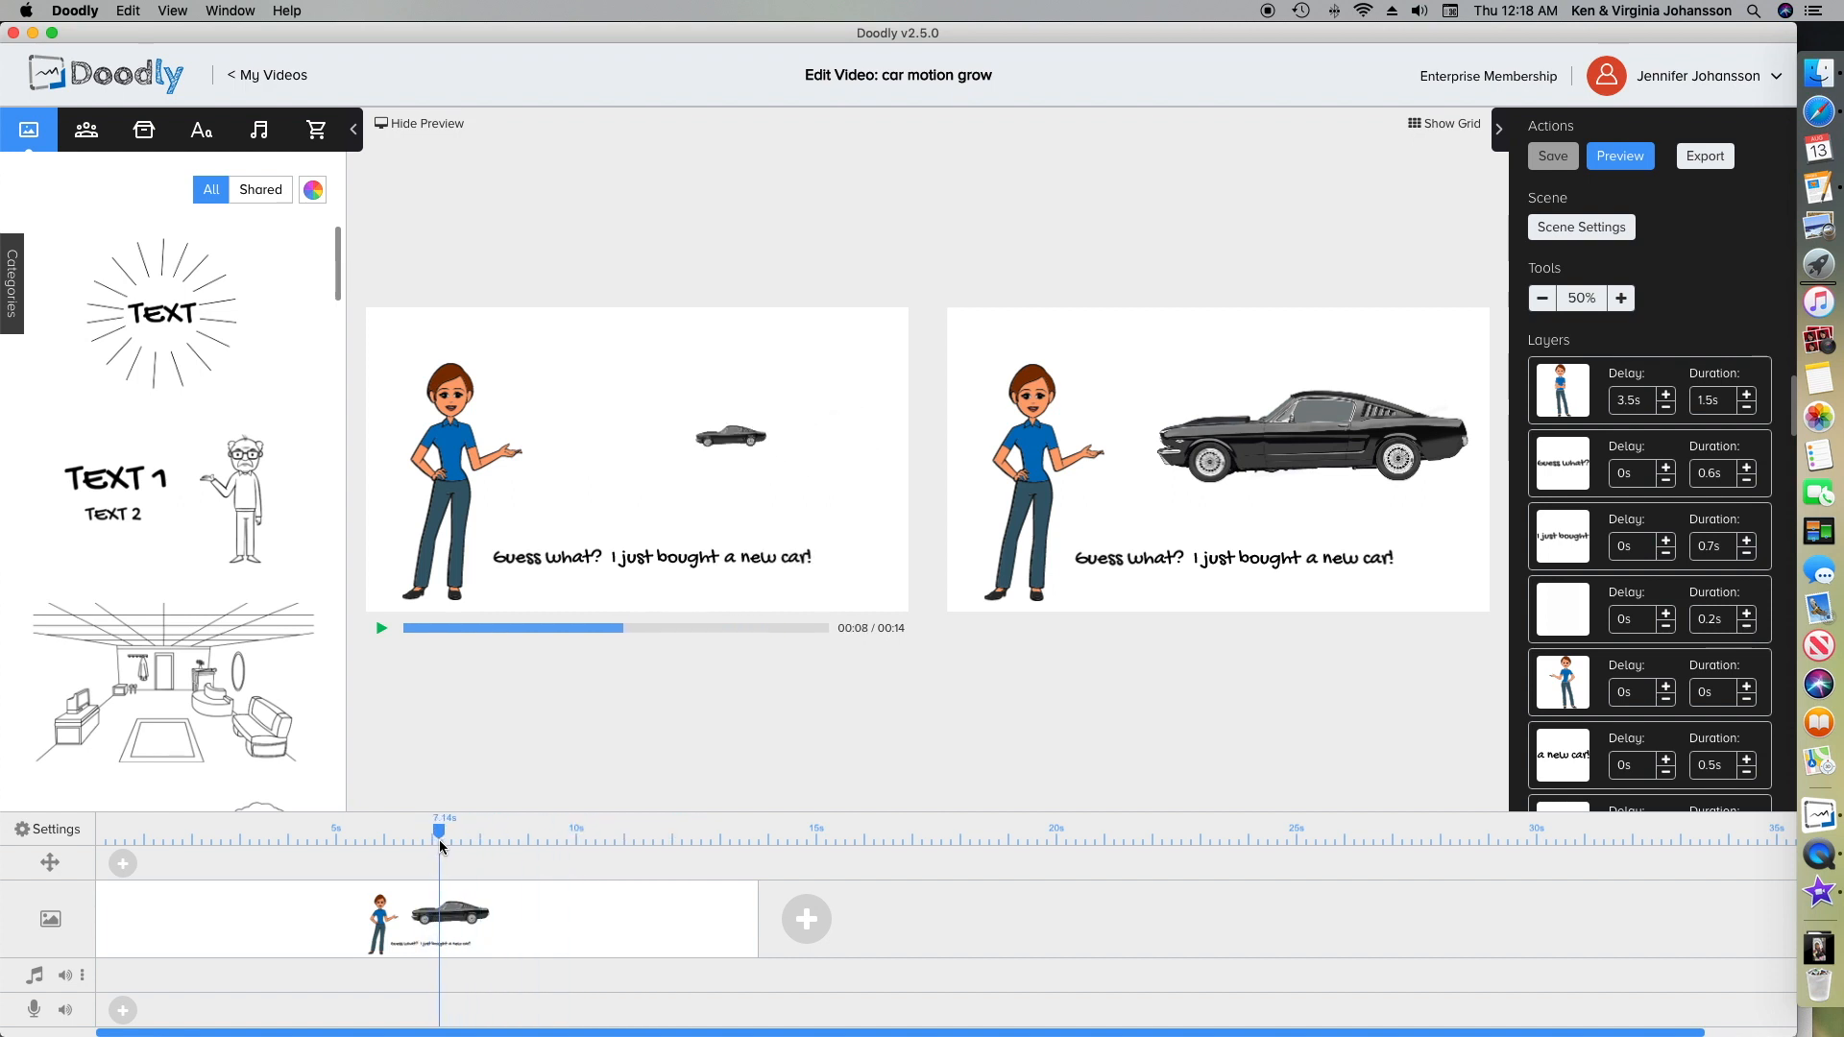
{"action": "left_click_drag", "start_coordinate": [438, 830], "coordinate": [457, 830]}
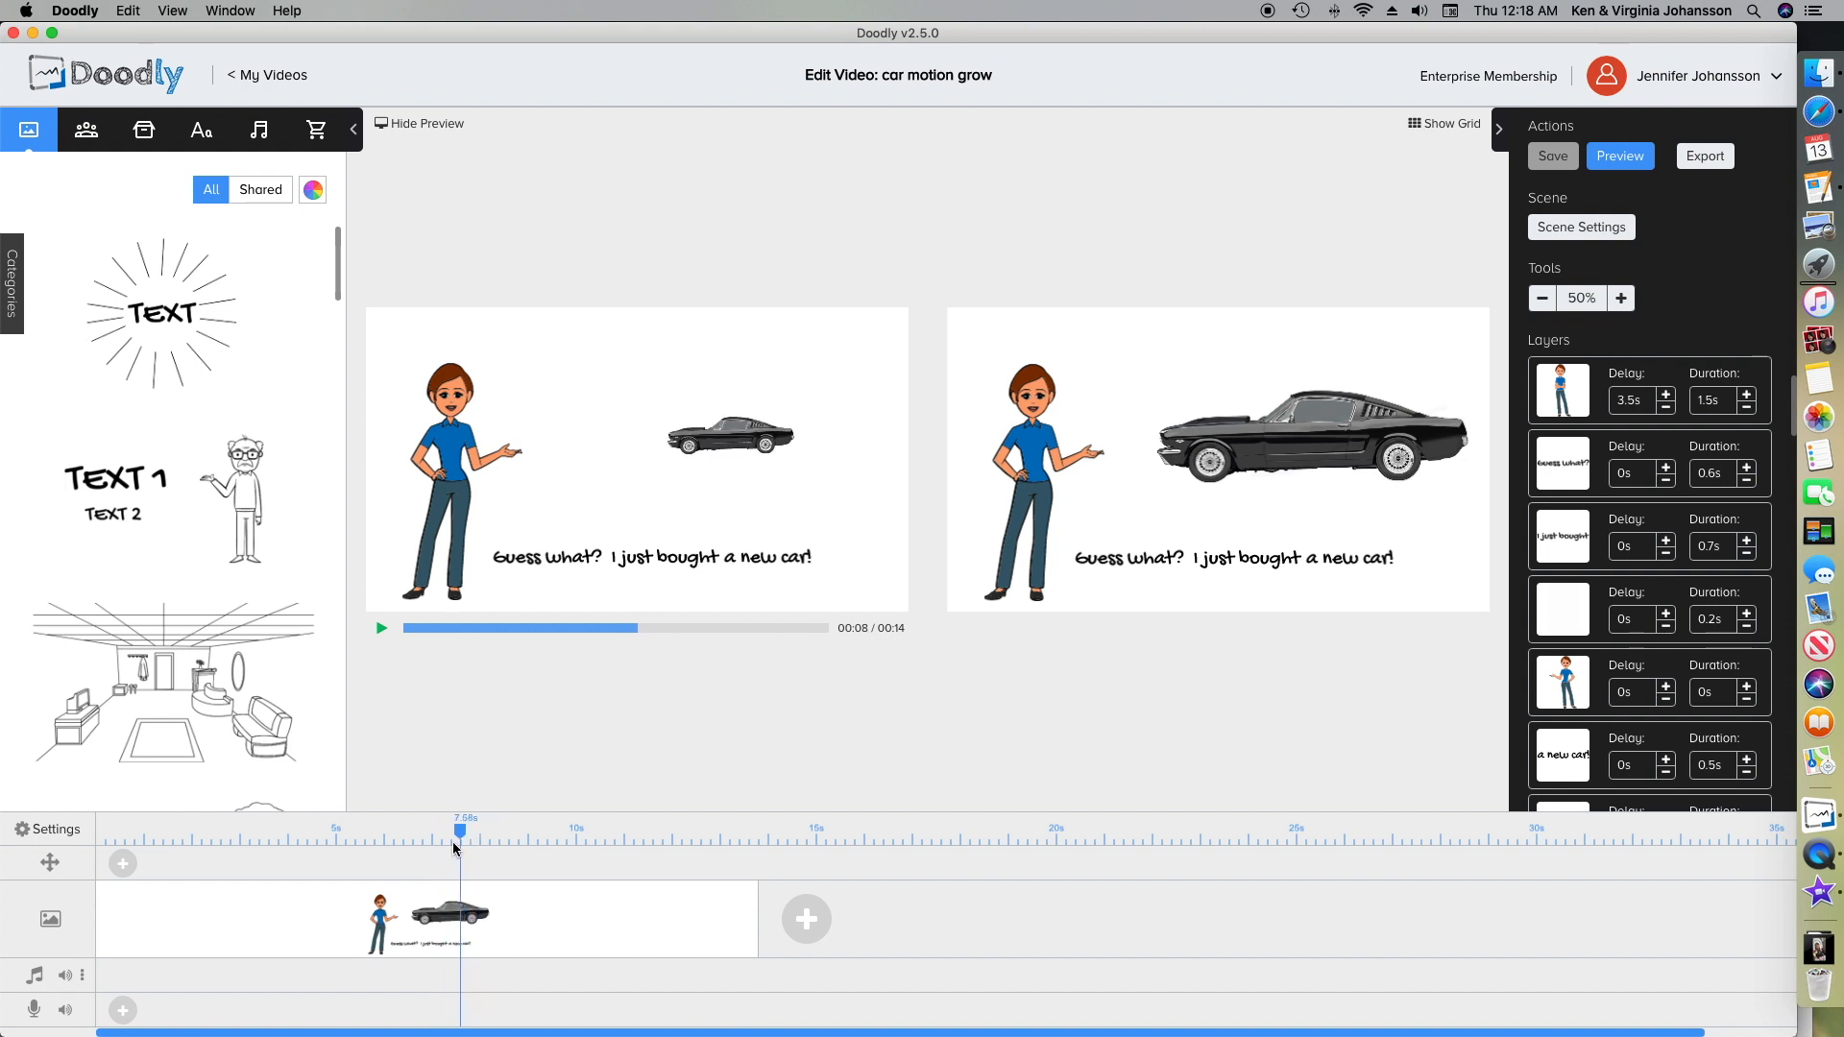
{"action": "left_click_drag", "start_coordinate": [458, 830], "coordinate": [426, 830]}
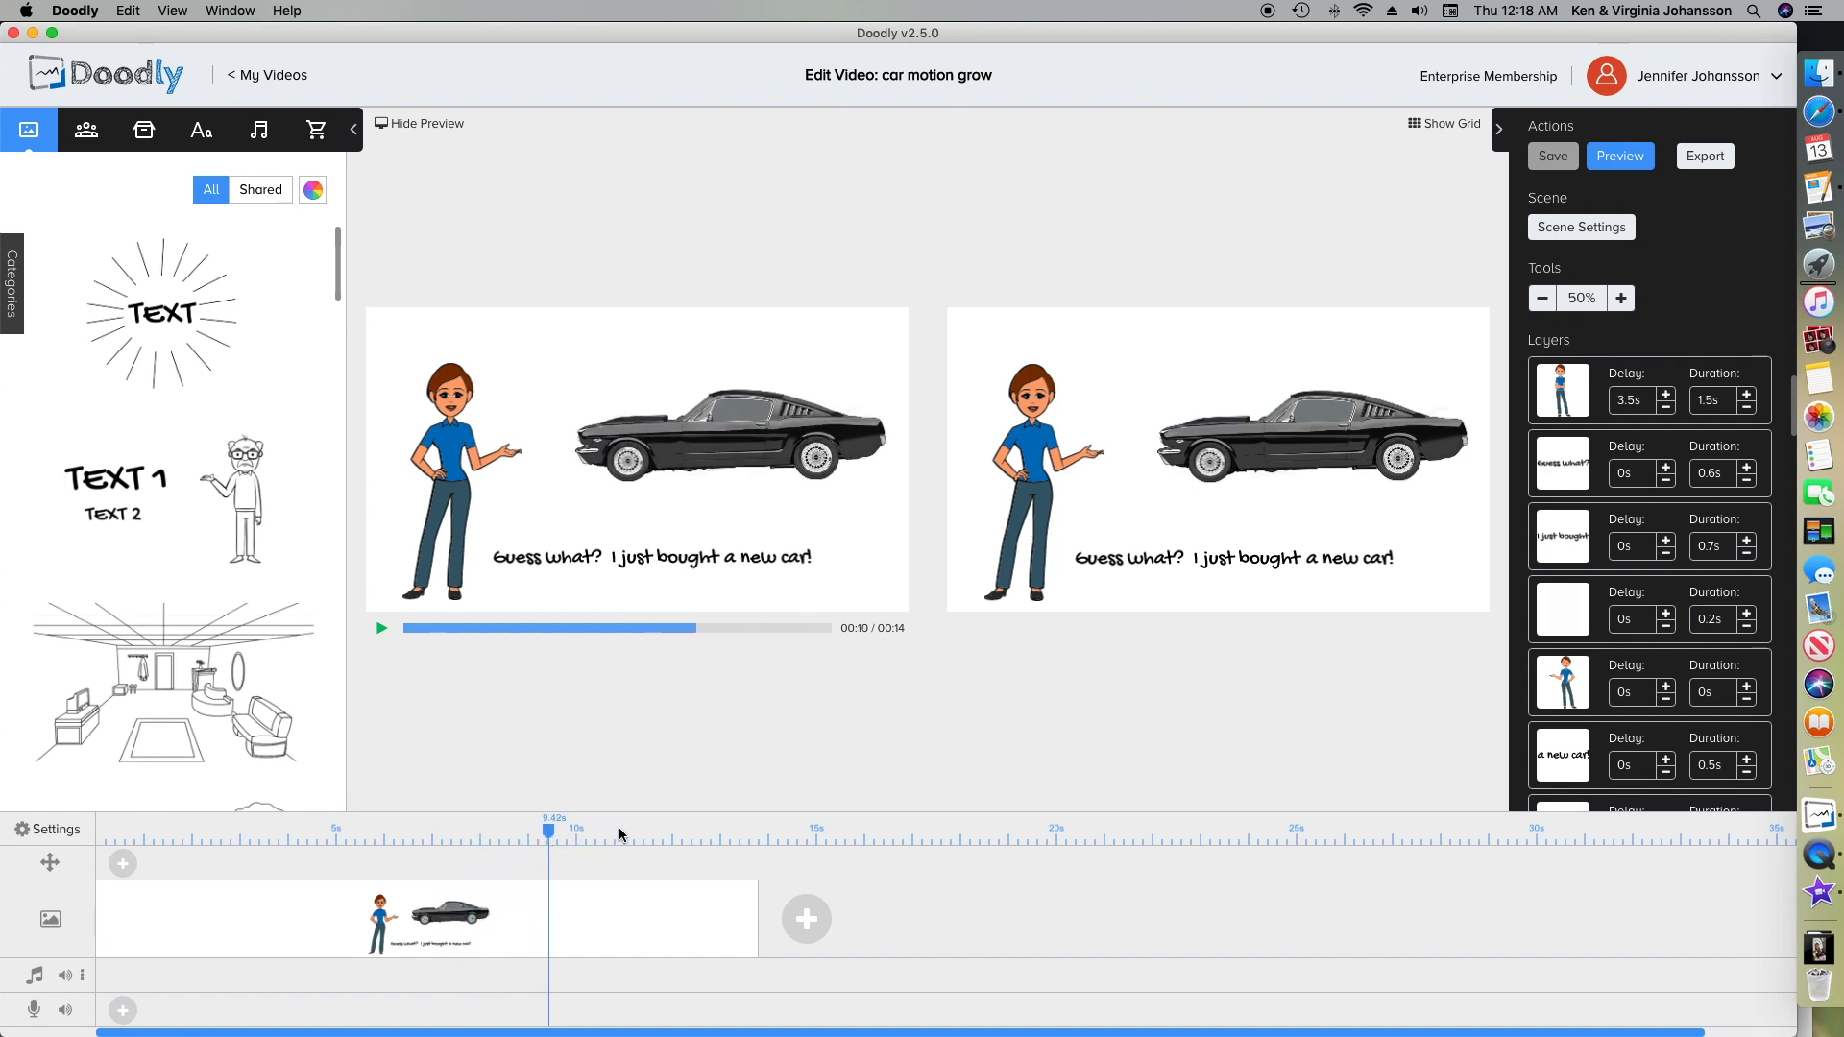
{"action": "left_click", "coordinate": [1312, 436]}
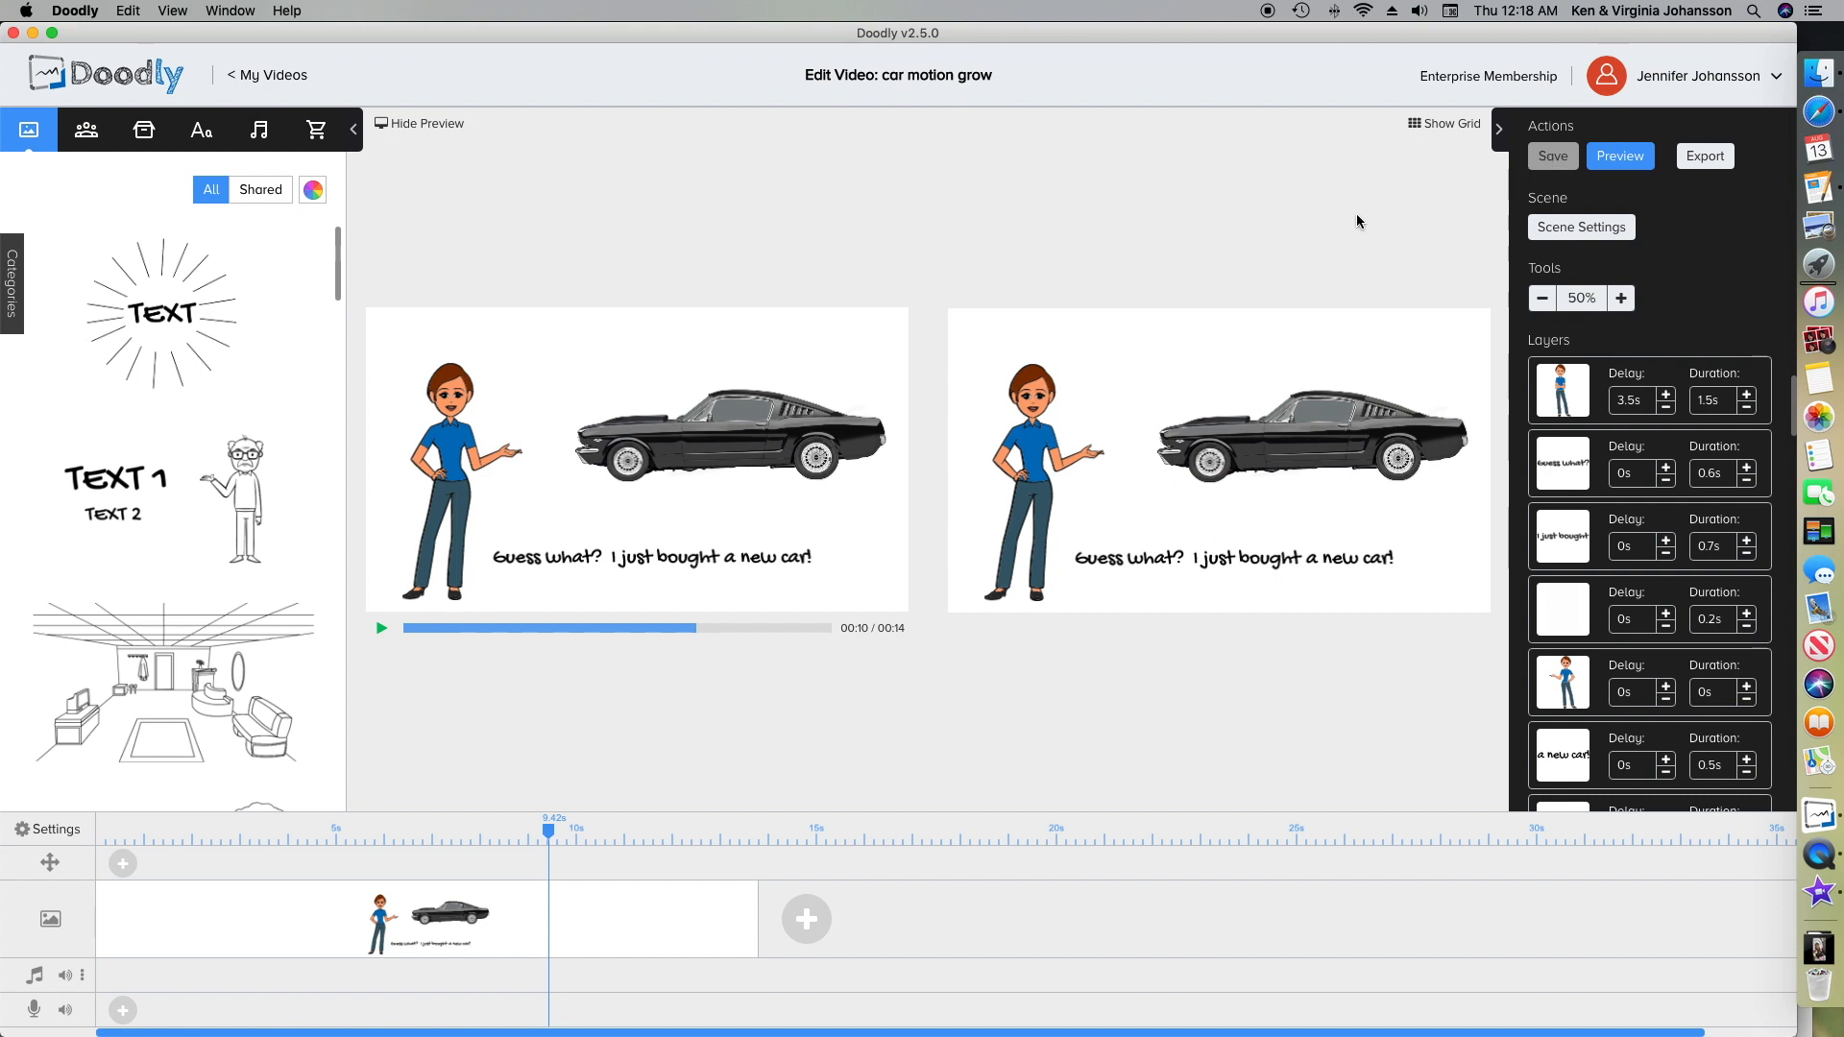
{"action": "mouse_move", "coordinate": [1222, 238]}
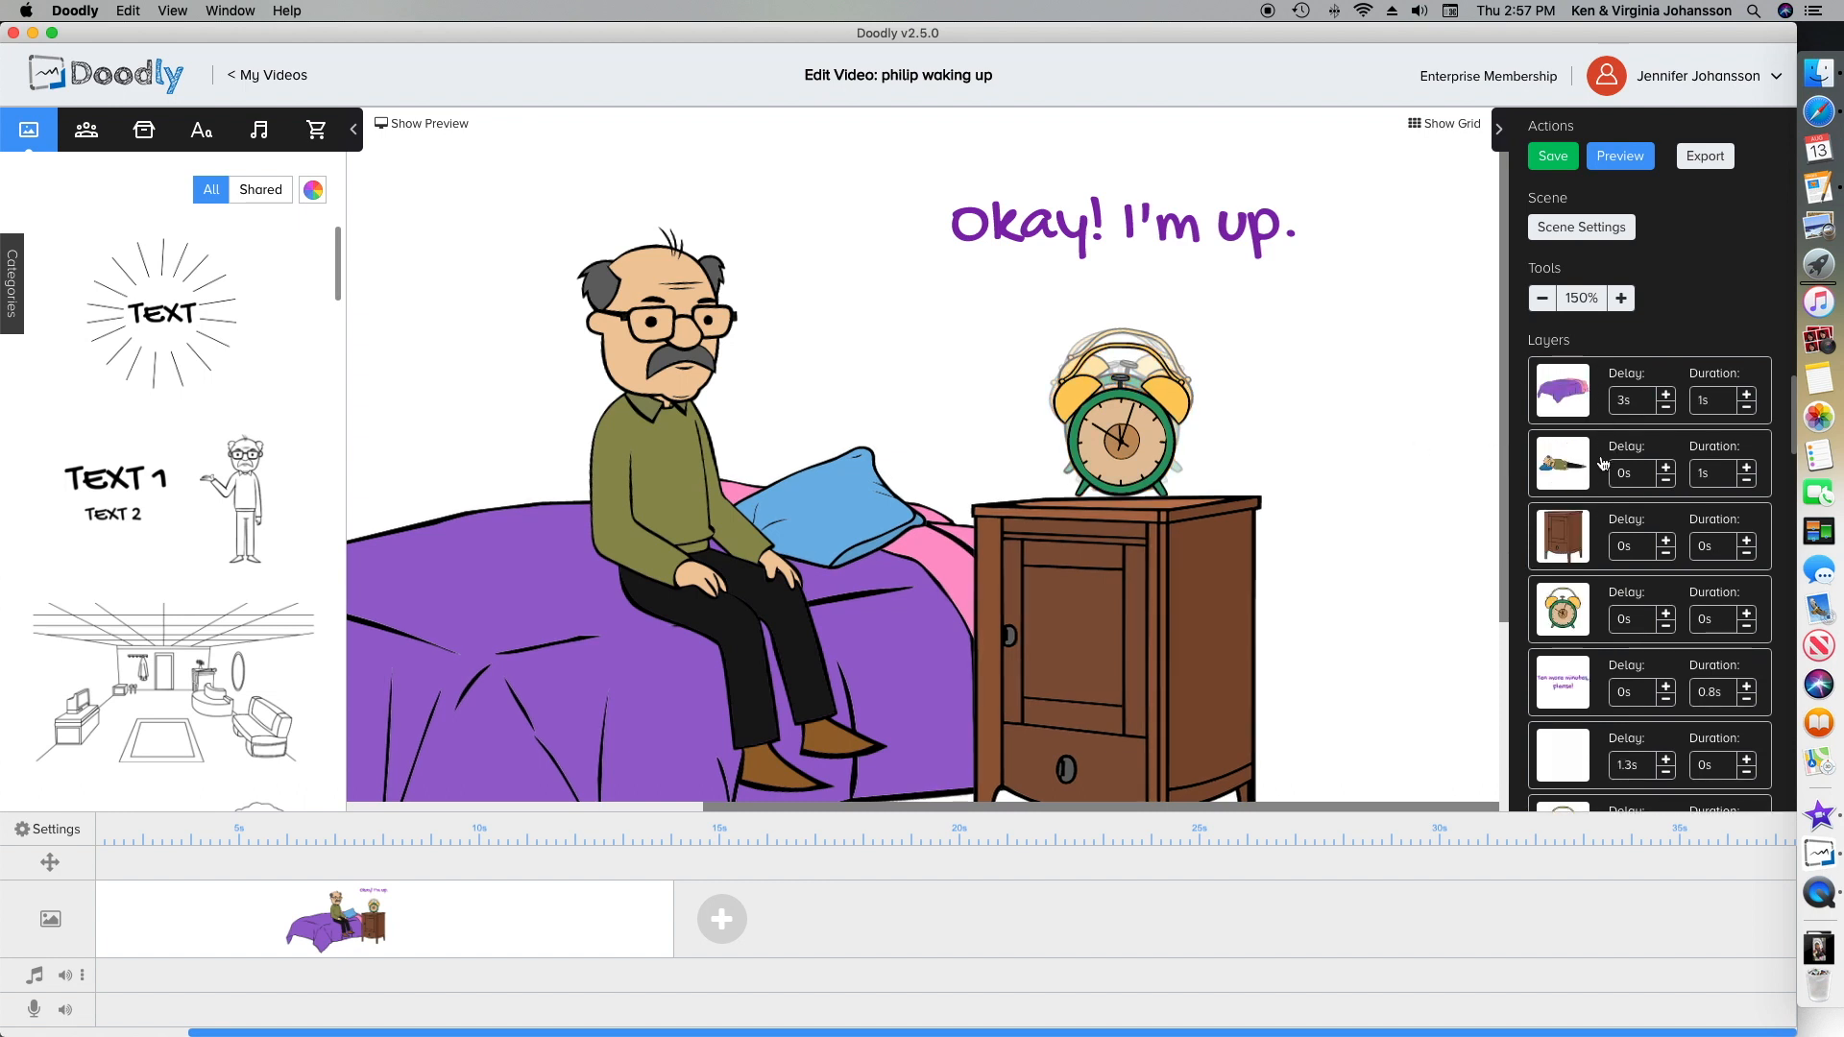
{"action": "mouse_move", "coordinate": [1629, 600]}
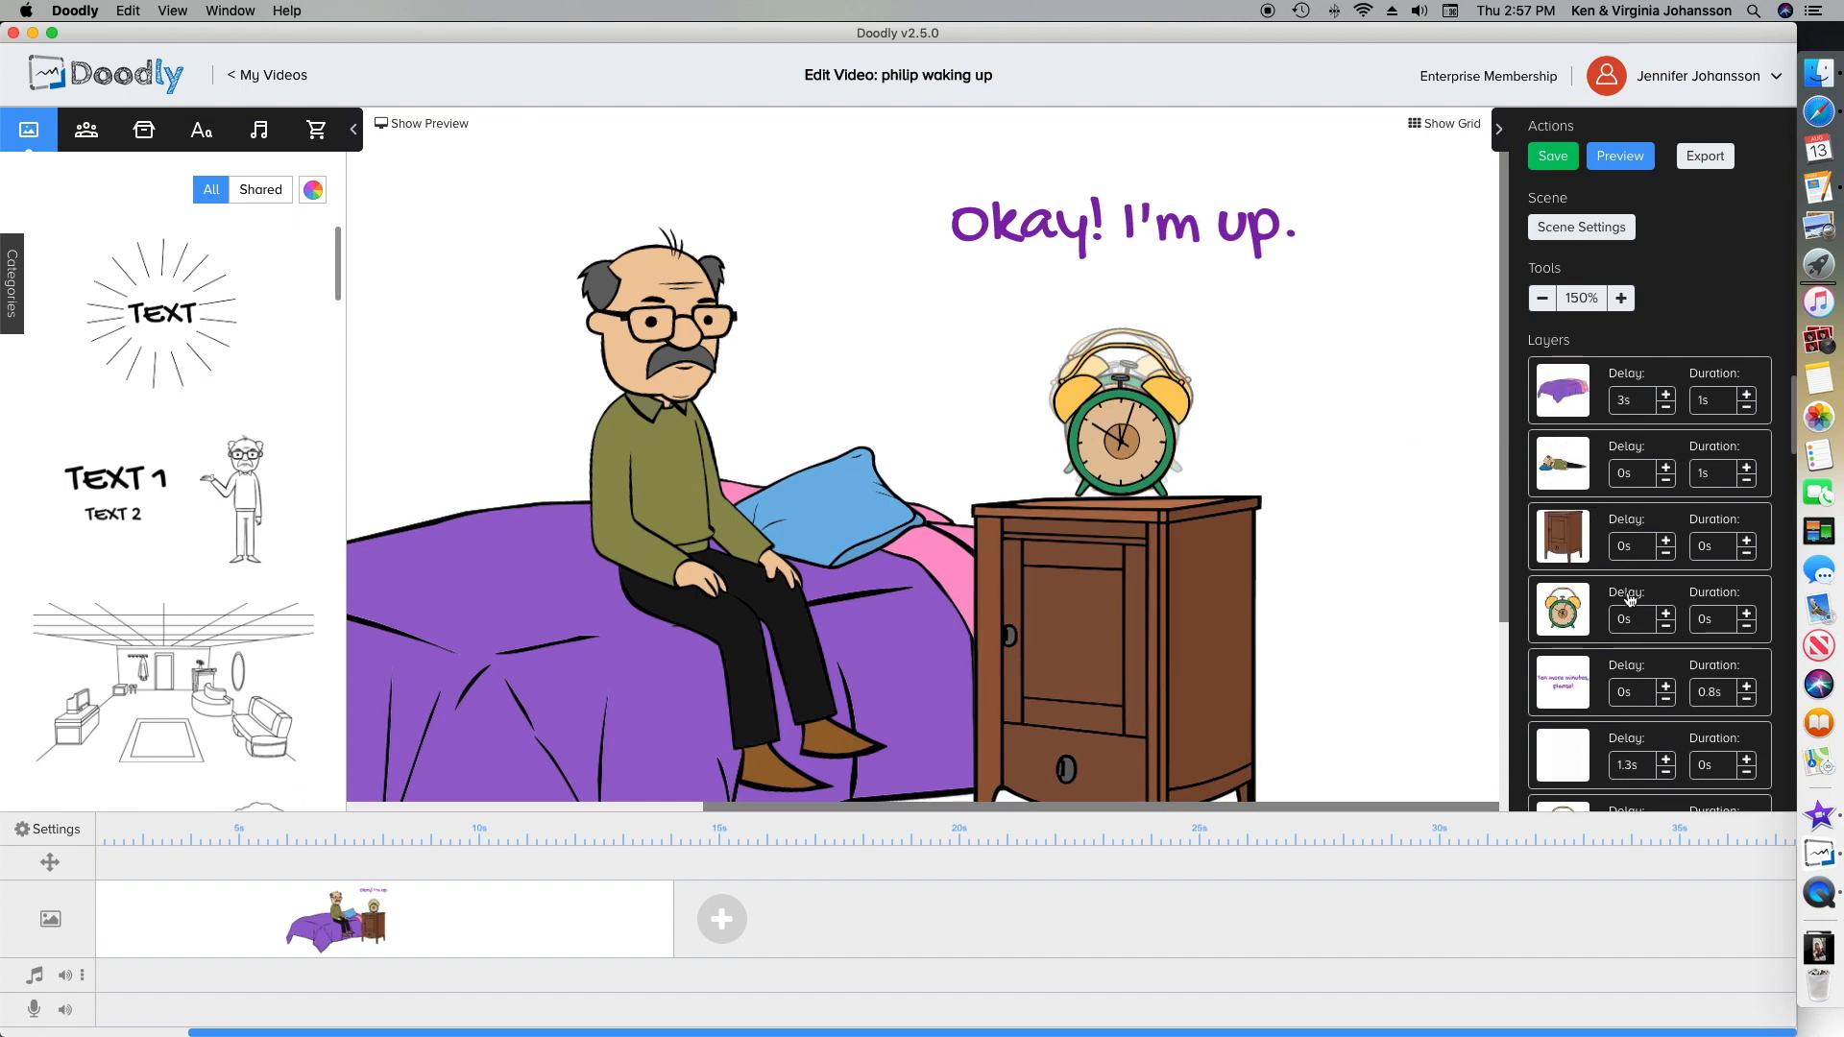
{"action": "left_click", "coordinate": [1122, 438]}
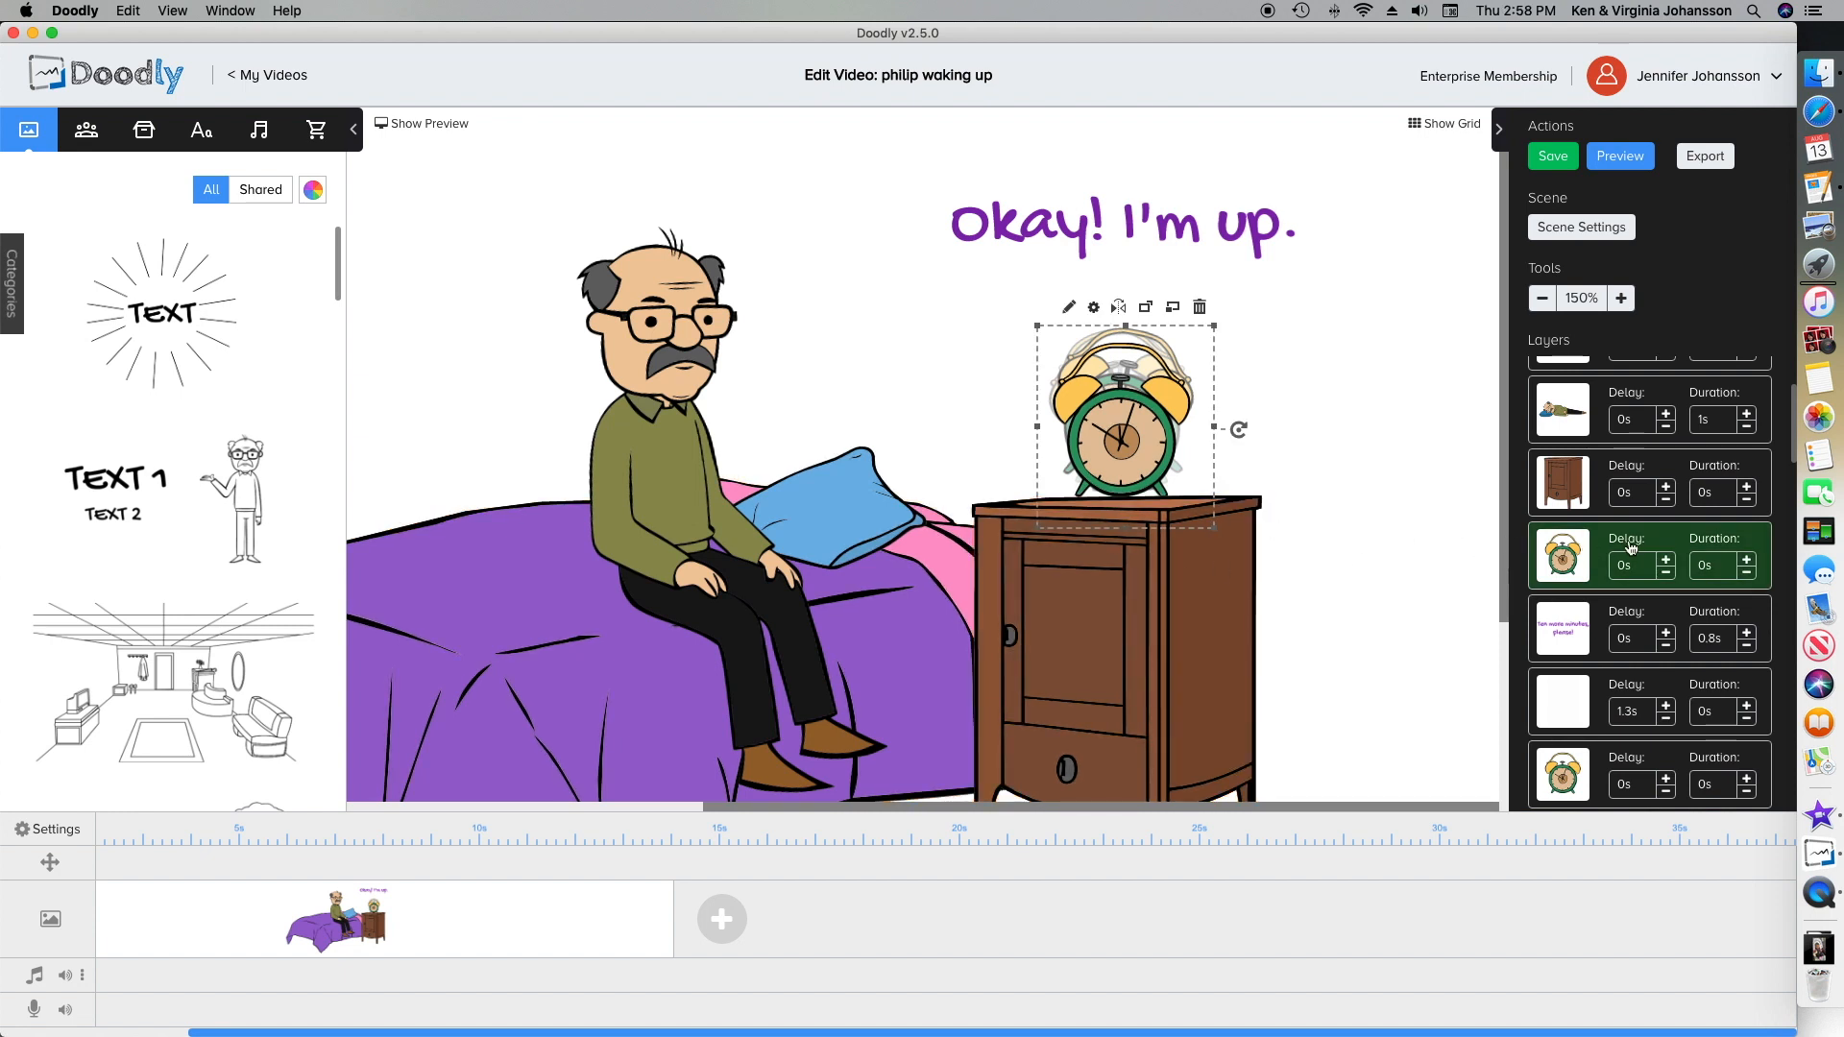
{"action": "scroll", "scroll_direction": "down", "scroll_amount": 3}
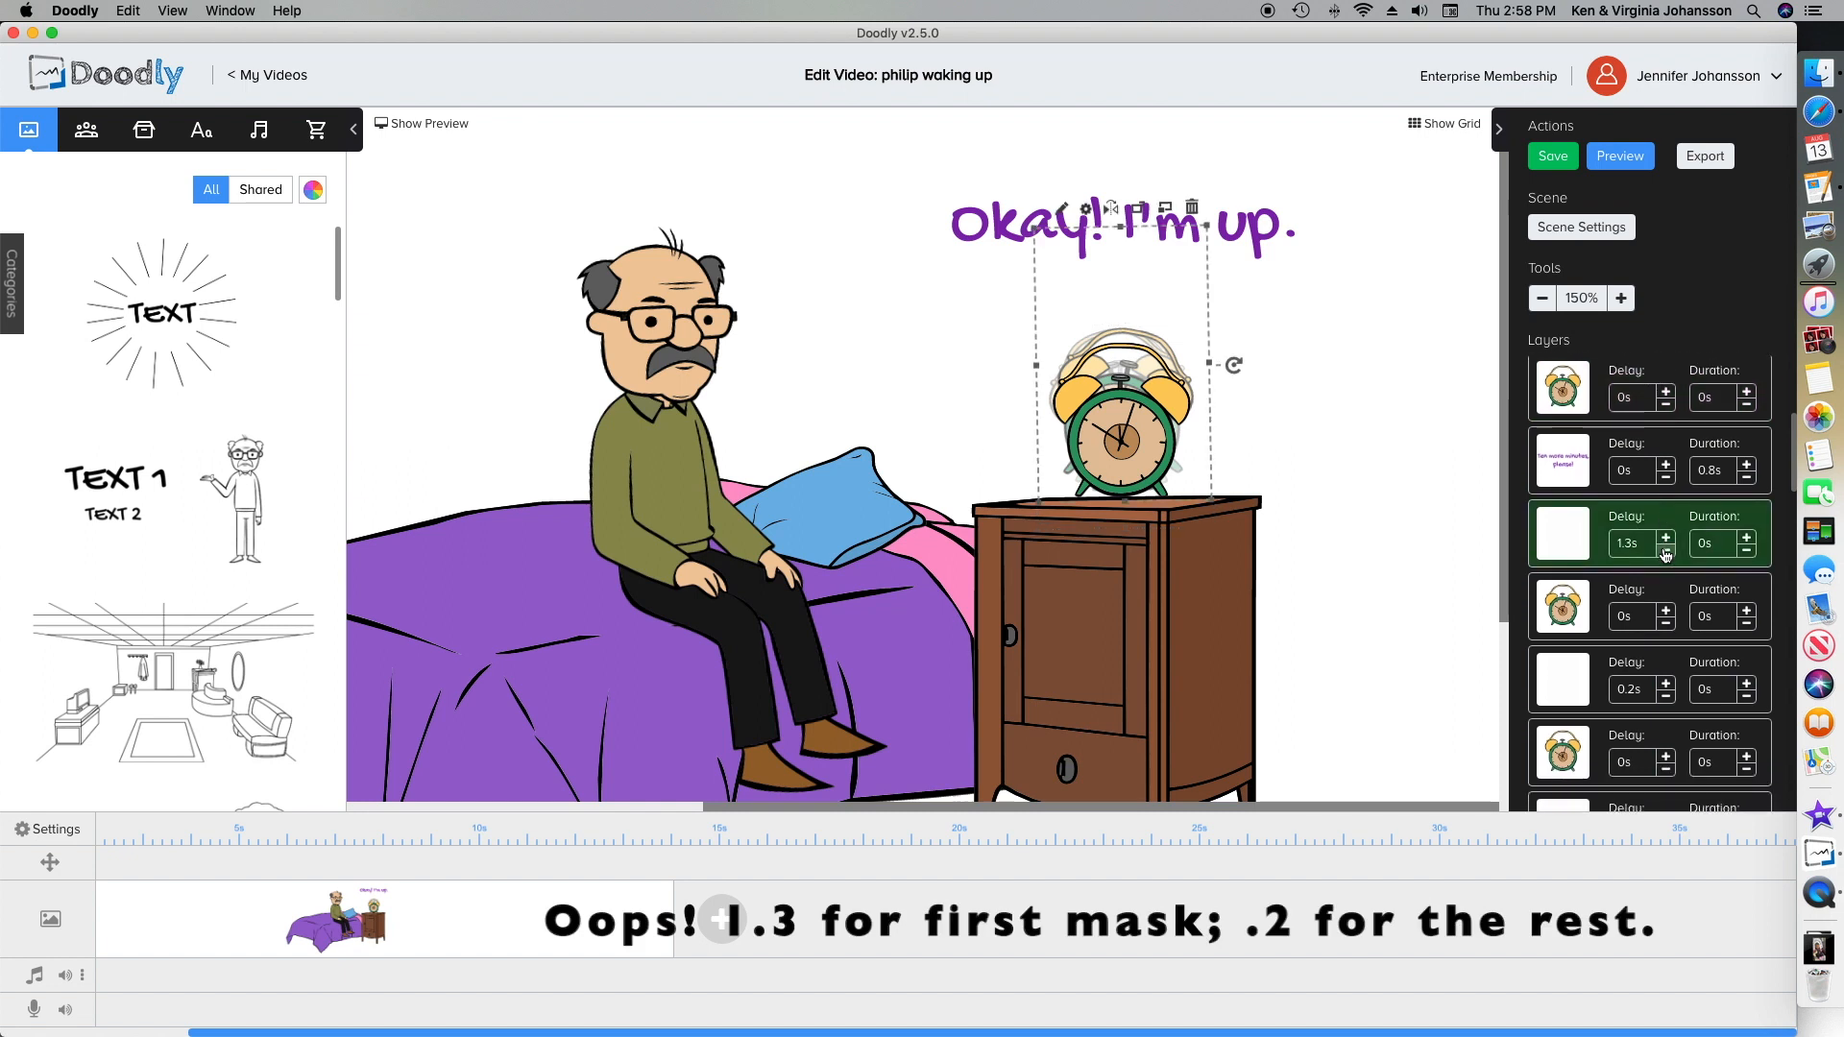
{"action": "scroll", "scroll_direction": "down", "scroll_amount": 3}
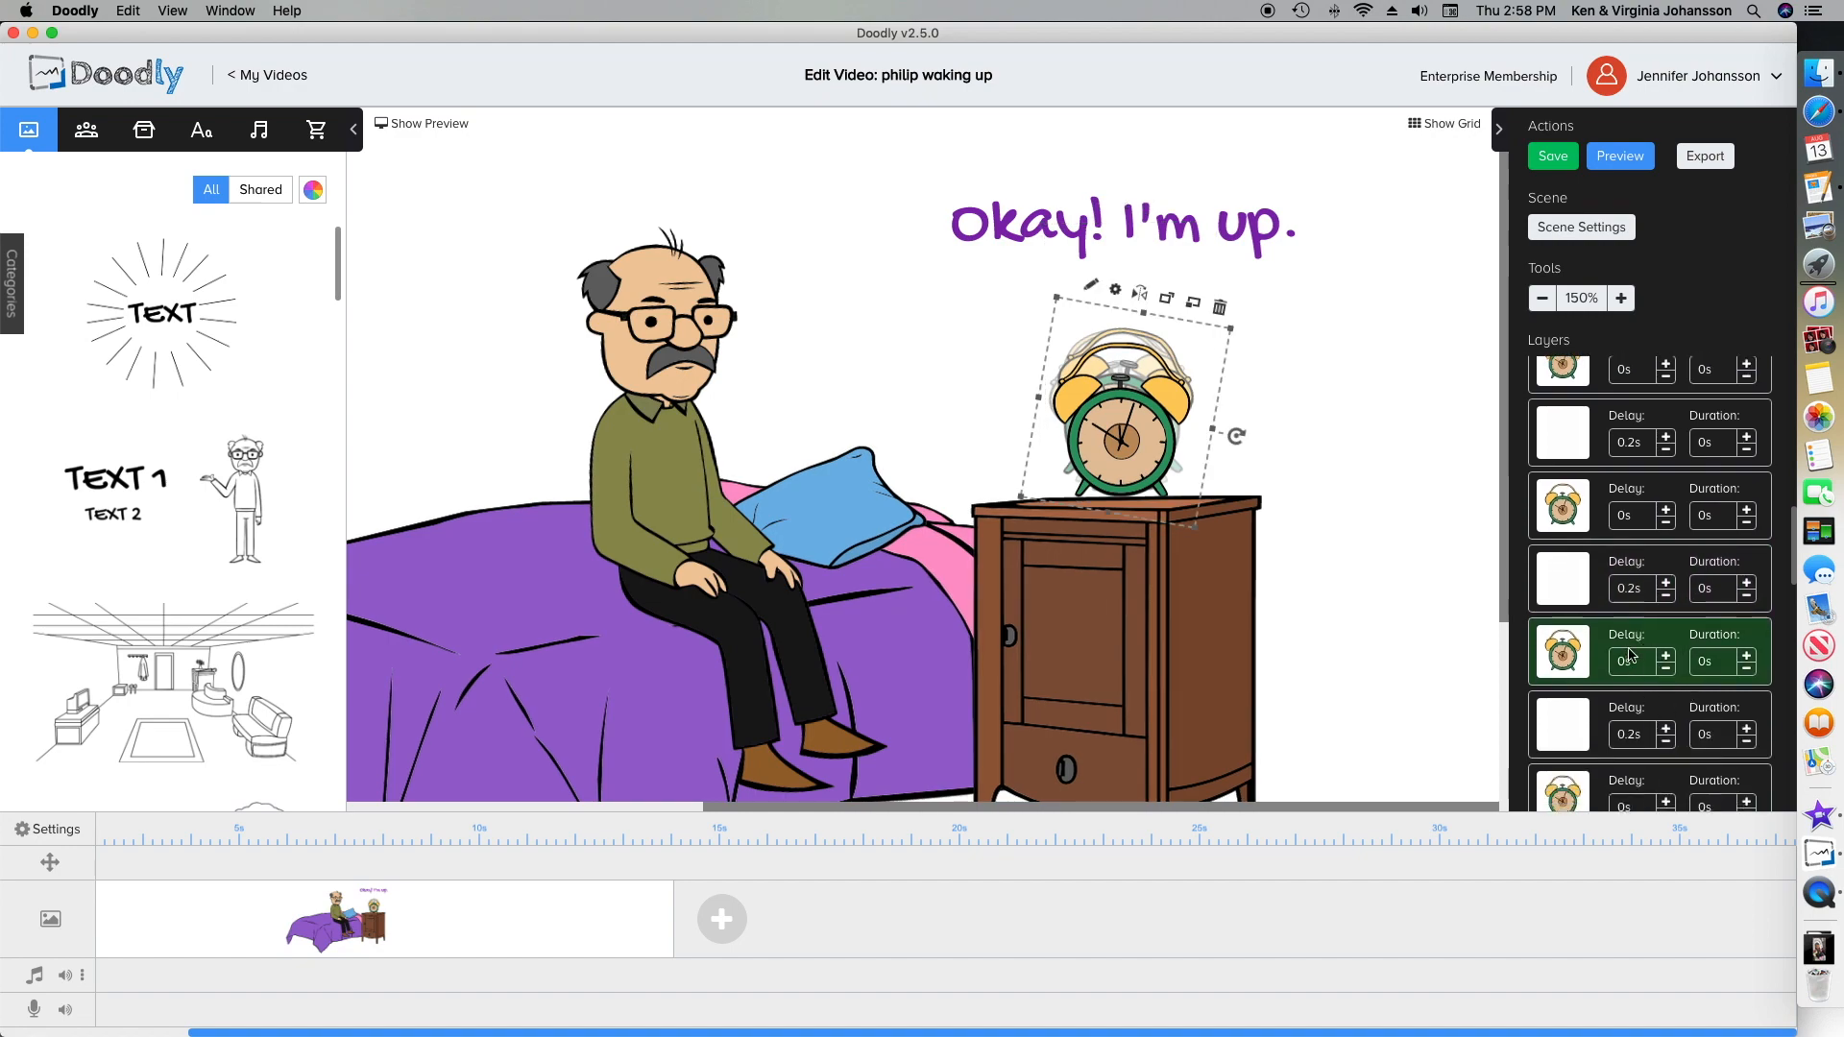
{"action": "left_click", "coordinate": [423, 123]}
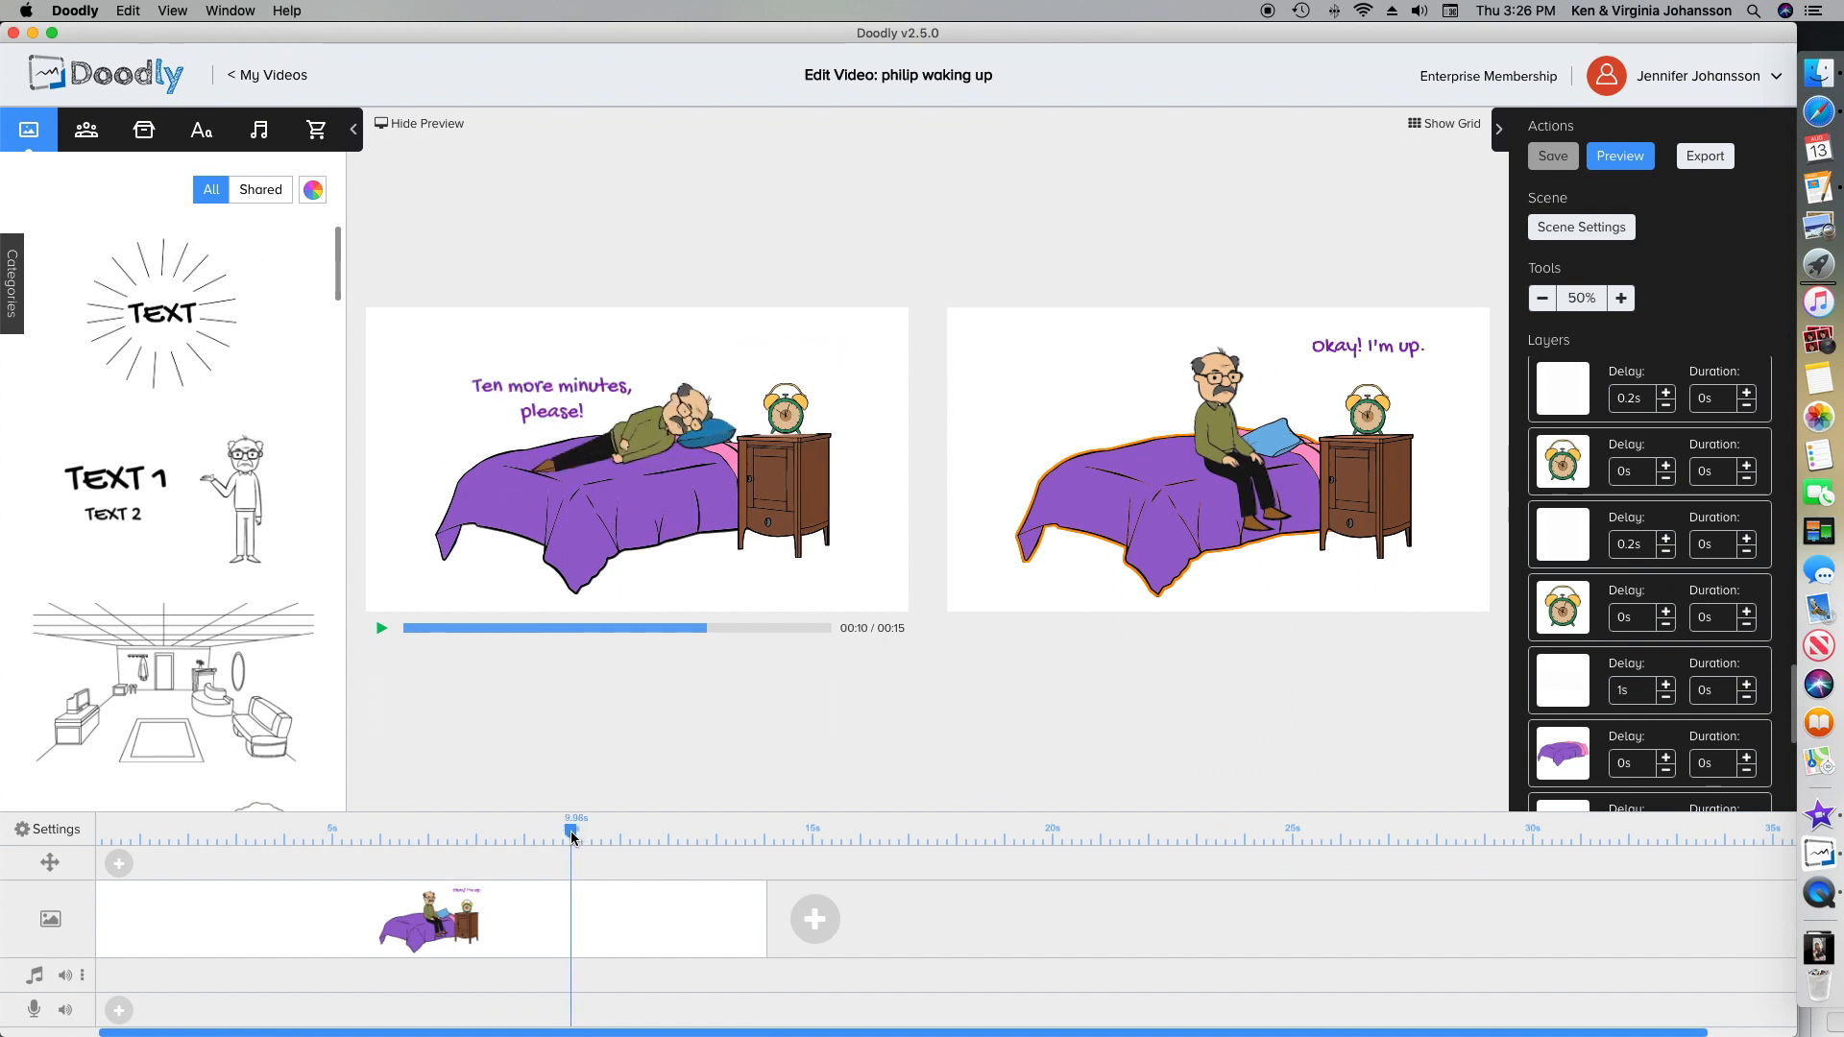
{"action": "mouse_move", "coordinate": [592, 786]}
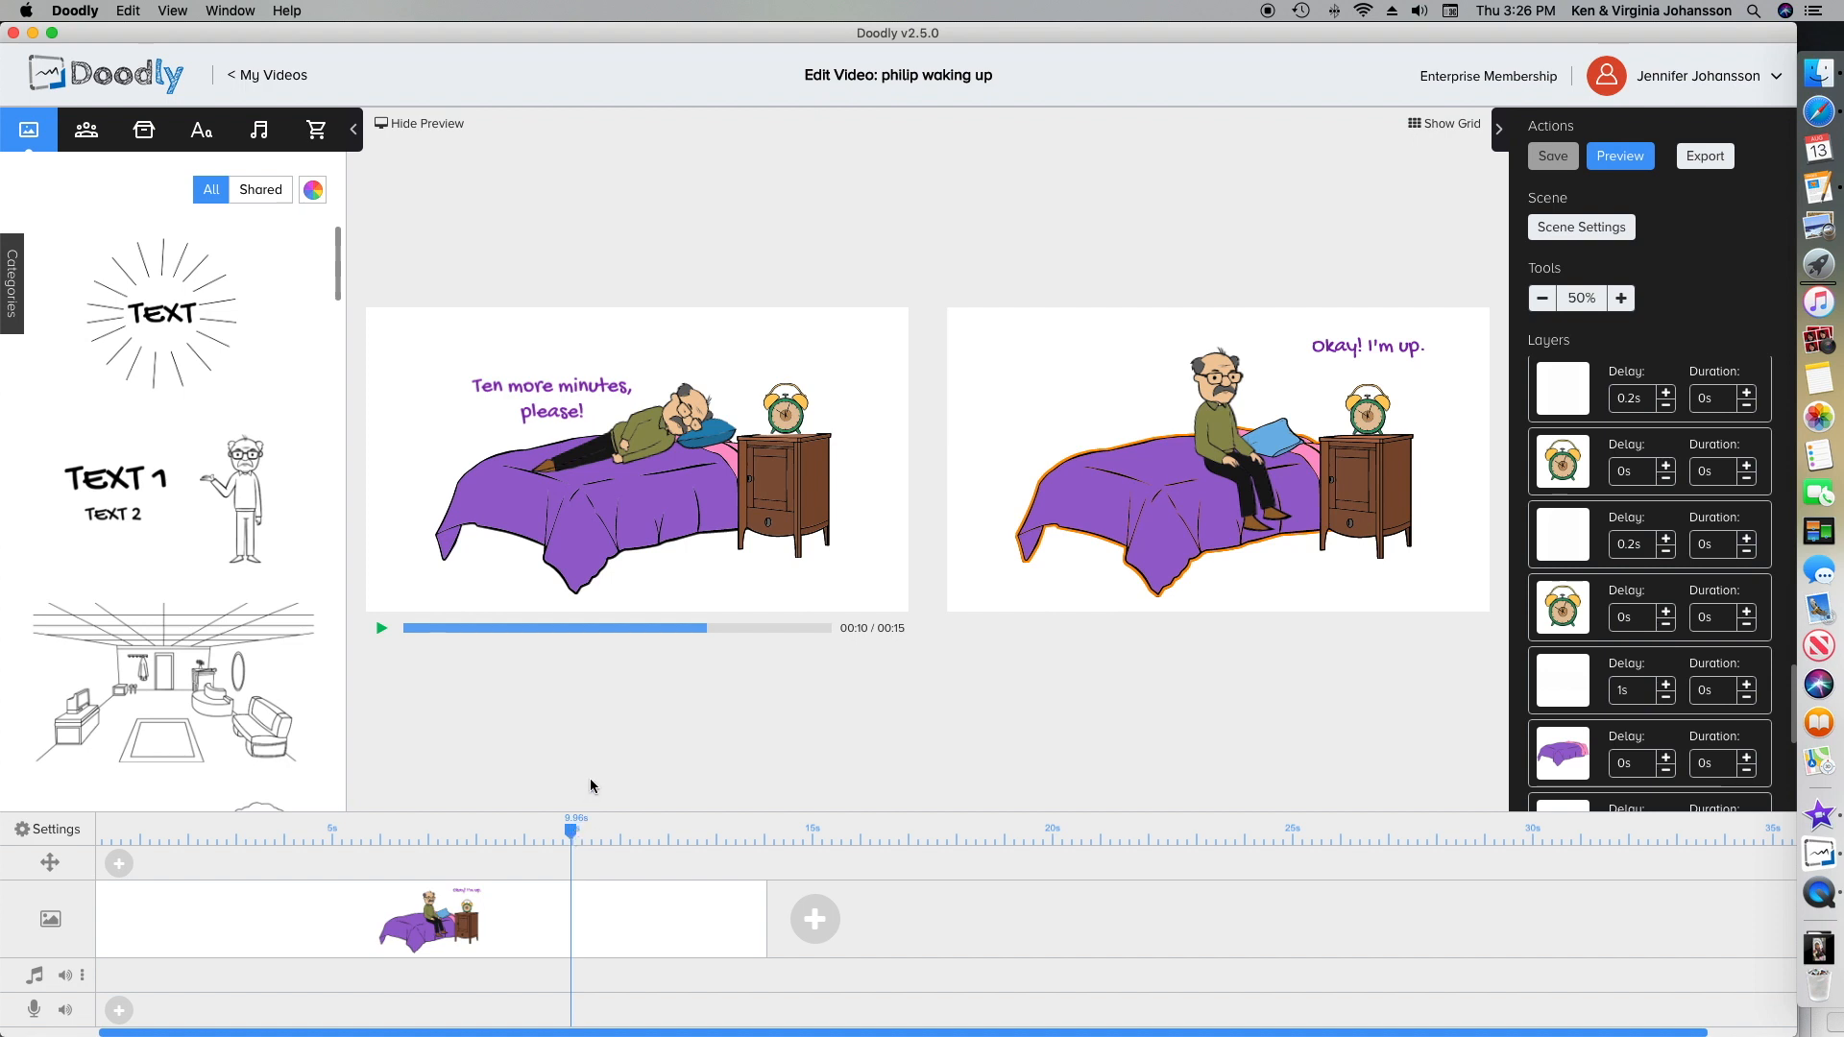
{"action": "mouse_move", "coordinate": [964, 604]}
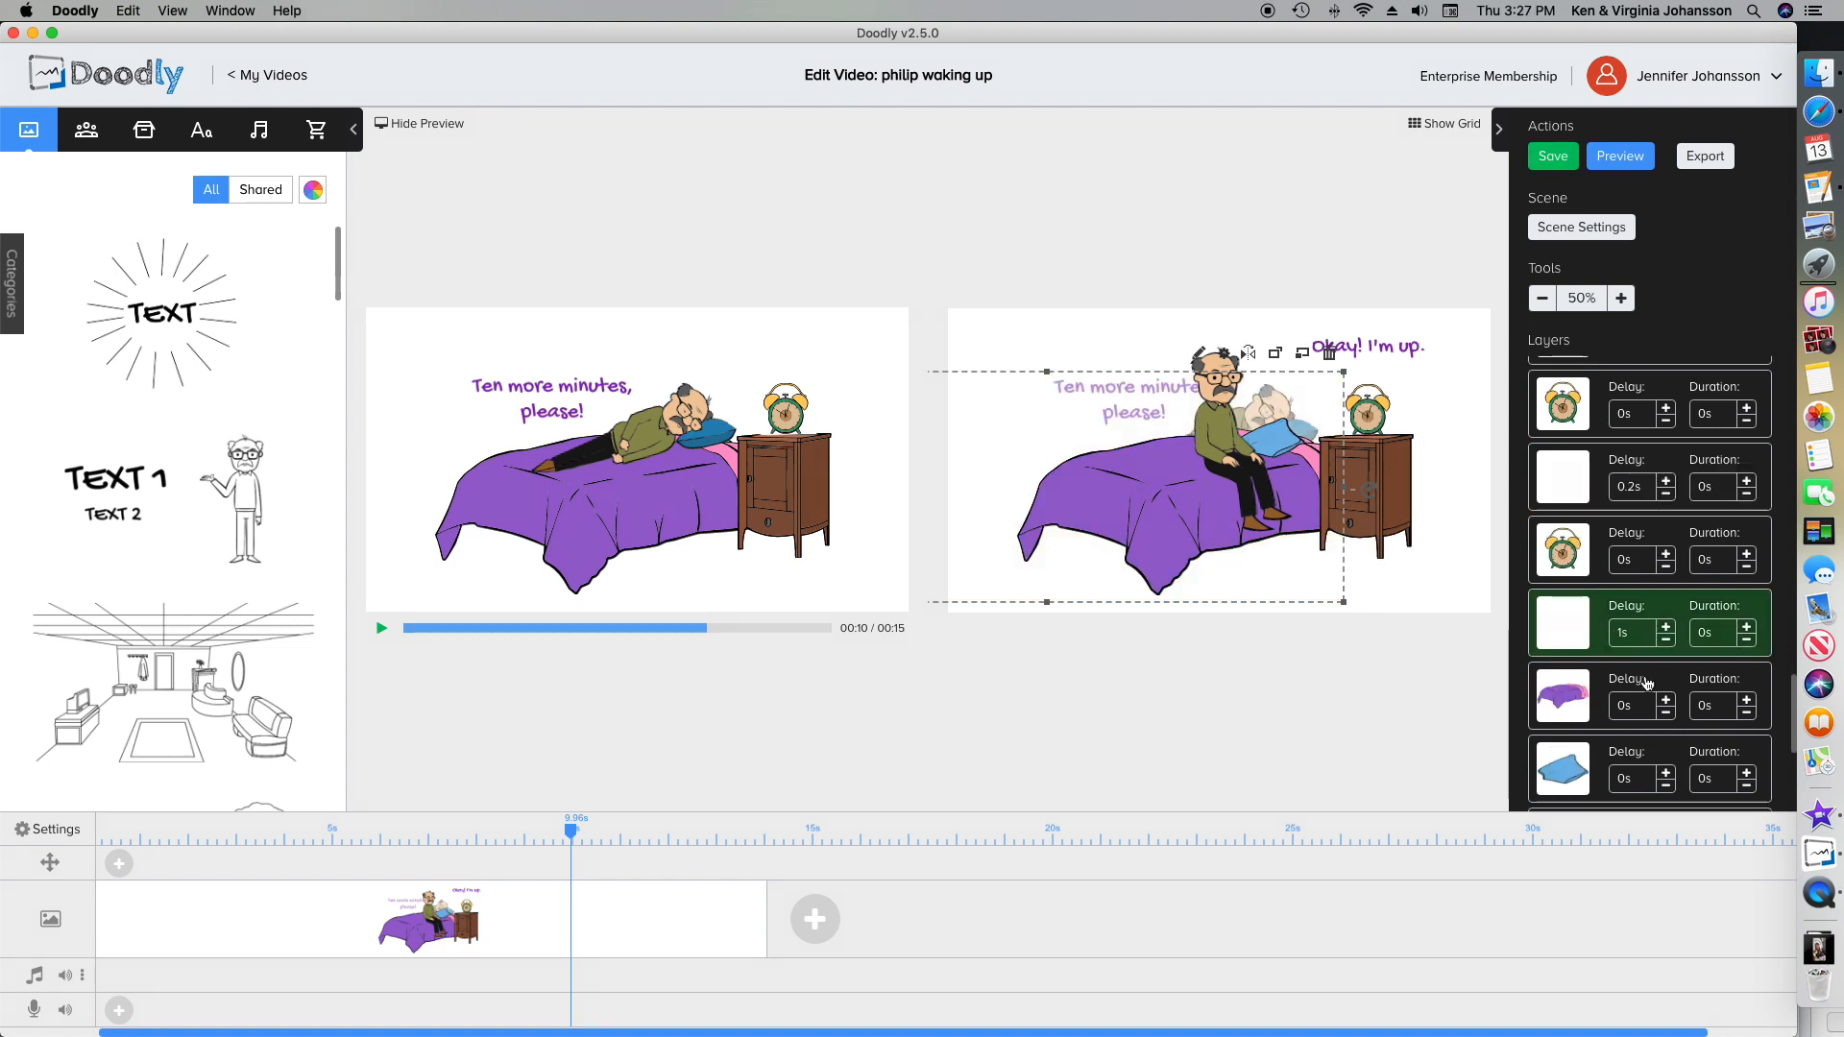
{"action": "mouse_move", "coordinate": [1717, 714]}
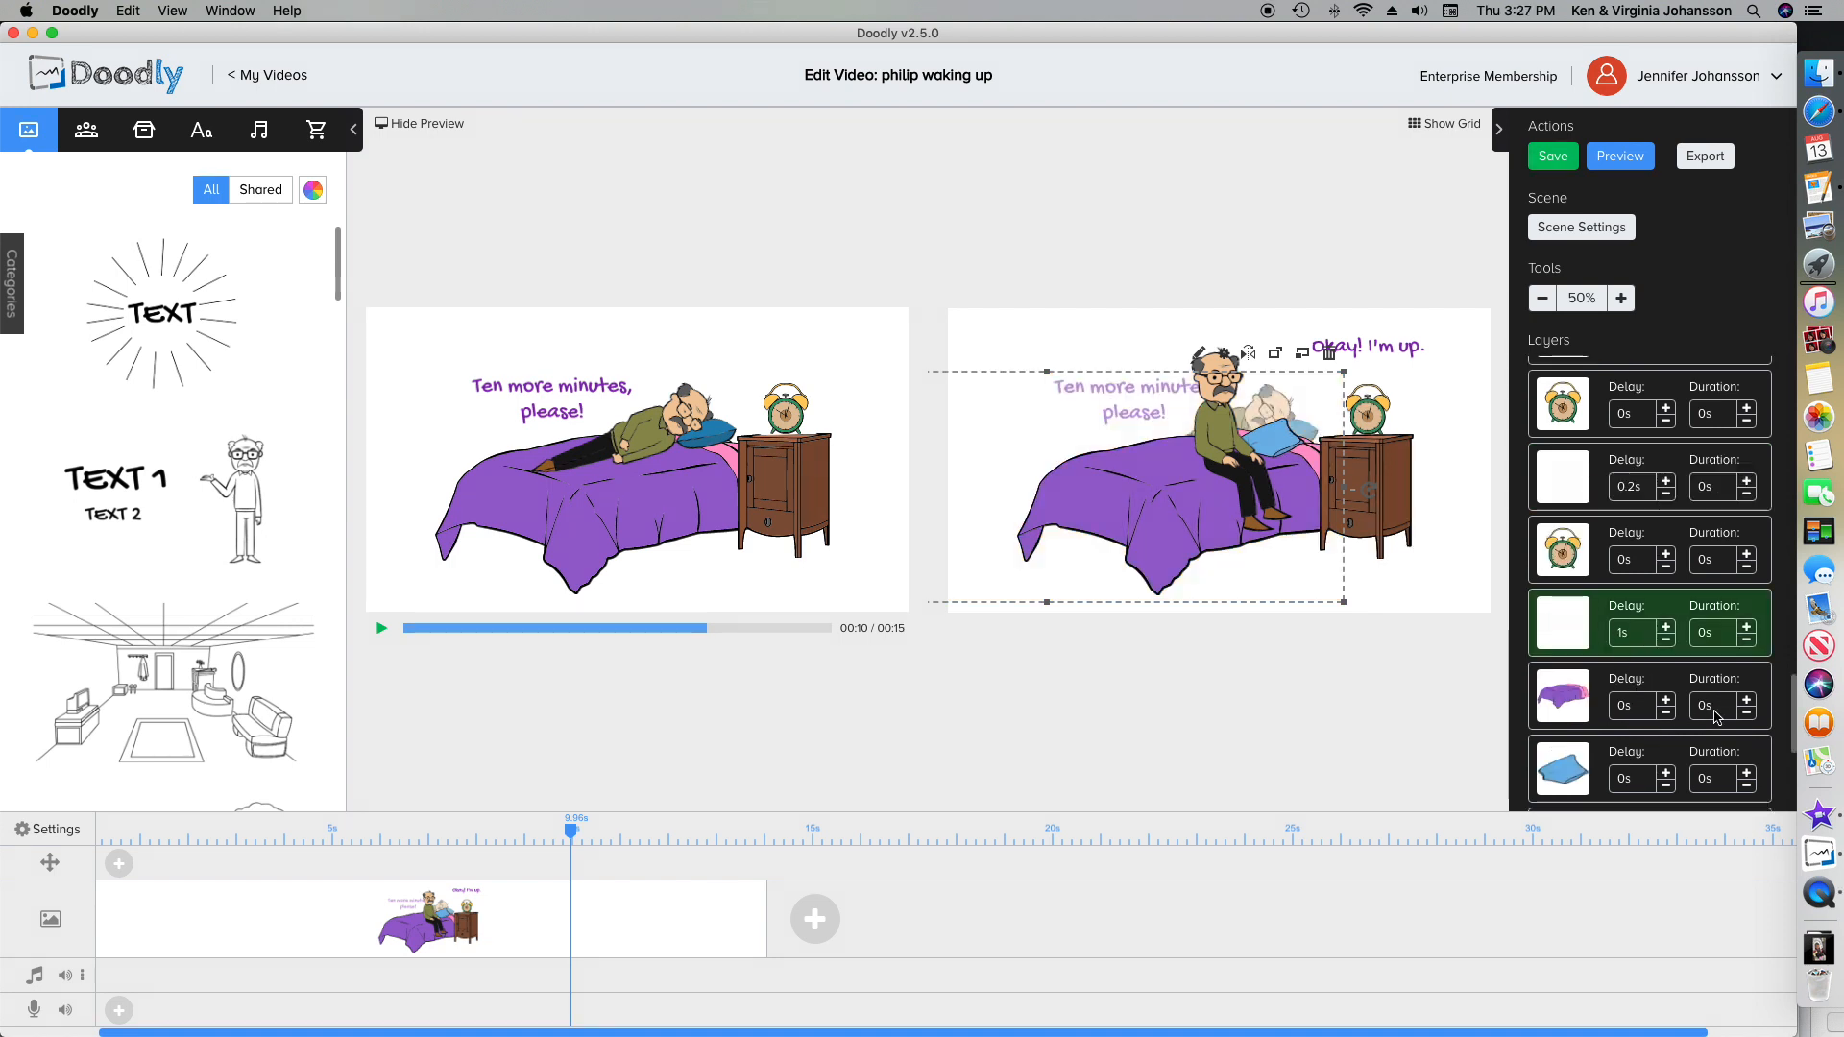
{"action": "scroll", "scroll_direction": "down", "scroll_amount": 3}
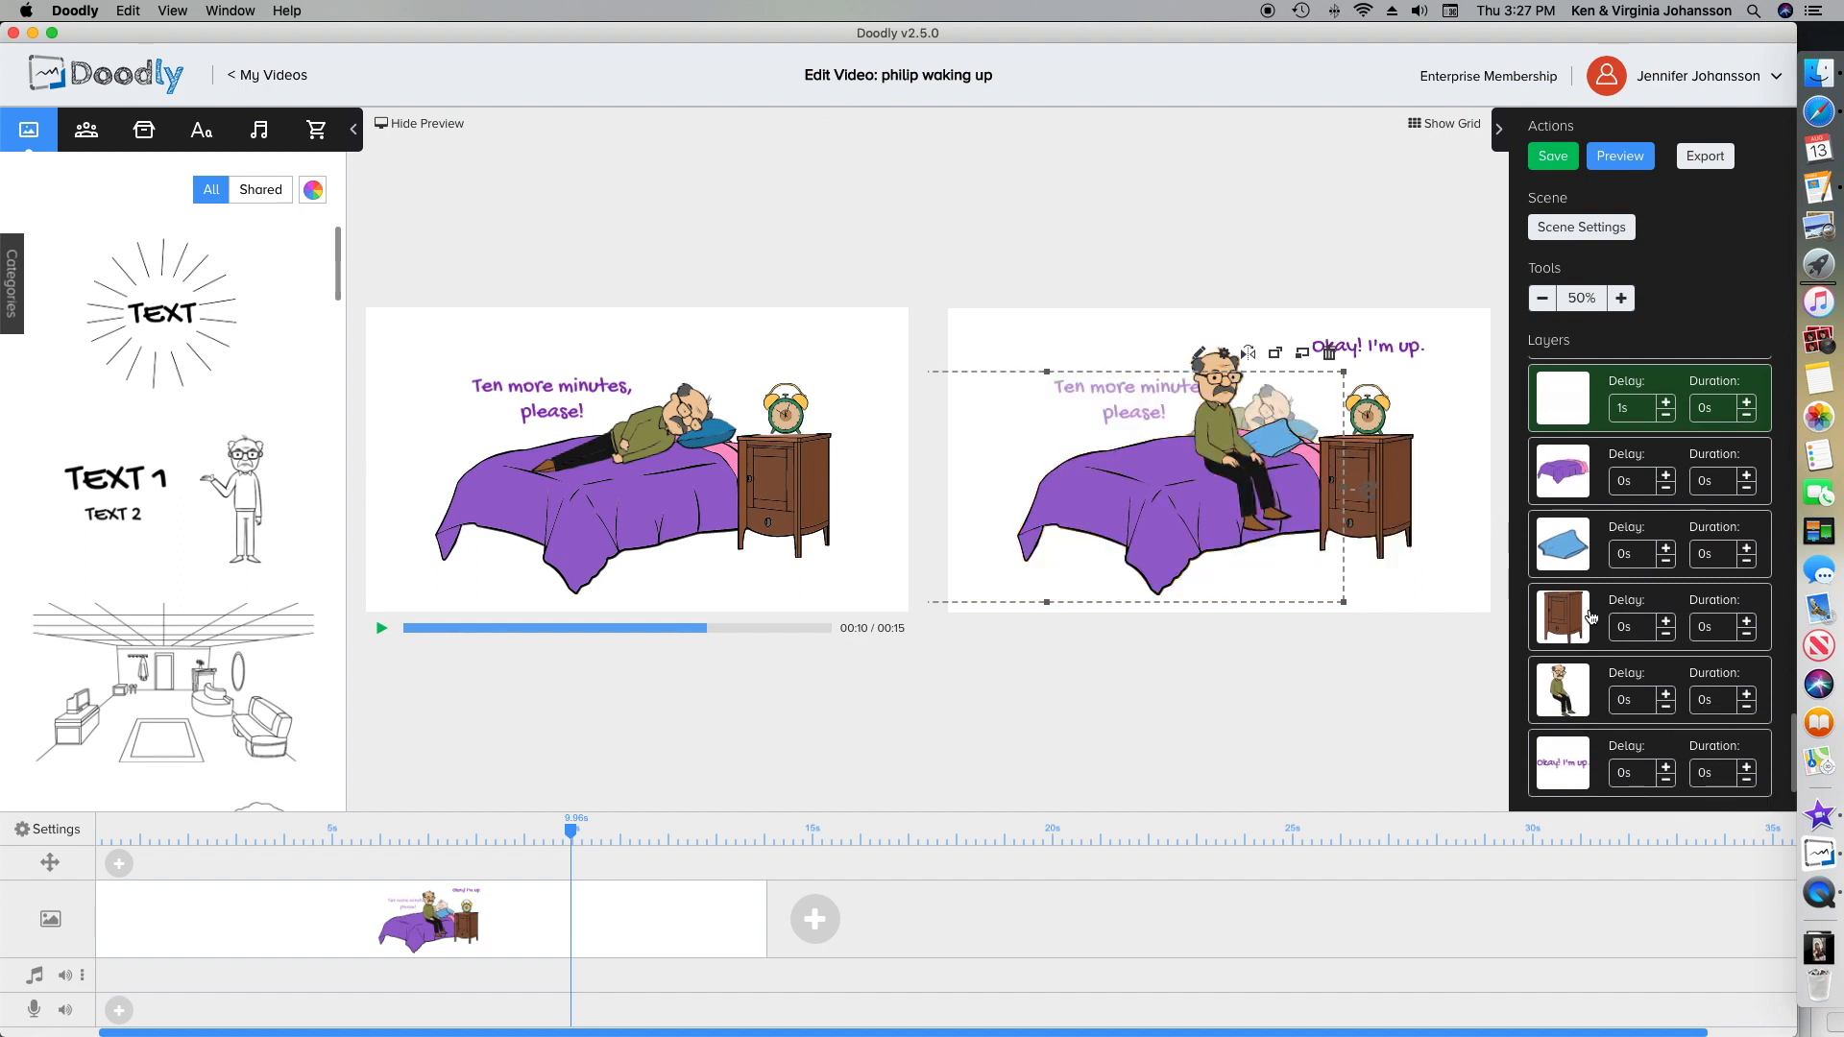
{"action": "mouse_move", "coordinate": [1629, 623]}
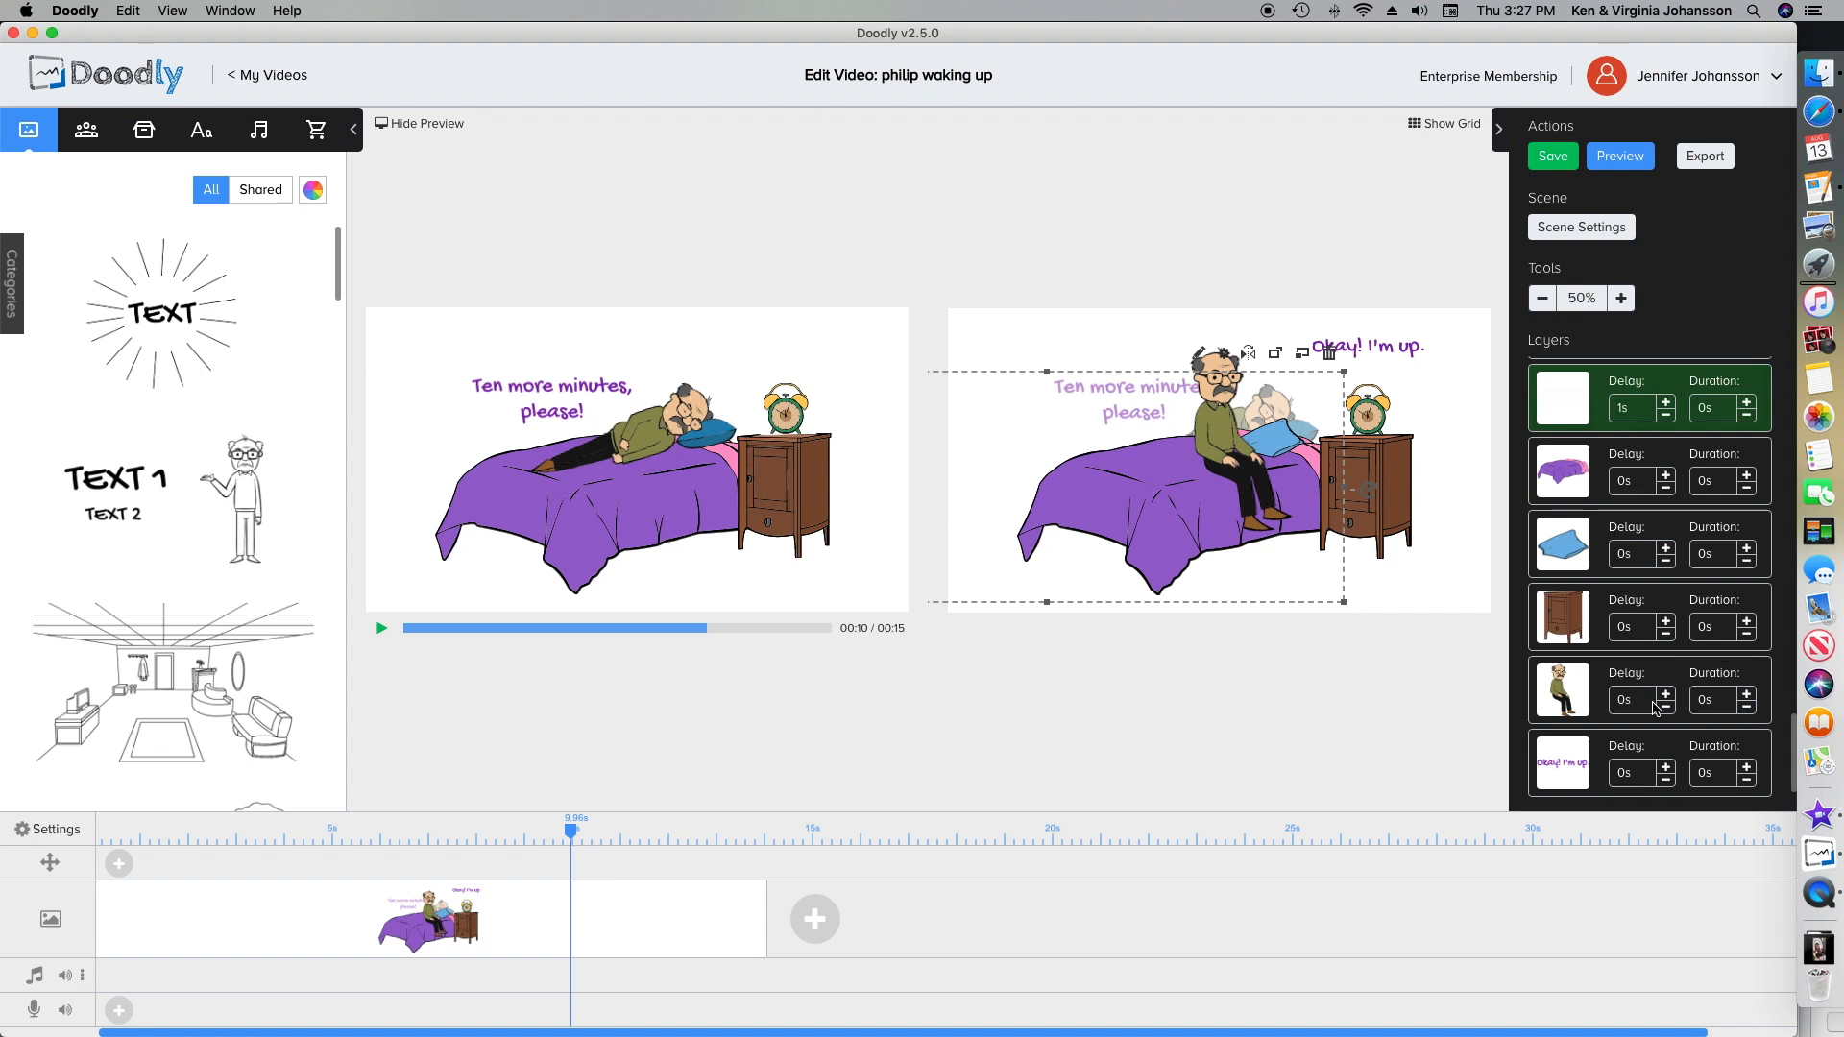
{"action": "mouse_move", "coordinate": [1668, 754]}
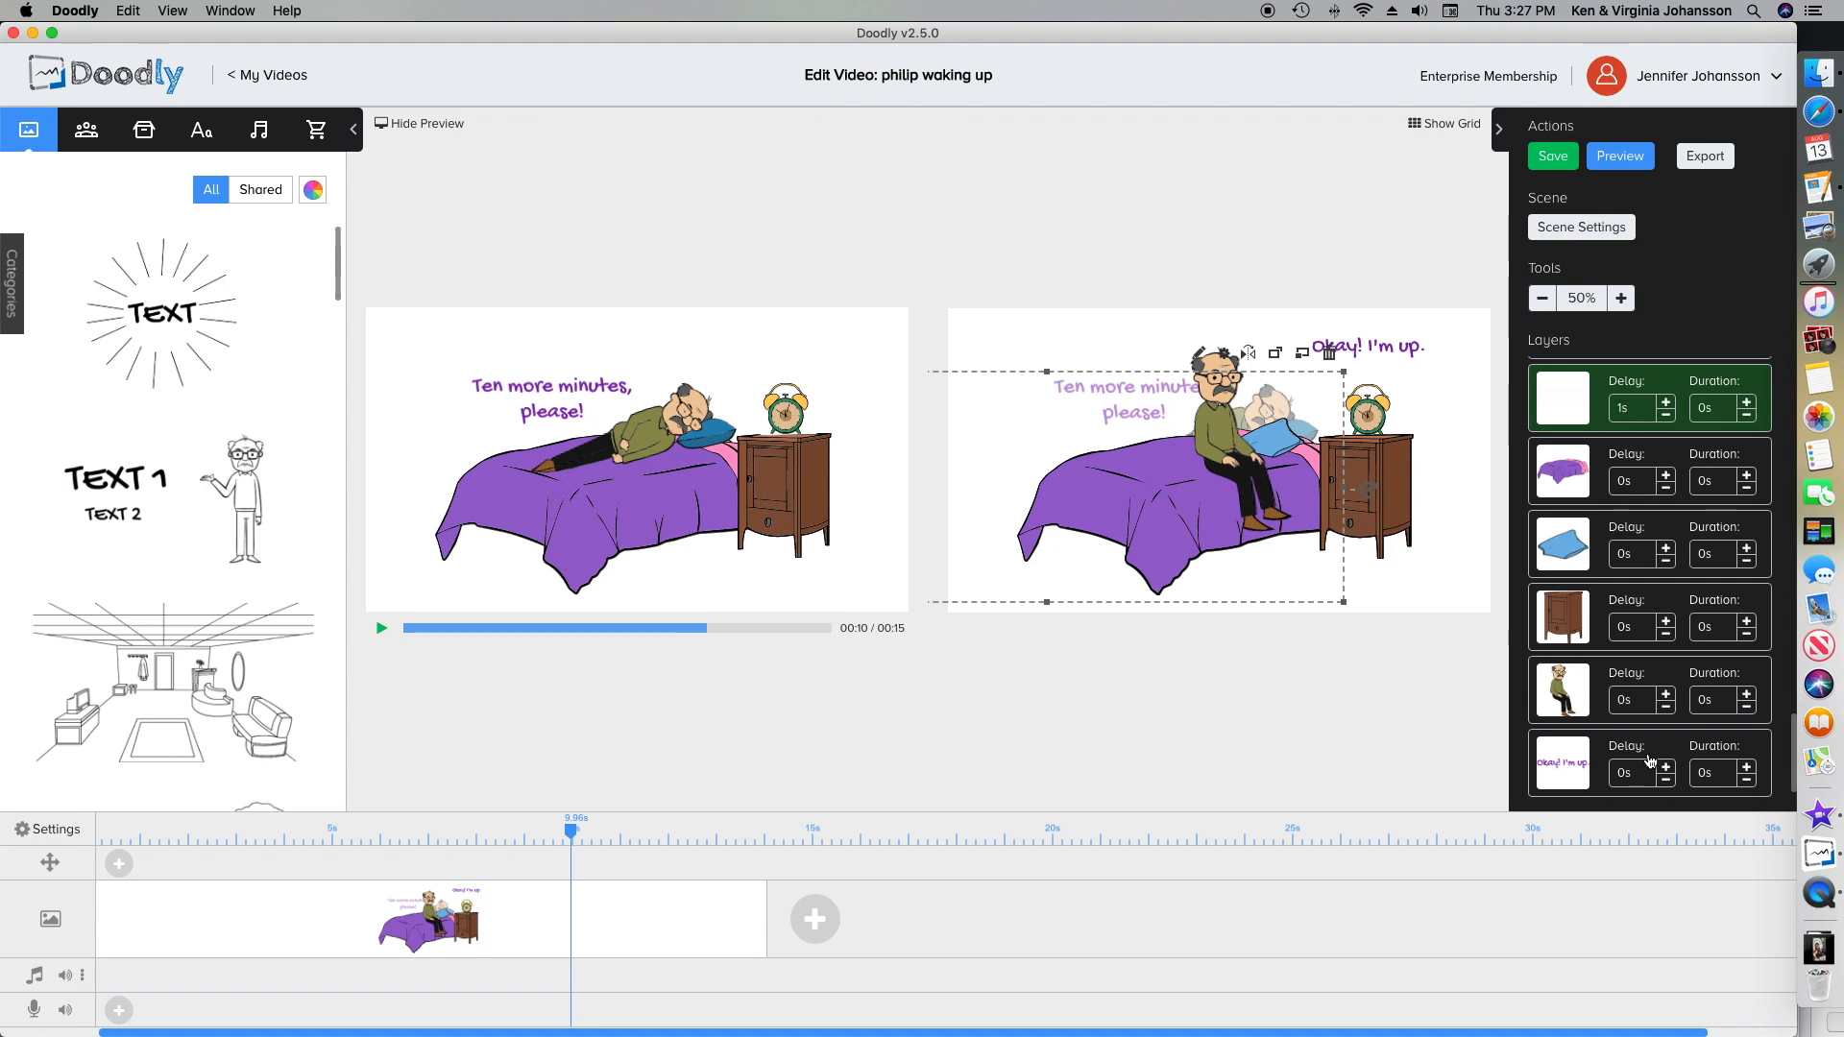
{"action": "mouse_move", "coordinate": [1622, 545]}
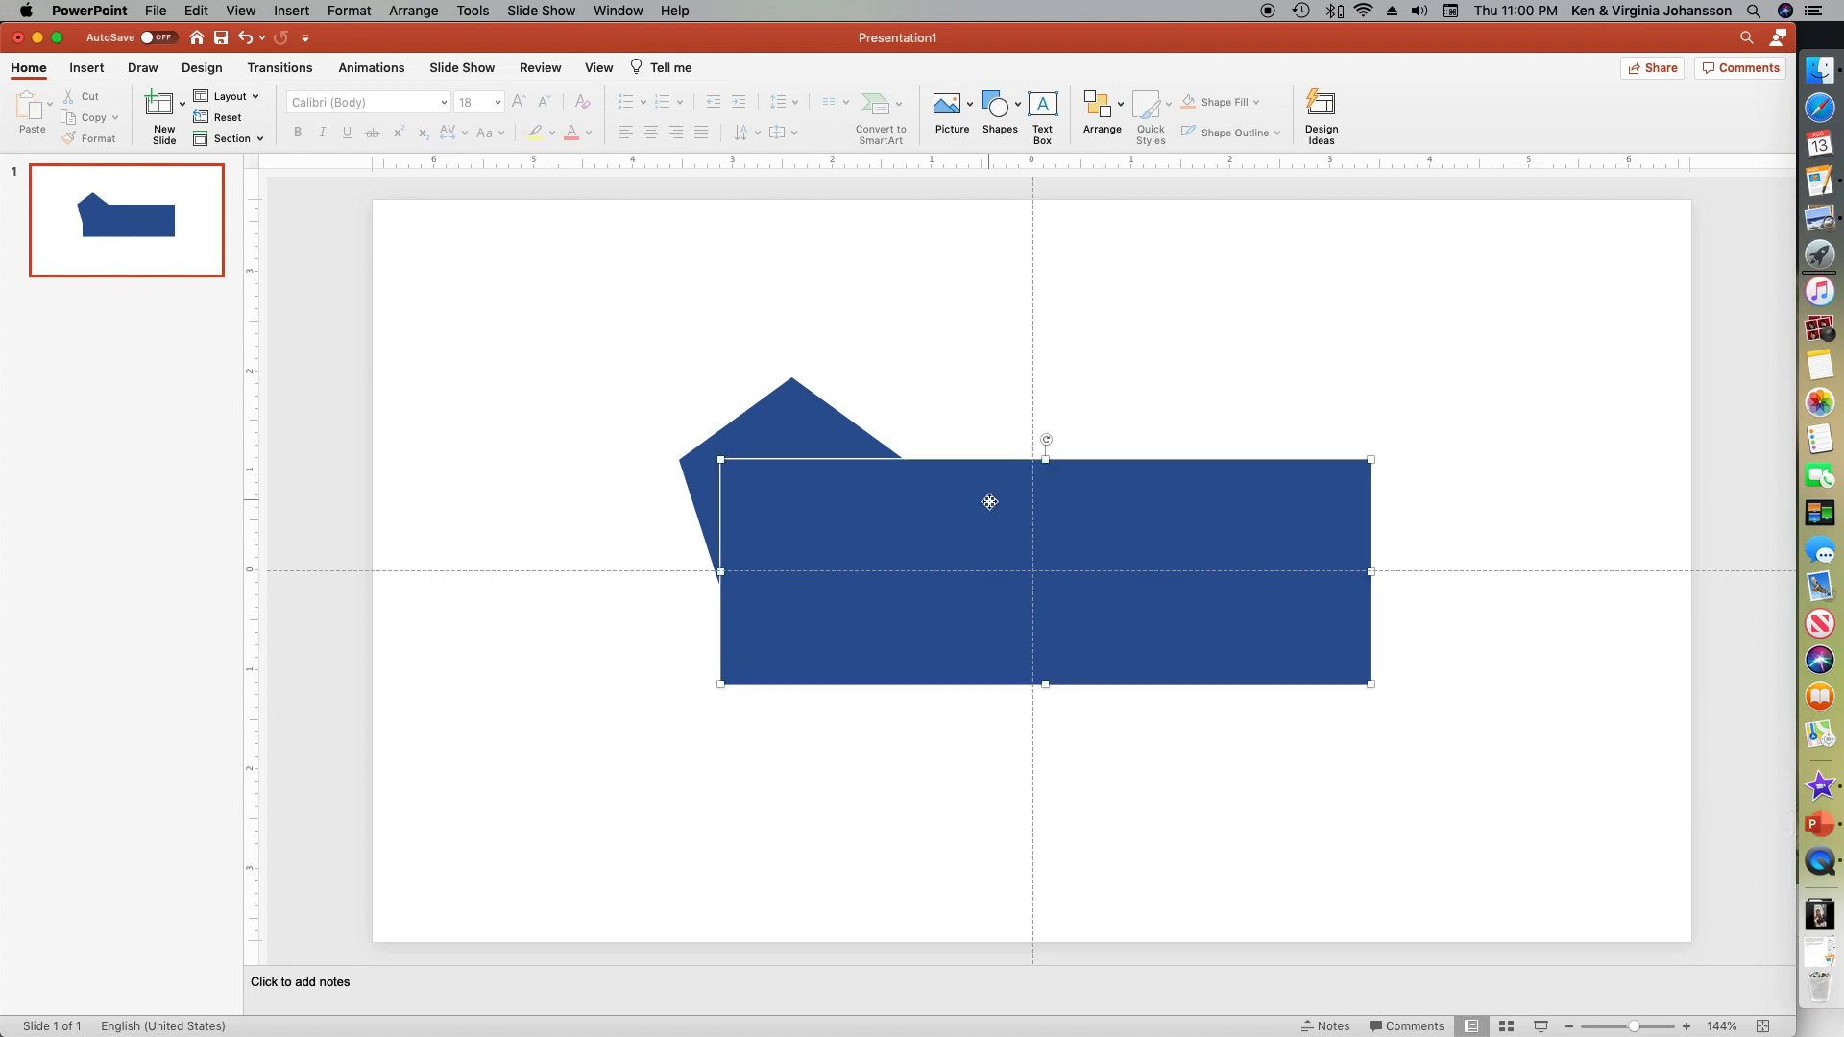
- Select the merged orange shape and save it as a PNG picture
{"action": "left_click", "coordinate": [545, 100]}
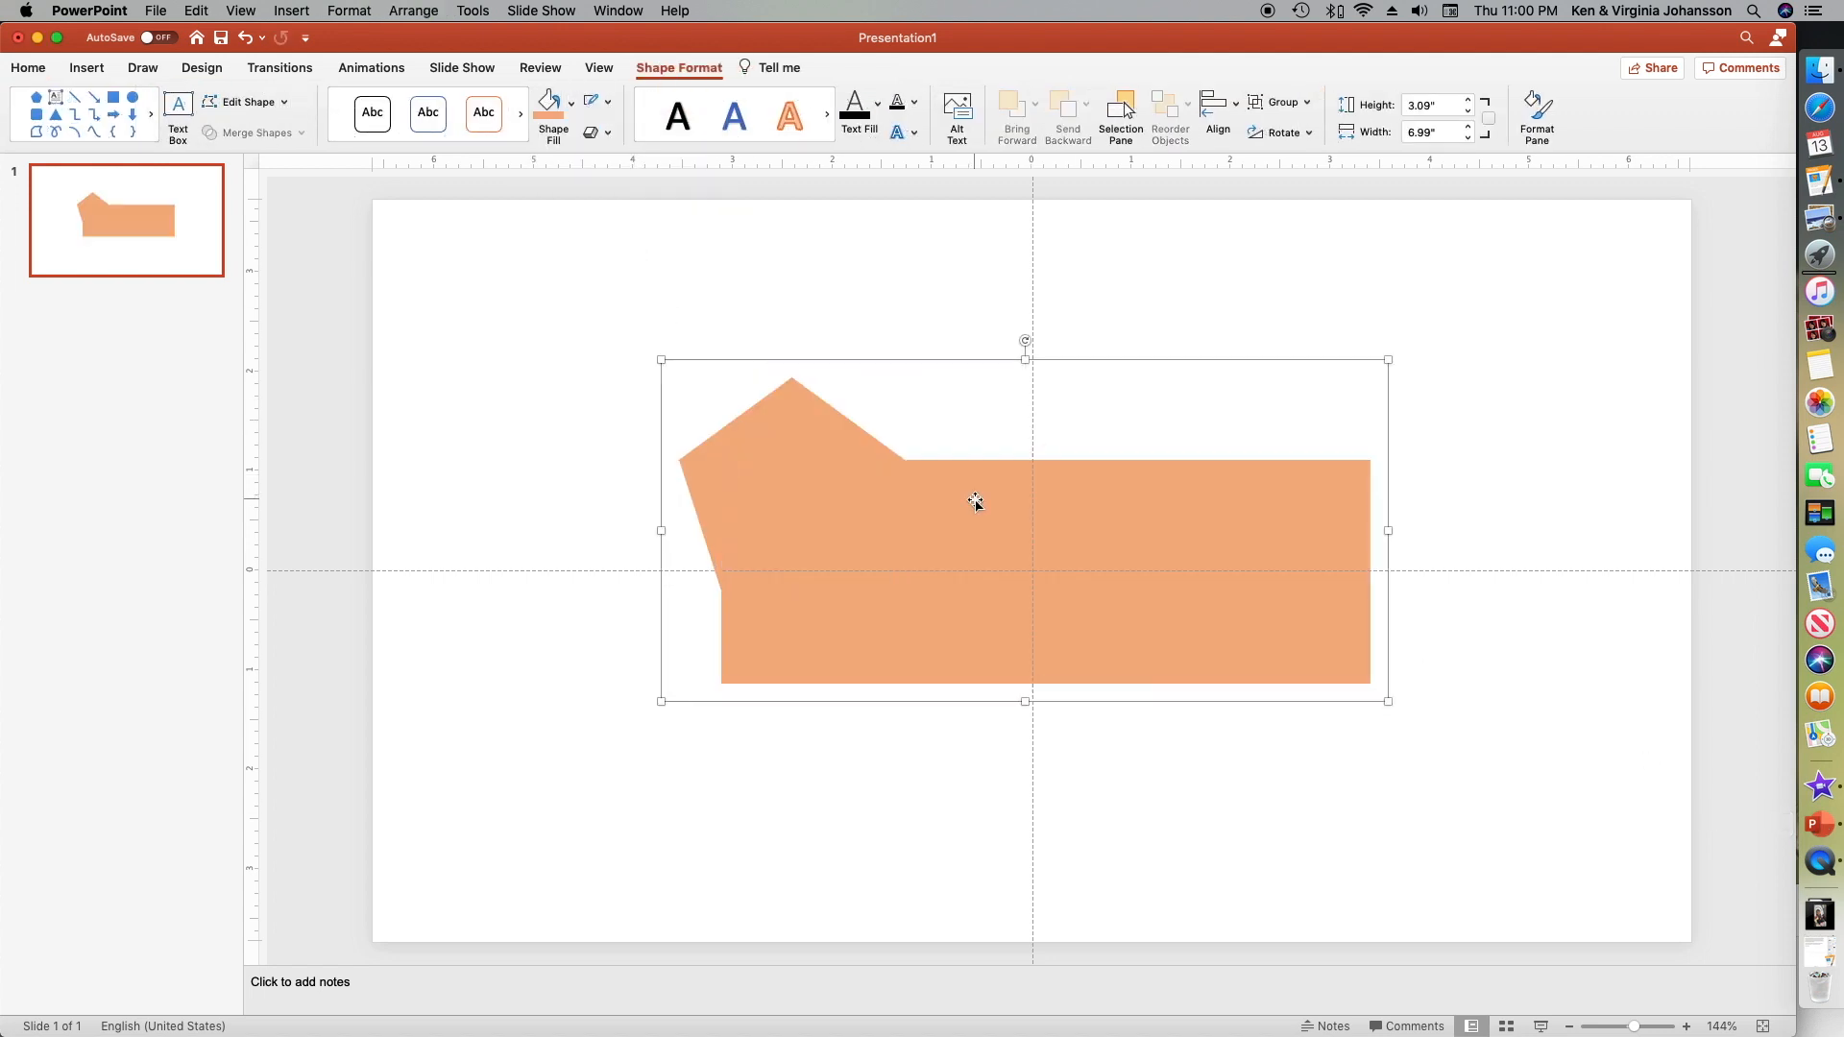
{"action": "mouse_move", "coordinate": [1022, 684]}
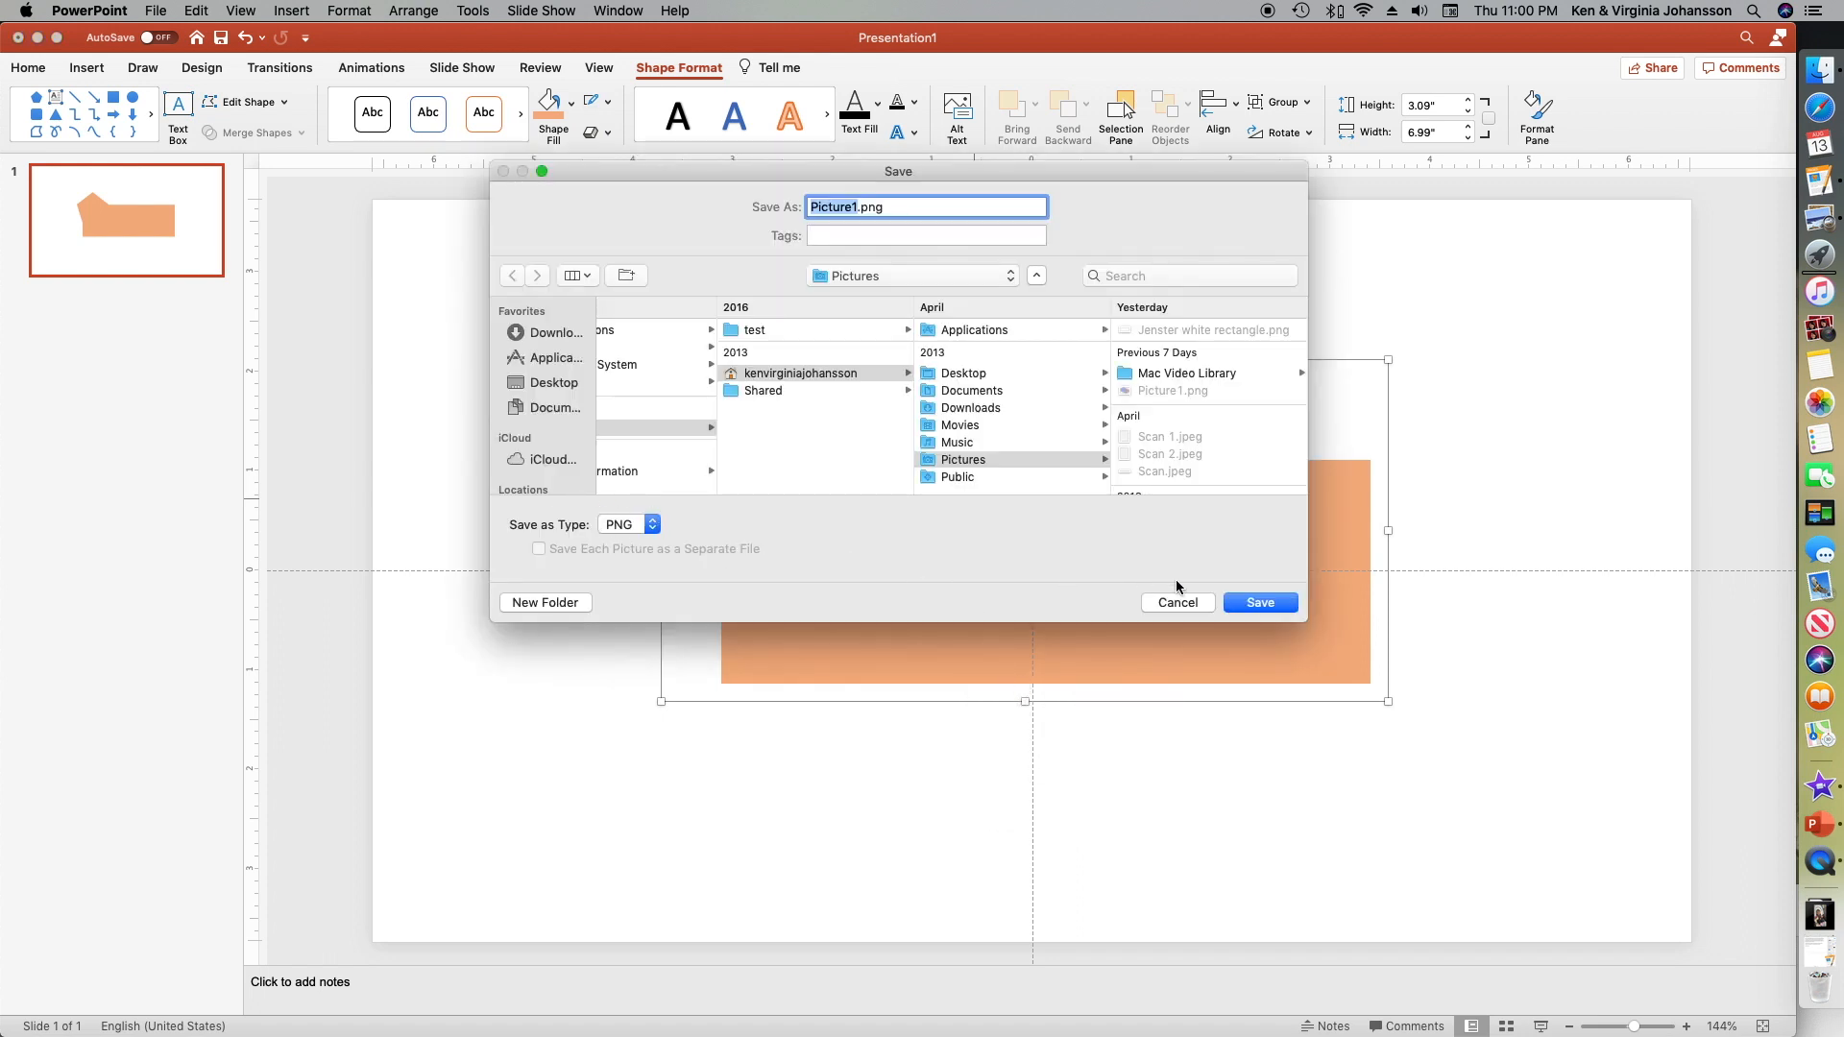
{"action": "left_click", "coordinate": [1178, 601]}
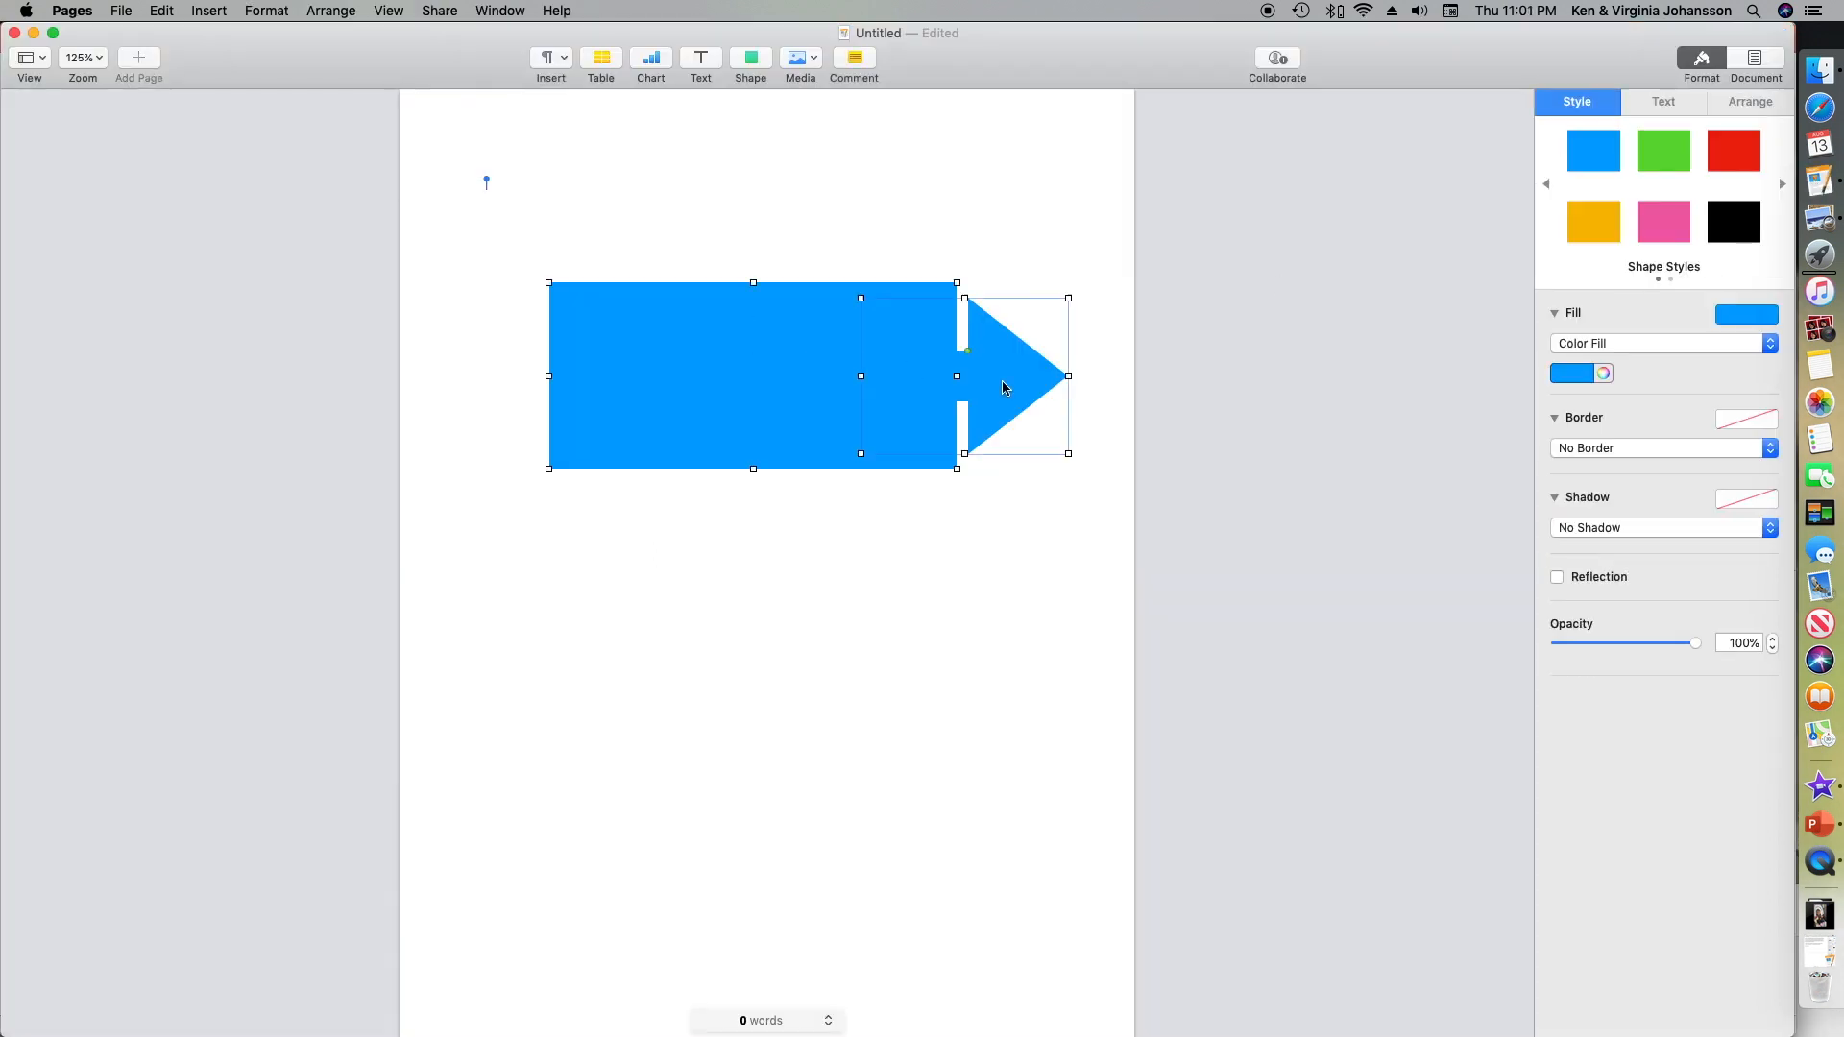
- Turn both arrow pieces orange and group them into one object
{"action": "left_click", "coordinate": [1593, 223]}
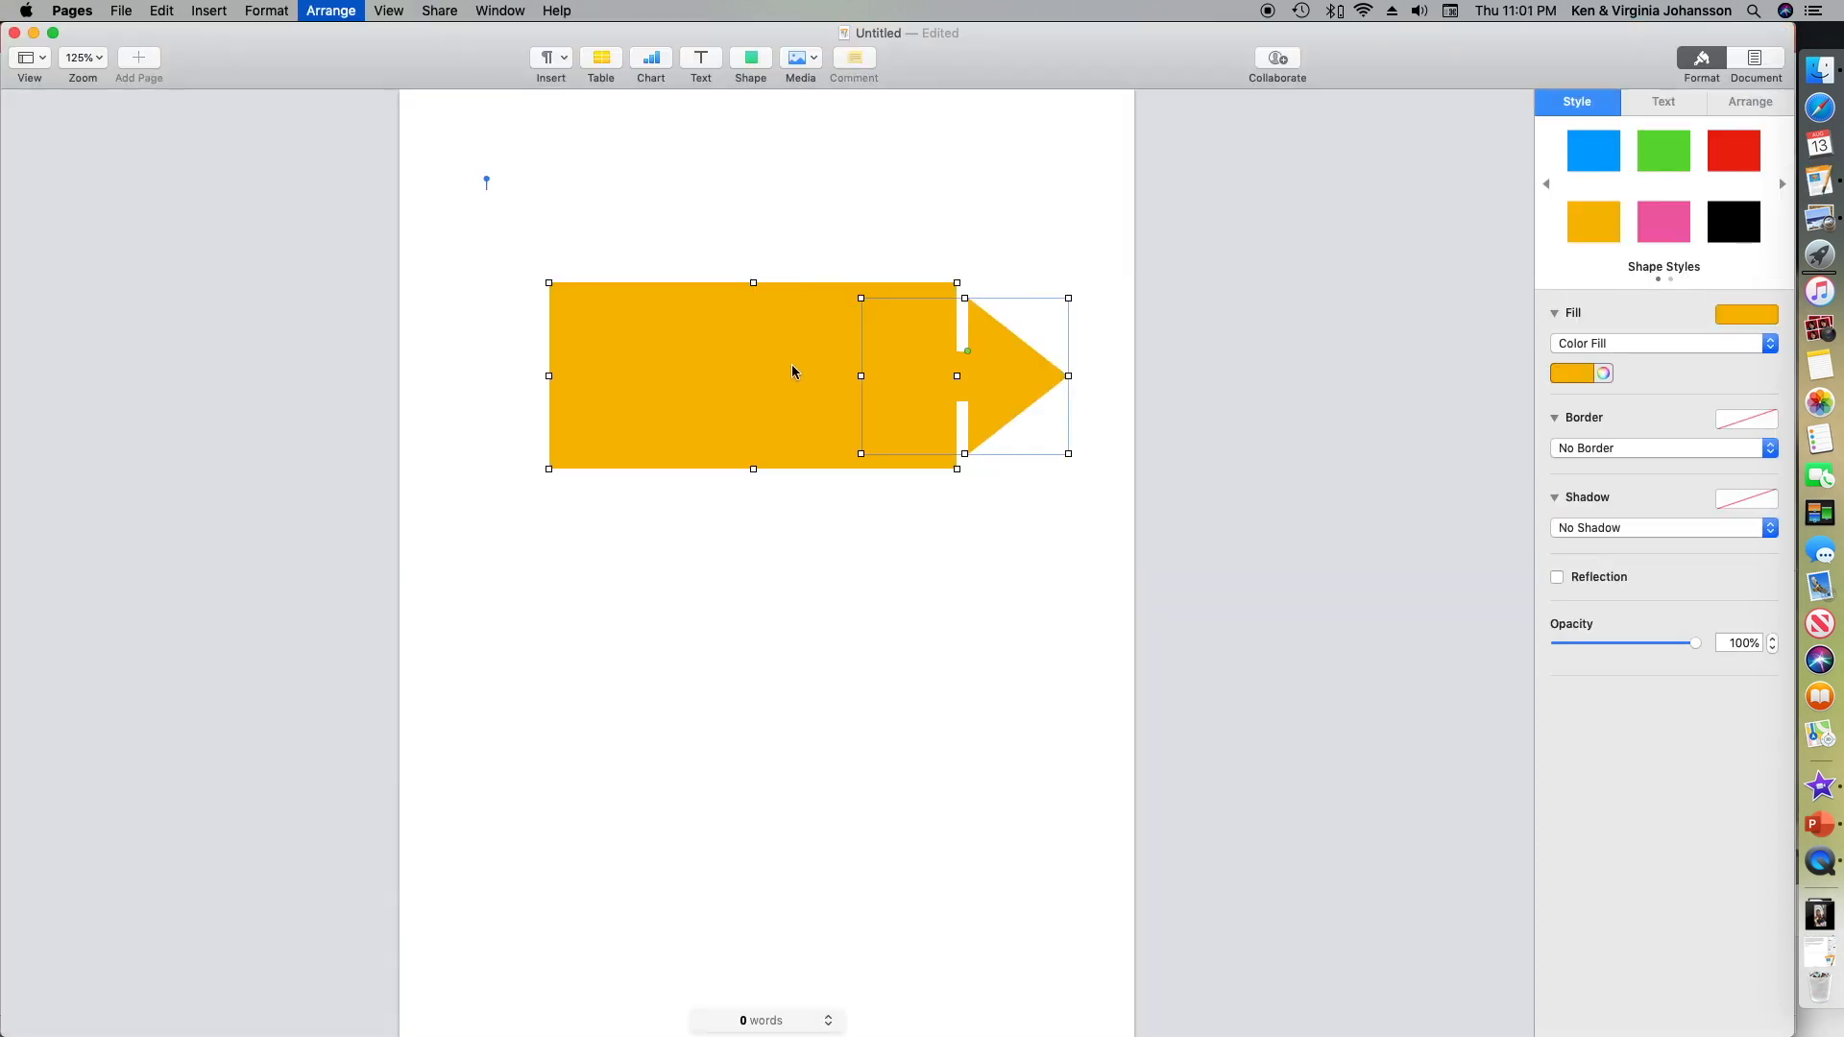
{"action": "right_click", "coordinate": [796, 372]}
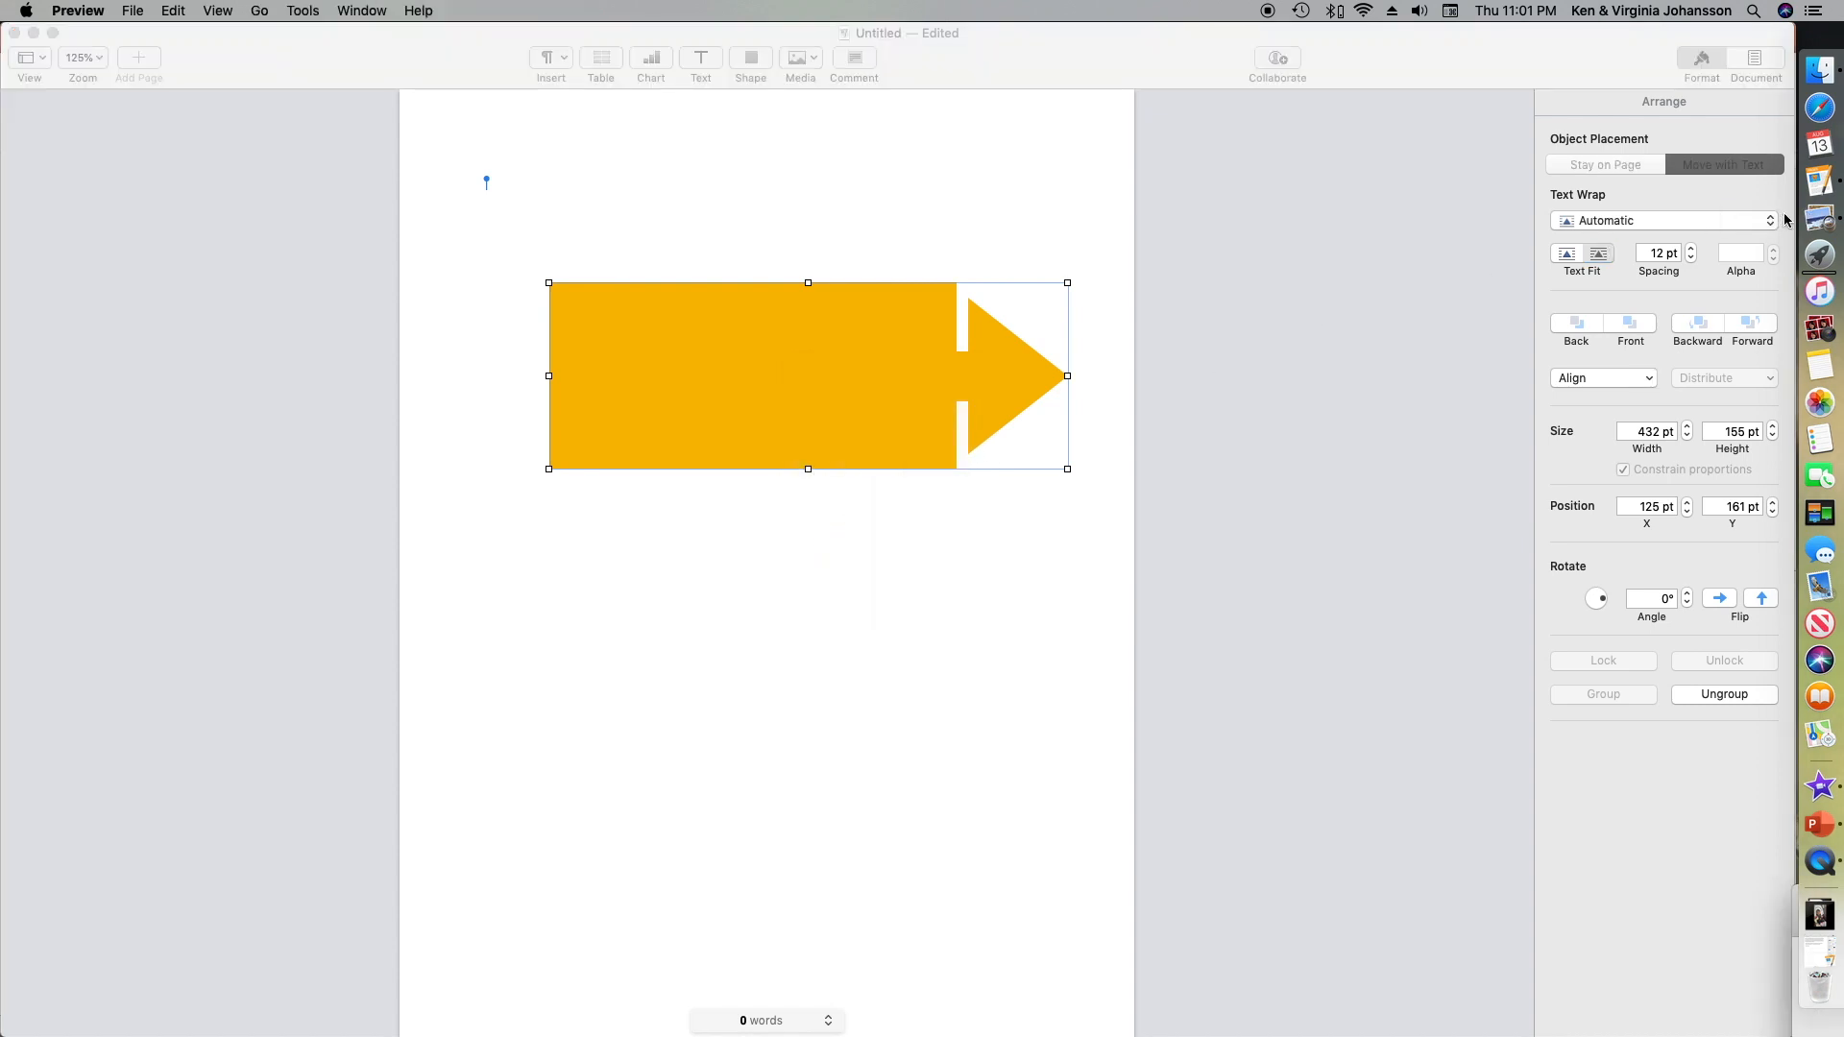
{"action": "left_click", "coordinate": [130, 9]}
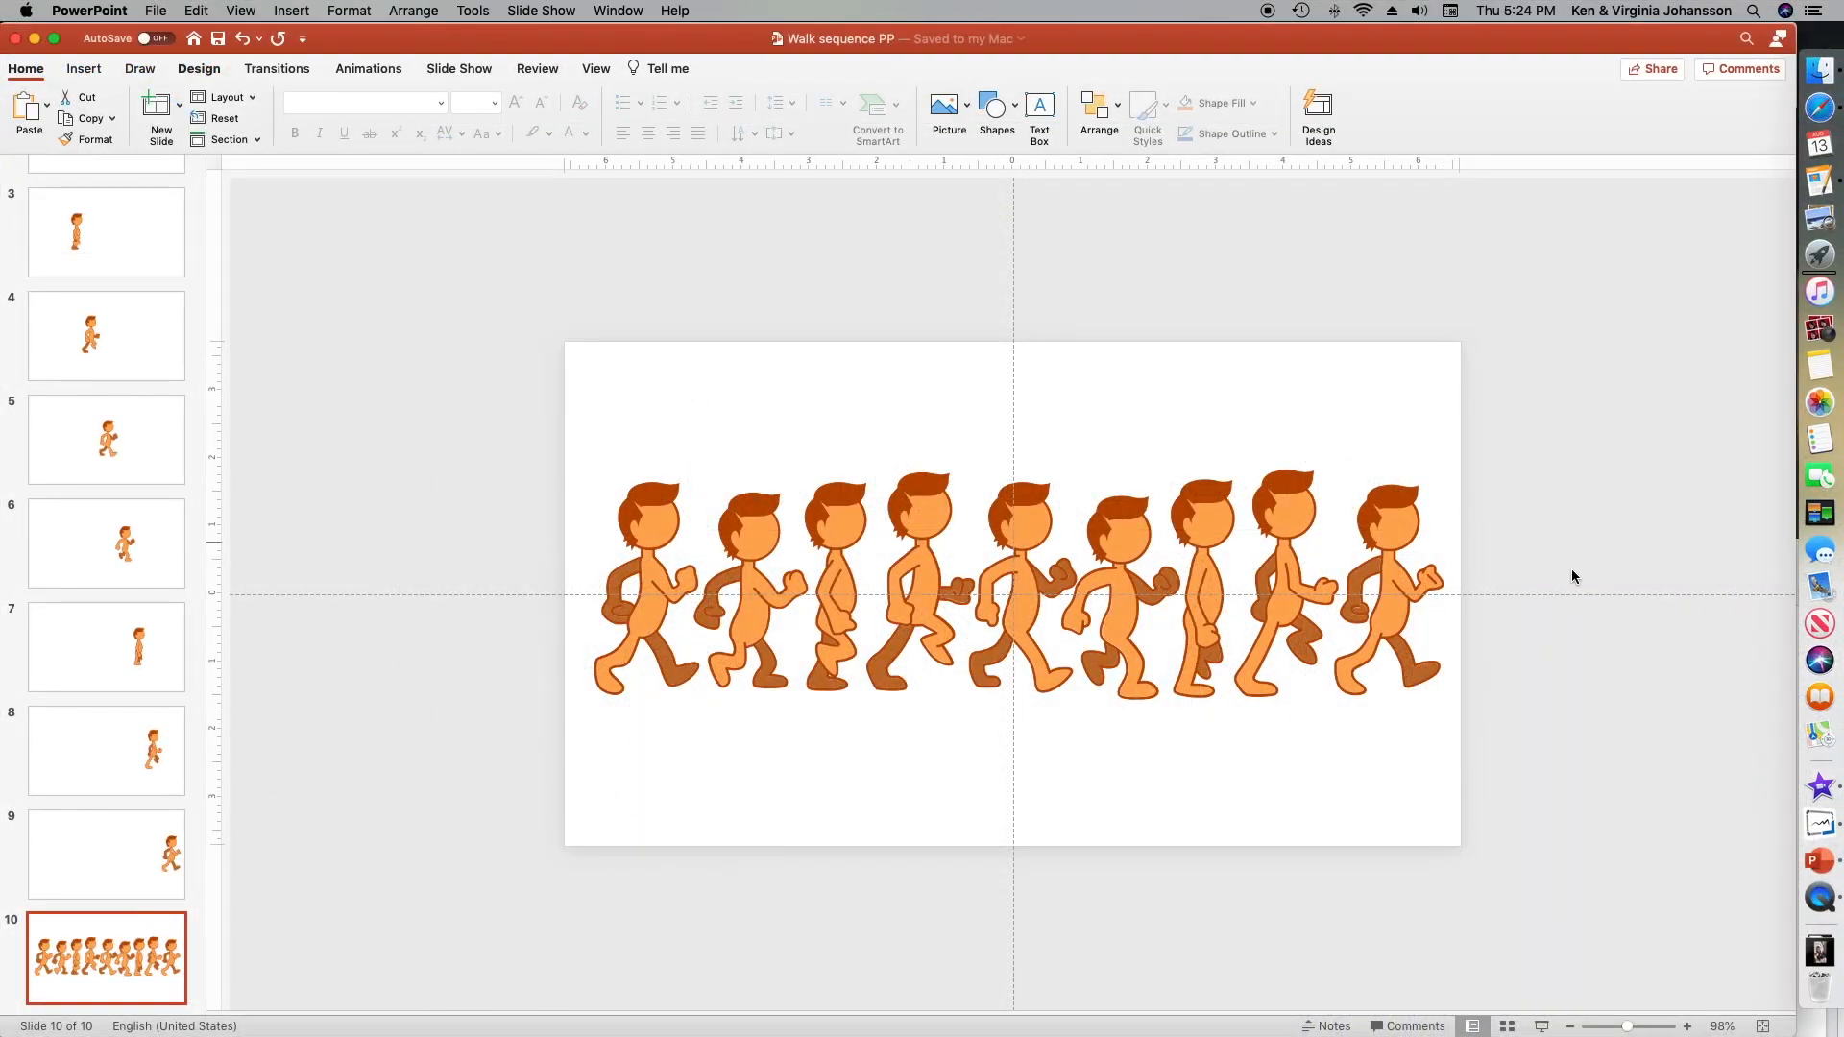
{"action": "mouse_move", "coordinate": [81, 315]}
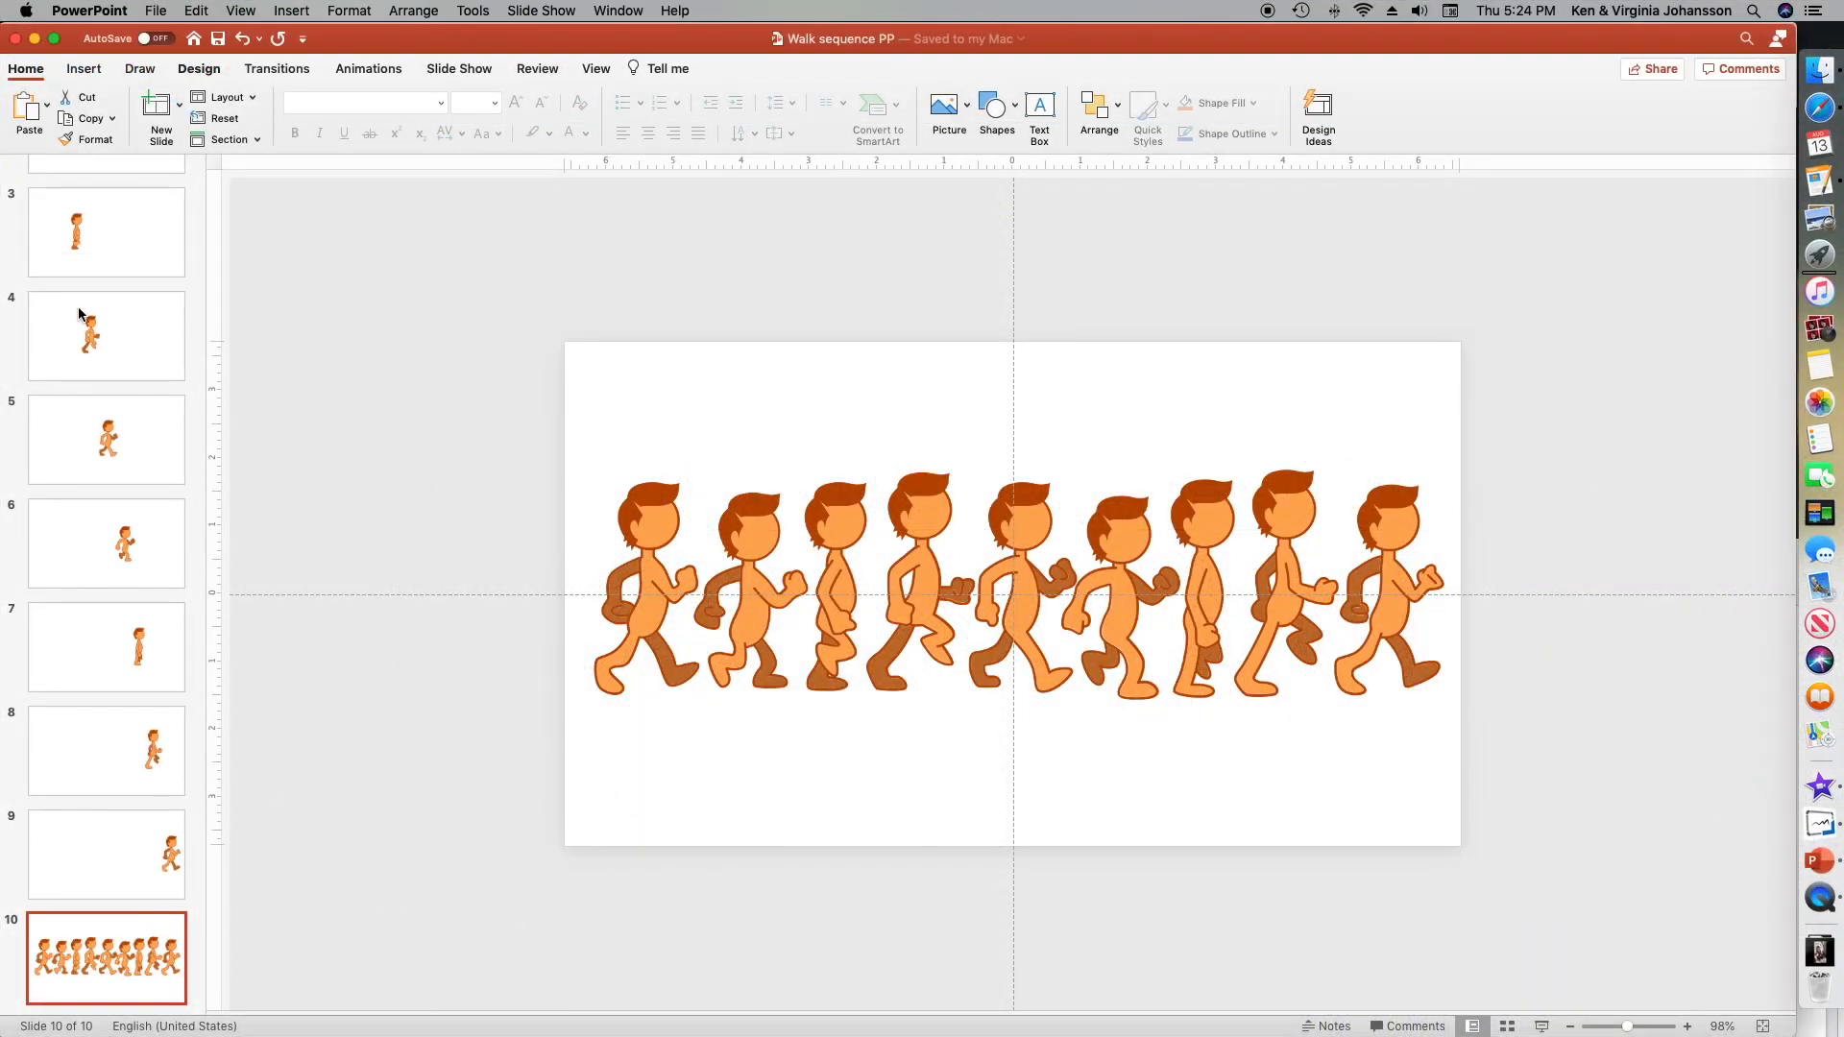
- Review the walking poses on slides 2 and 4 of the walk sequence
{"action": "left_click", "coordinate": [106, 315]}
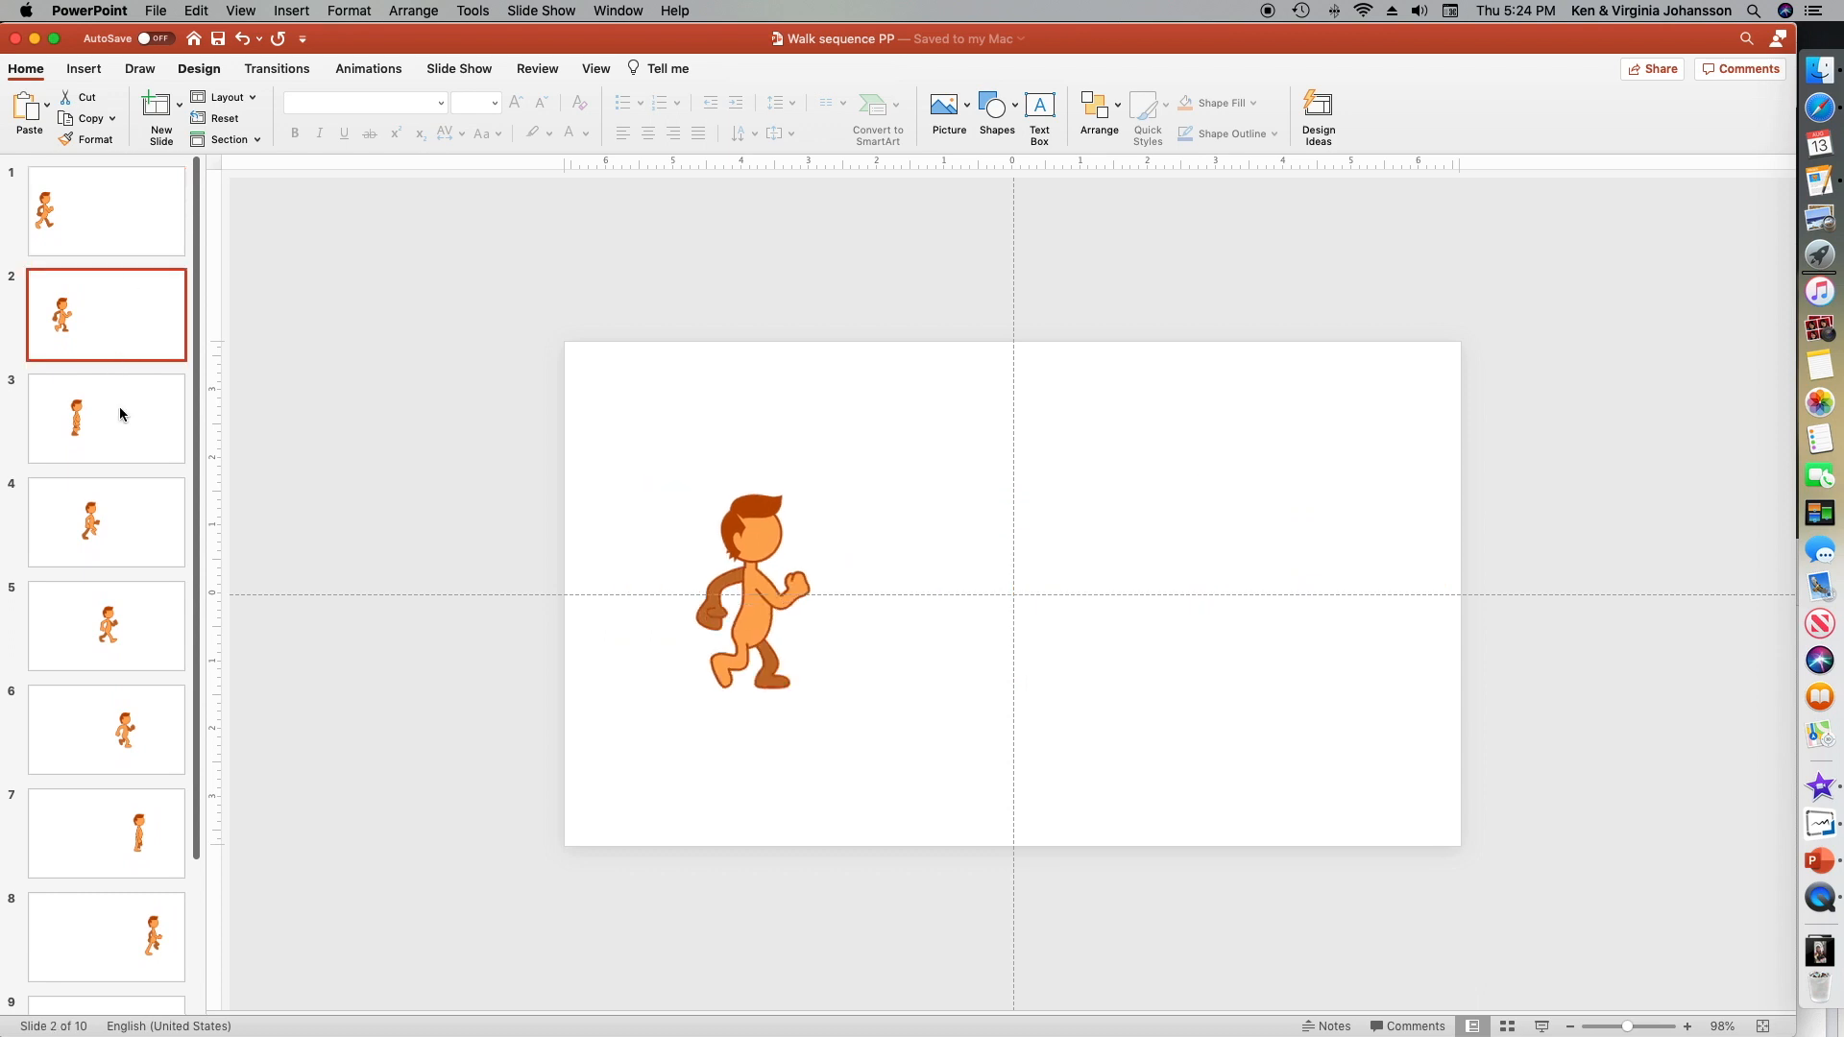
{"action": "left_click", "coordinate": [106, 523]}
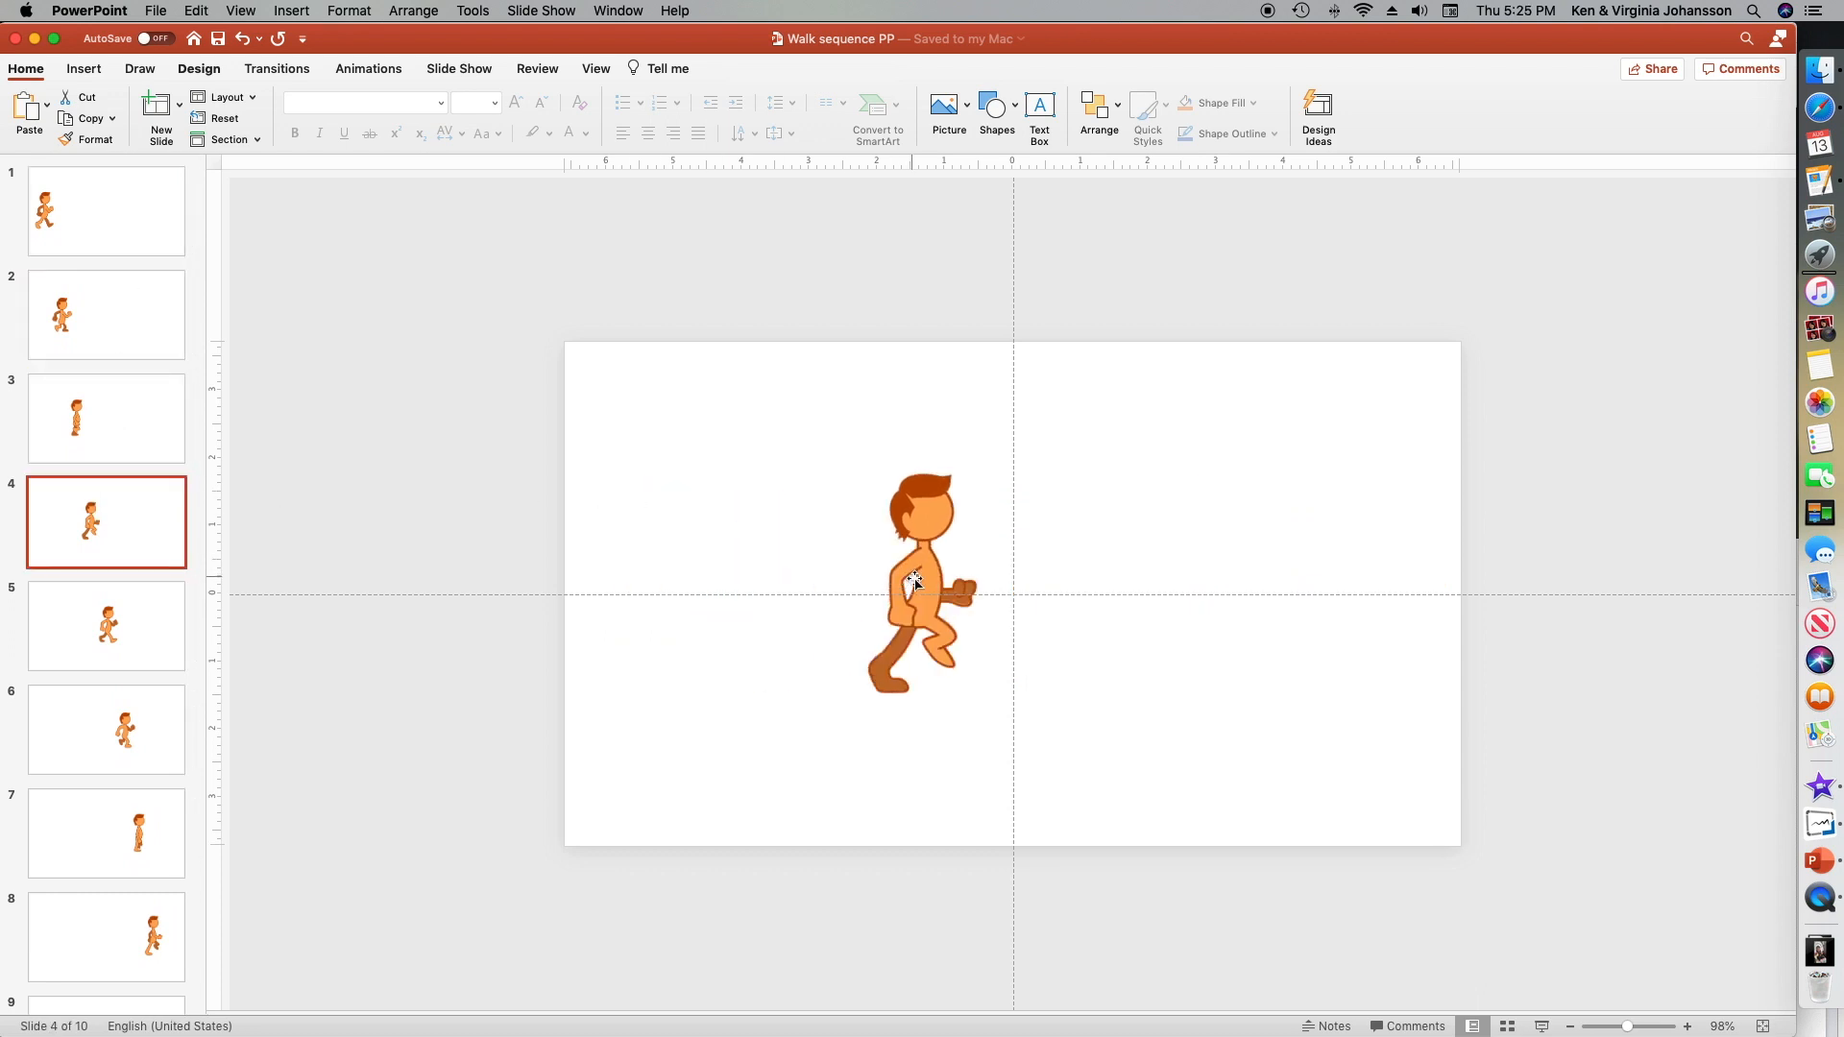
{"action": "right_click", "coordinate": [919, 582]}
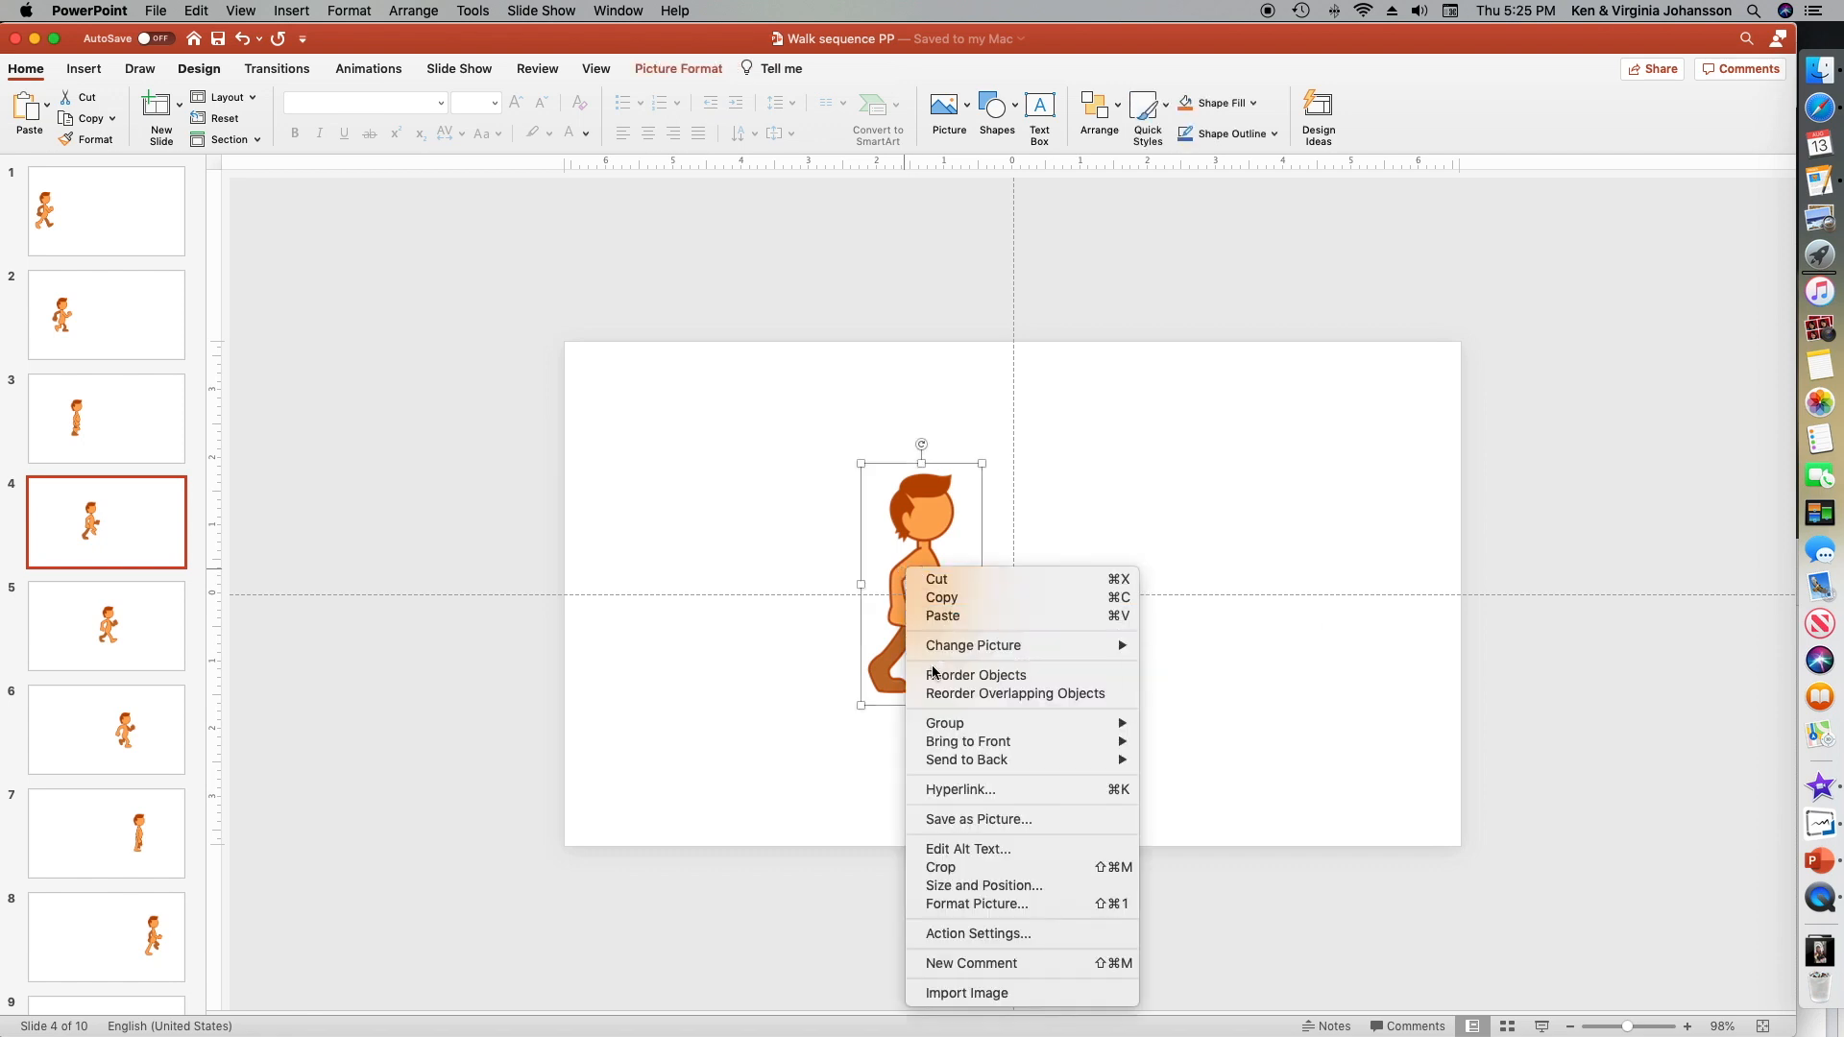
{"action": "left_click", "coordinate": [788, 688]}
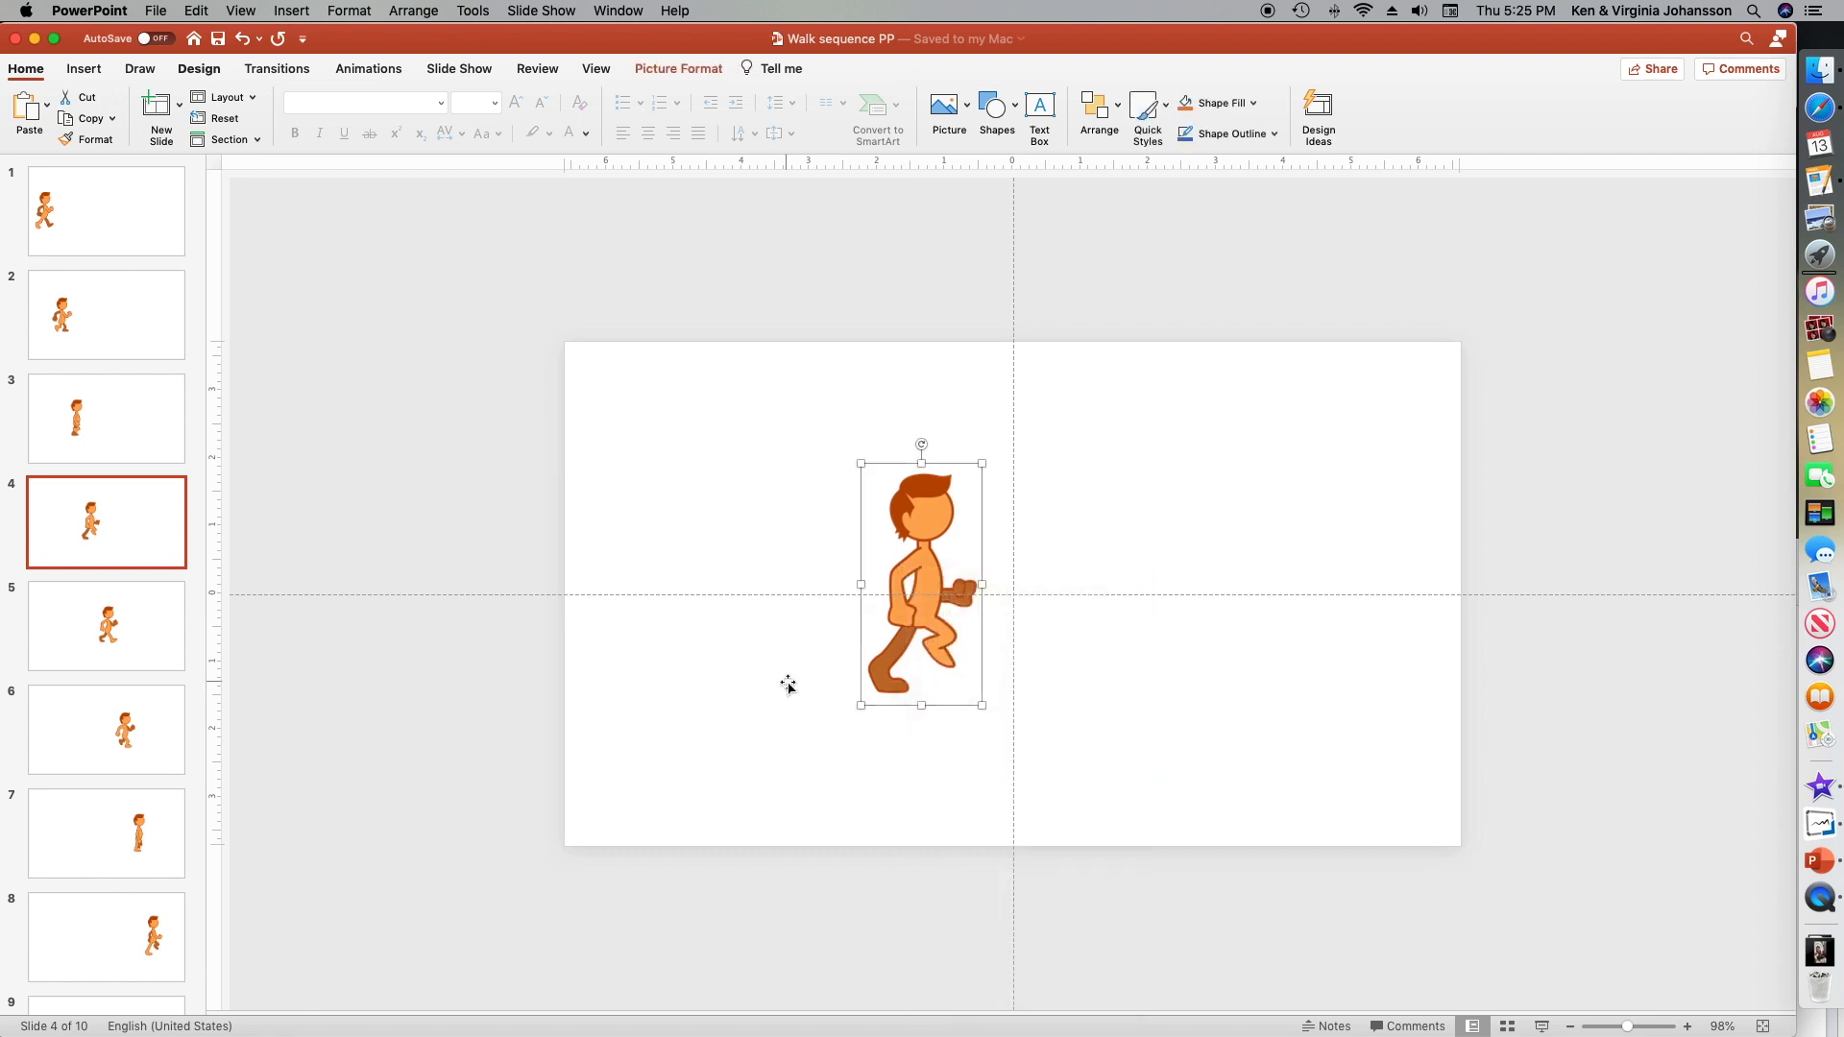
- Export every slide as a separate PNG image via File > Export and confirm
{"action": "left_click", "coordinate": [154, 10]}
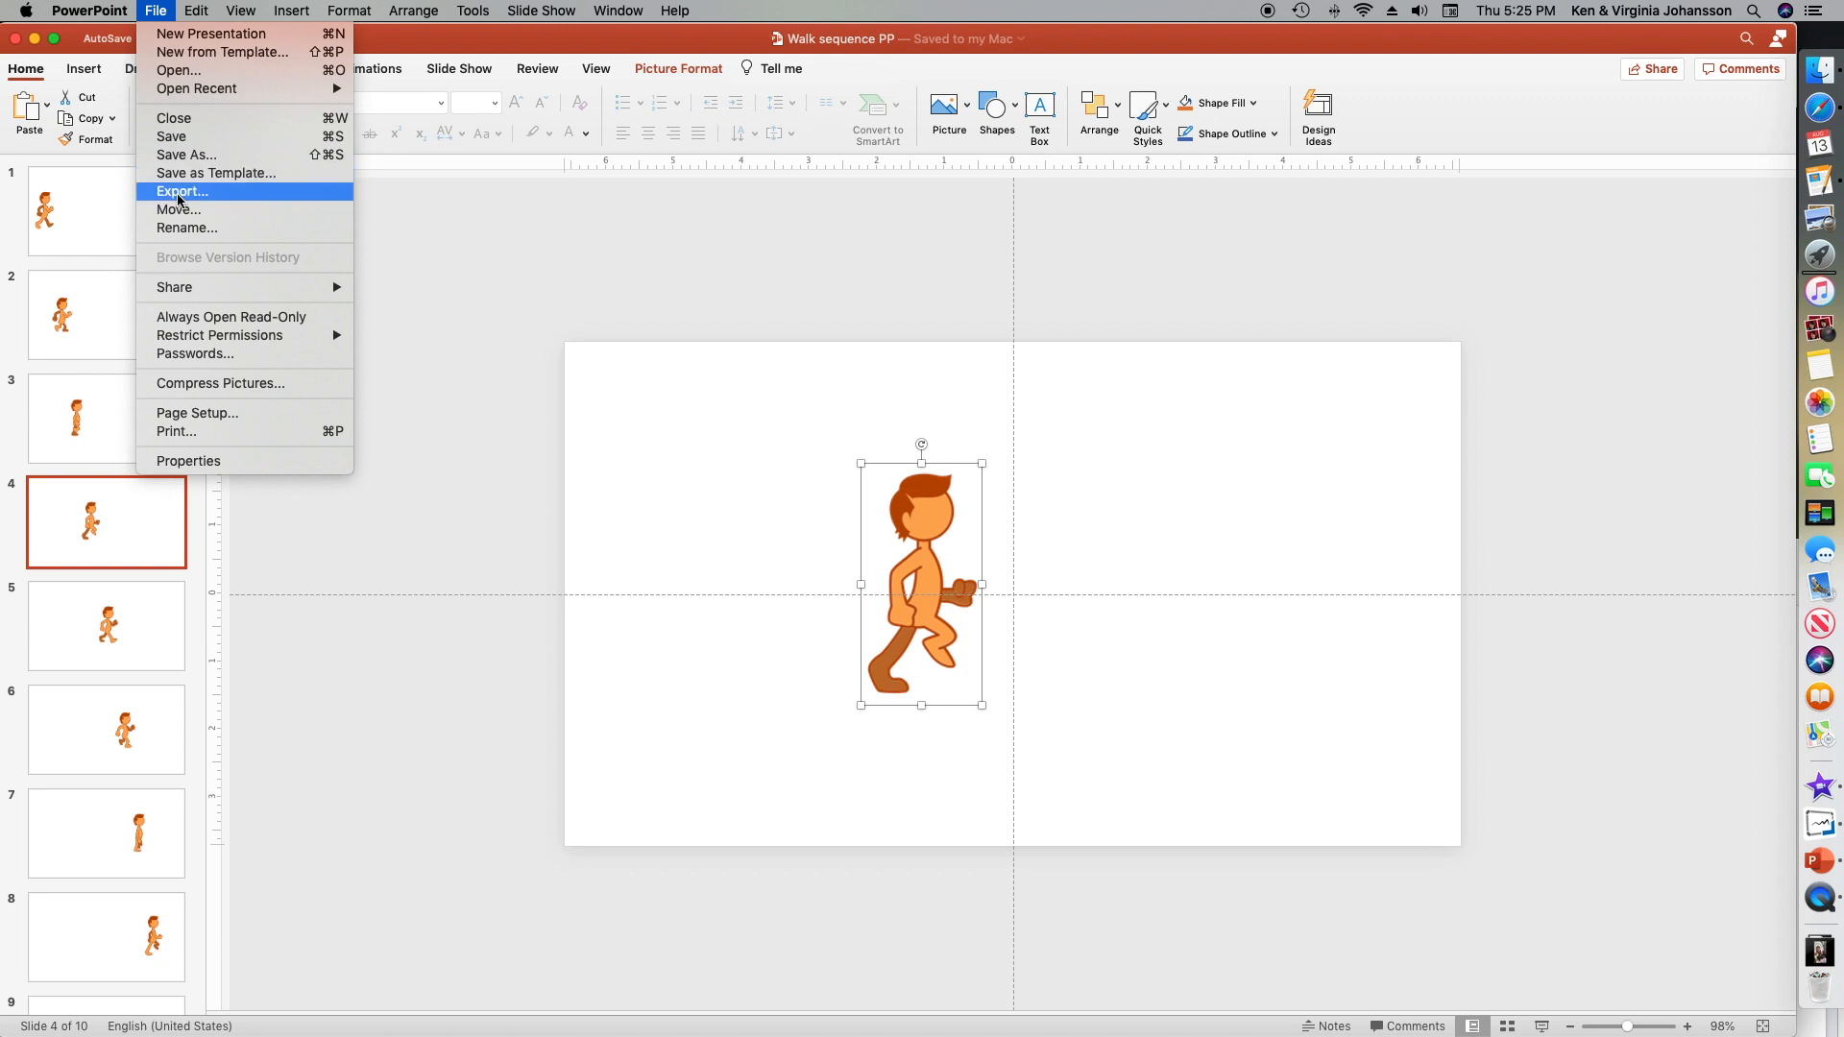
{"action": "left_click", "coordinate": [180, 190]}
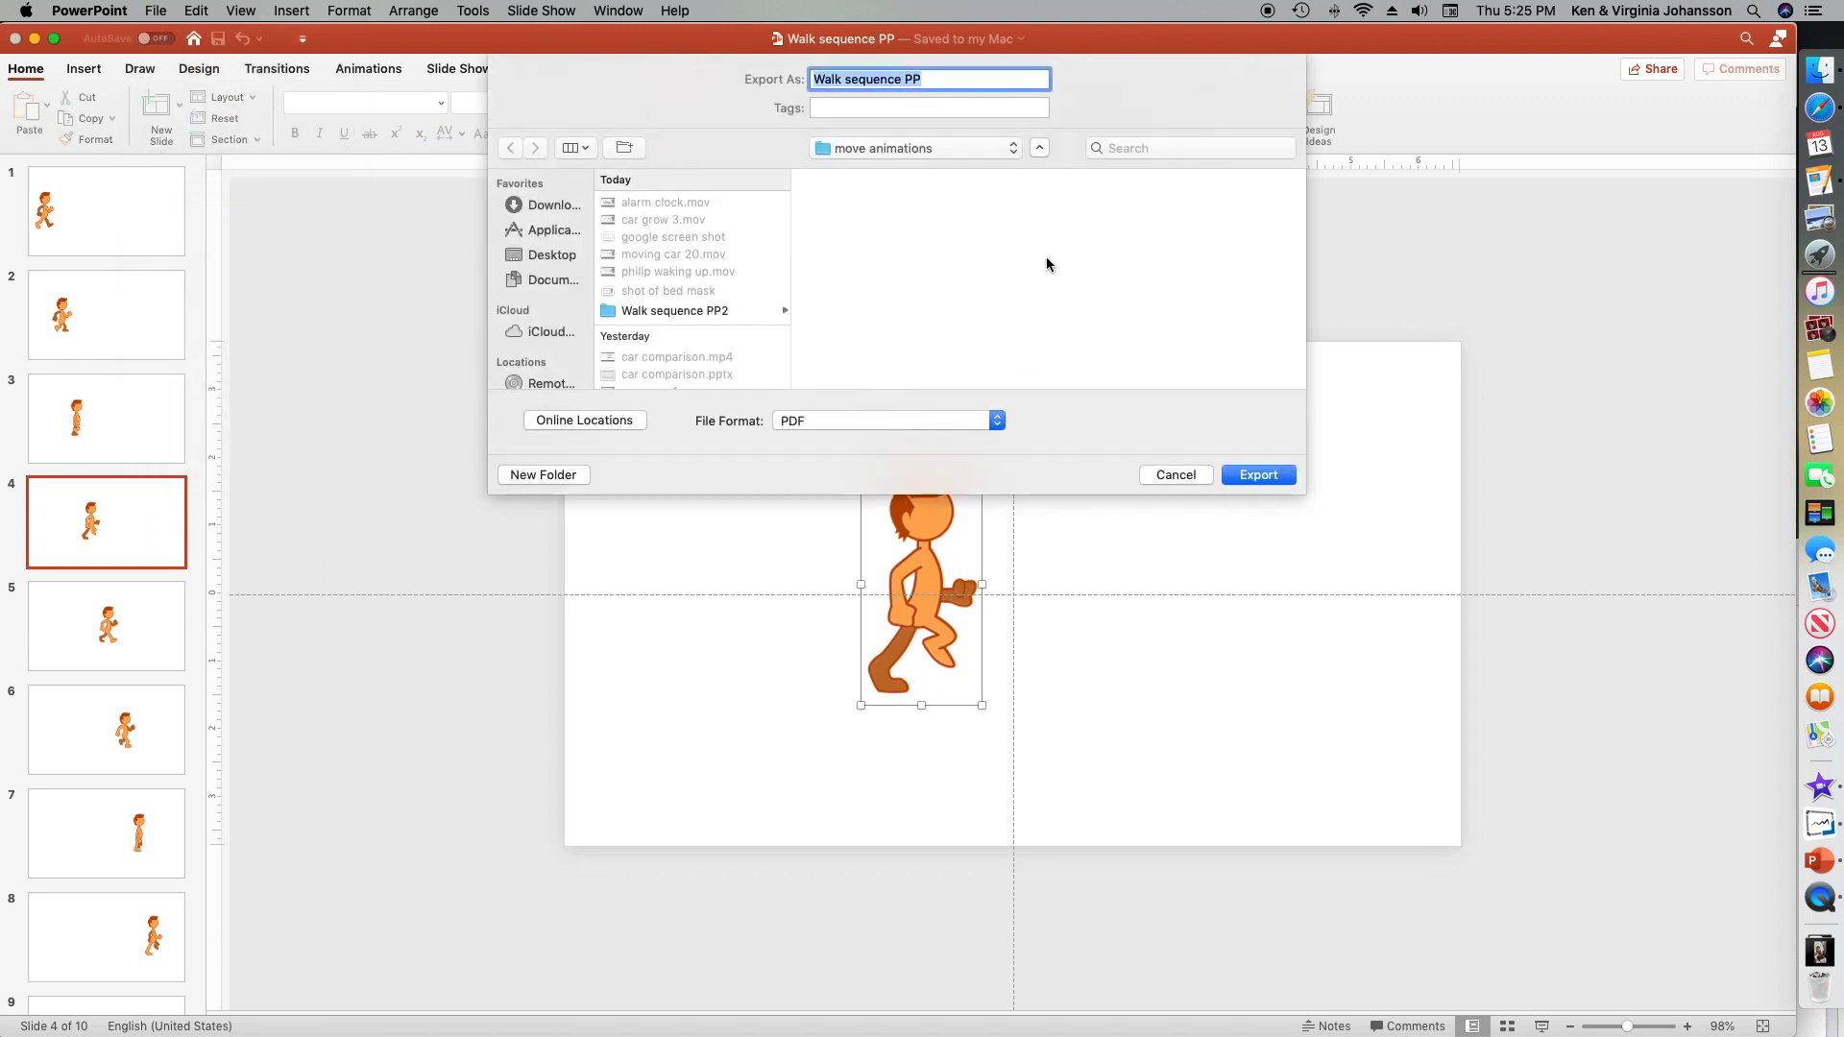
{"action": "left_click", "coordinate": [888, 421]}
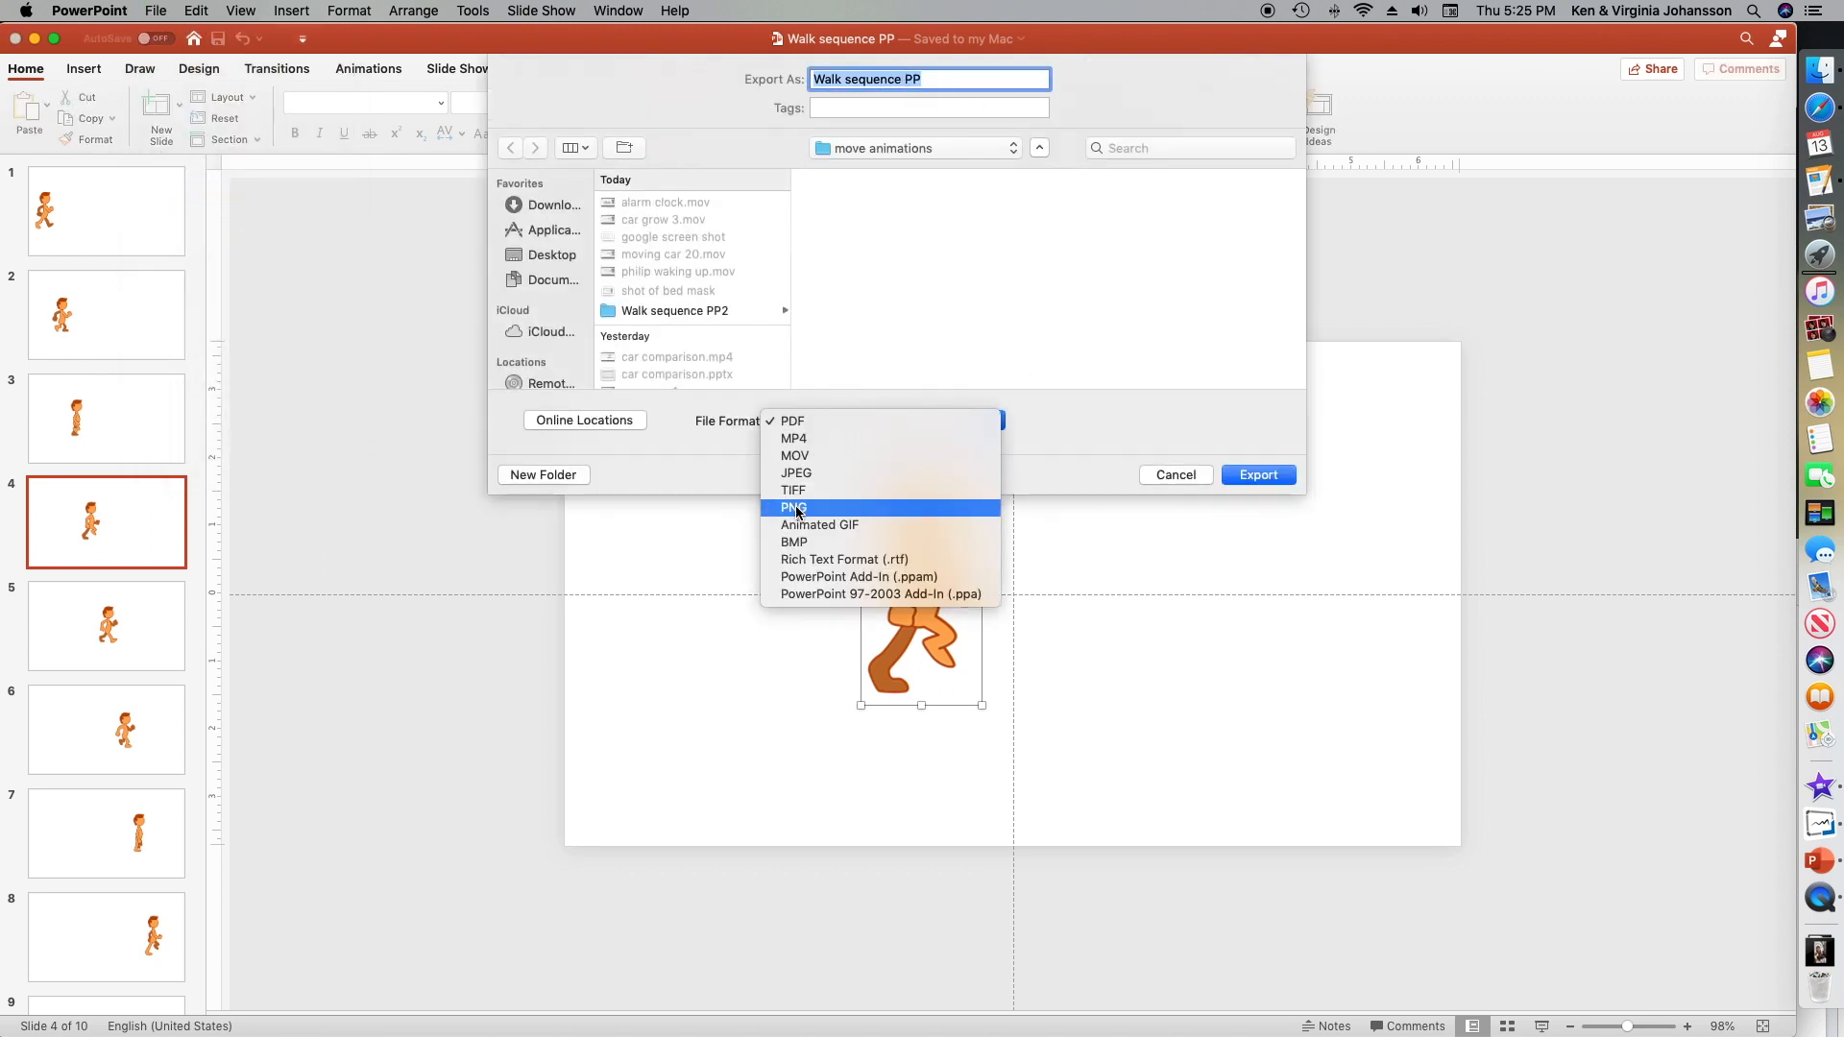
{"action": "left_click", "coordinate": [791, 507]}
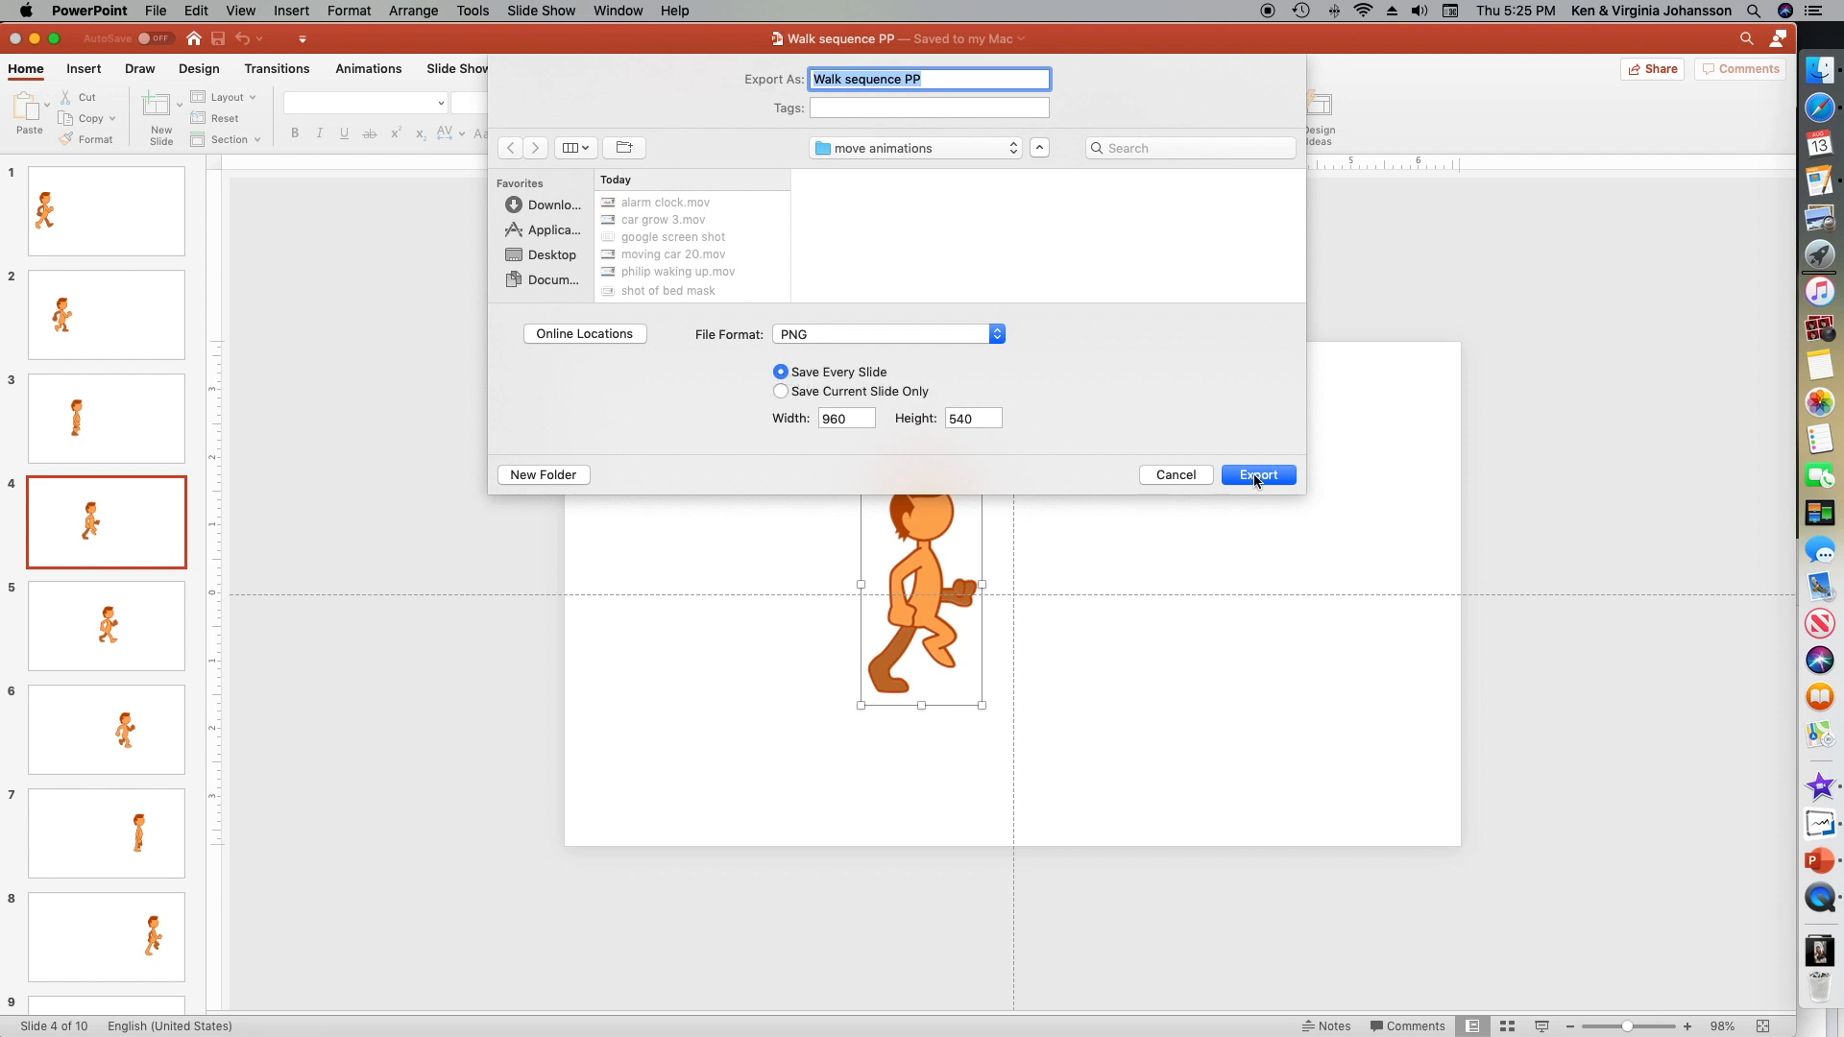
{"action": "left_click", "coordinate": [1258, 475]}
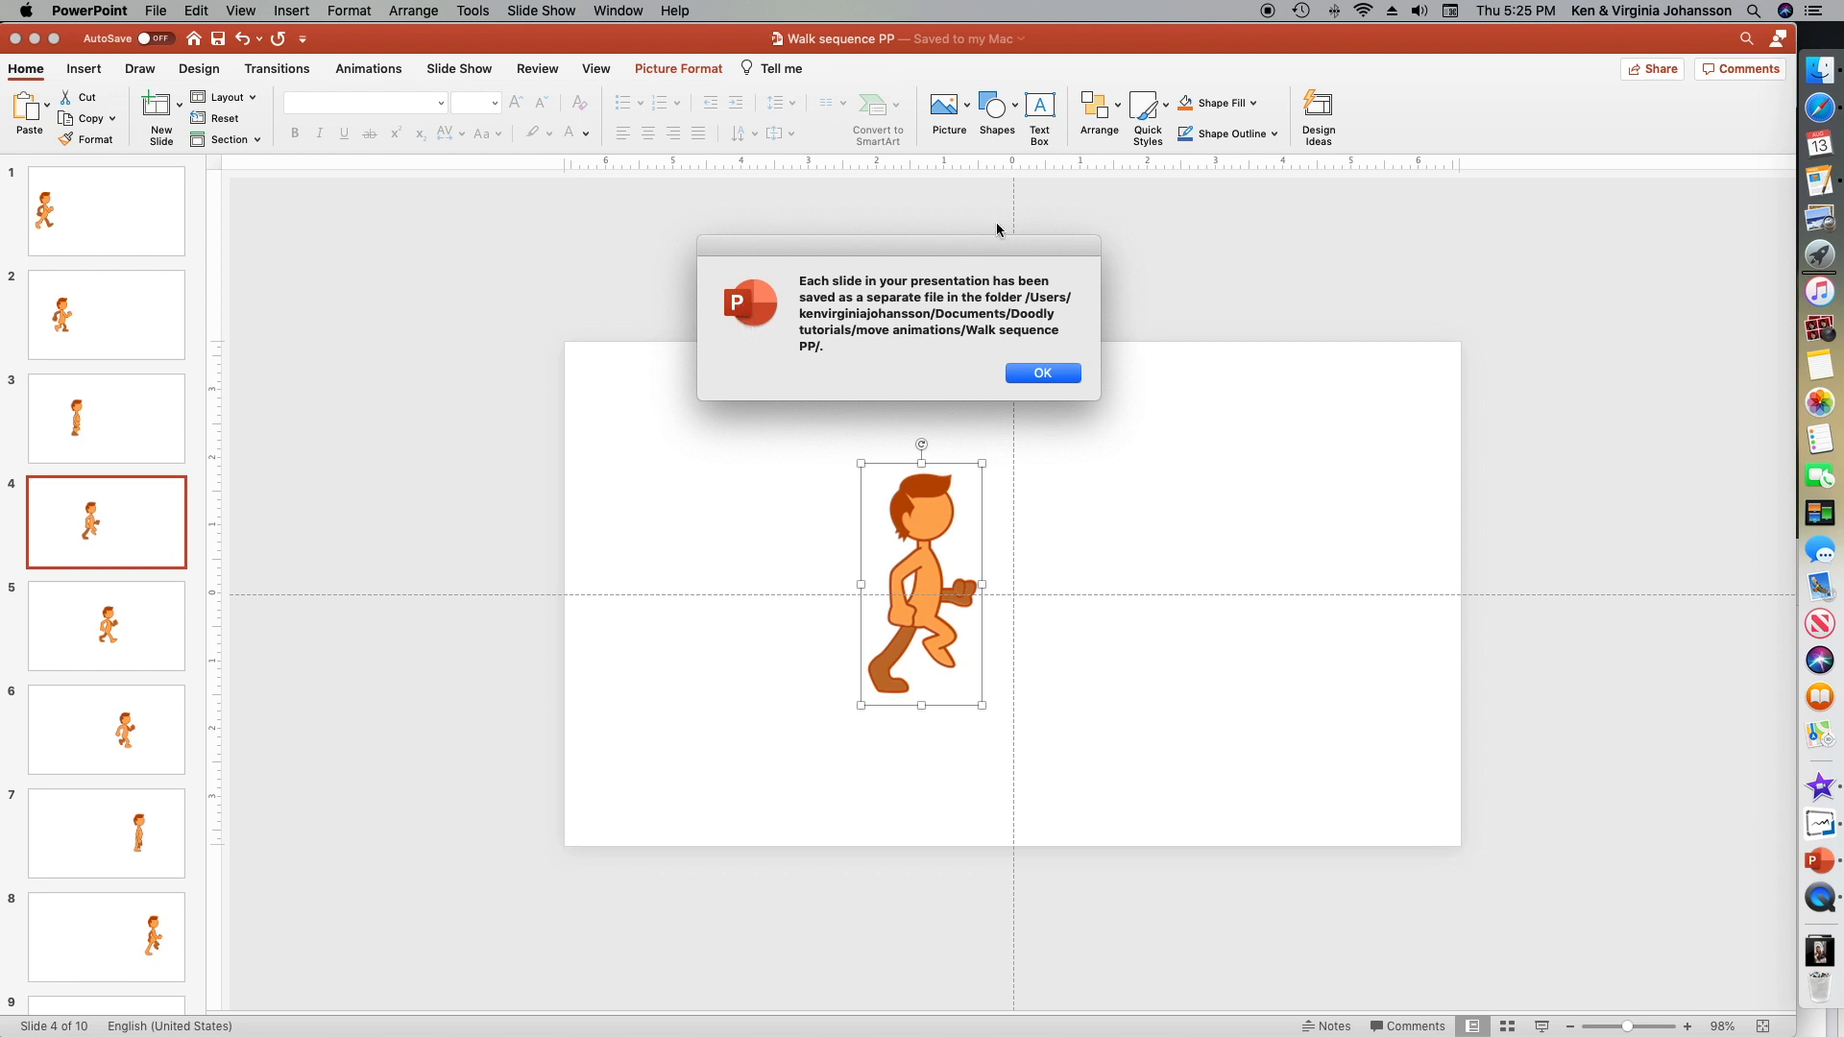
{"action": "mouse_move", "coordinate": [949, 407]}
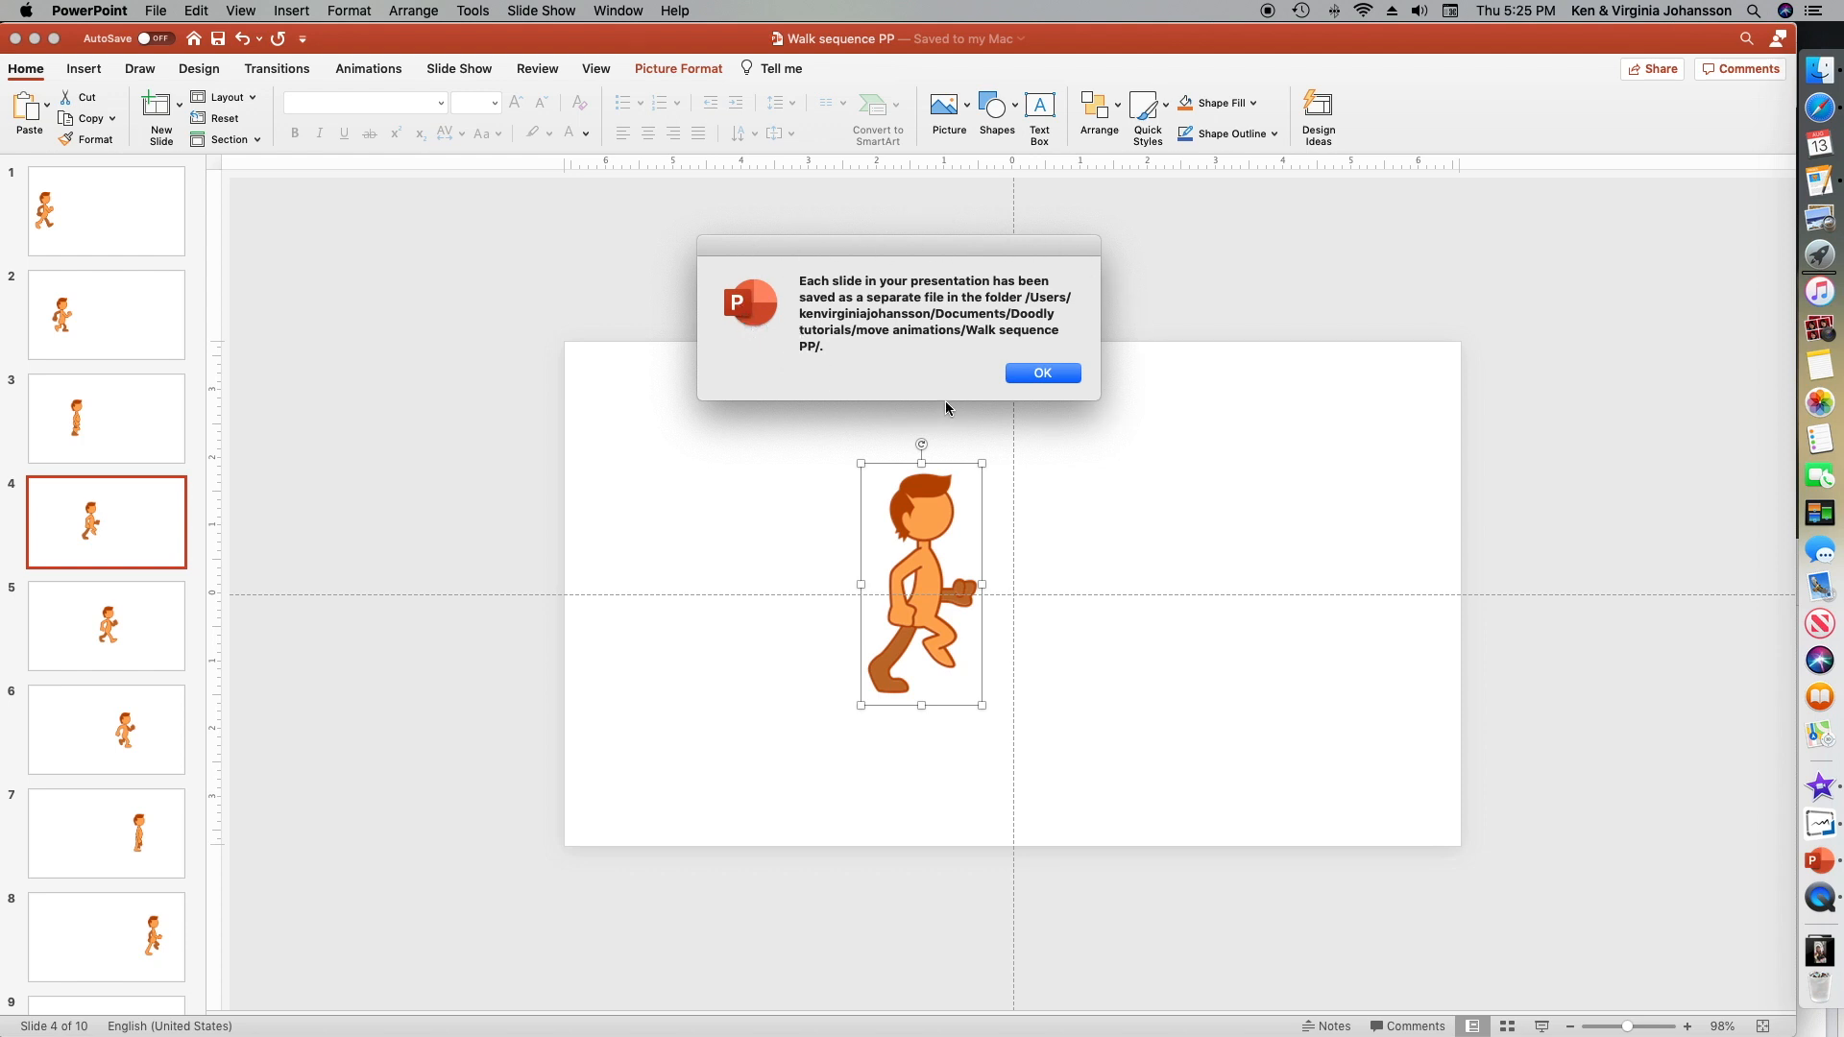
{"action": "left_click", "coordinate": [1043, 373]}
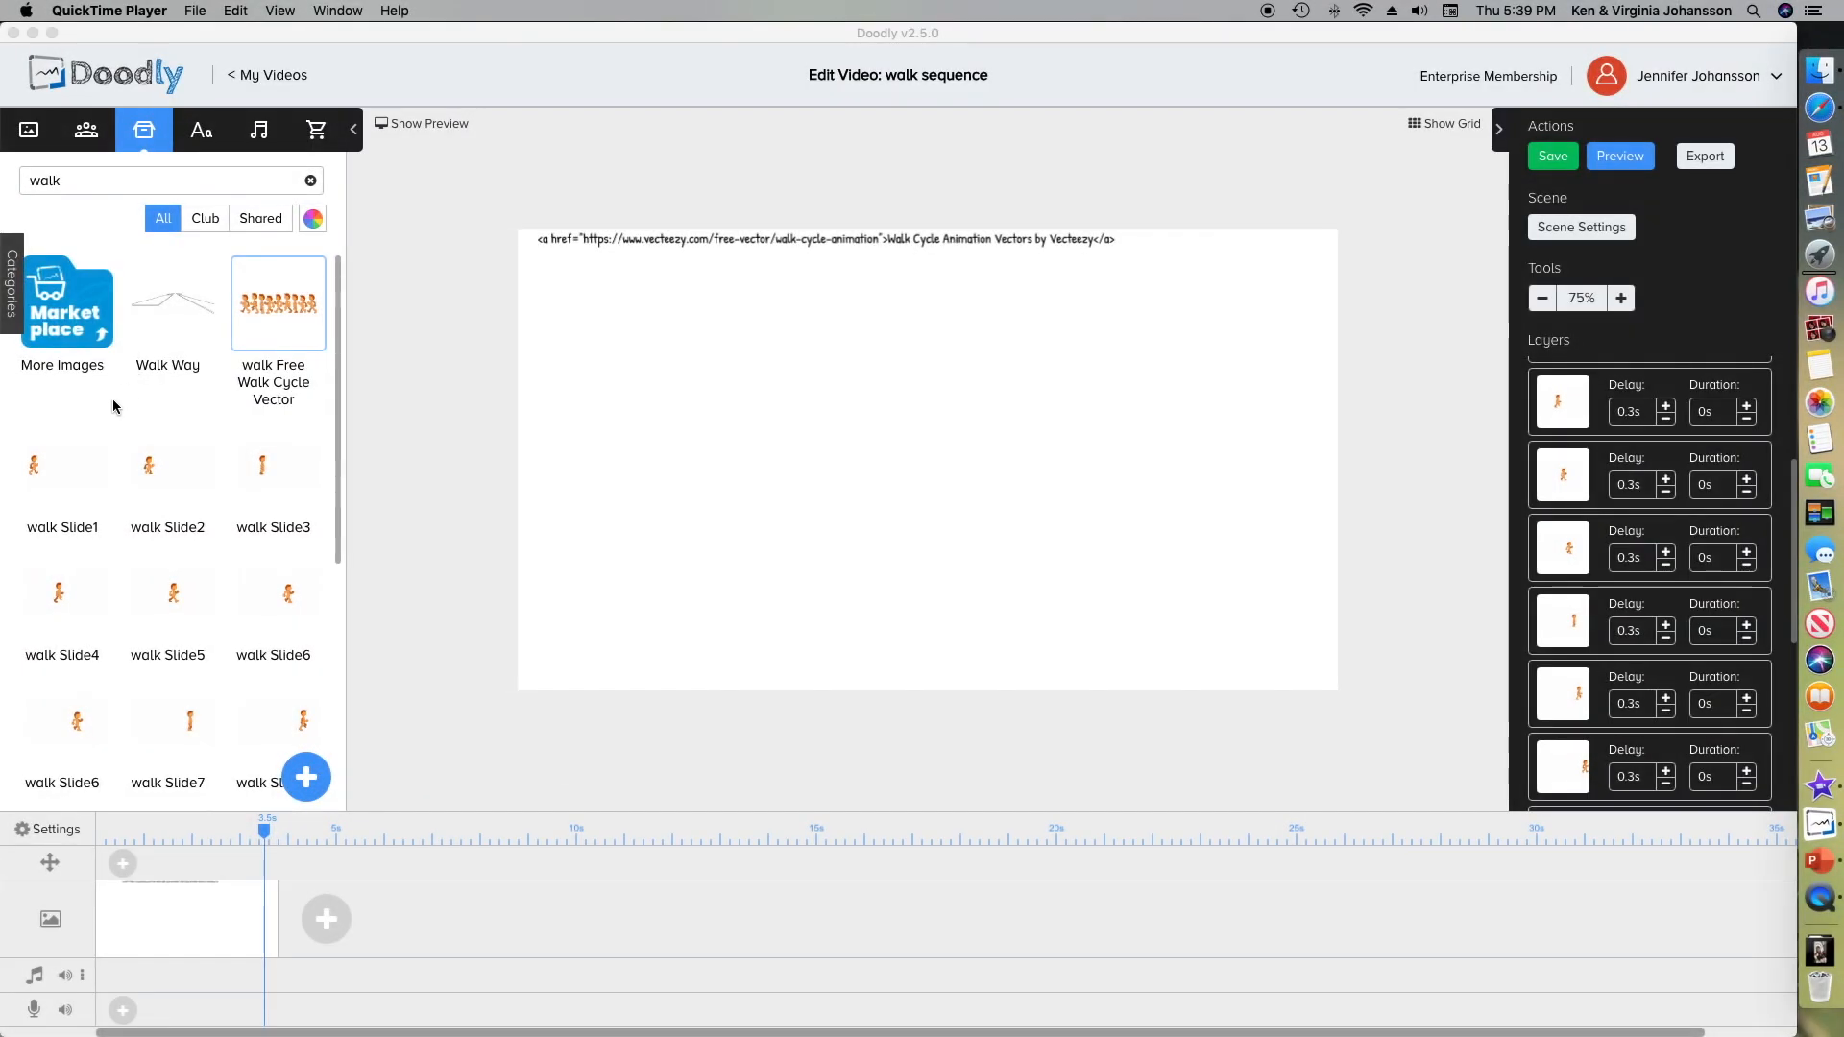
{"action": "mouse_move", "coordinate": [90, 623]}
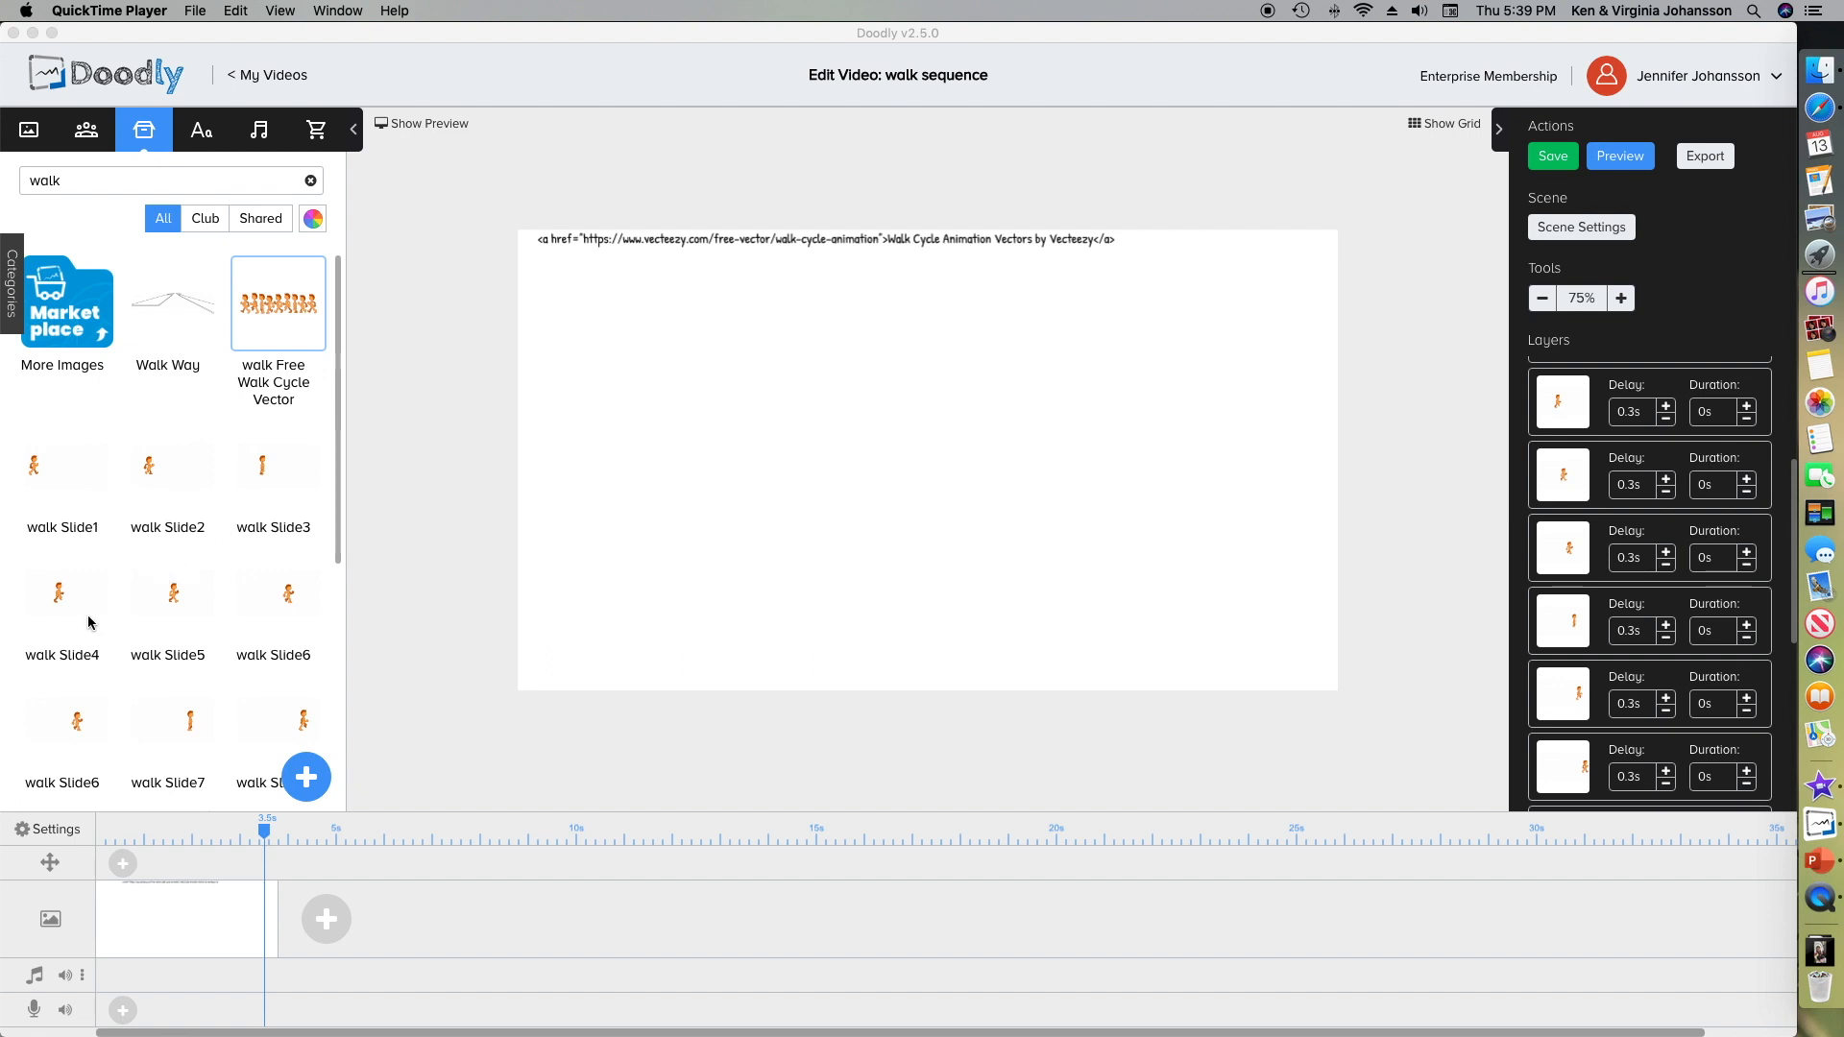
{"action": "mouse_move", "coordinate": [238, 727]}
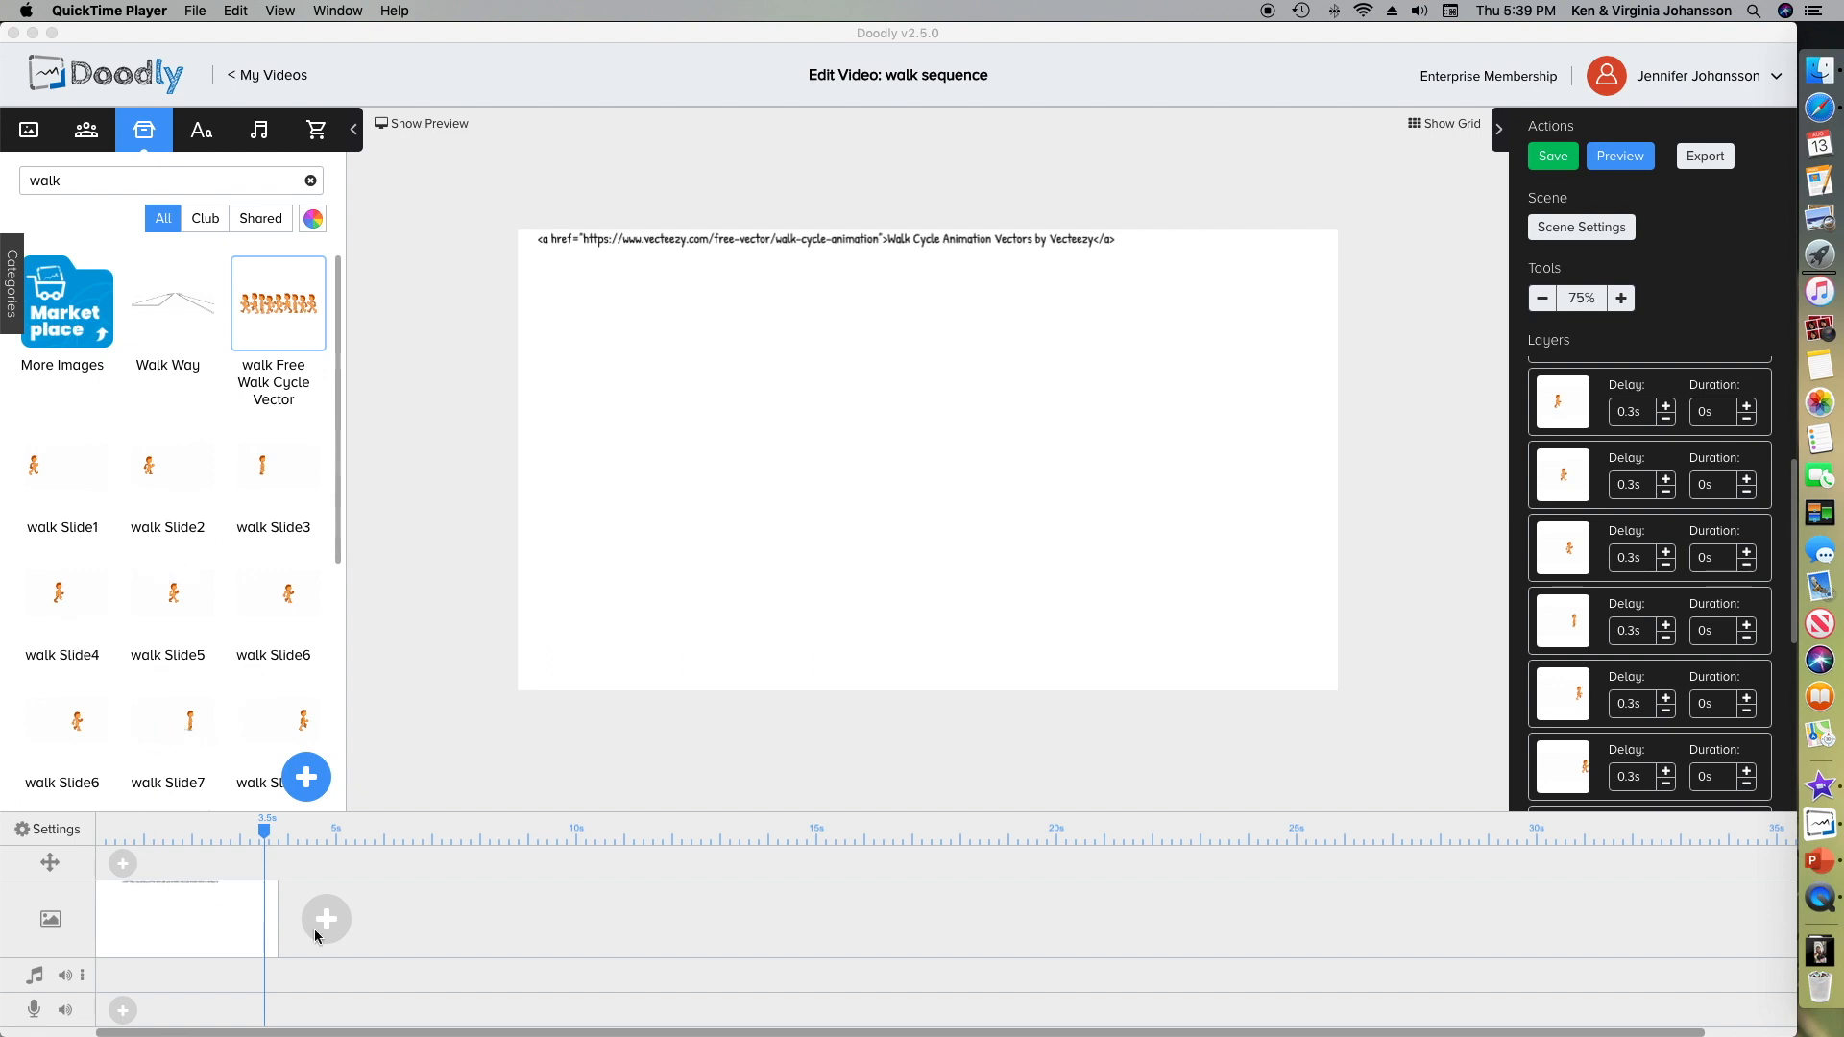
{"action": "mouse_move", "coordinate": [1687, 557]}
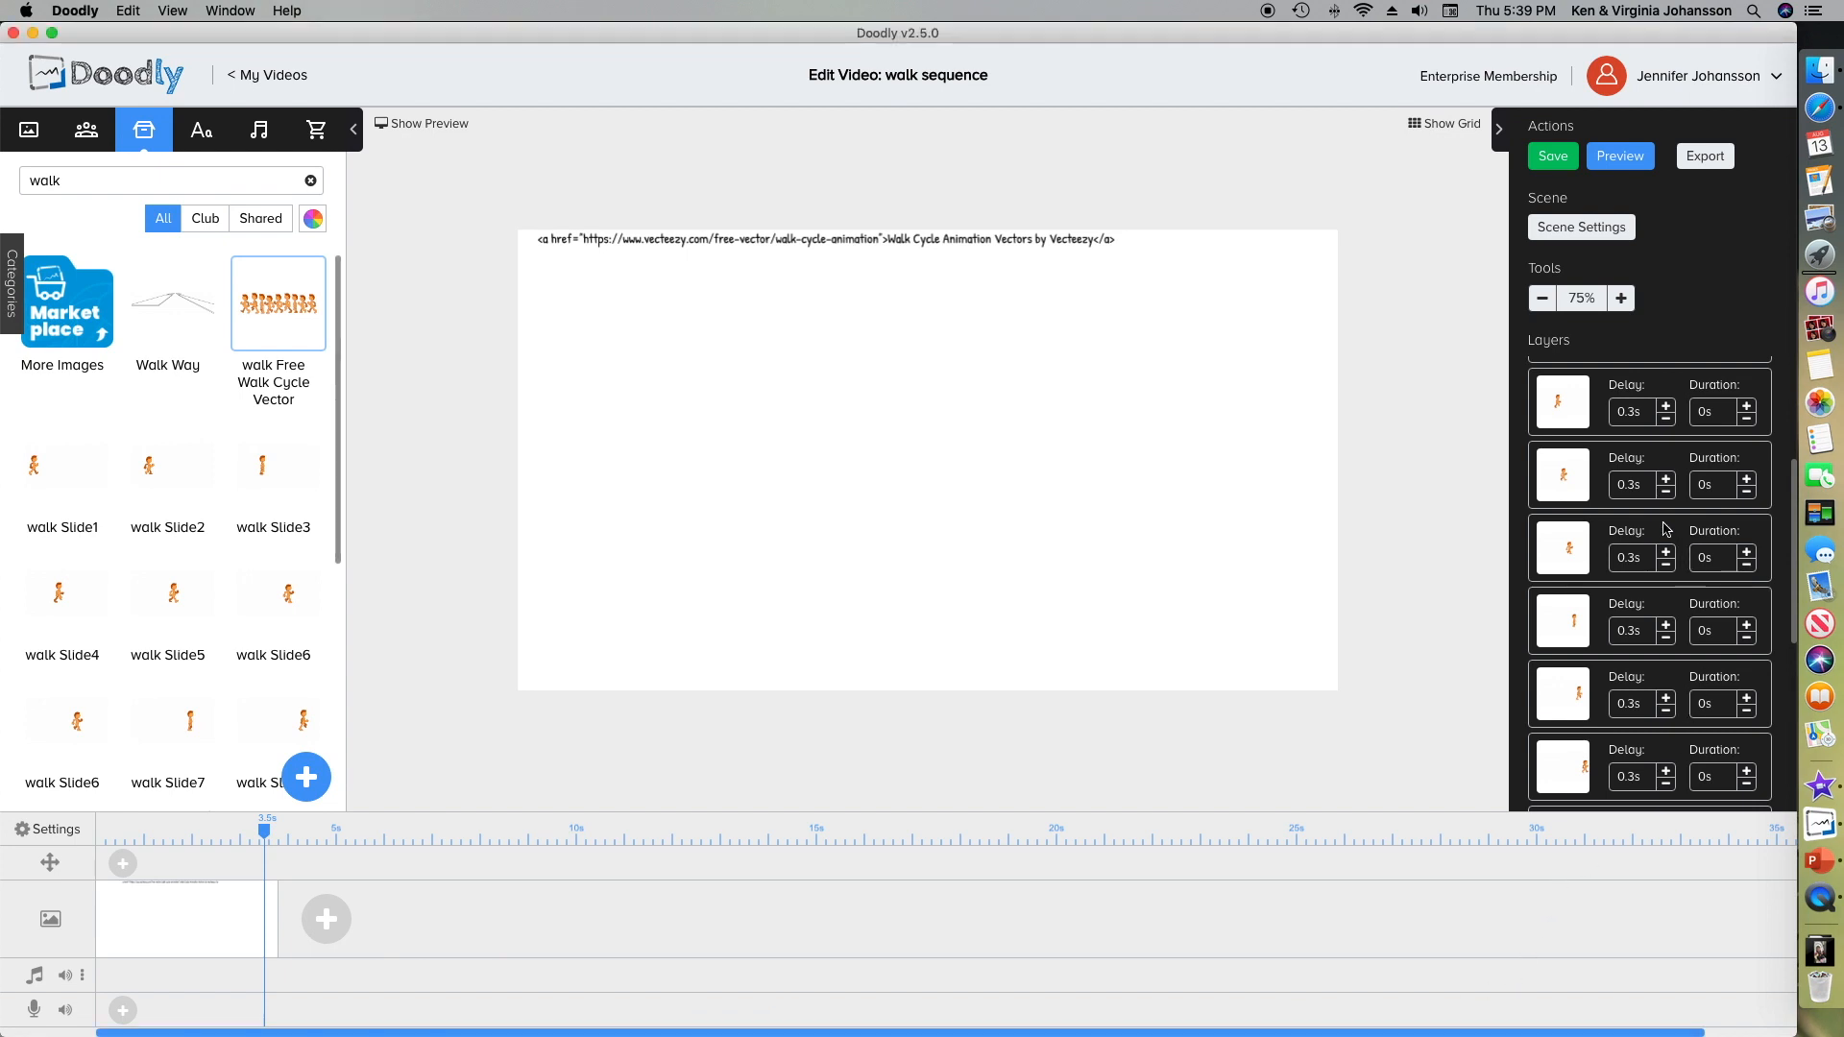
- Pick a walking pose layer and play the walk sequence preview from the start
{"action": "left_click", "coordinate": [1562, 548]}
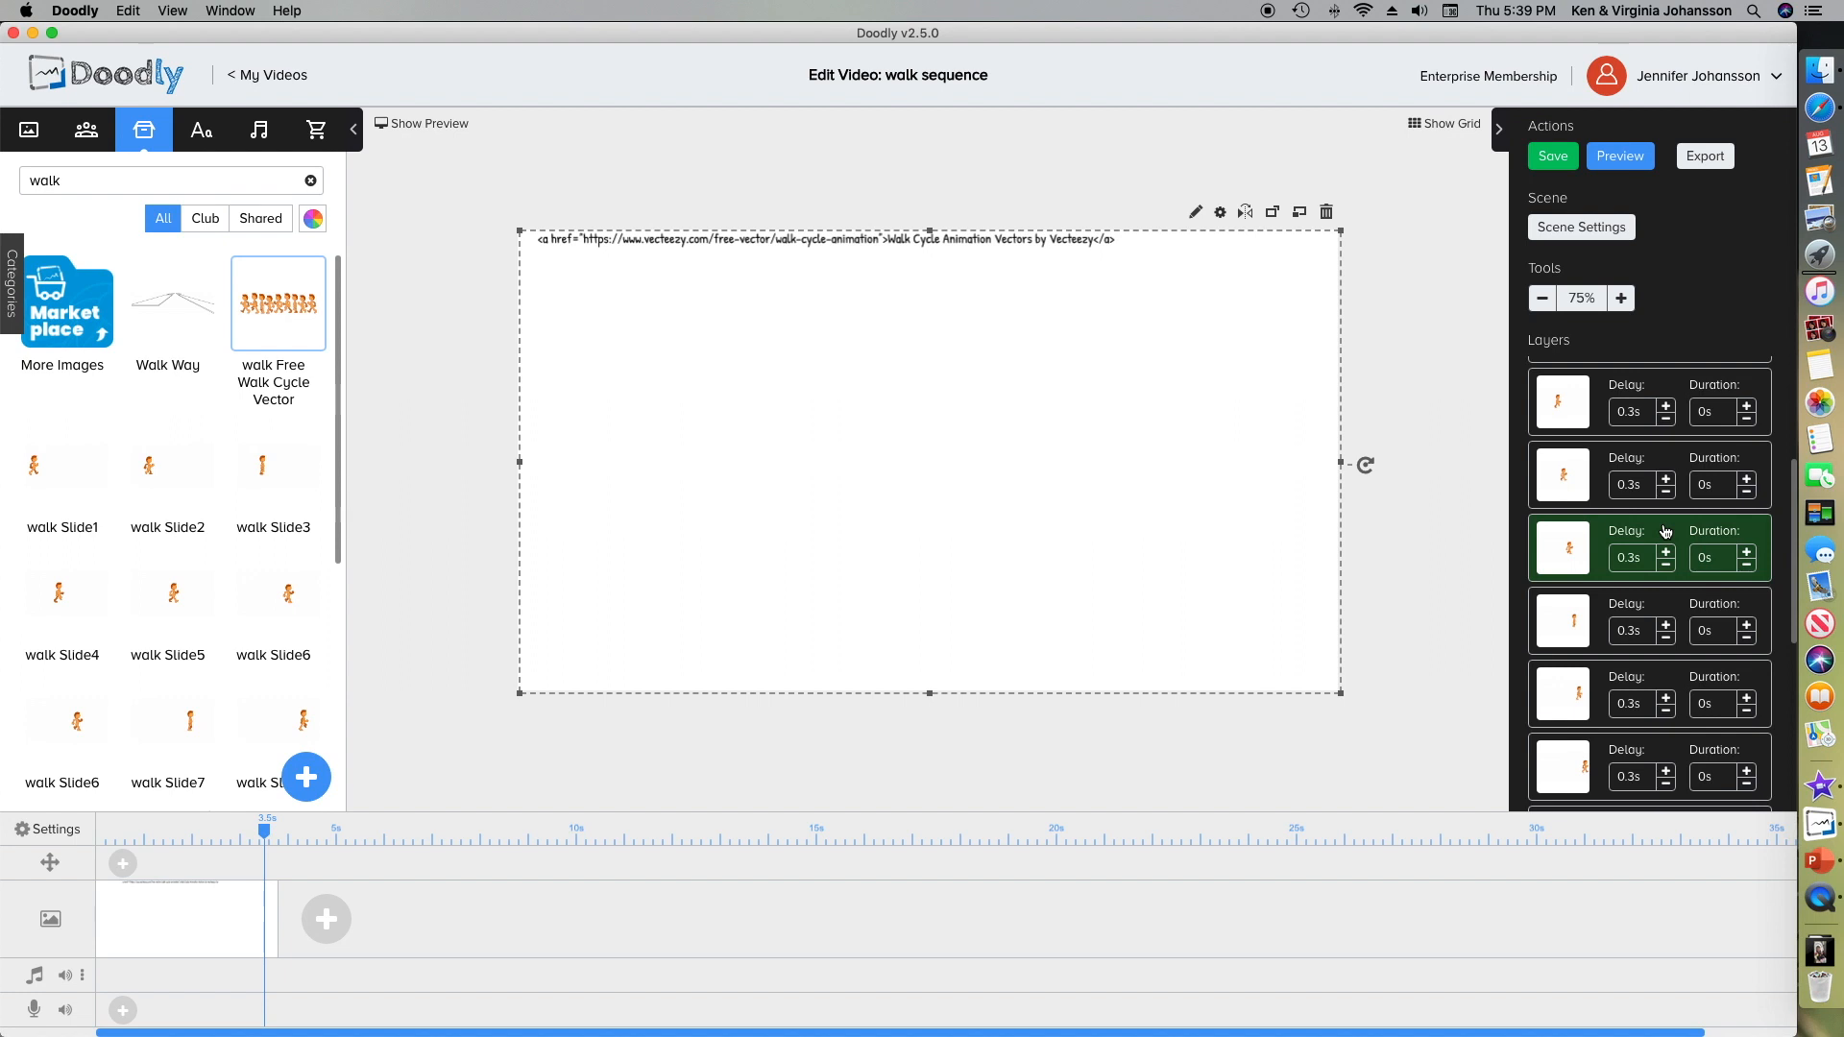
{"action": "mouse_move", "coordinate": [1372, 718]}
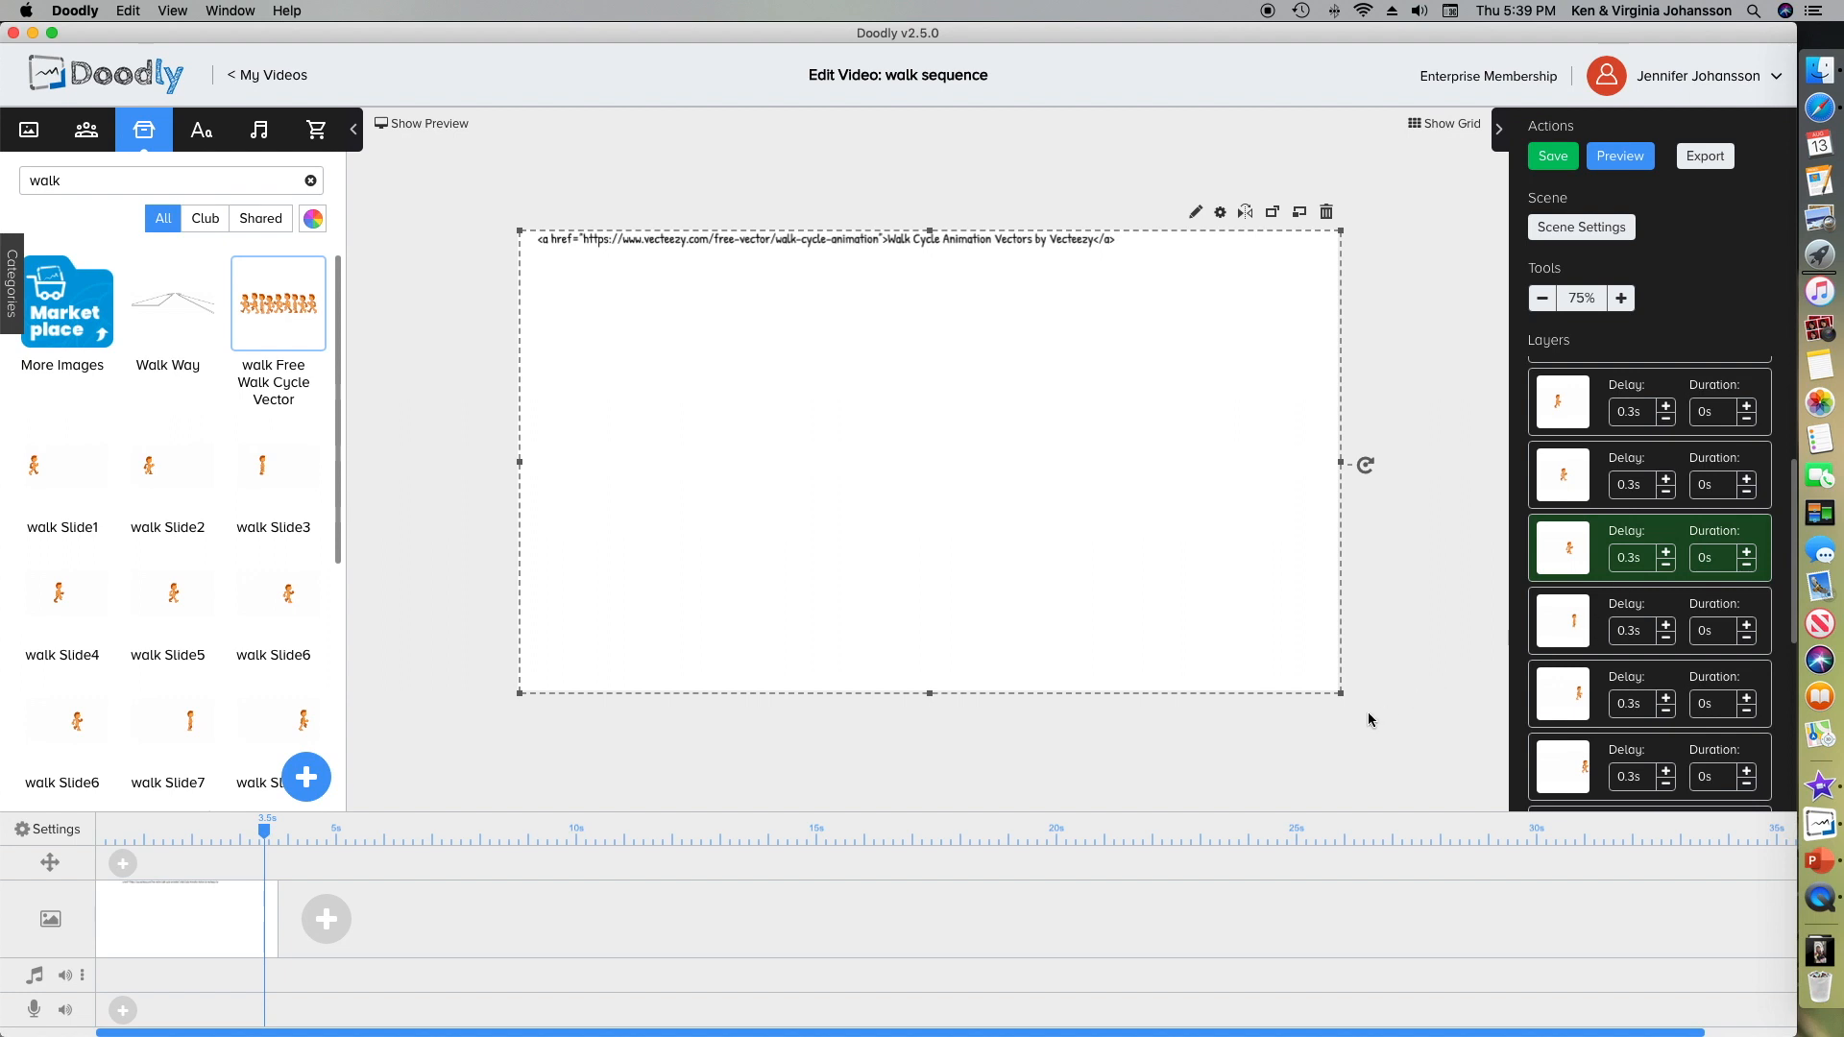
{"action": "mouse_move", "coordinate": [515, 519]}
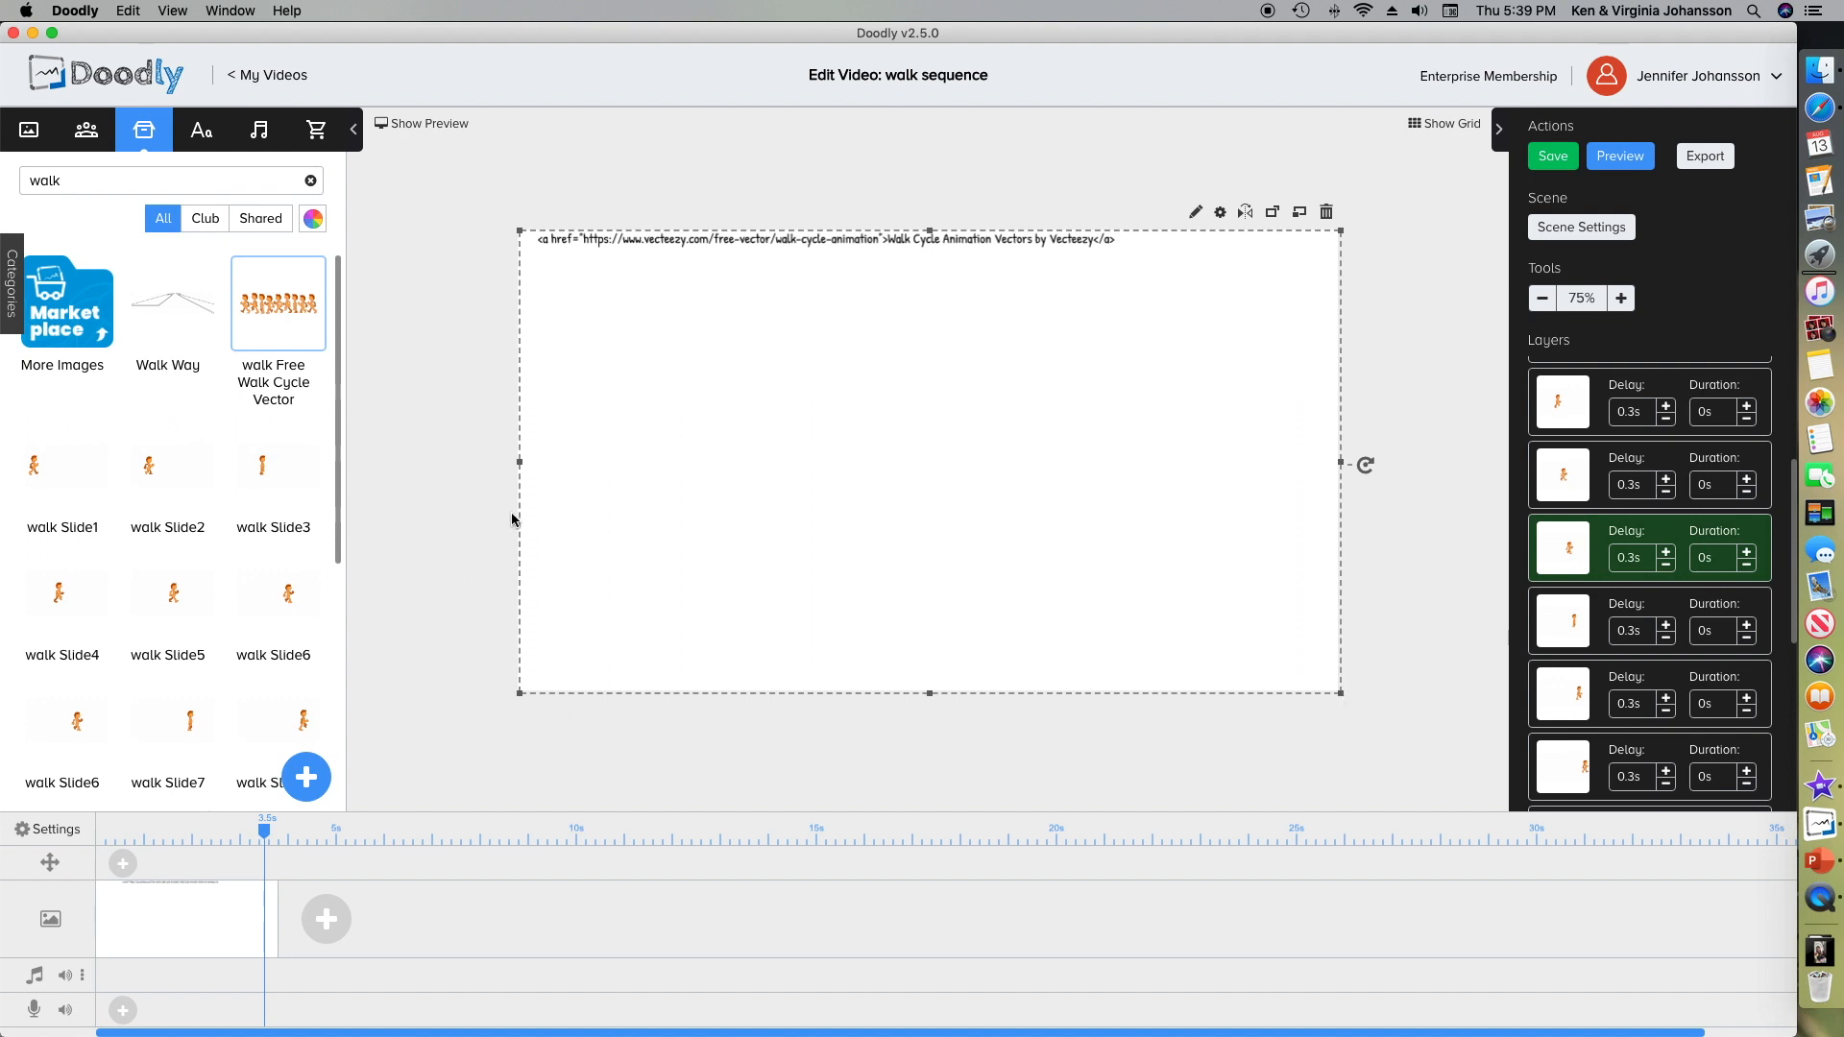
{"action": "mouse_move", "coordinate": [1675, 611]}
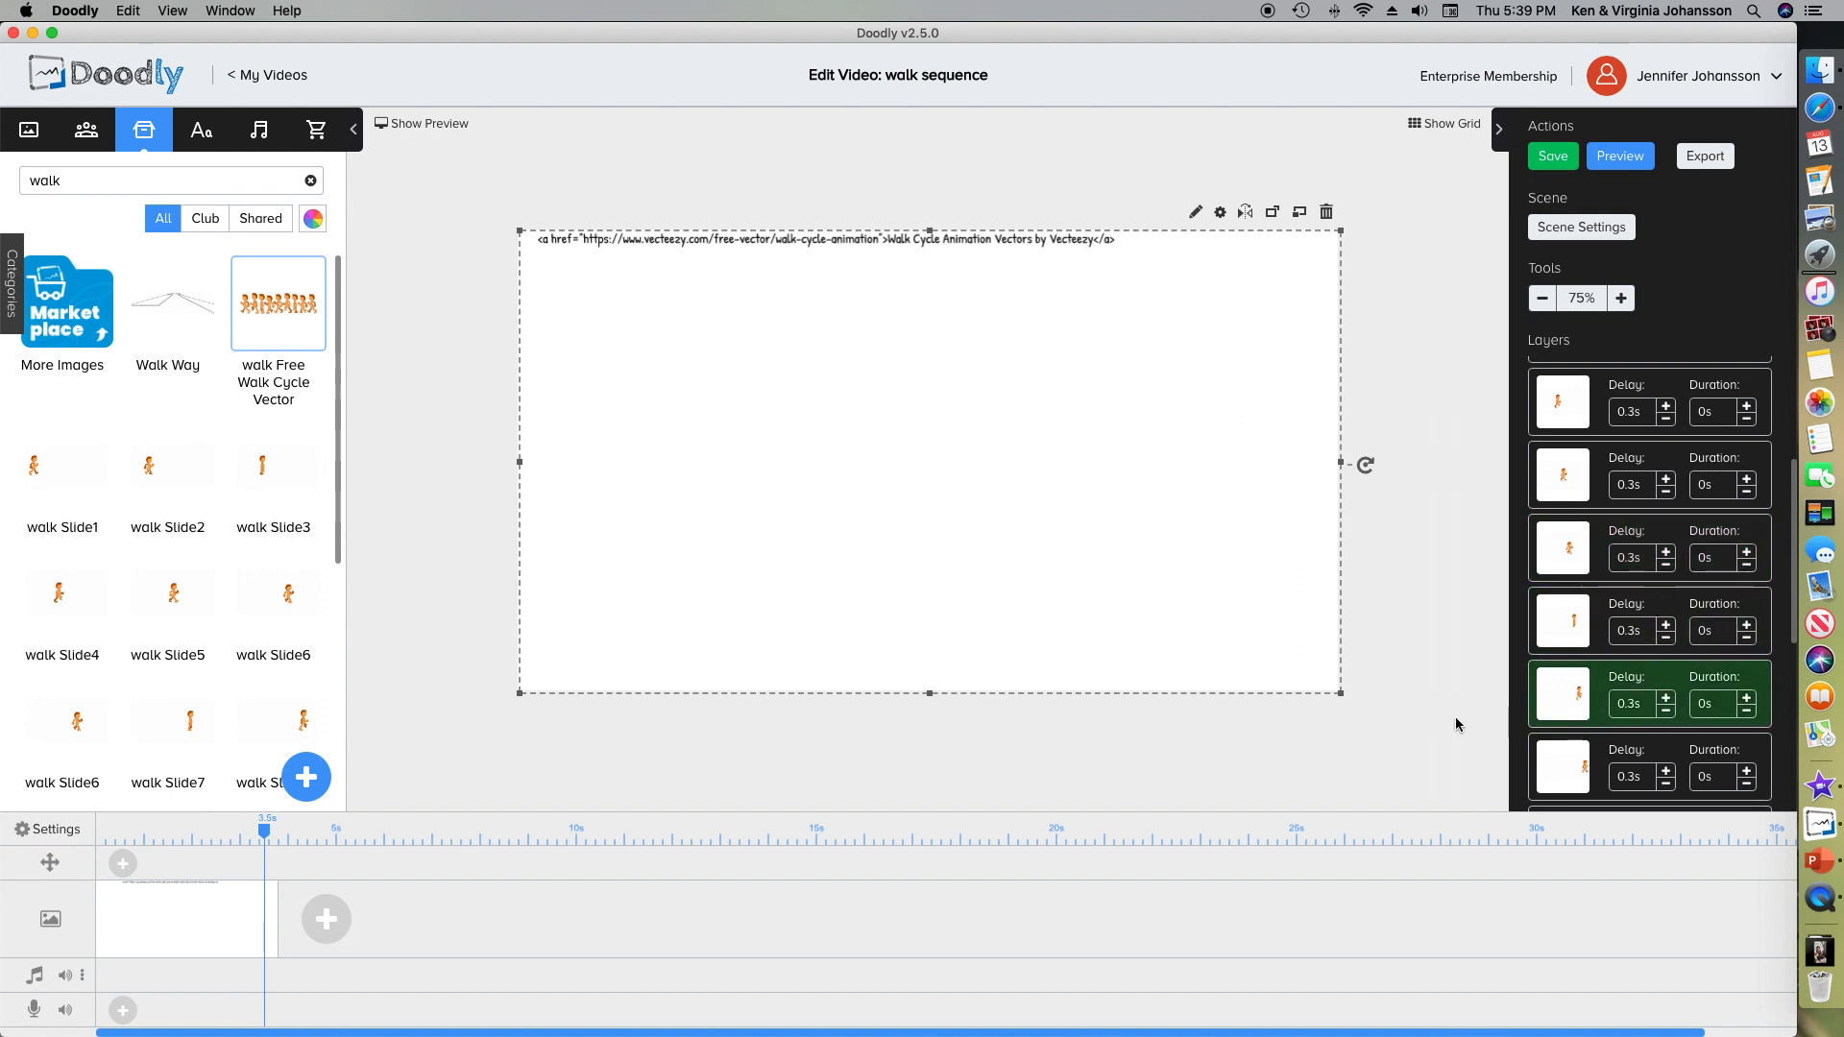
{"action": "mouse_move", "coordinate": [1652, 684]}
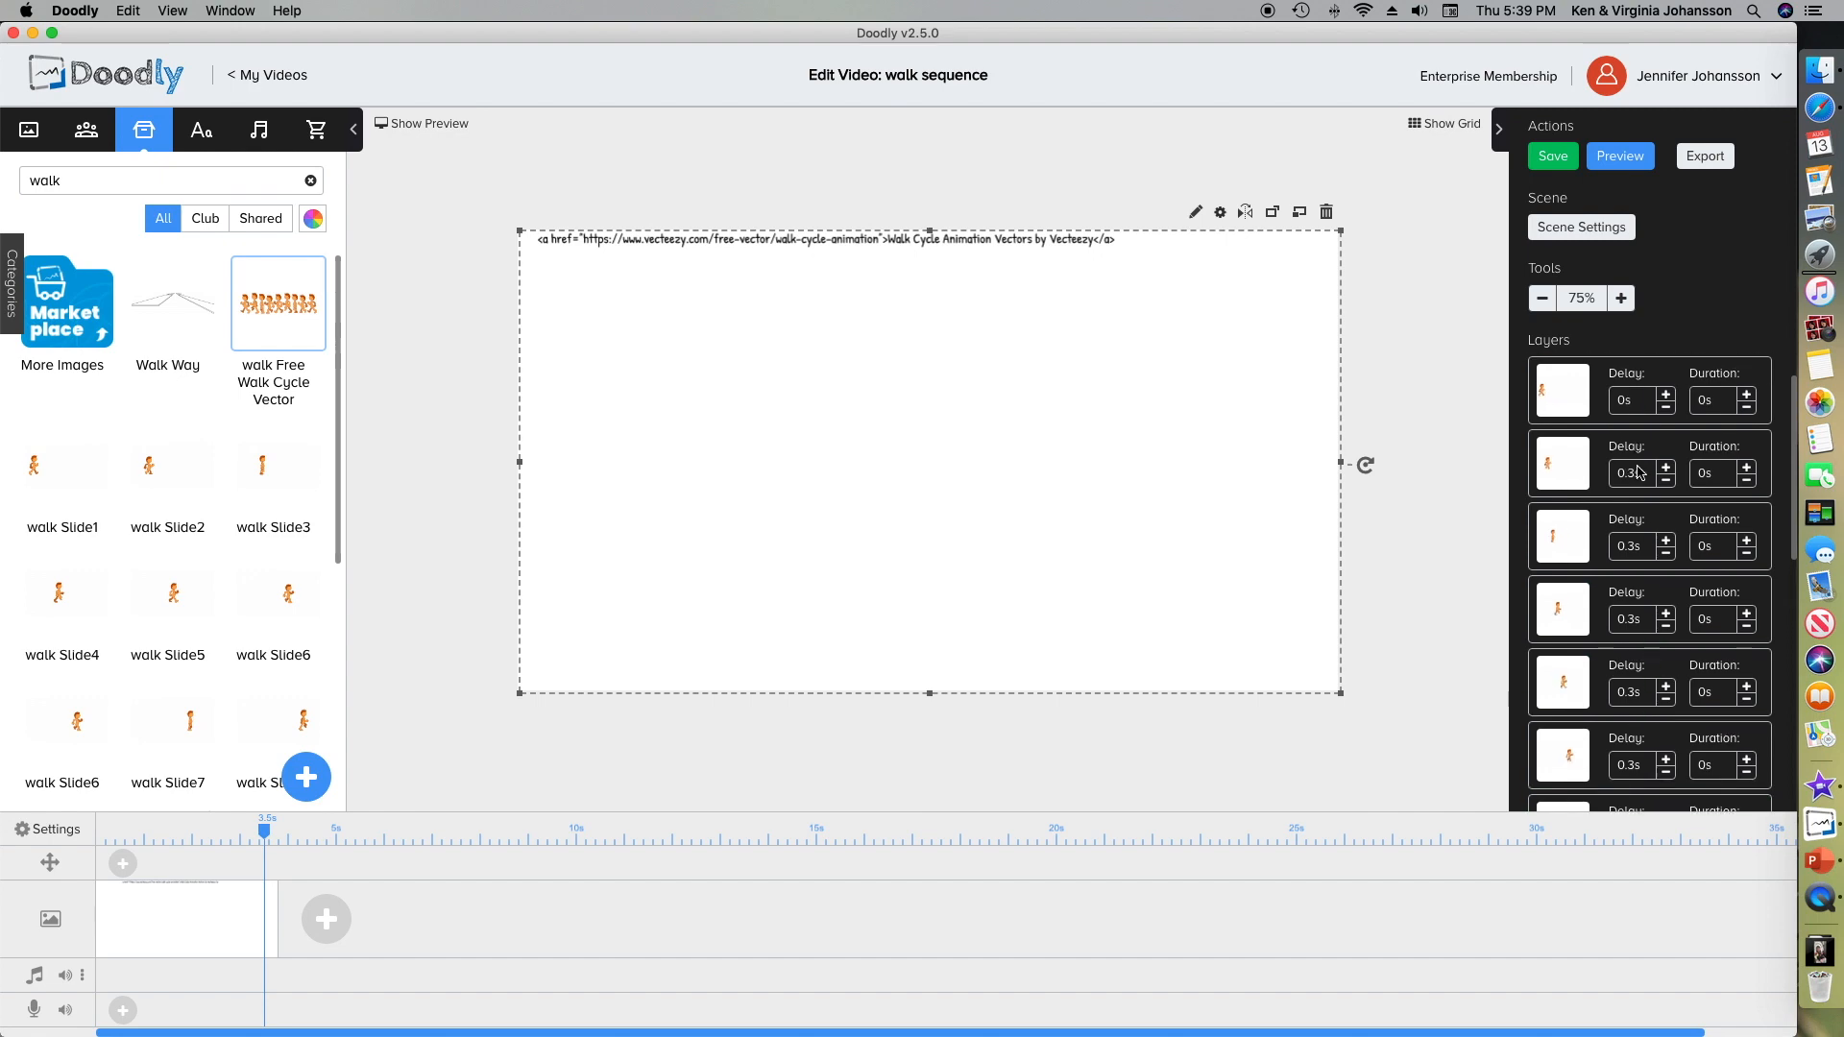
{"action": "left_click", "coordinate": [420, 123]}
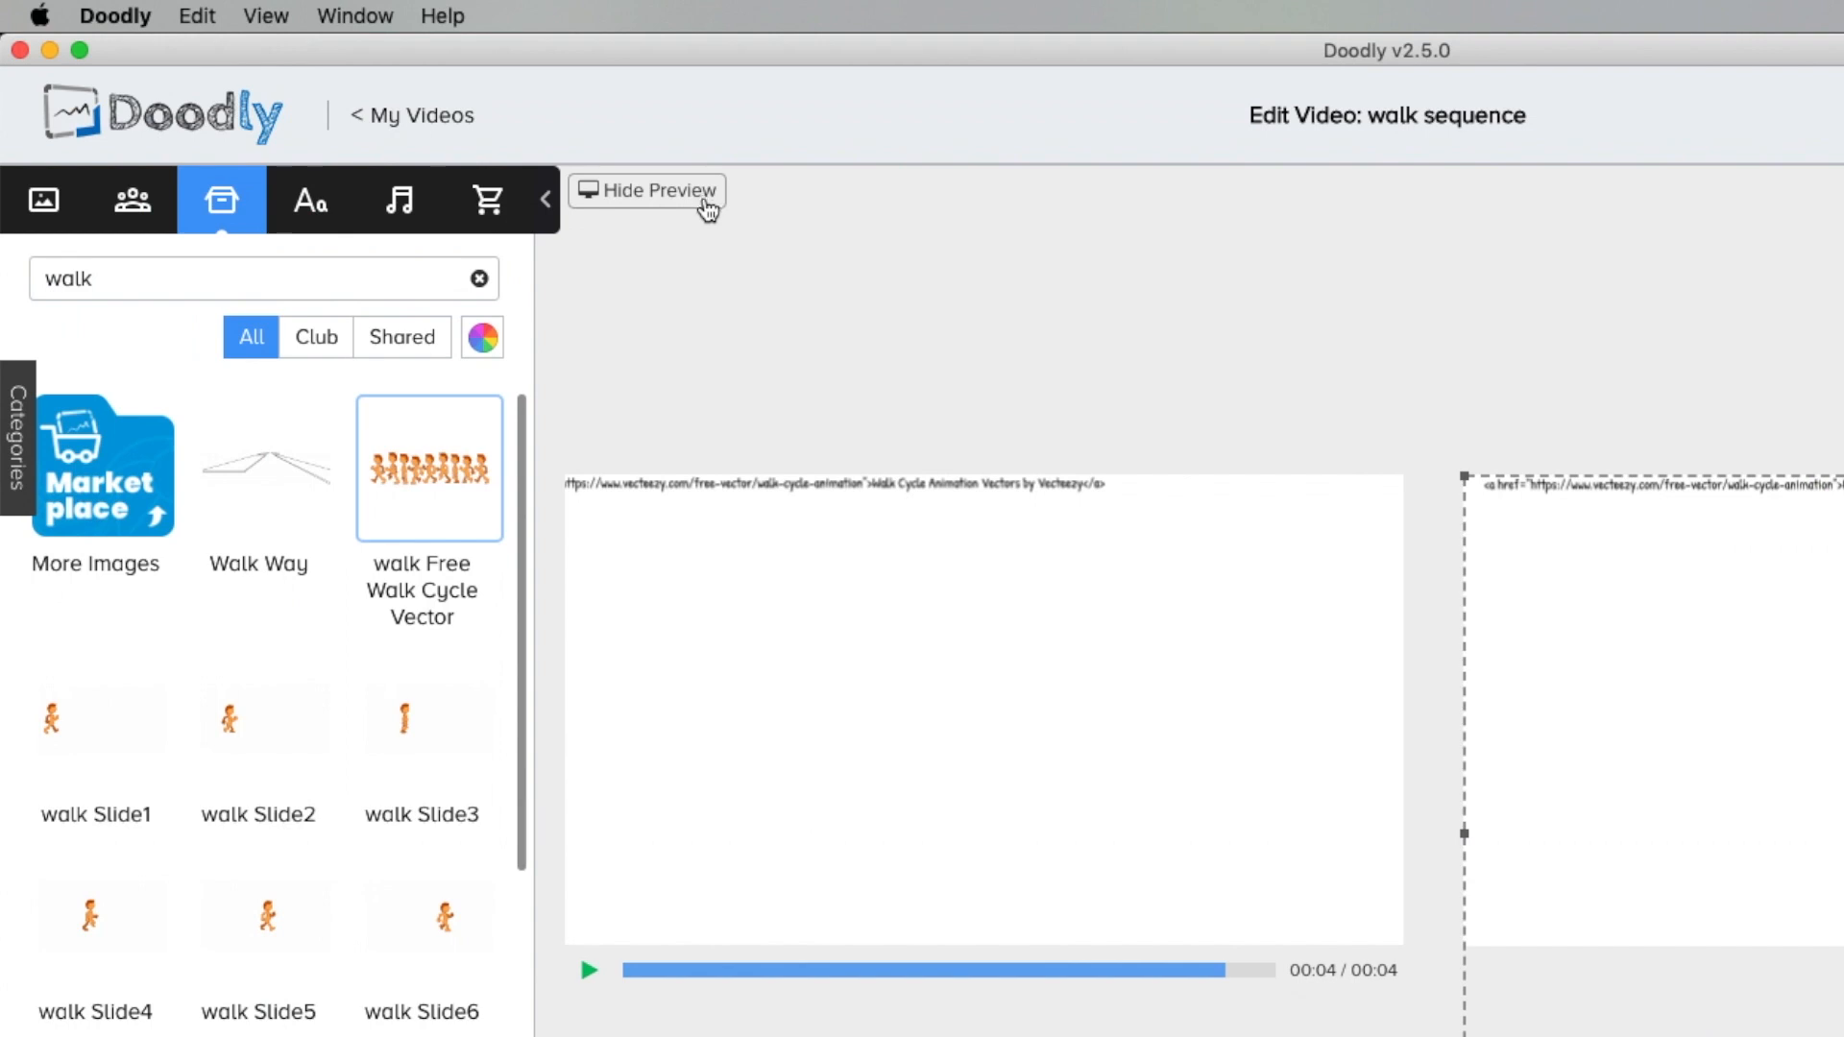
{"action": "left_click", "coordinate": [590, 968]}
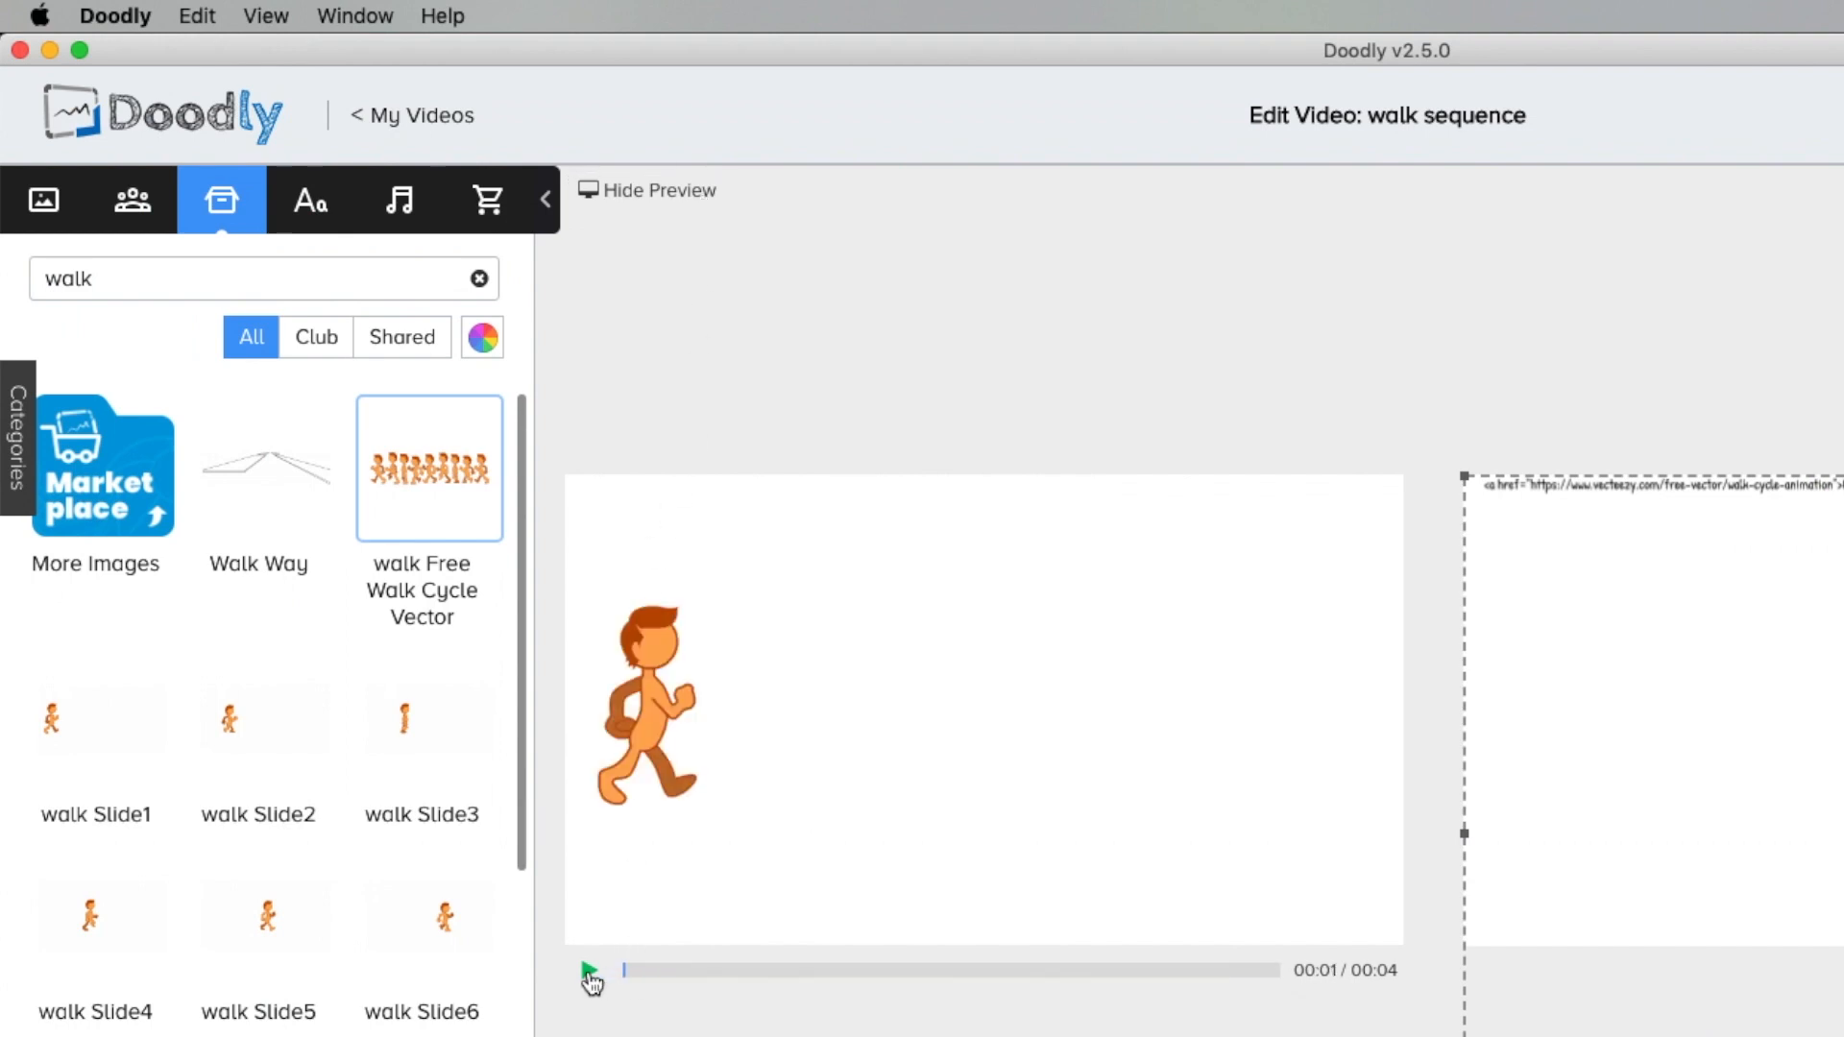
{"action": "left_click", "coordinate": [589, 969]}
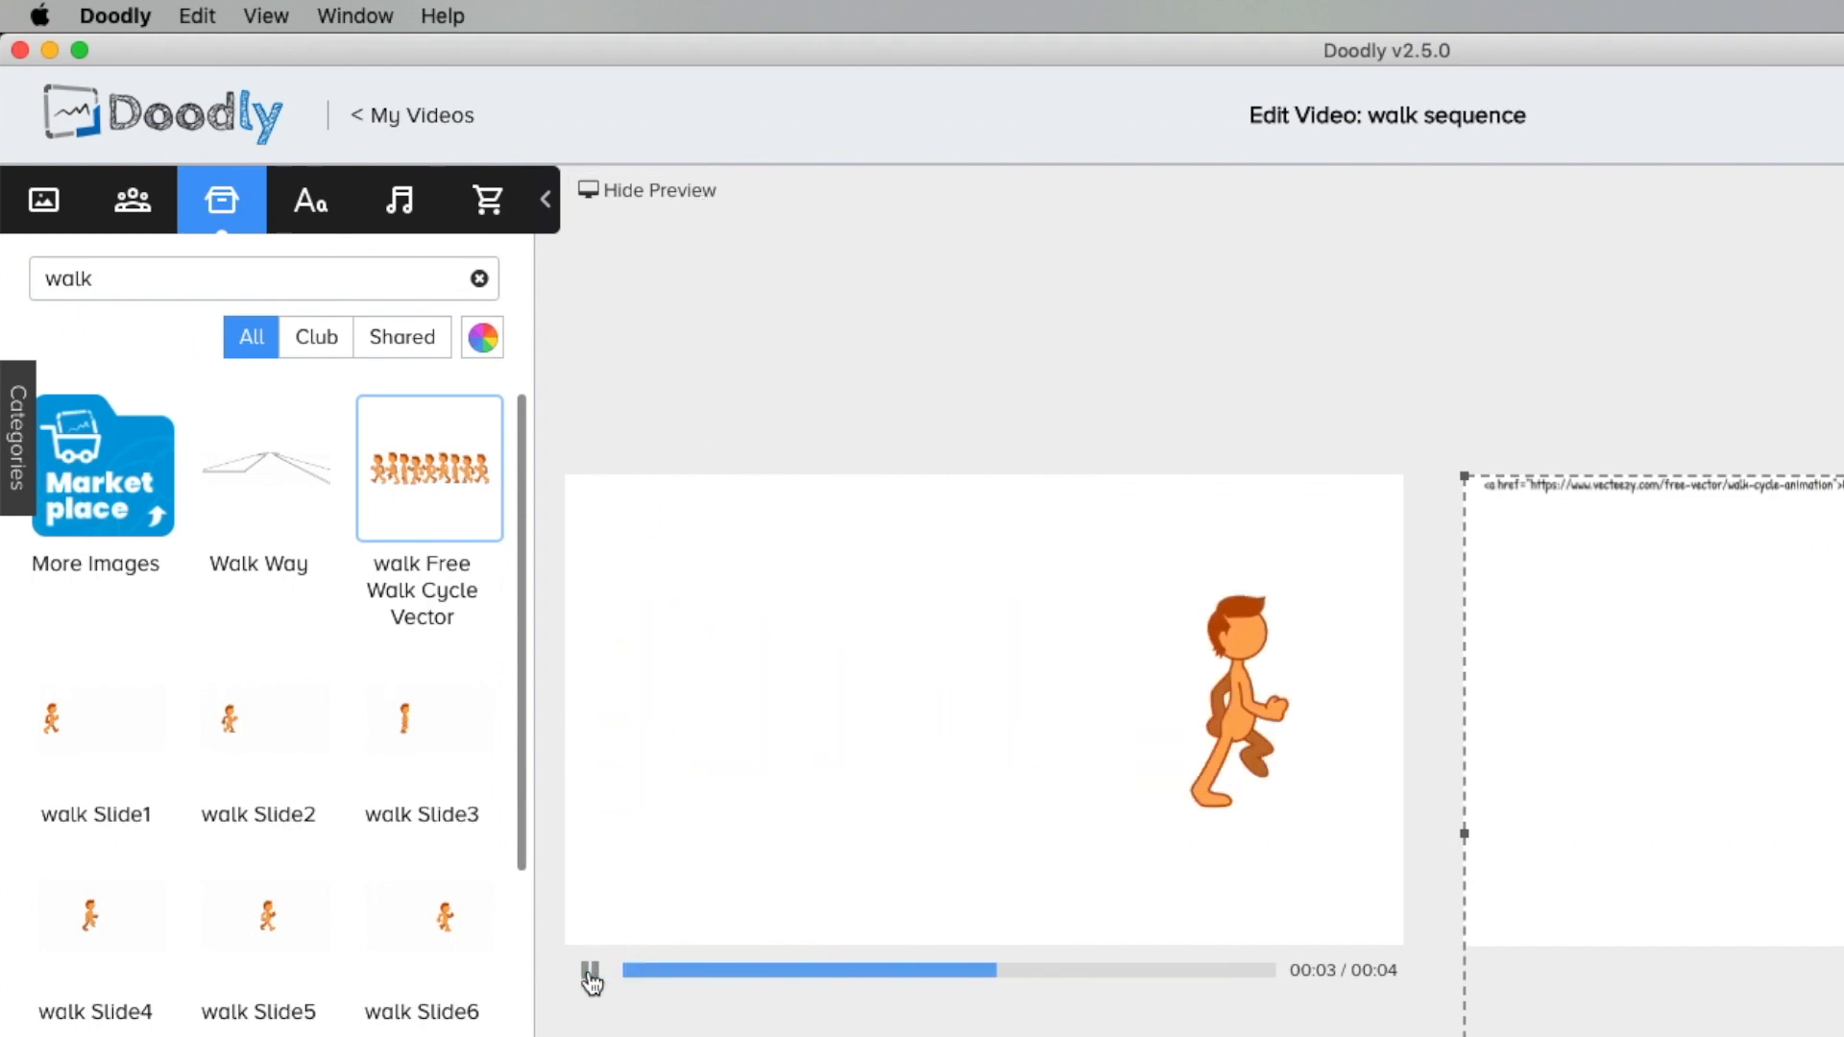